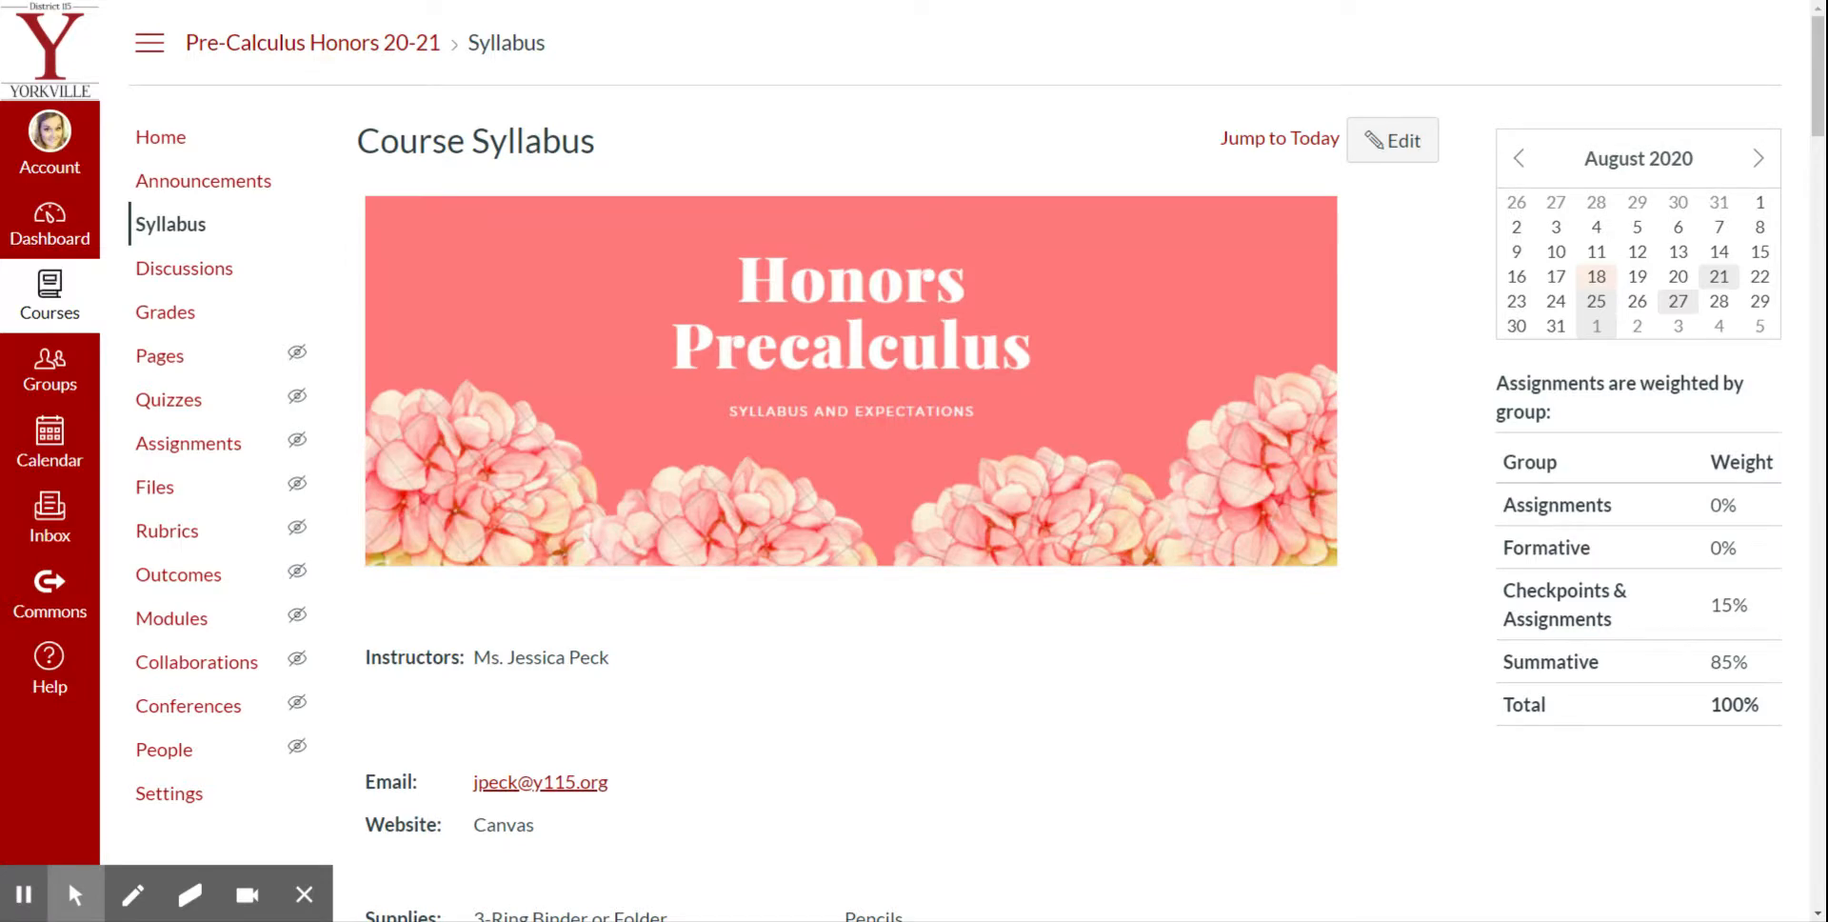
- Scroll past the banner to the Instructors, Email and Supplies sections and clear the text highlight
scroll("down", 3)
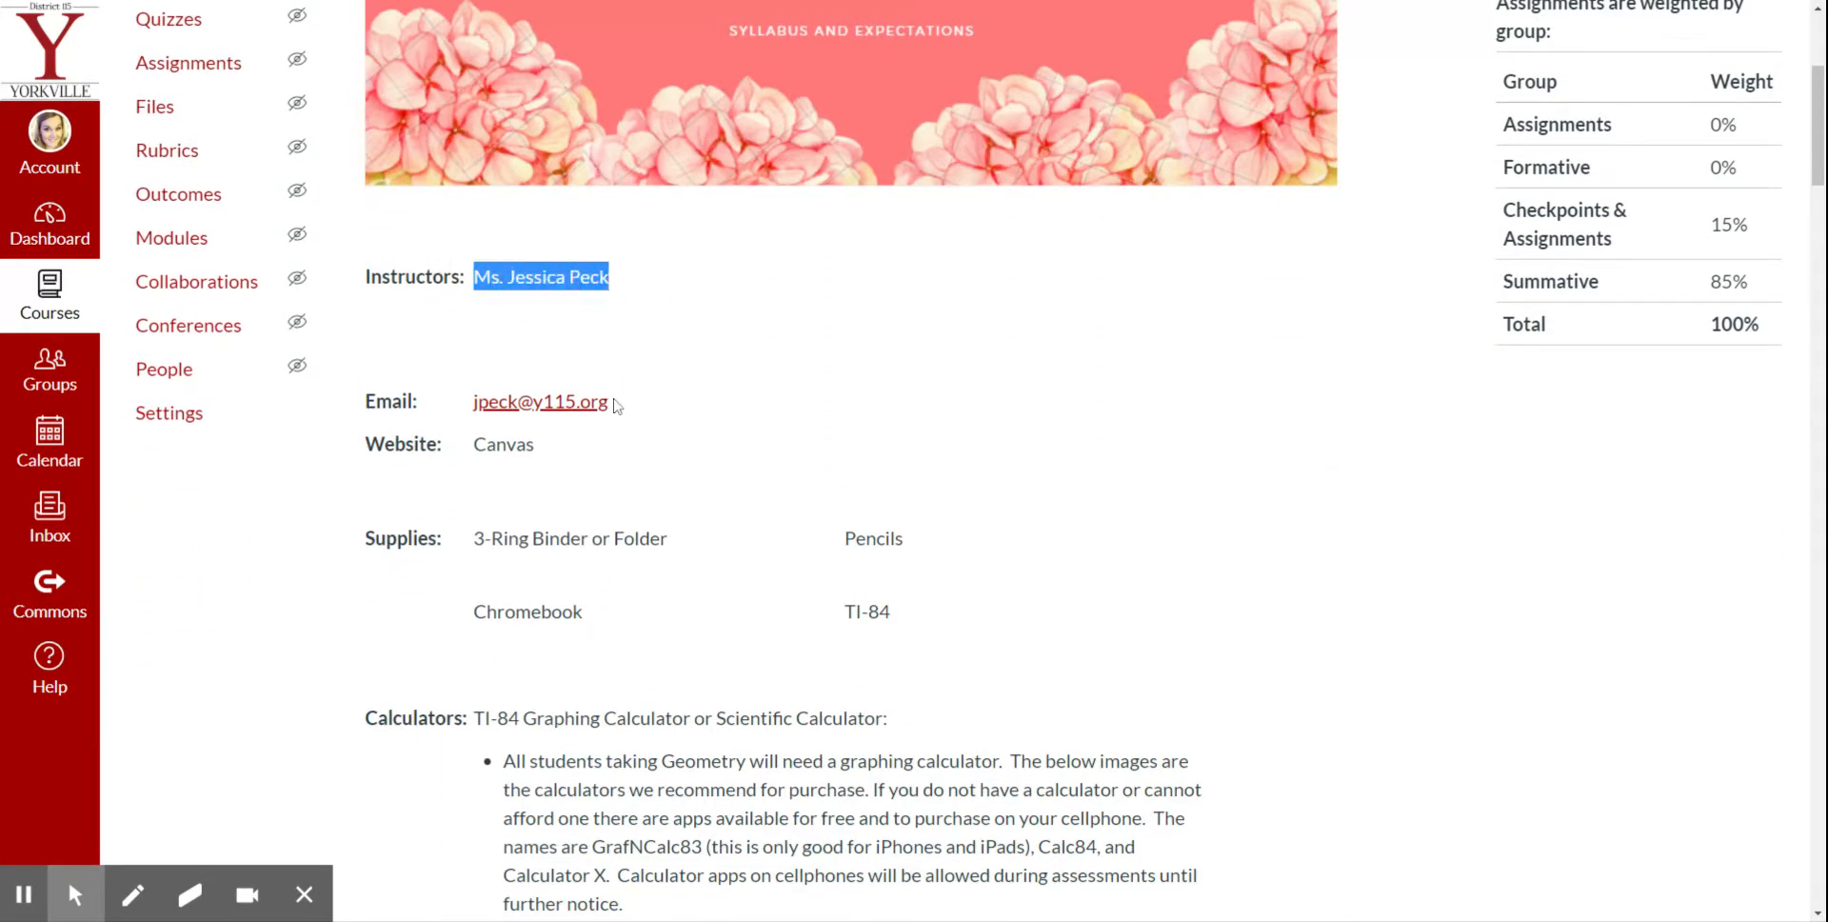
left_click(537, 457)
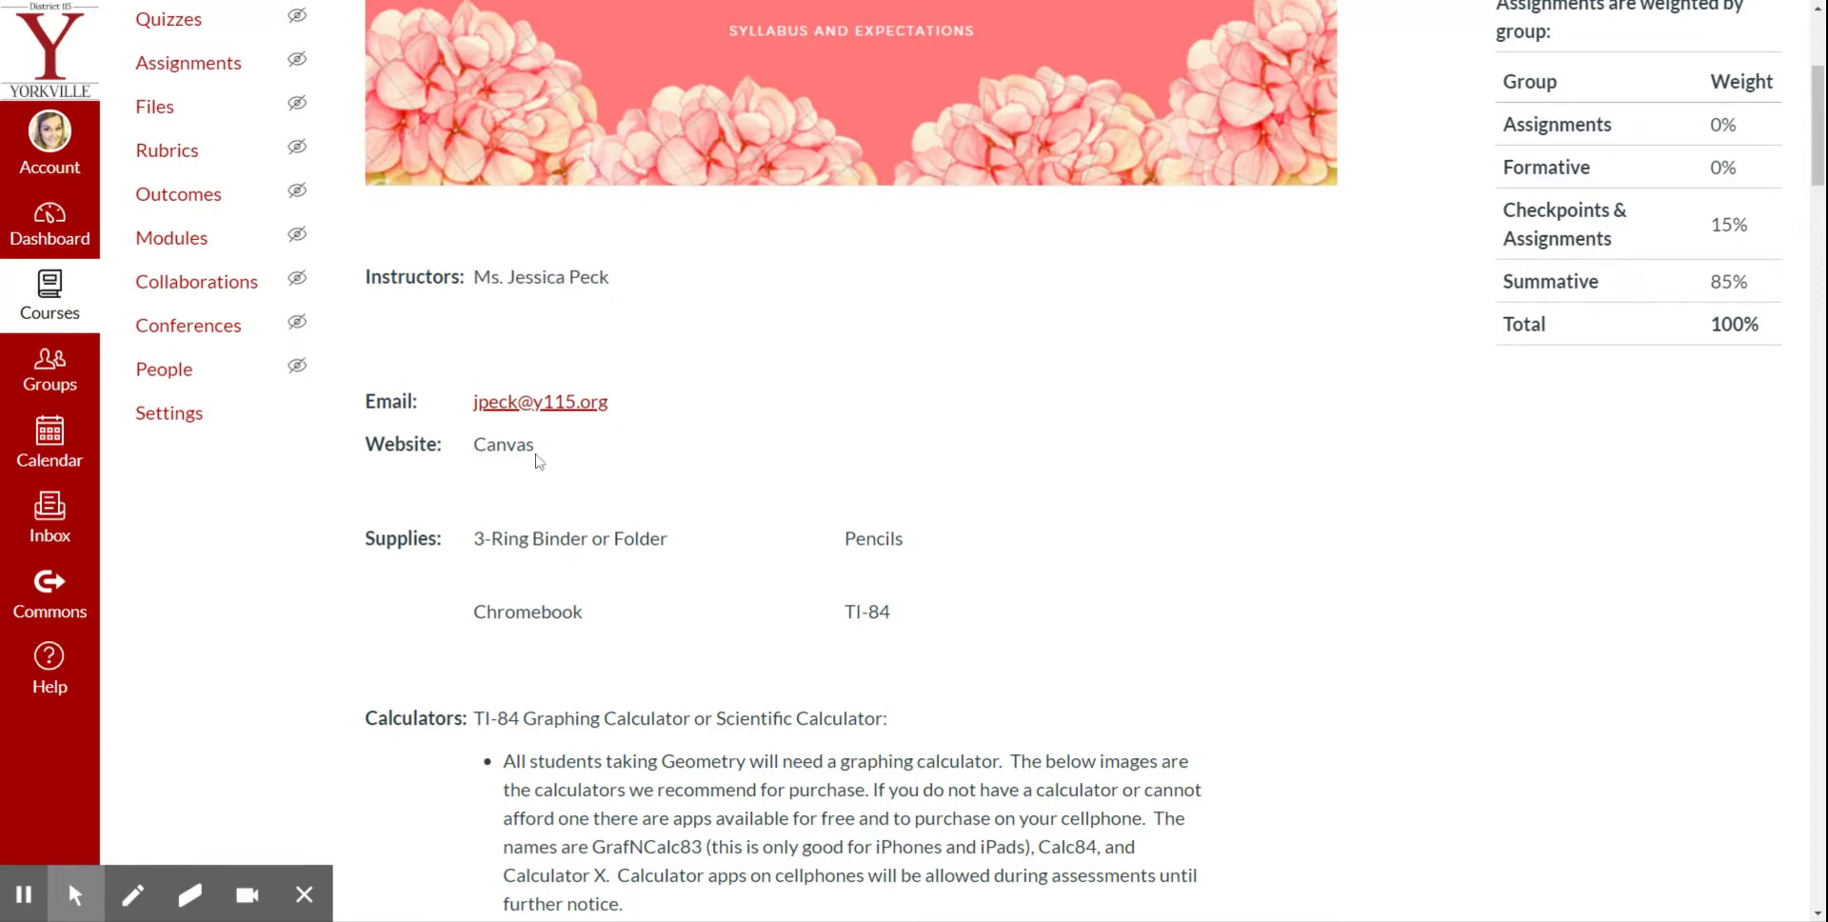
mouse_move(539, 471)
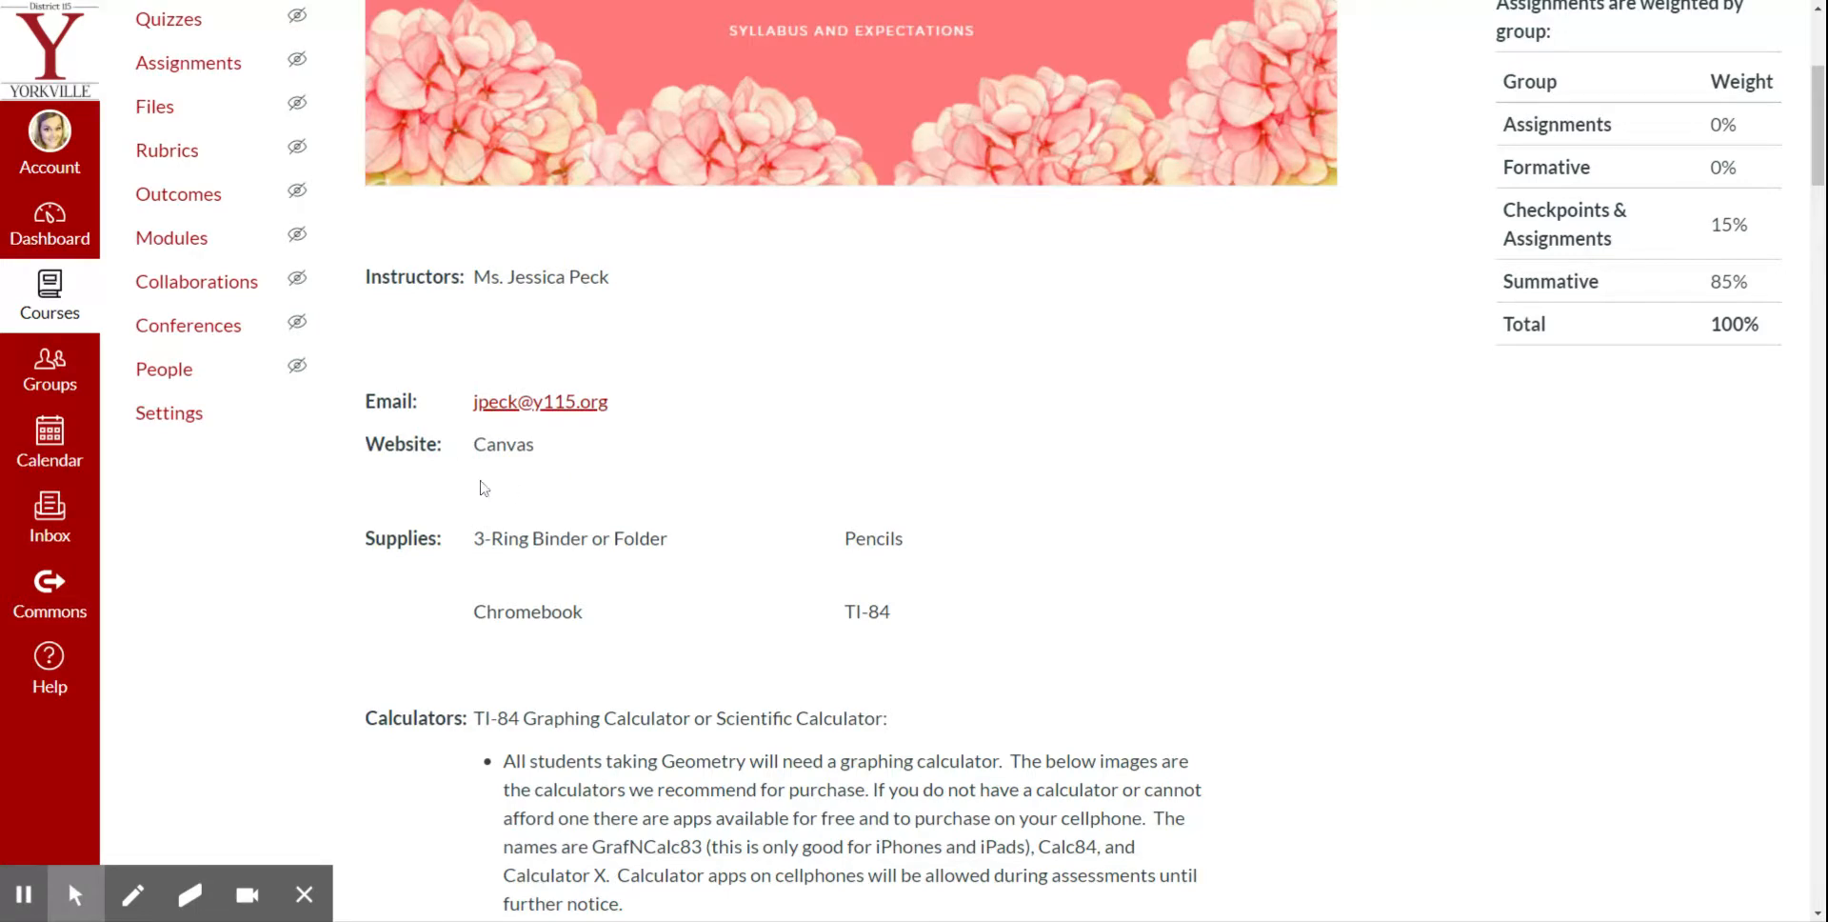
scroll("down", 3)
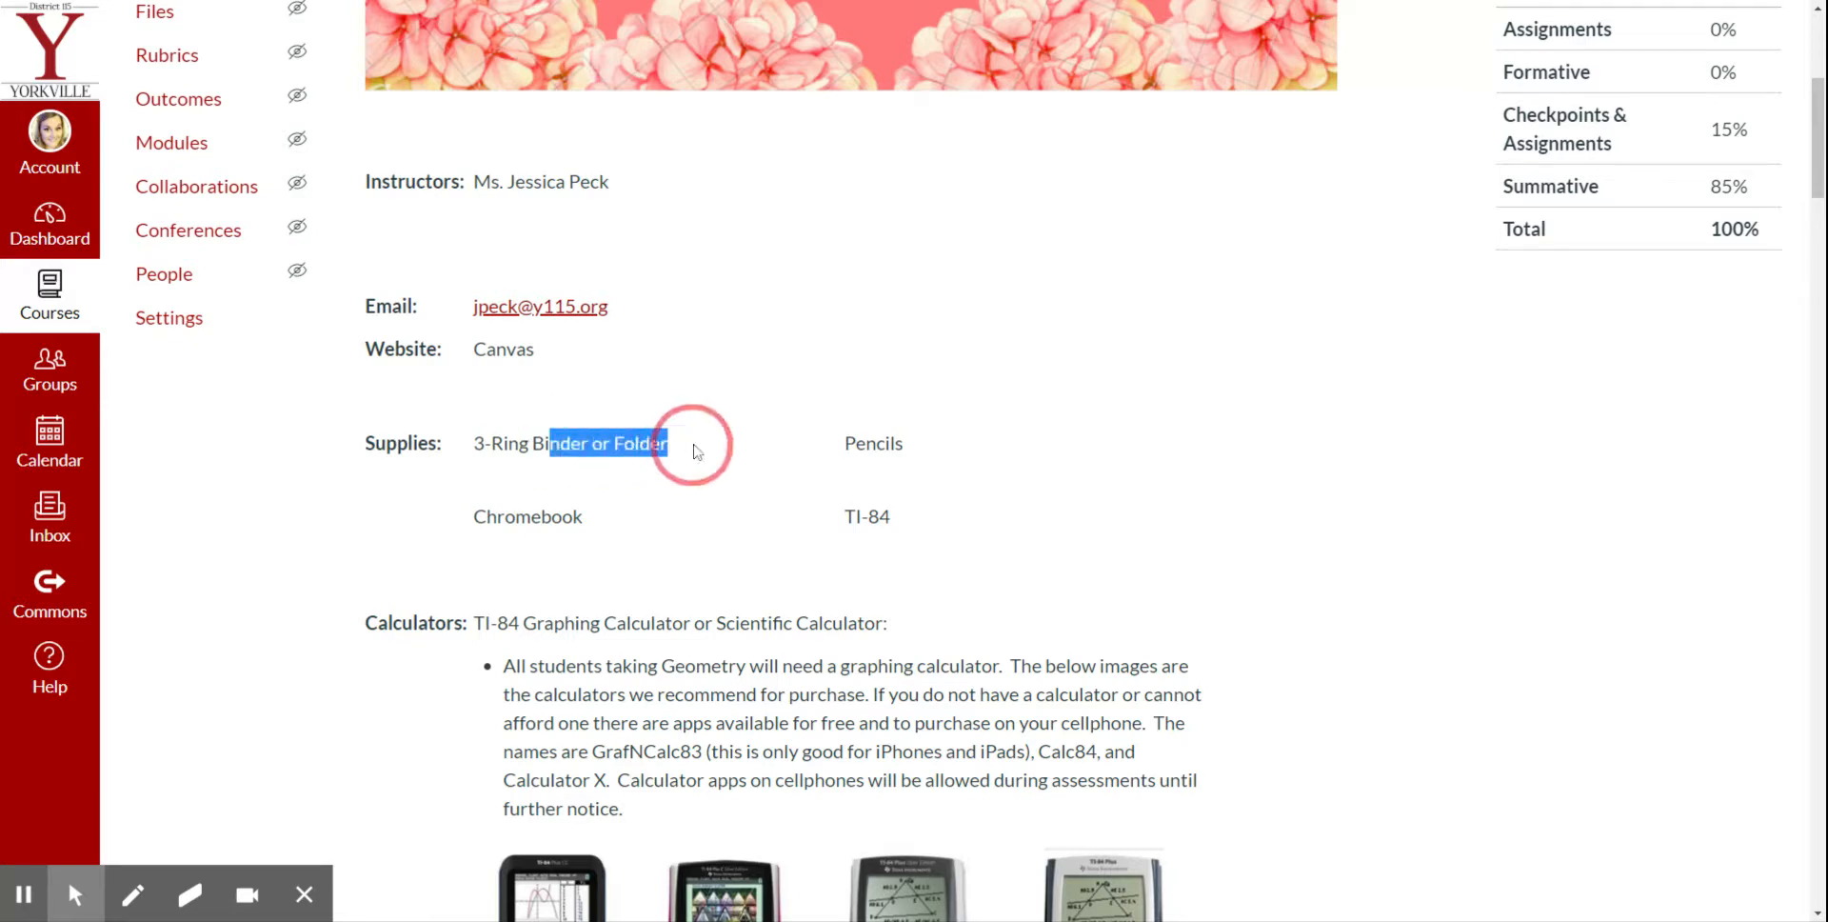
left_click(693, 444)
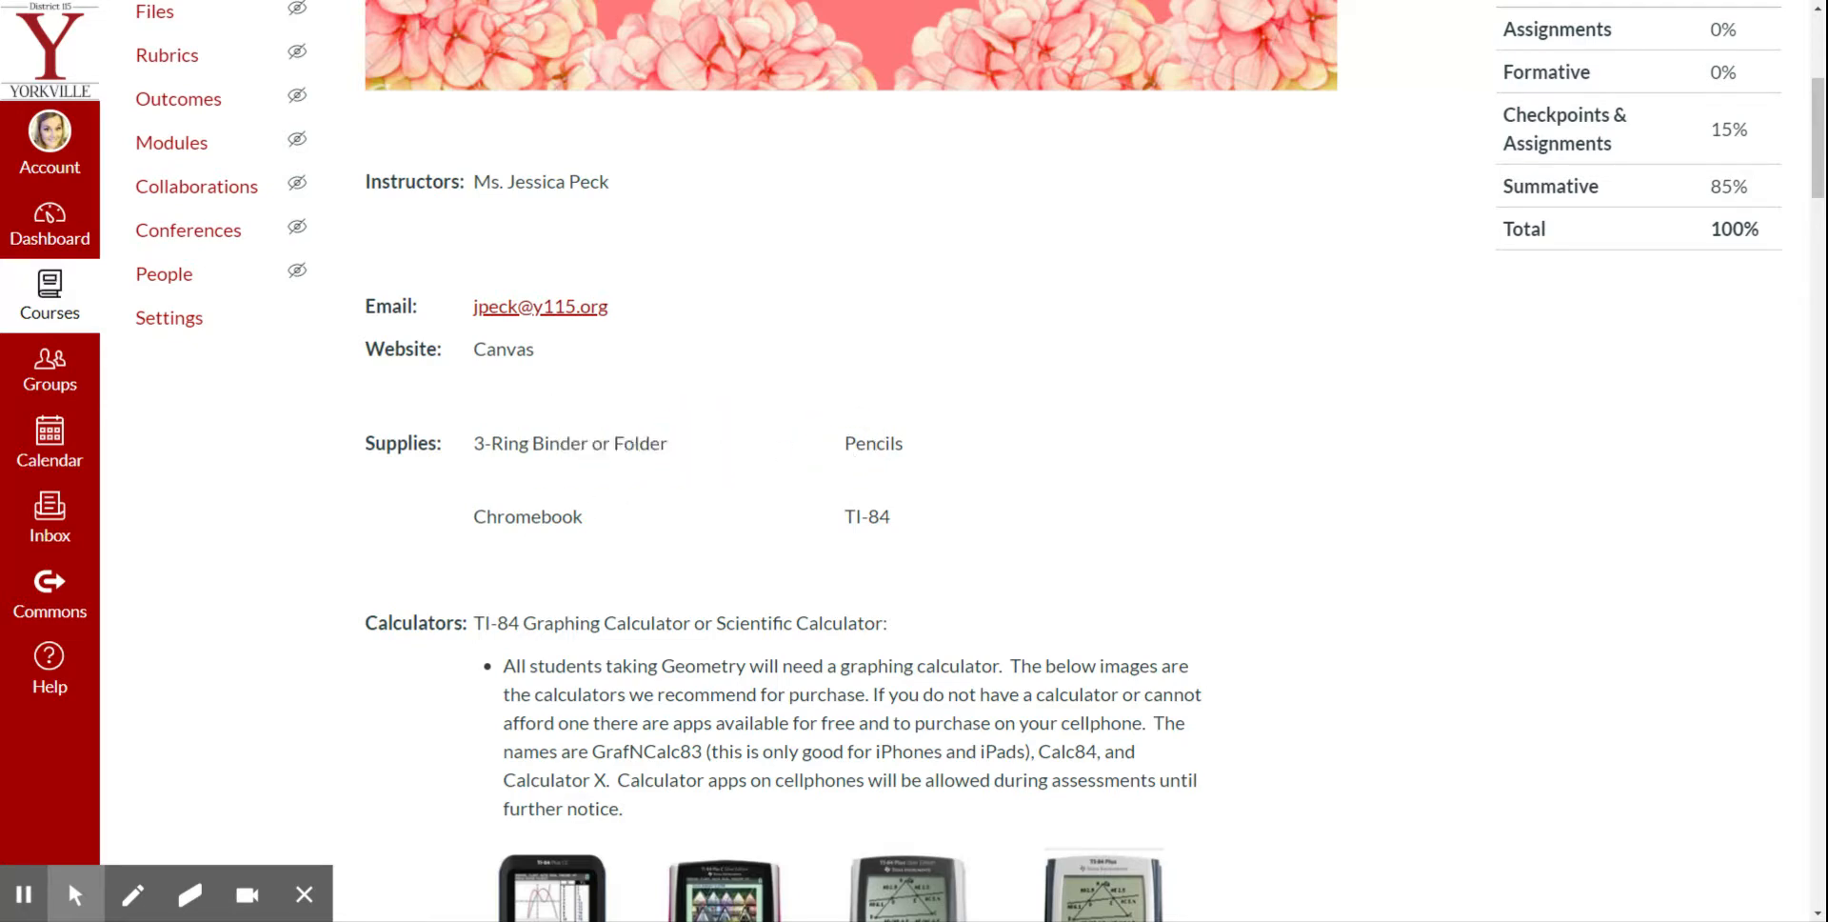
mouse_move(782, 529)
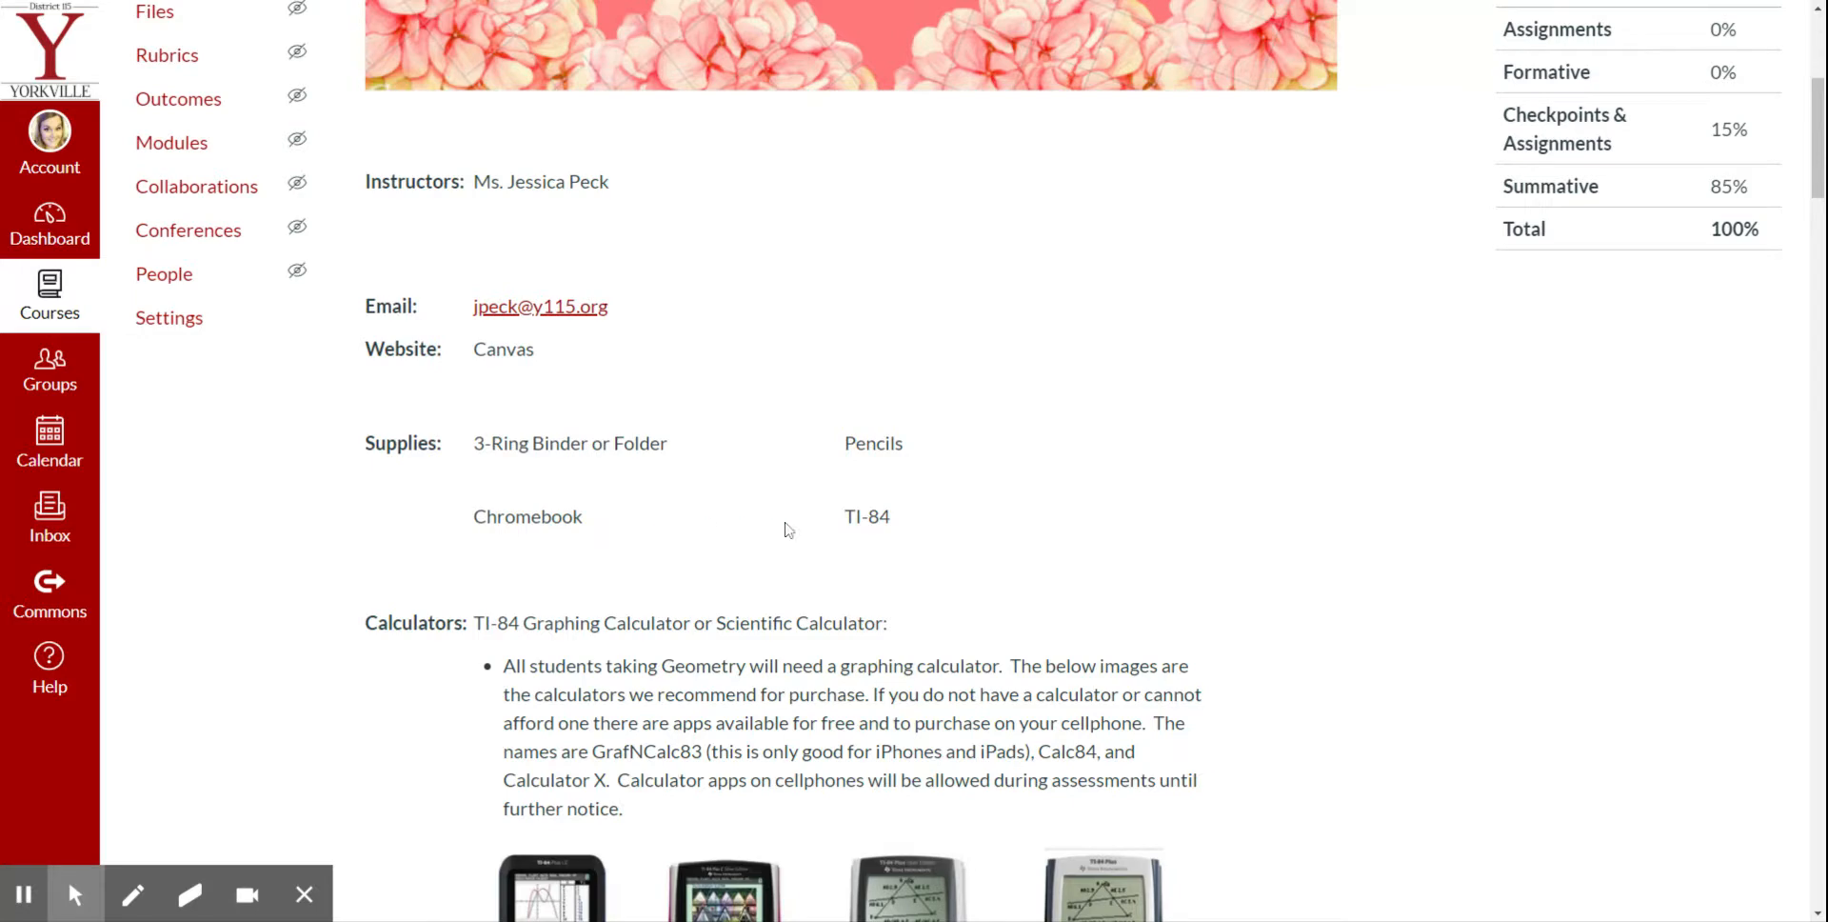
mouse_move(912, 521)
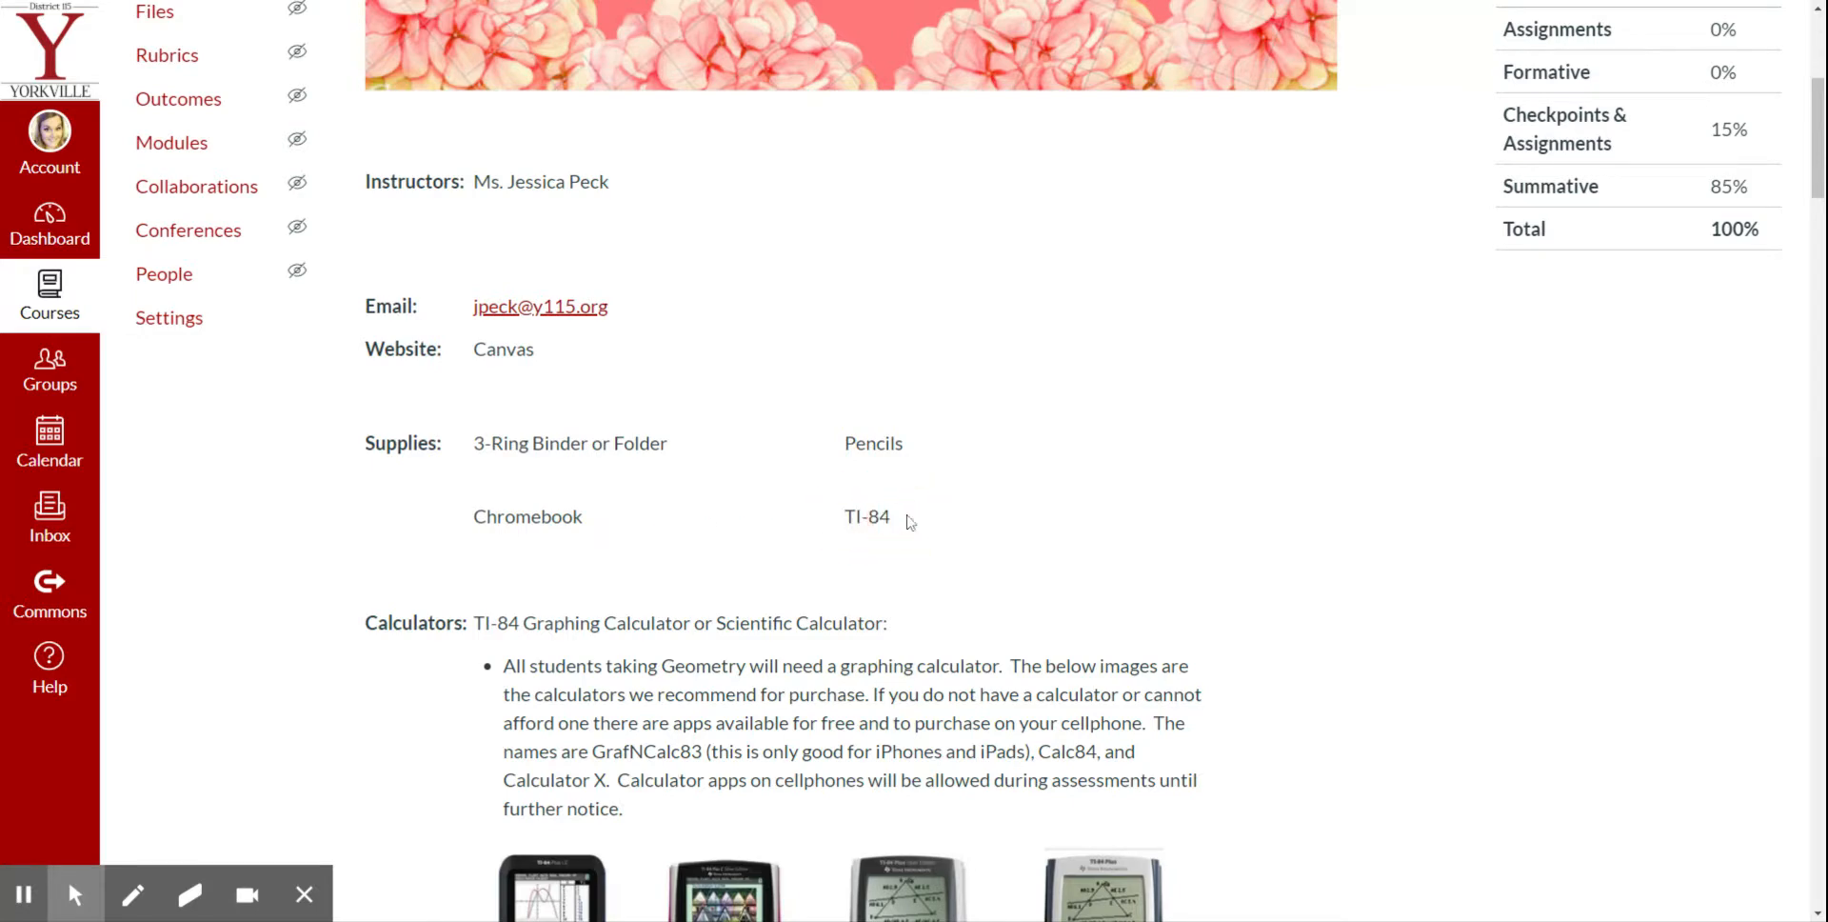
mouse_move(863, 504)
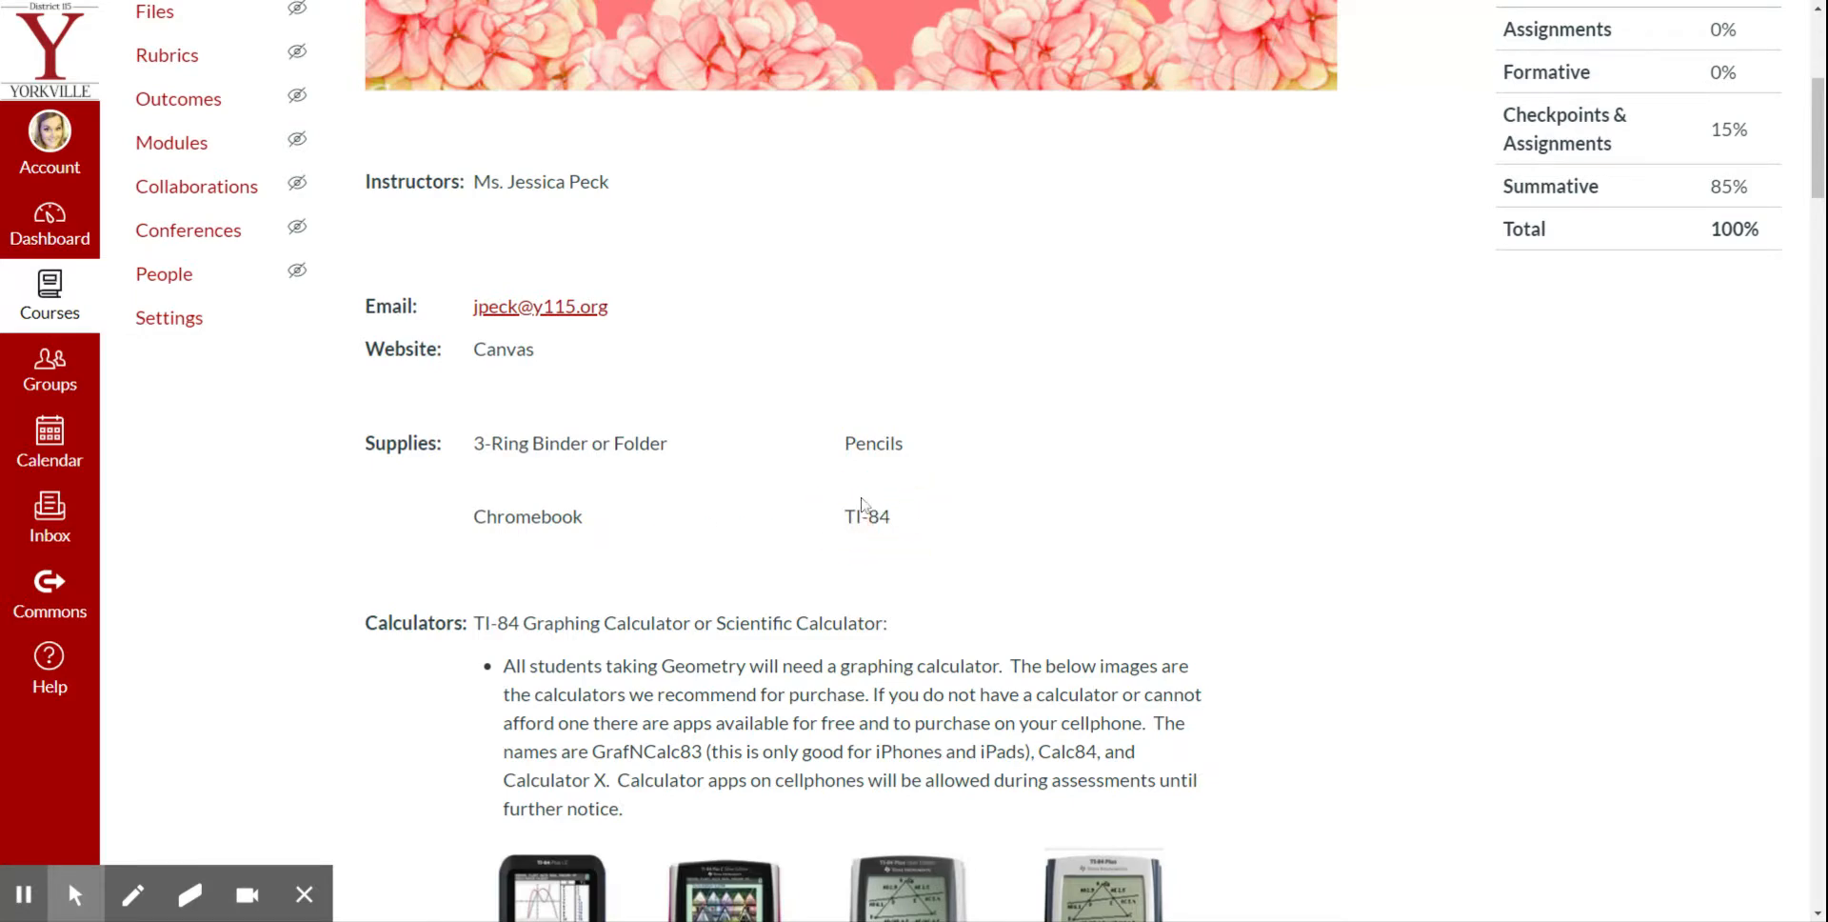
mouse_move(868, 539)
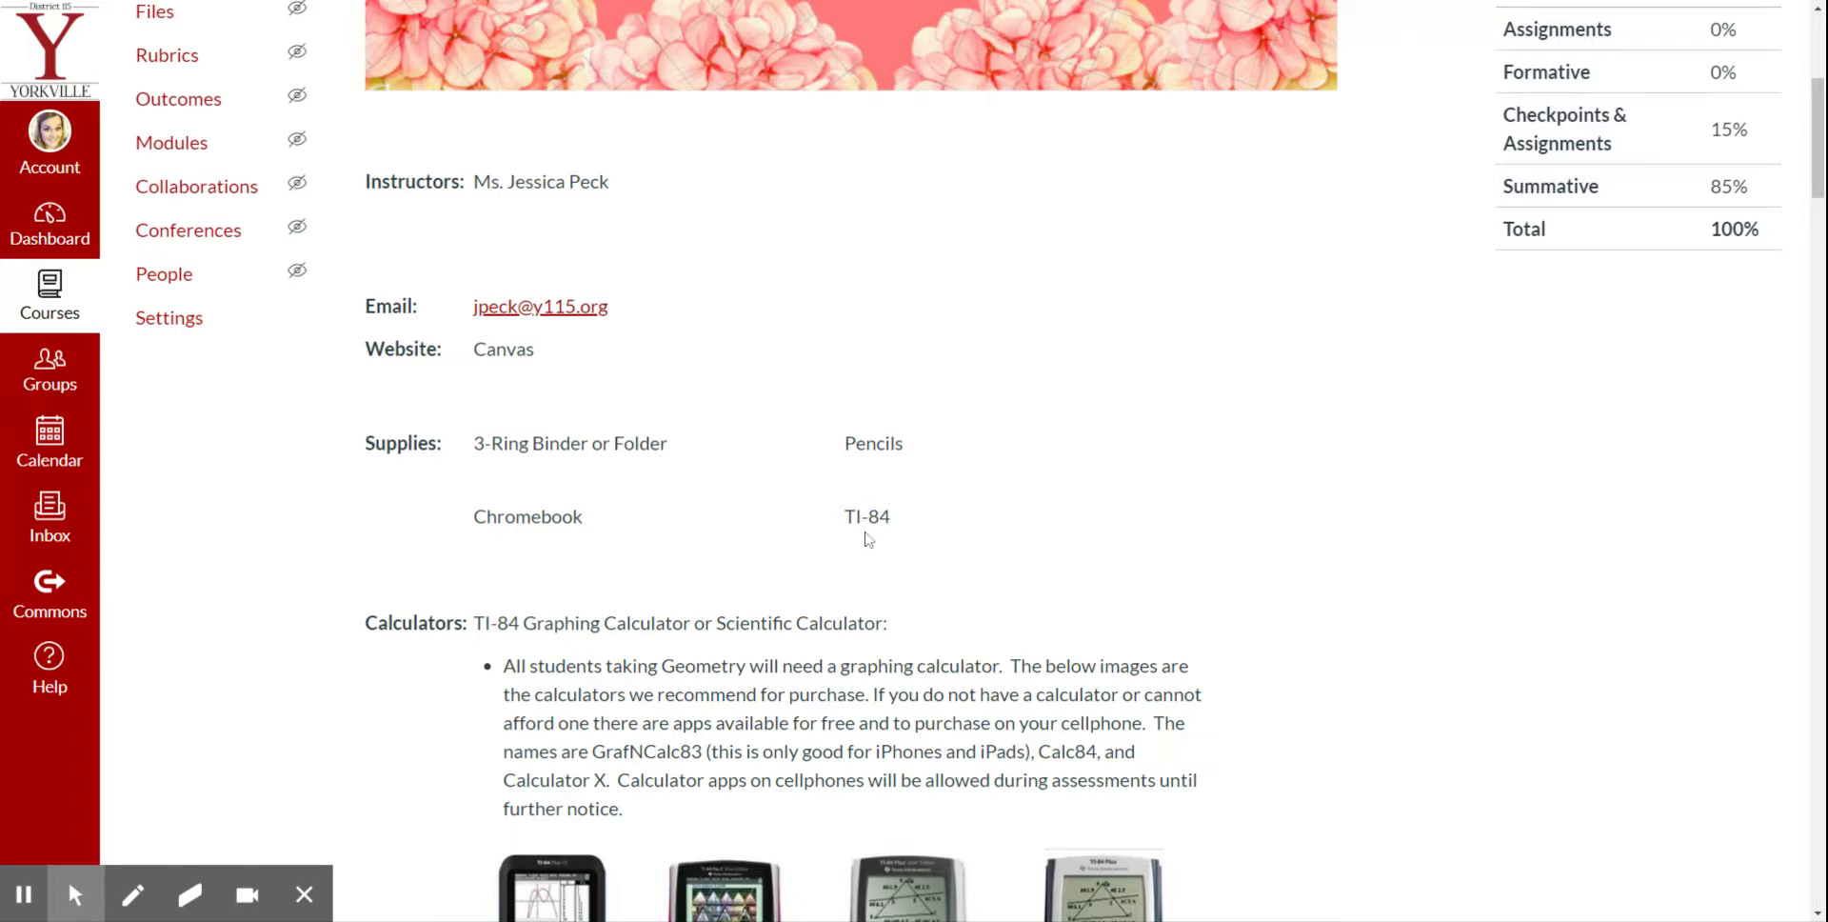
- Scroll to the Calculators section showing the TI-84 images and recommendation notes
scroll("down", 3)
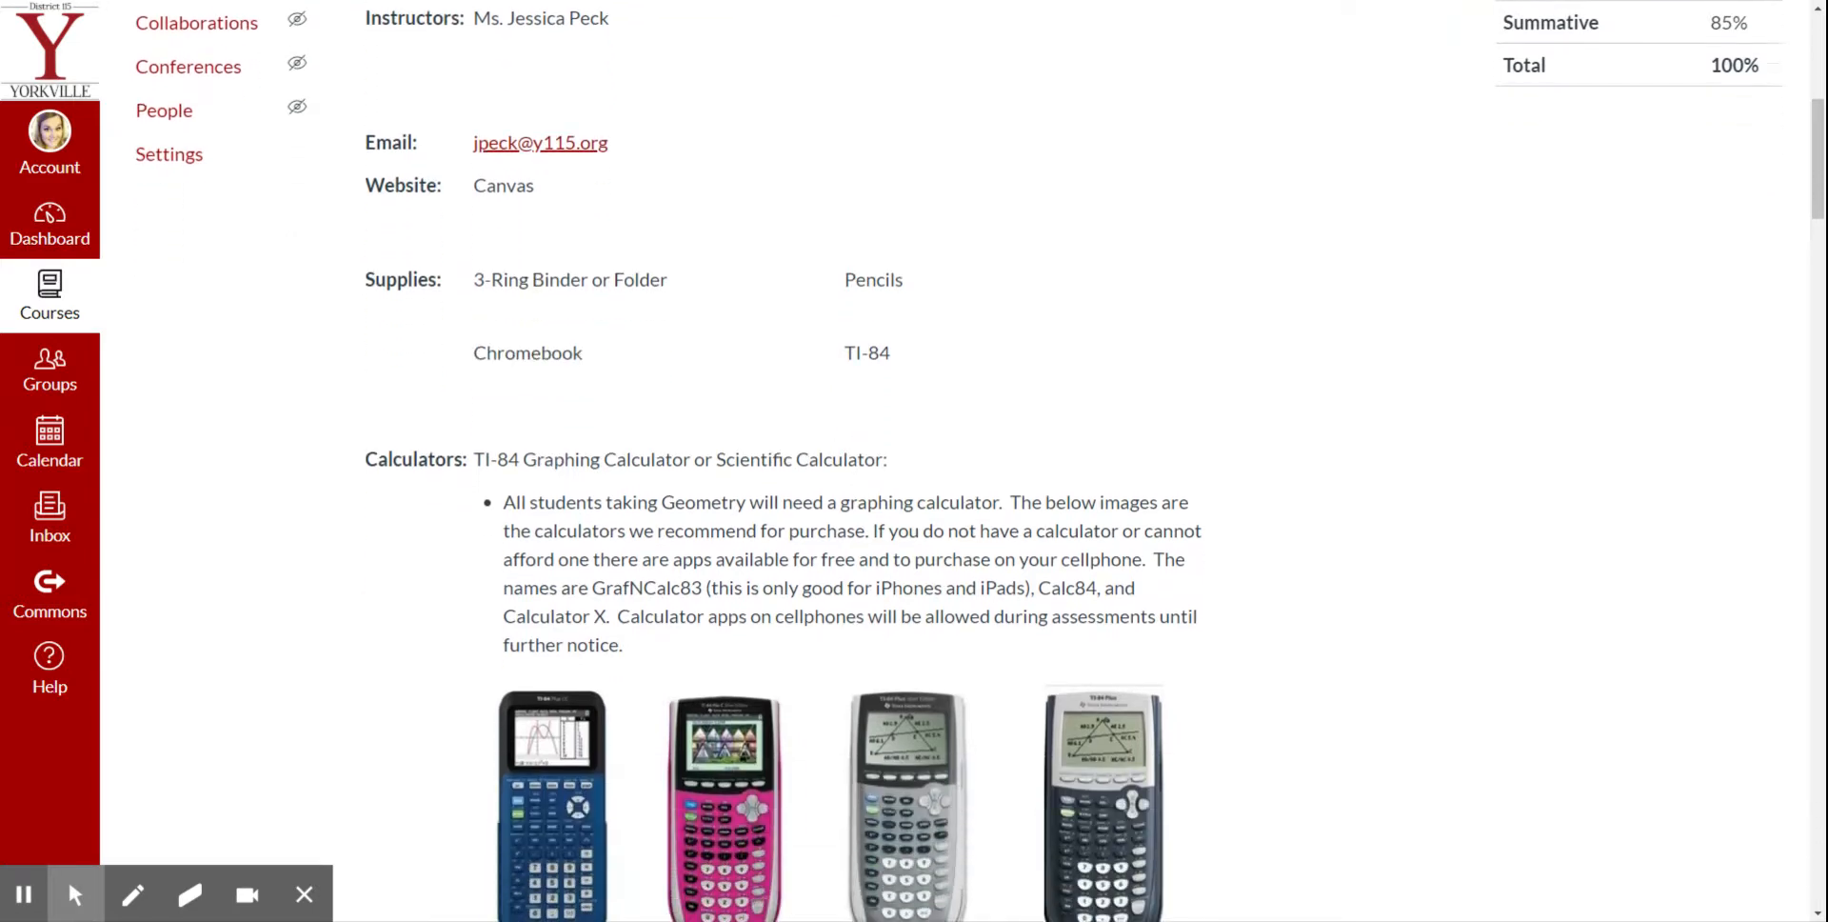
scroll("down", 3)
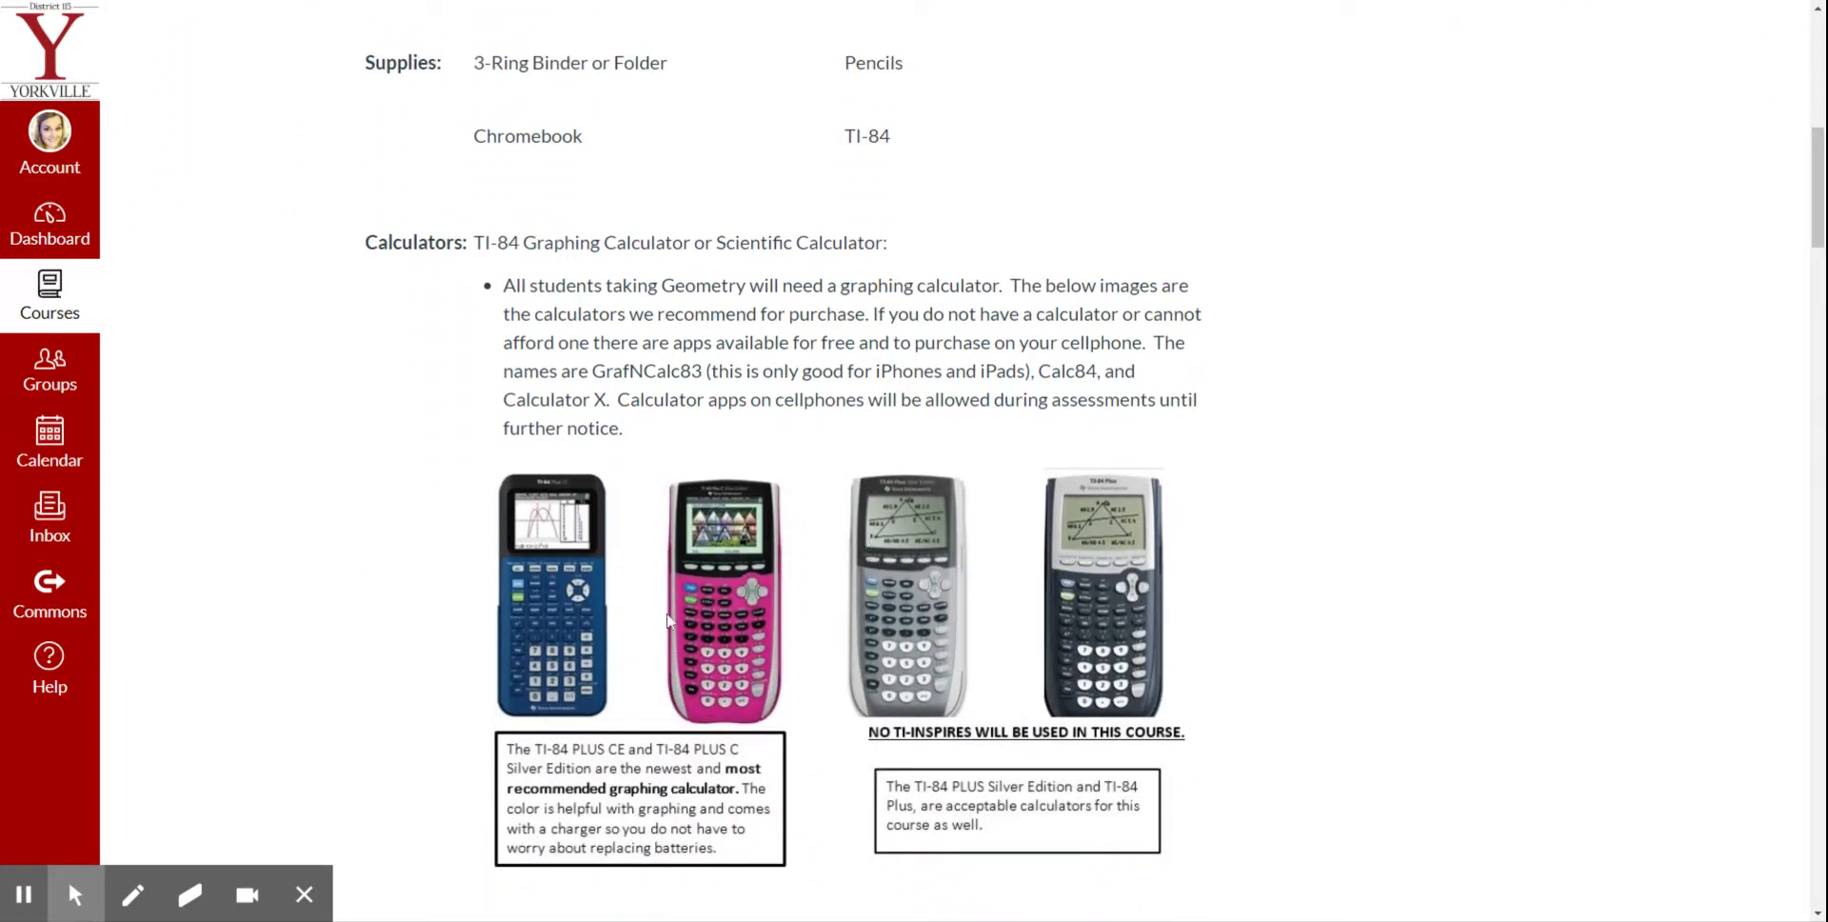
mouse_move(984, 701)
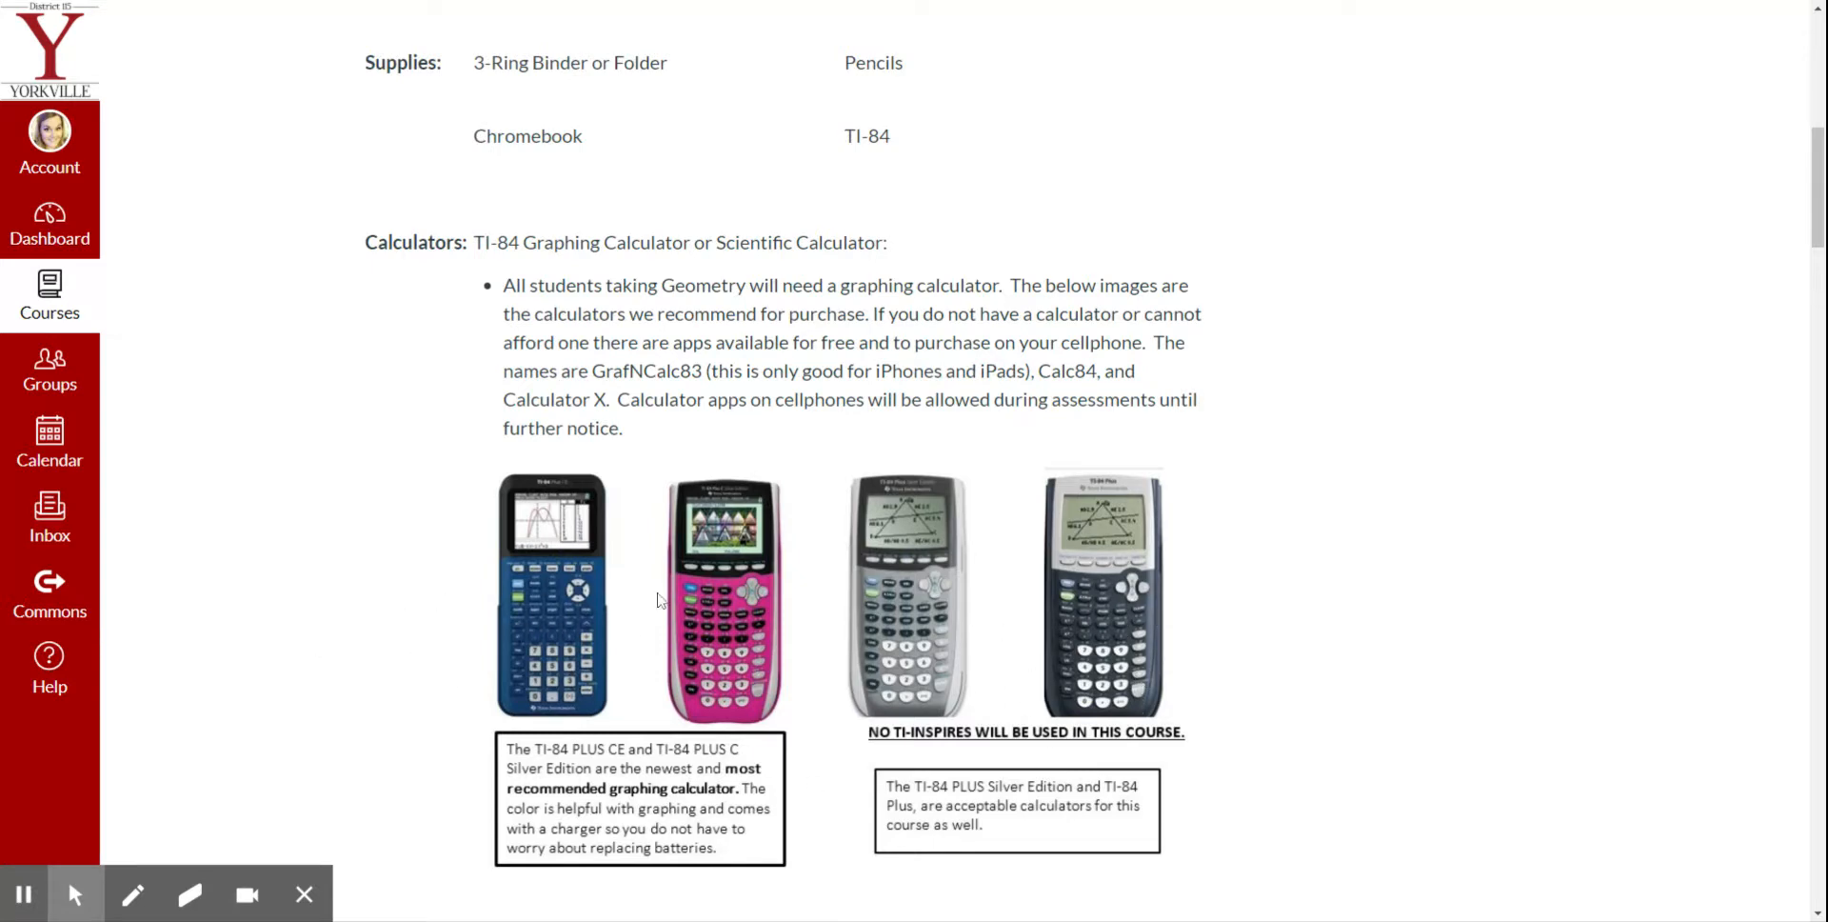
mouse_move(1084, 777)
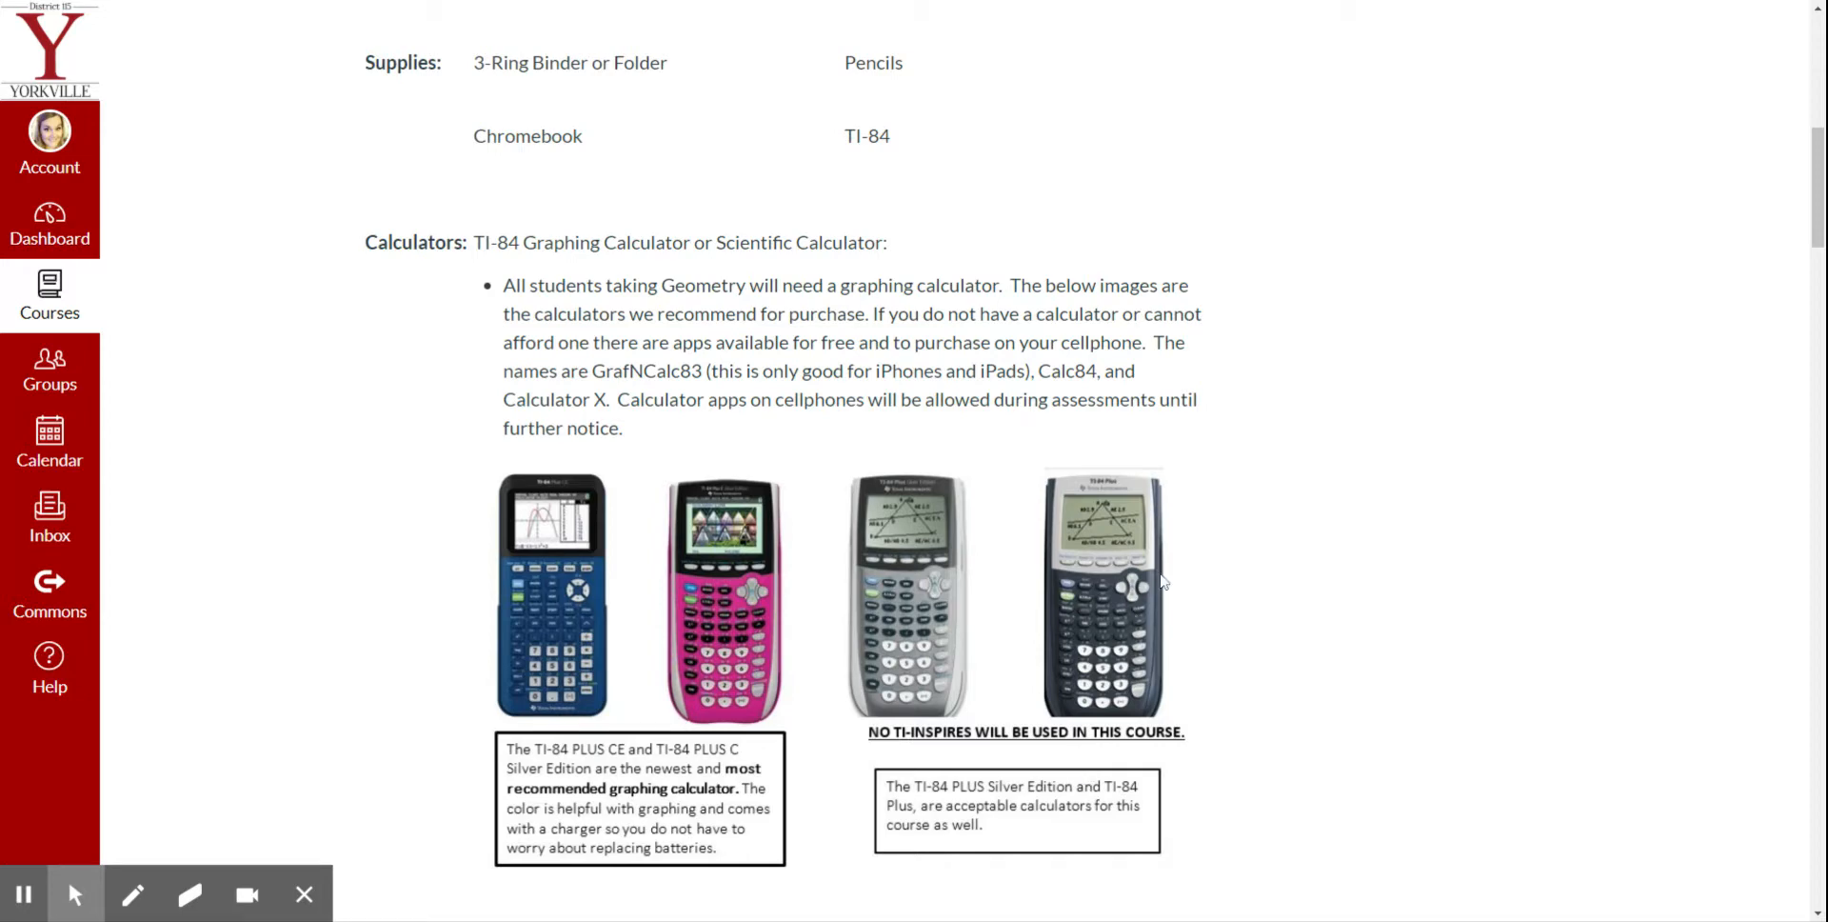
mouse_move(1202, 581)
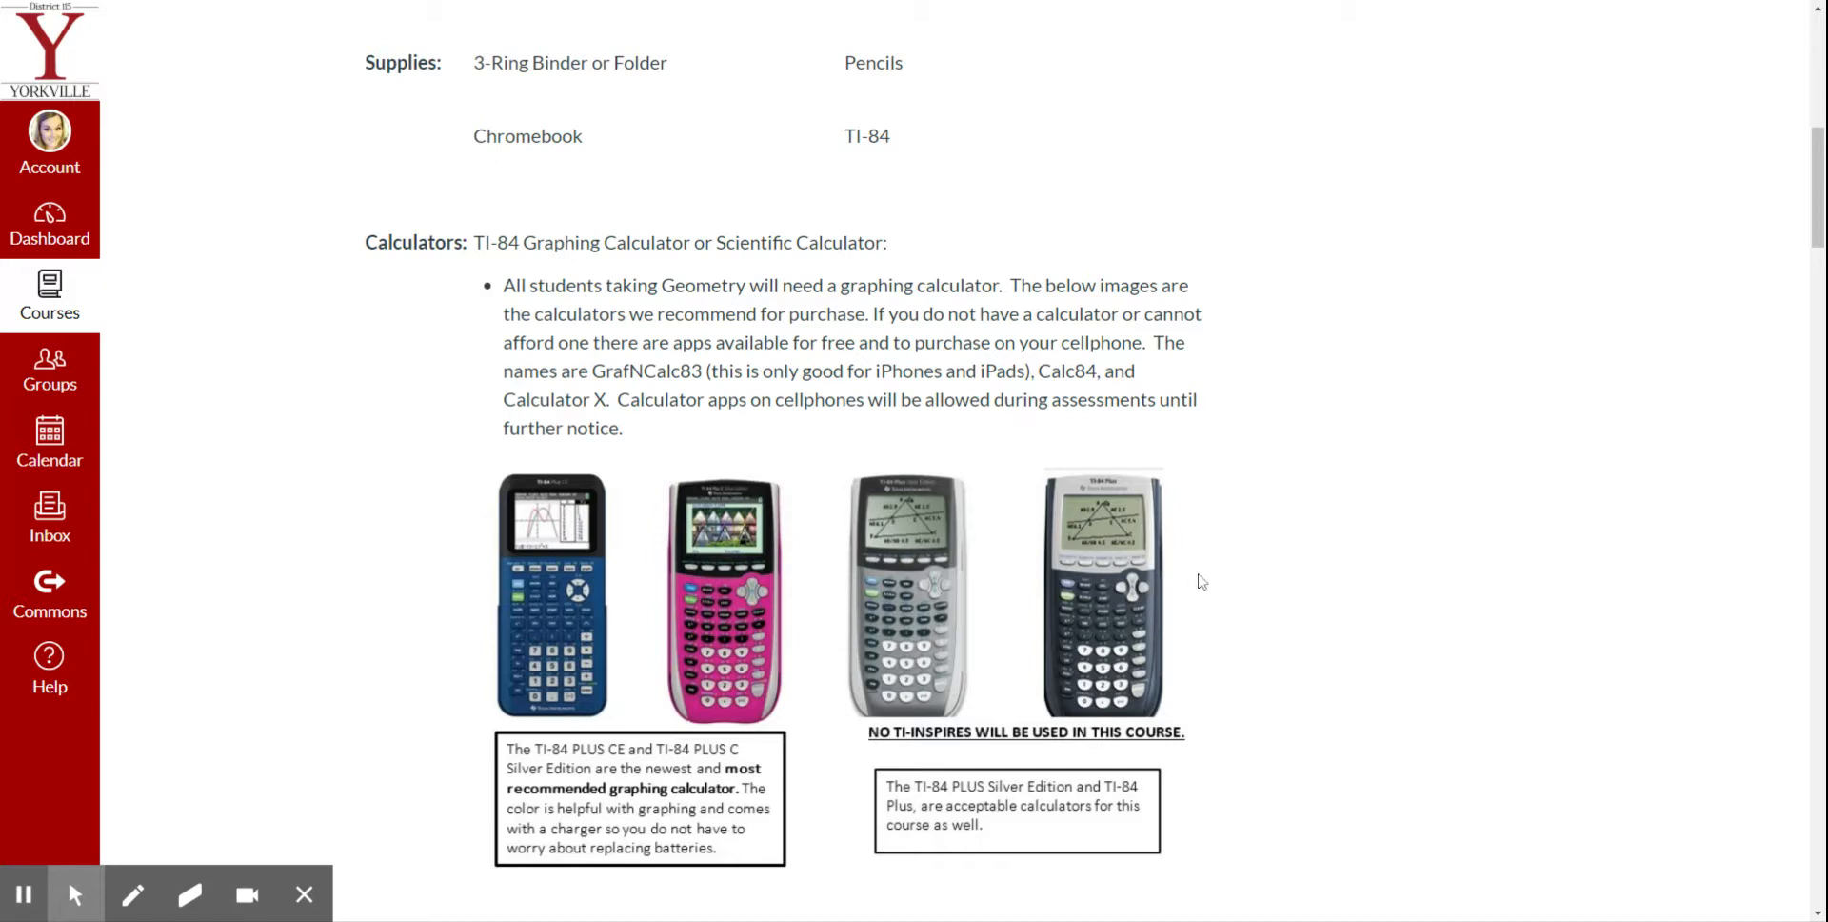
mouse_move(1262, 564)
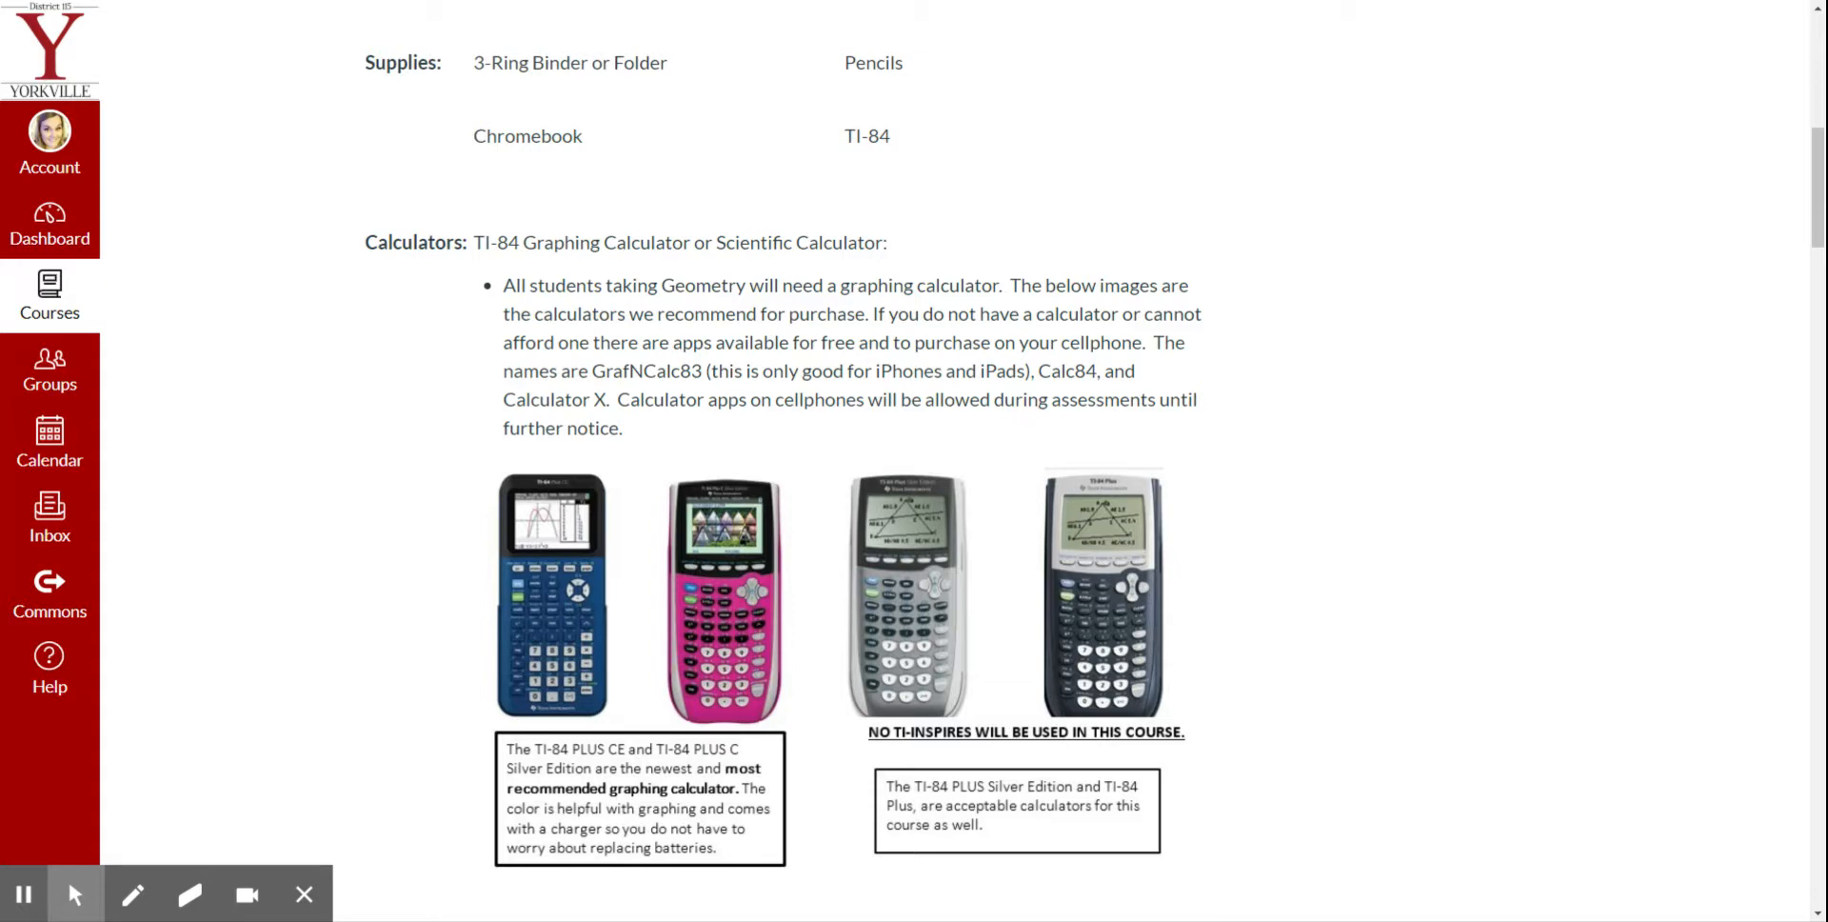
mouse_move(886, 393)
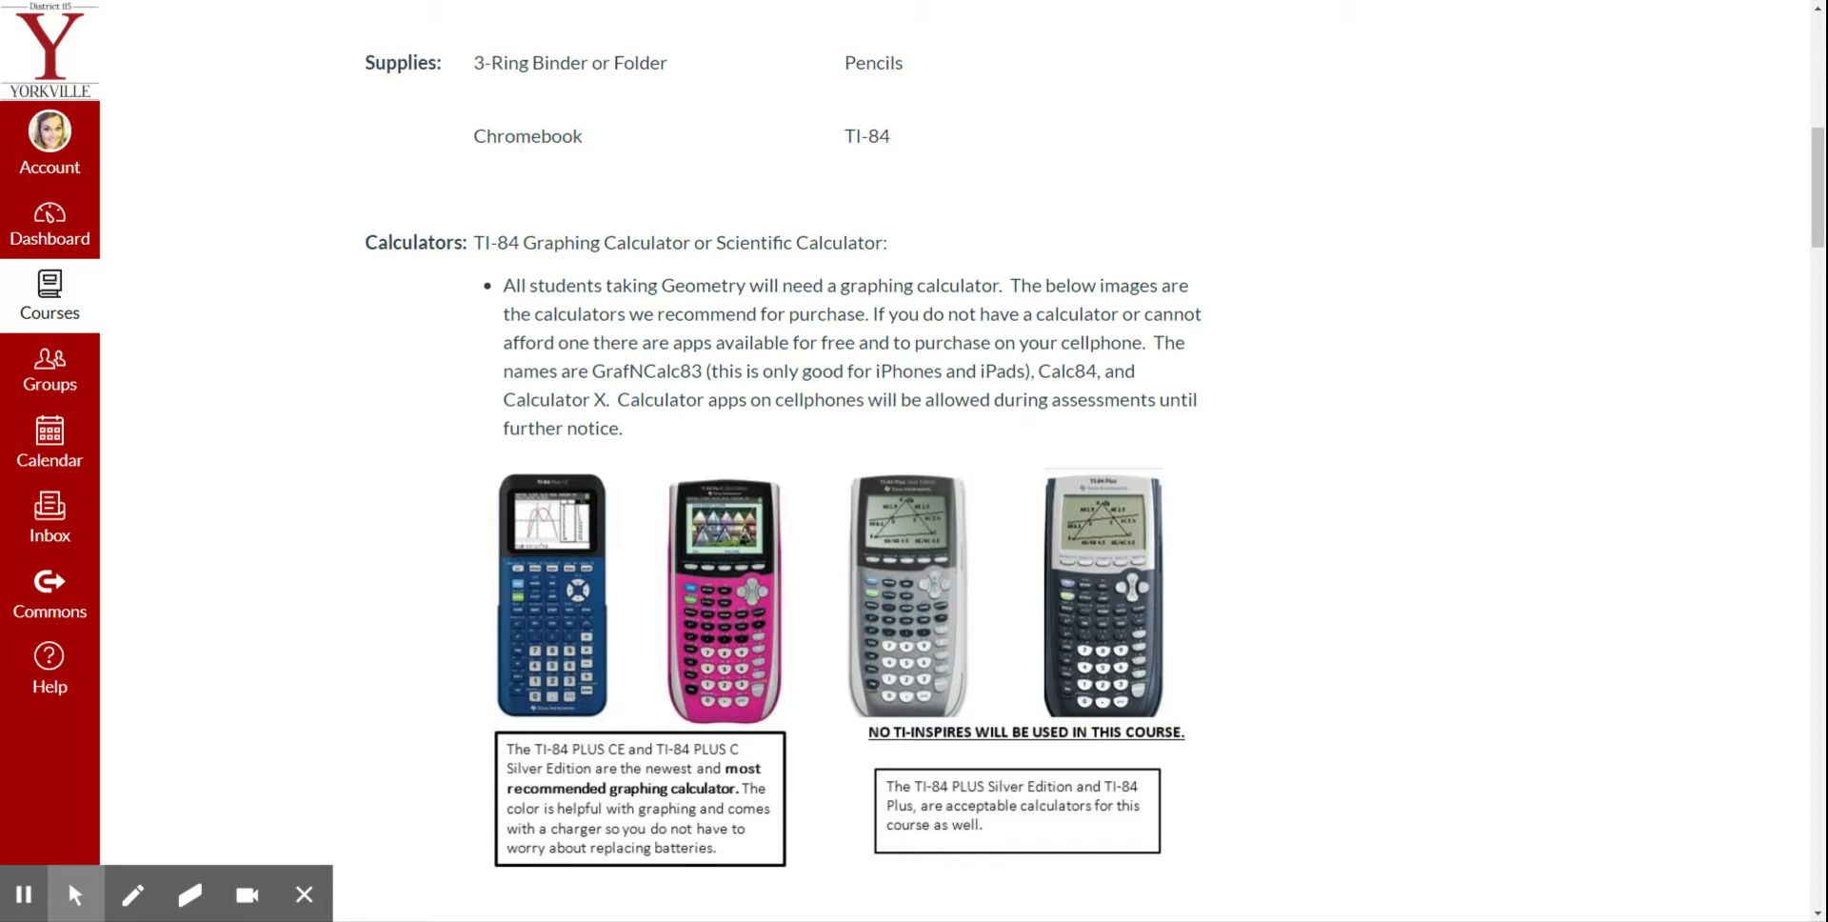
double_click(607, 371)
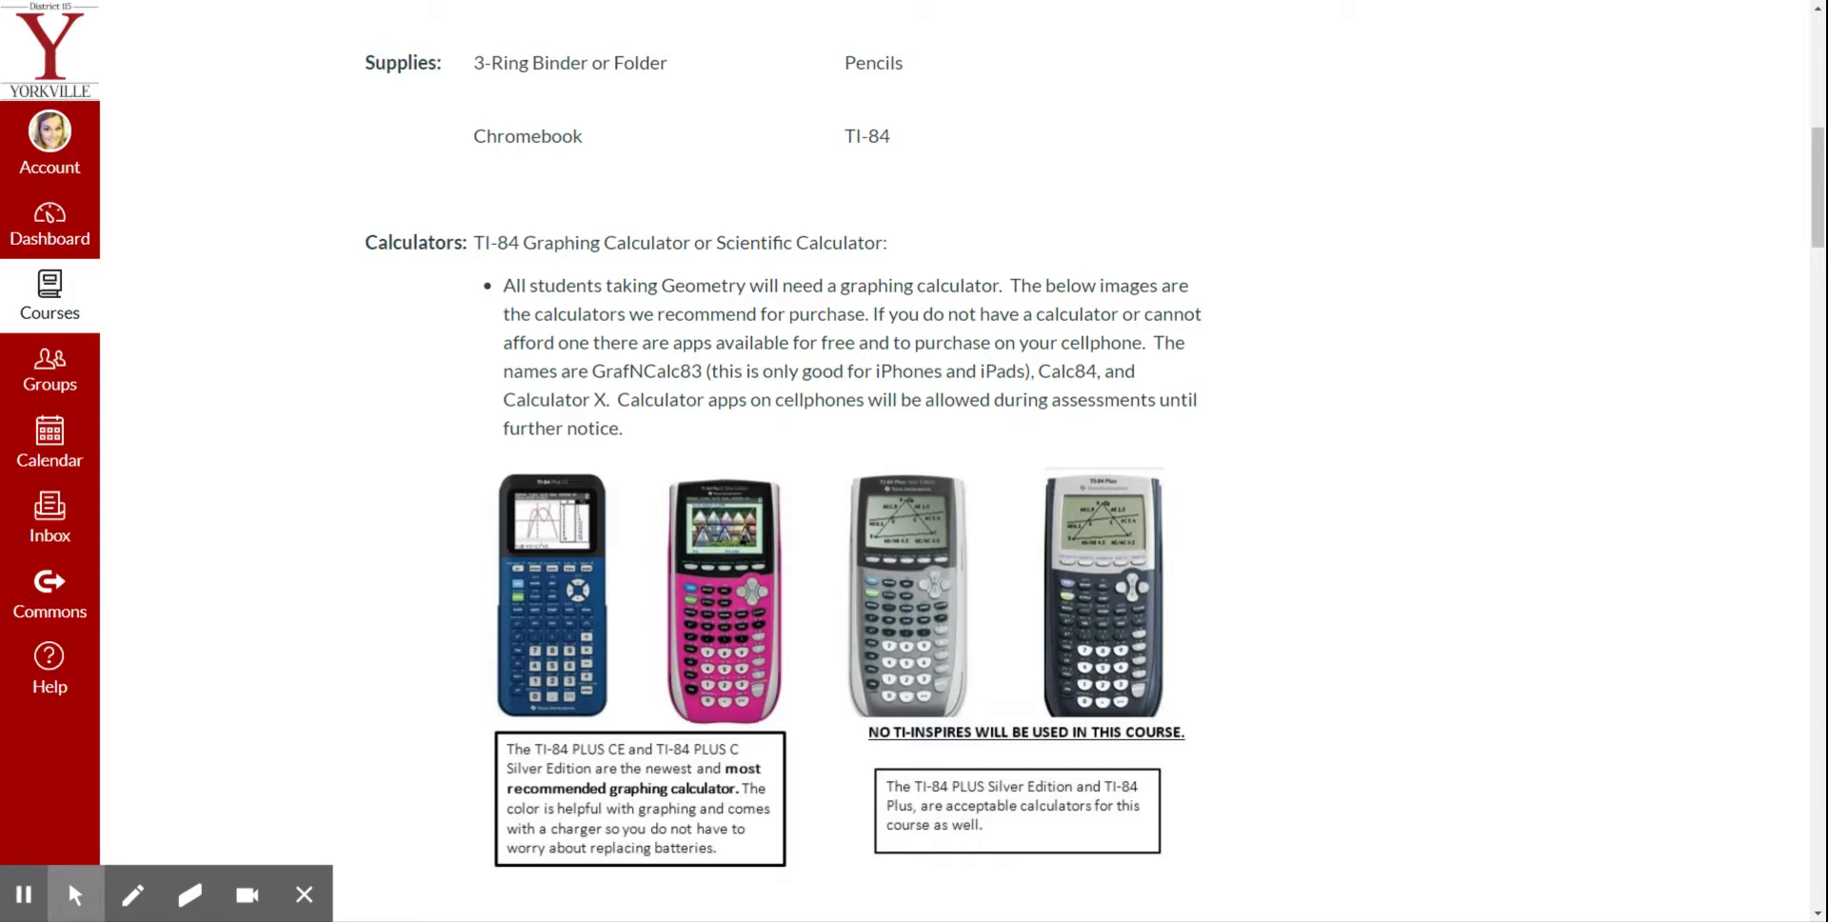
double_click(1066, 371)
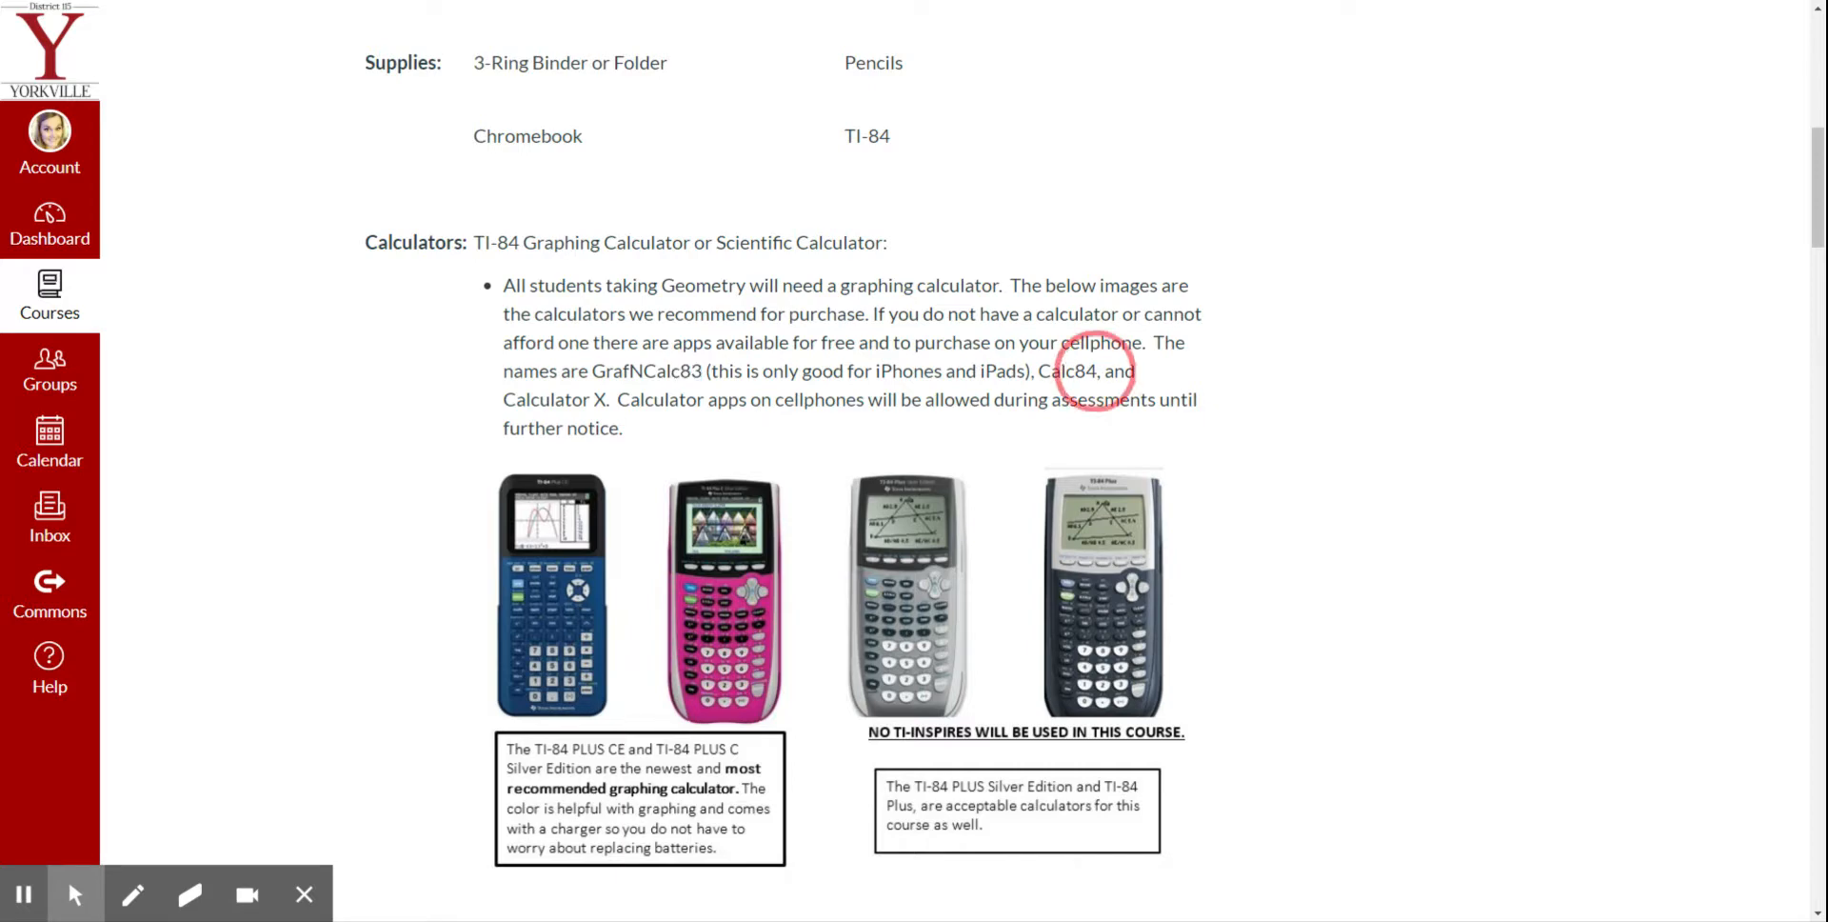
double_click(1066, 372)
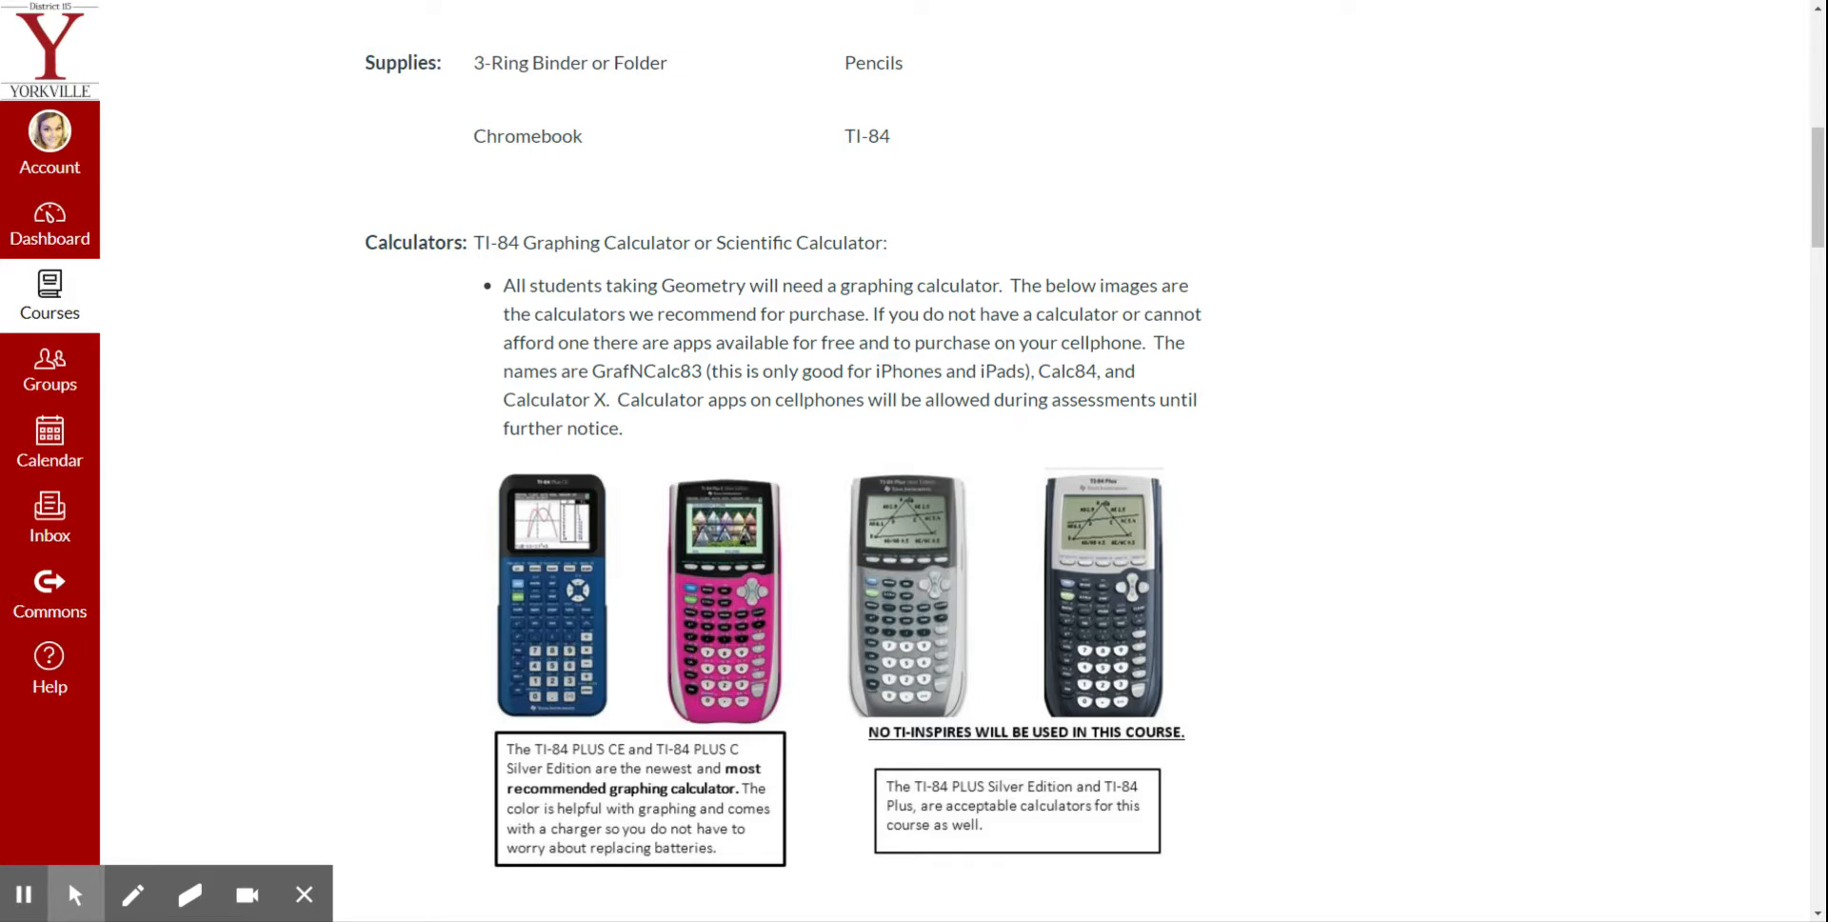
mouse_move(1139, 613)
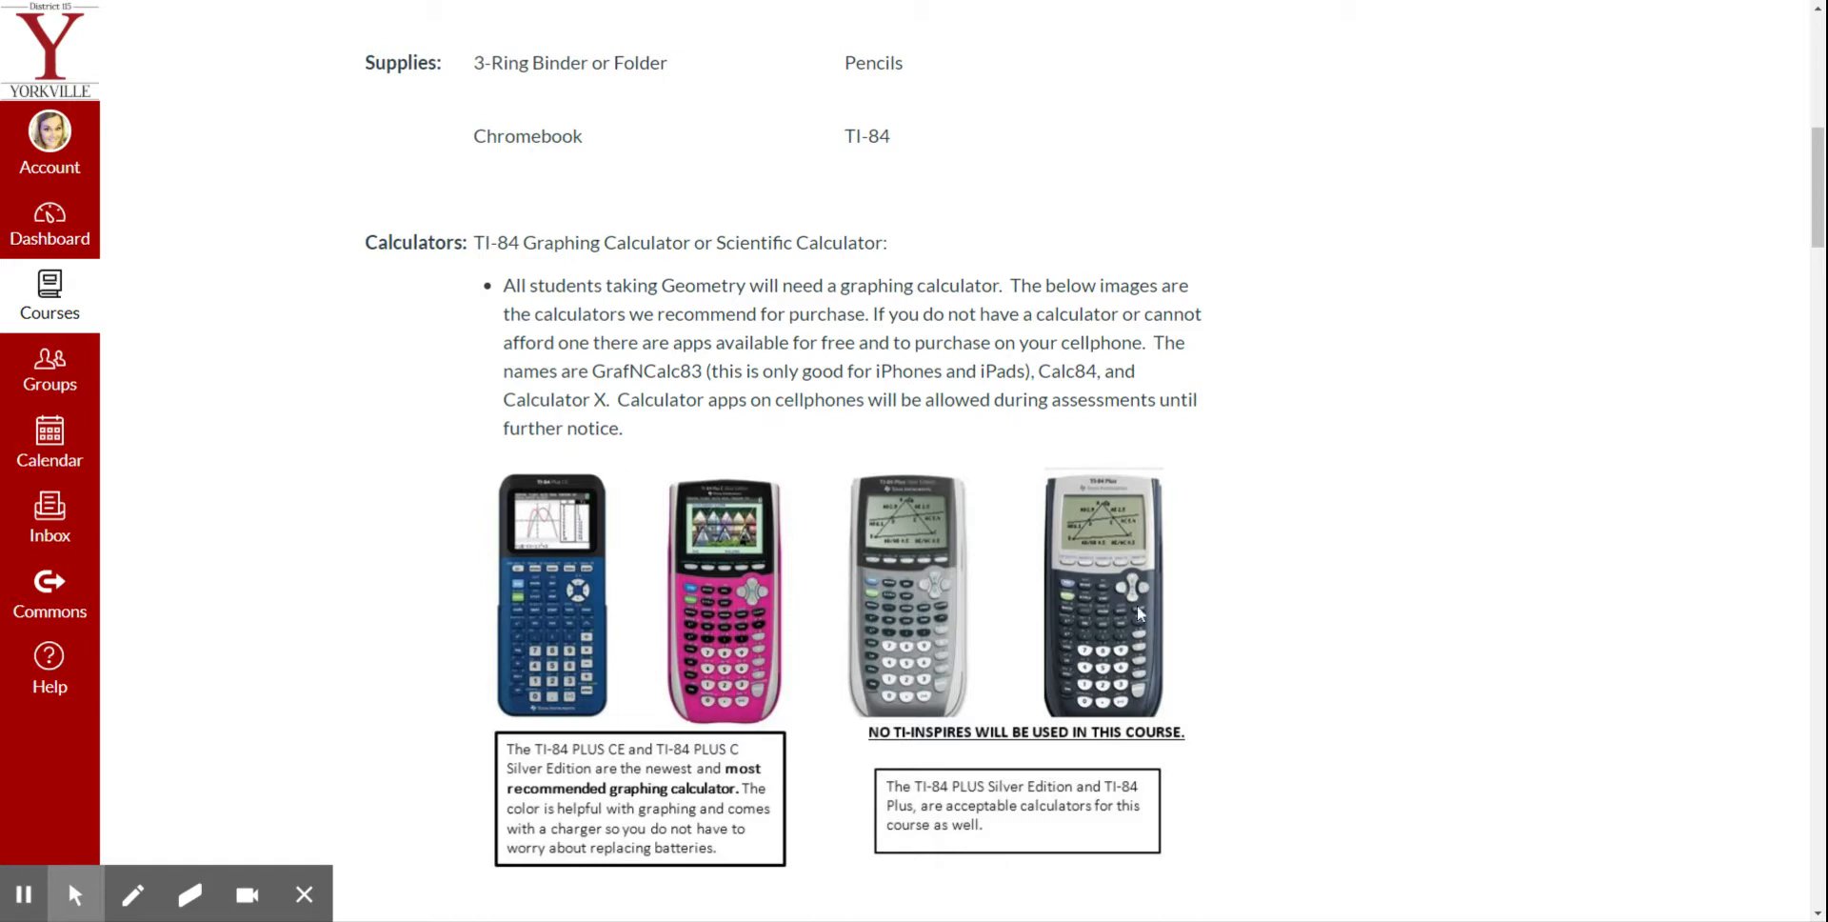
mouse_move(784, 425)
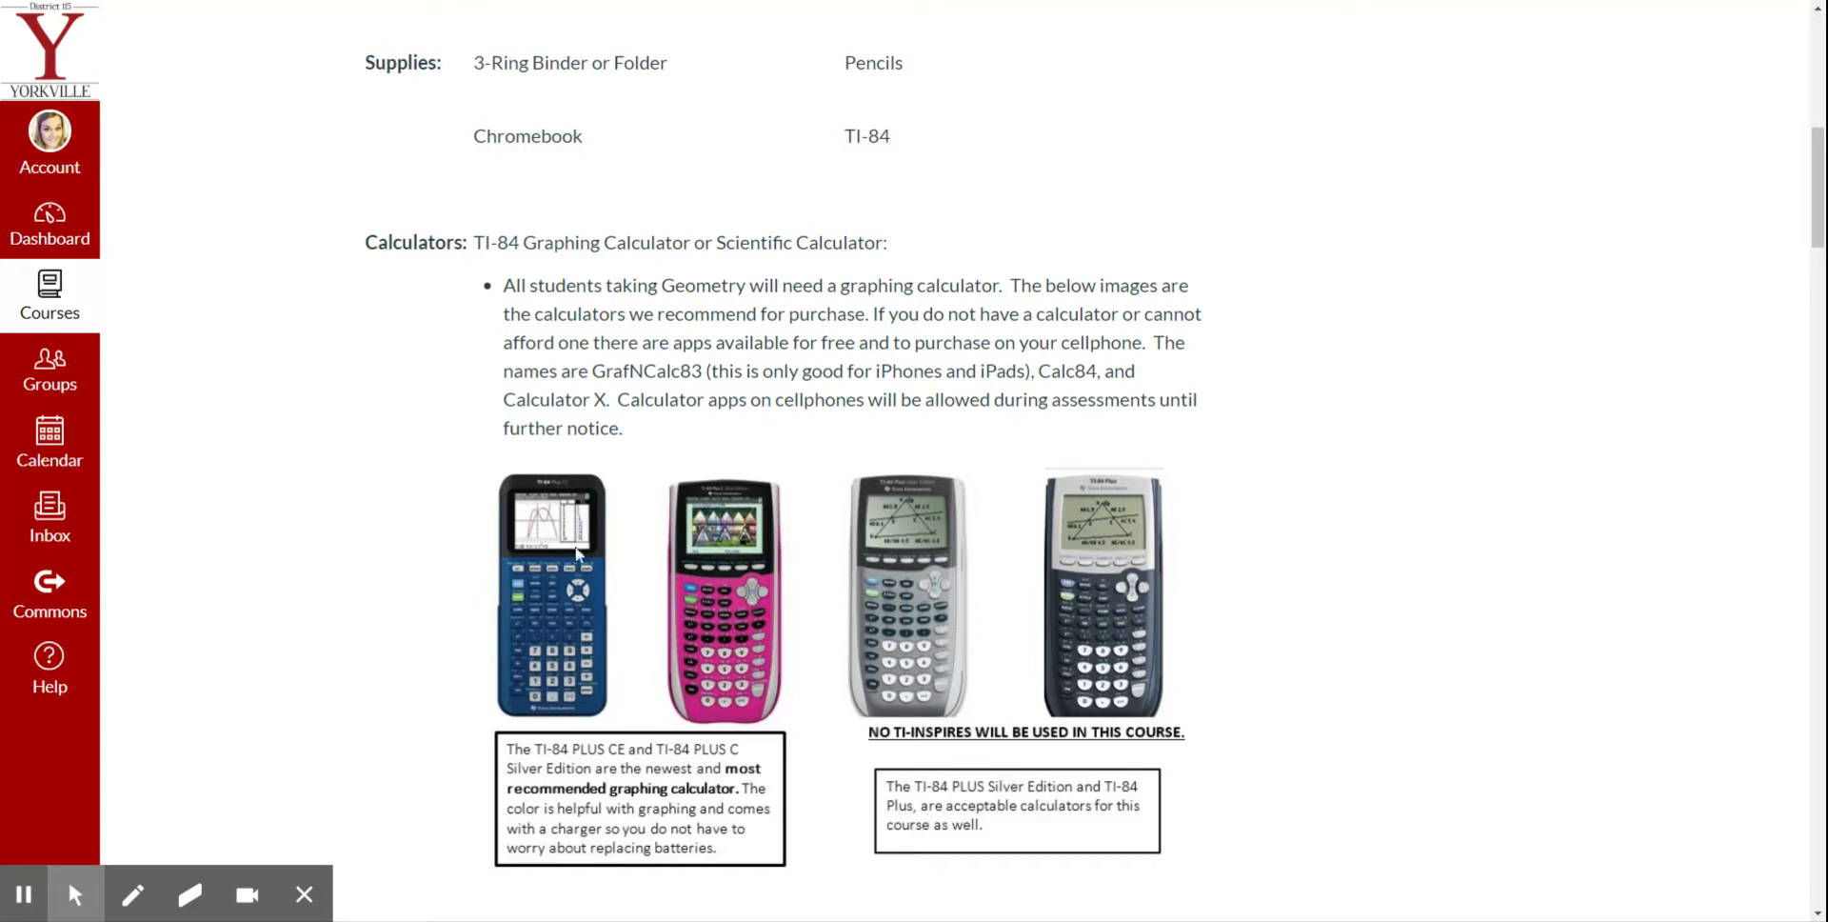
mouse_move(590, 678)
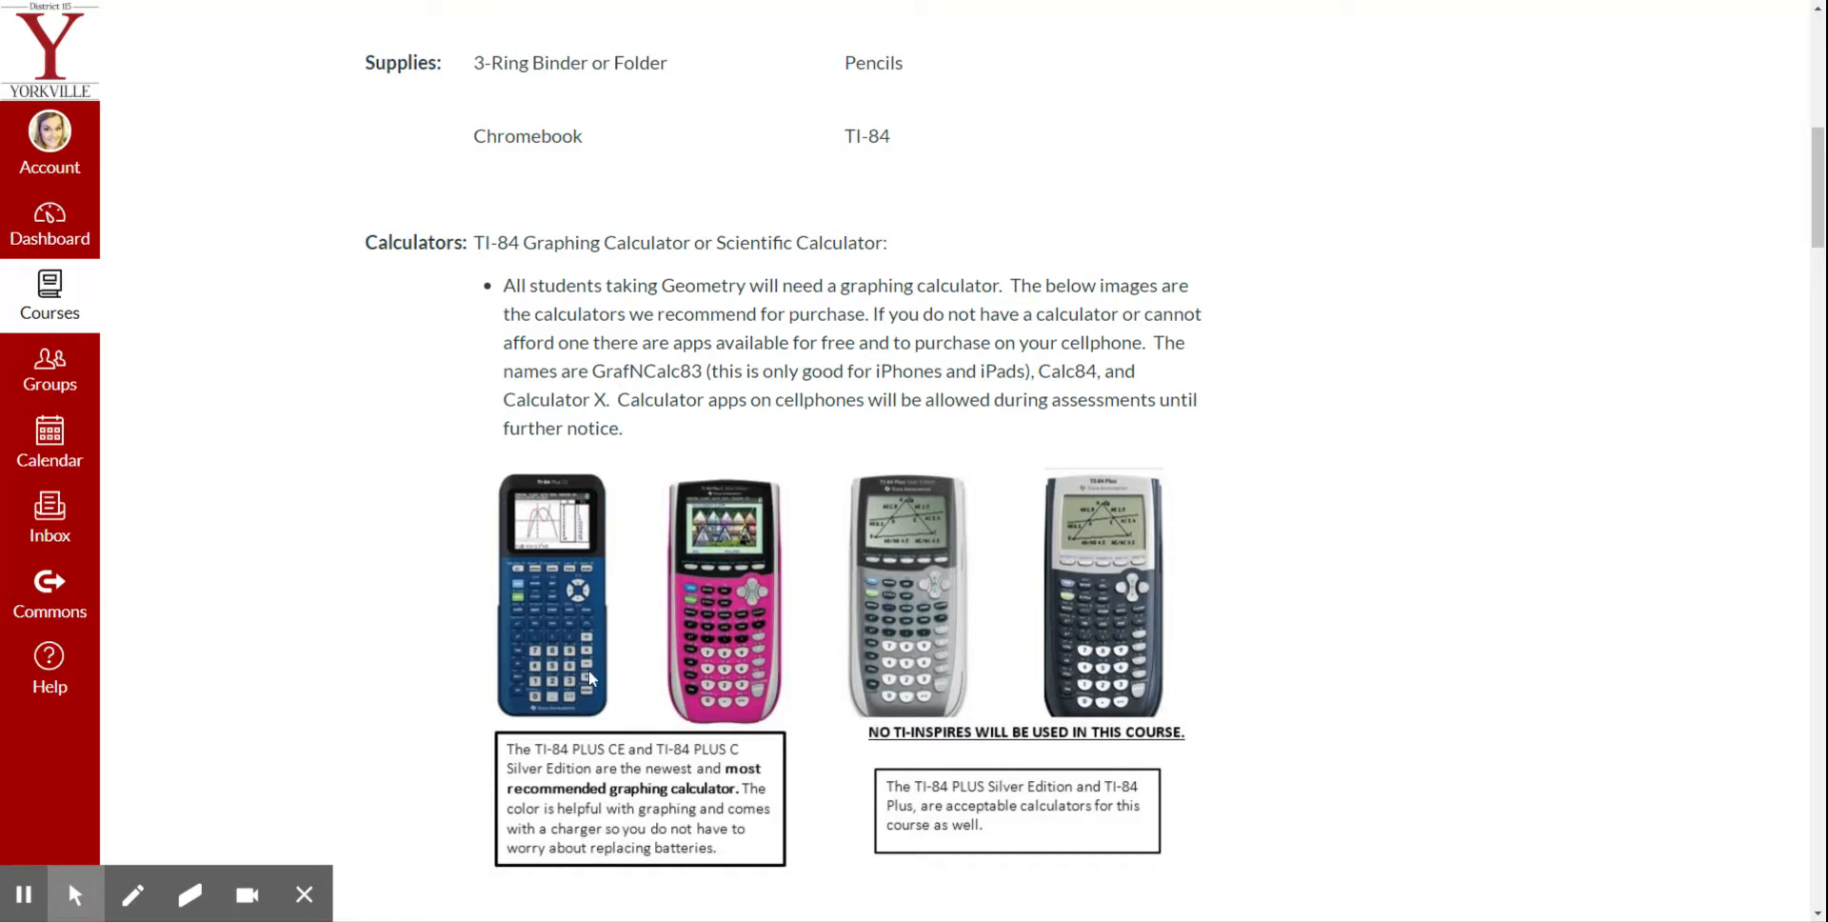
mouse_move(1251, 516)
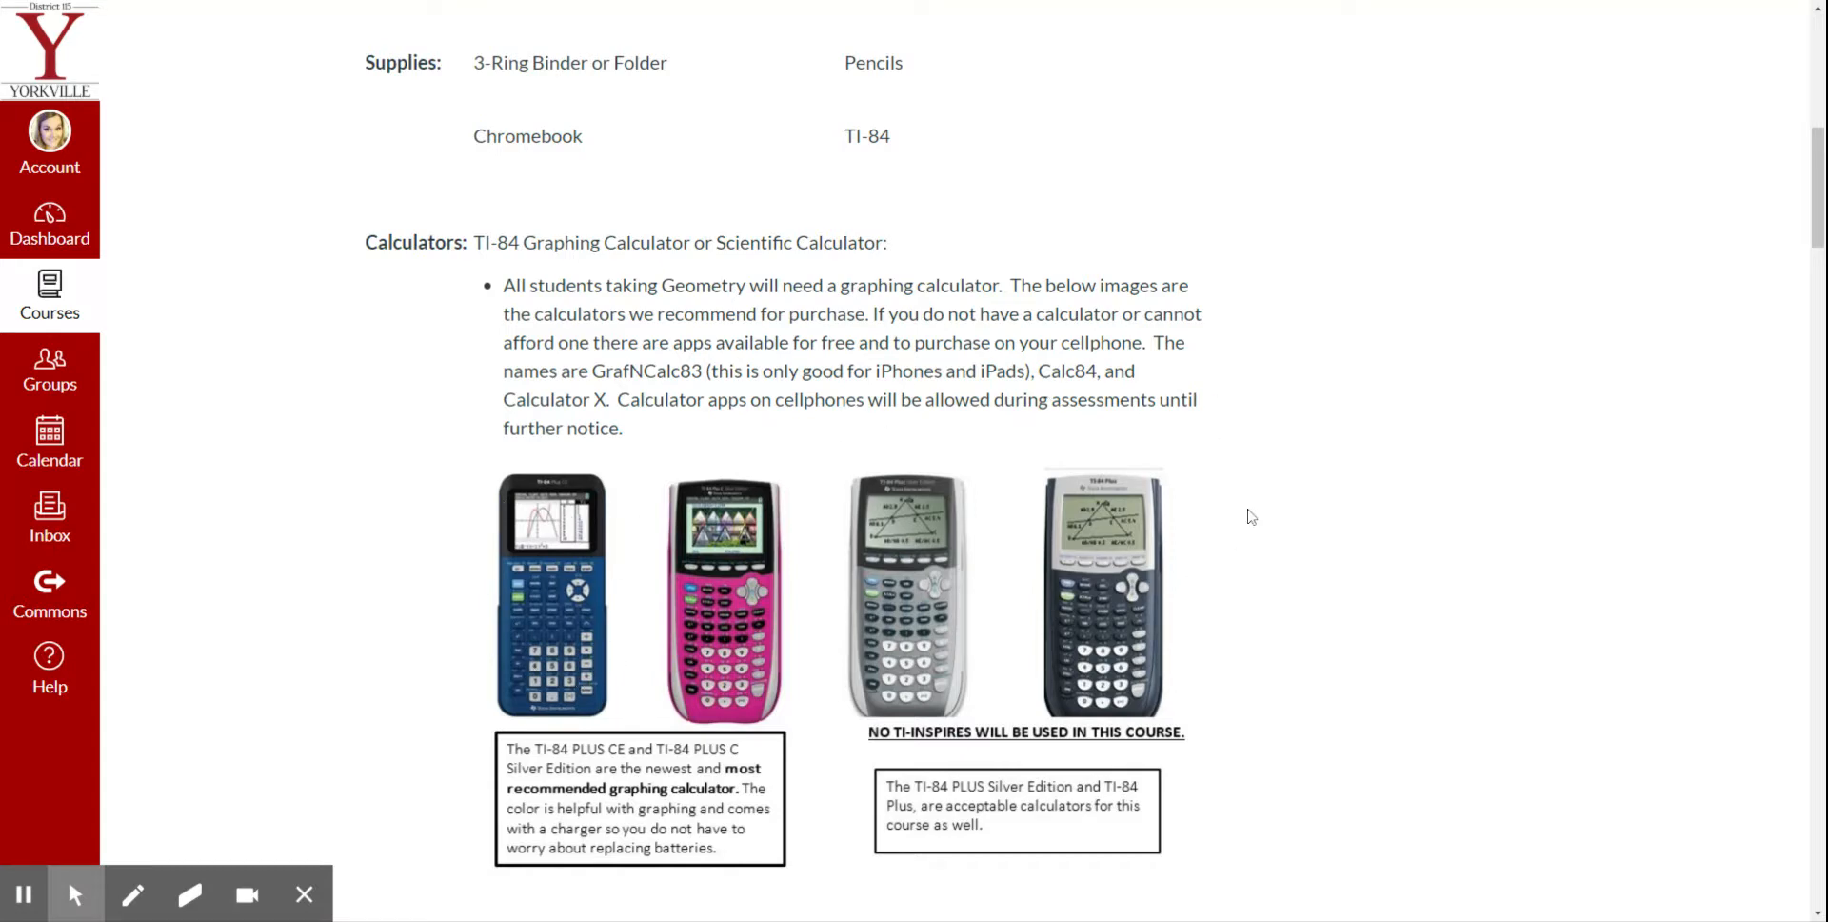
scroll("down", 3)
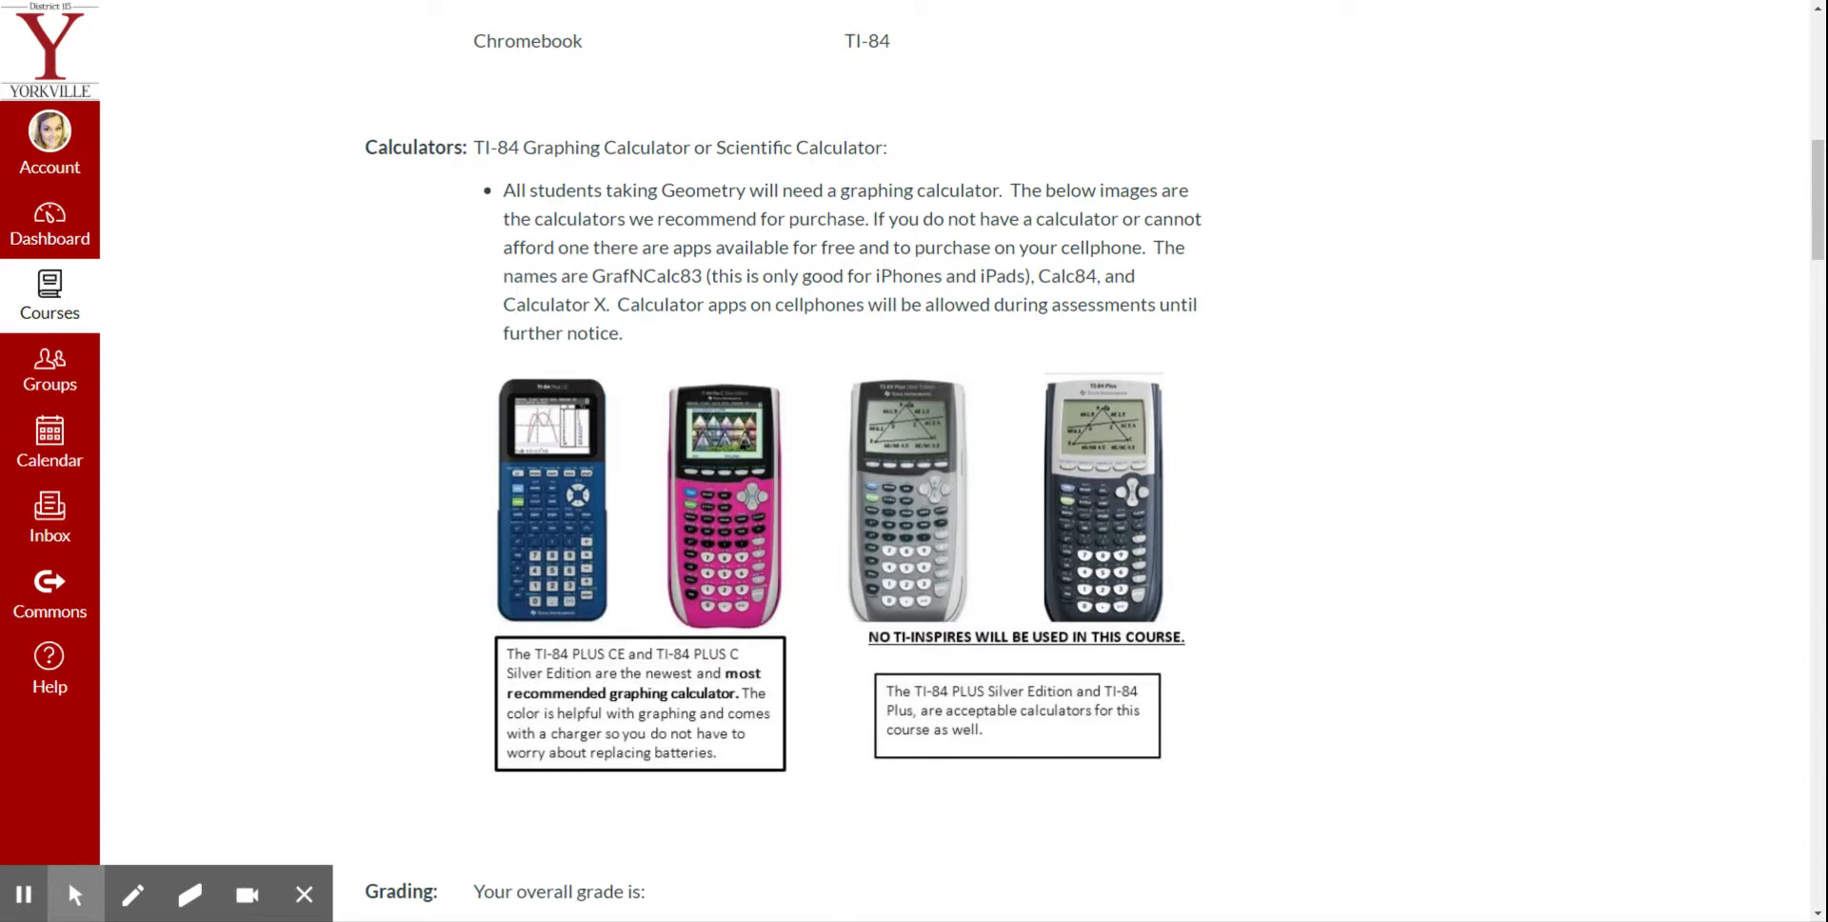
scroll("down", 3)
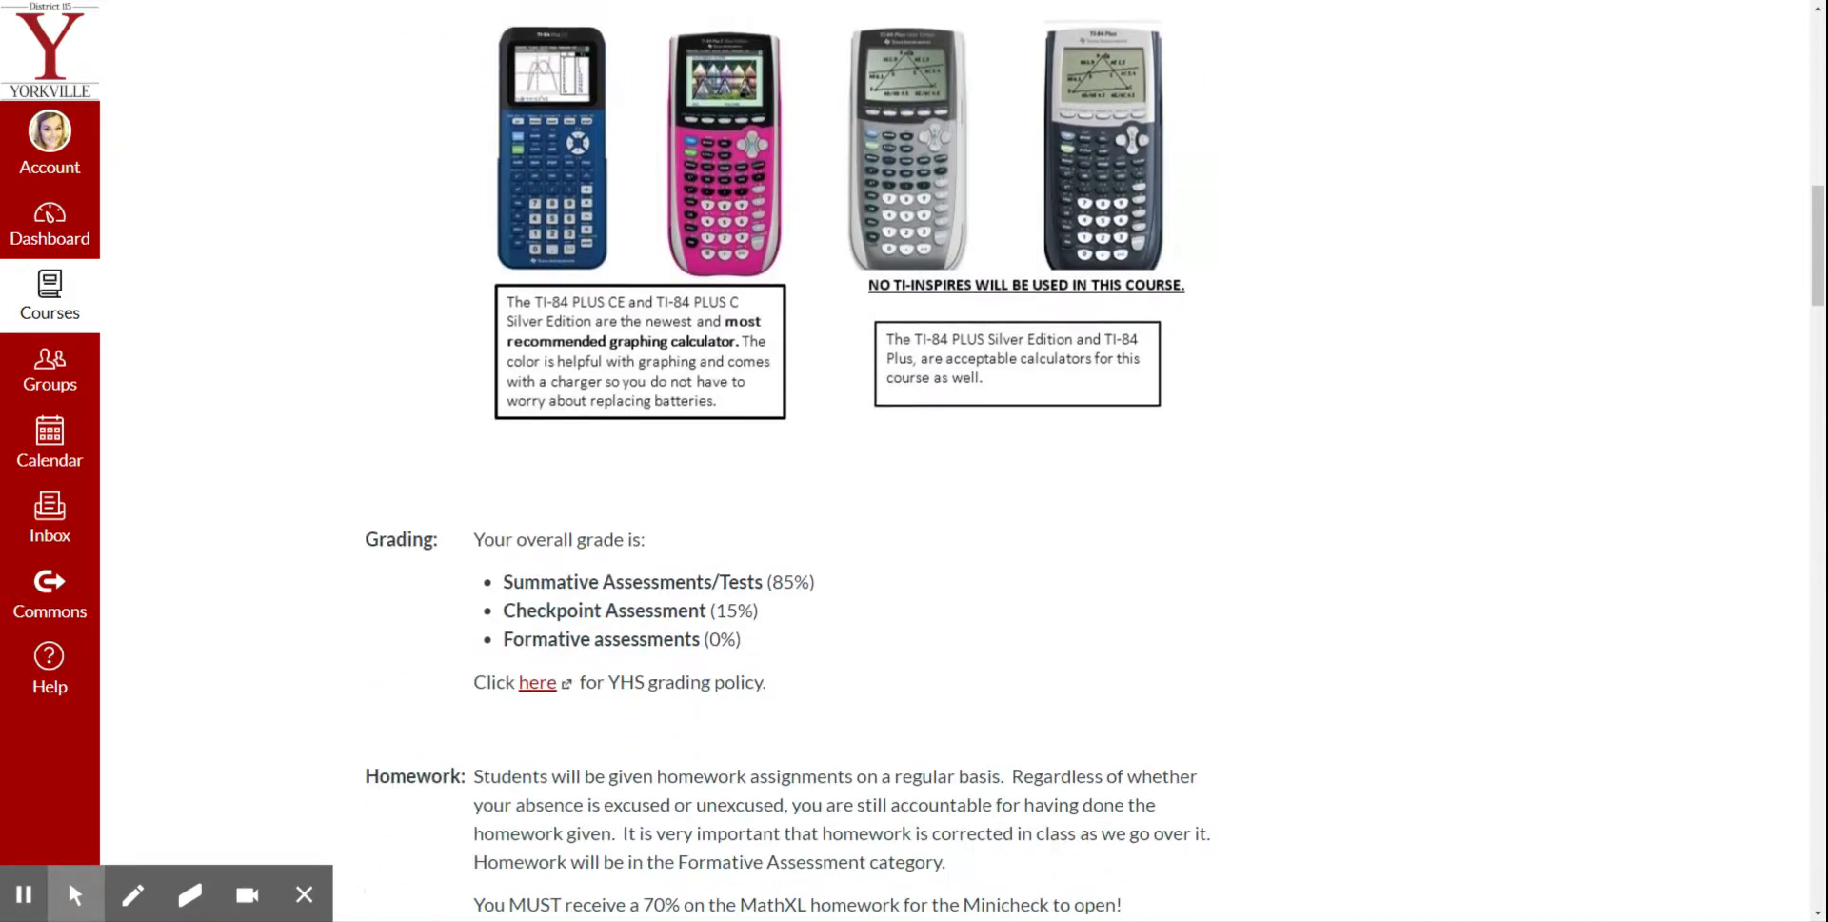
scroll("down", 3)
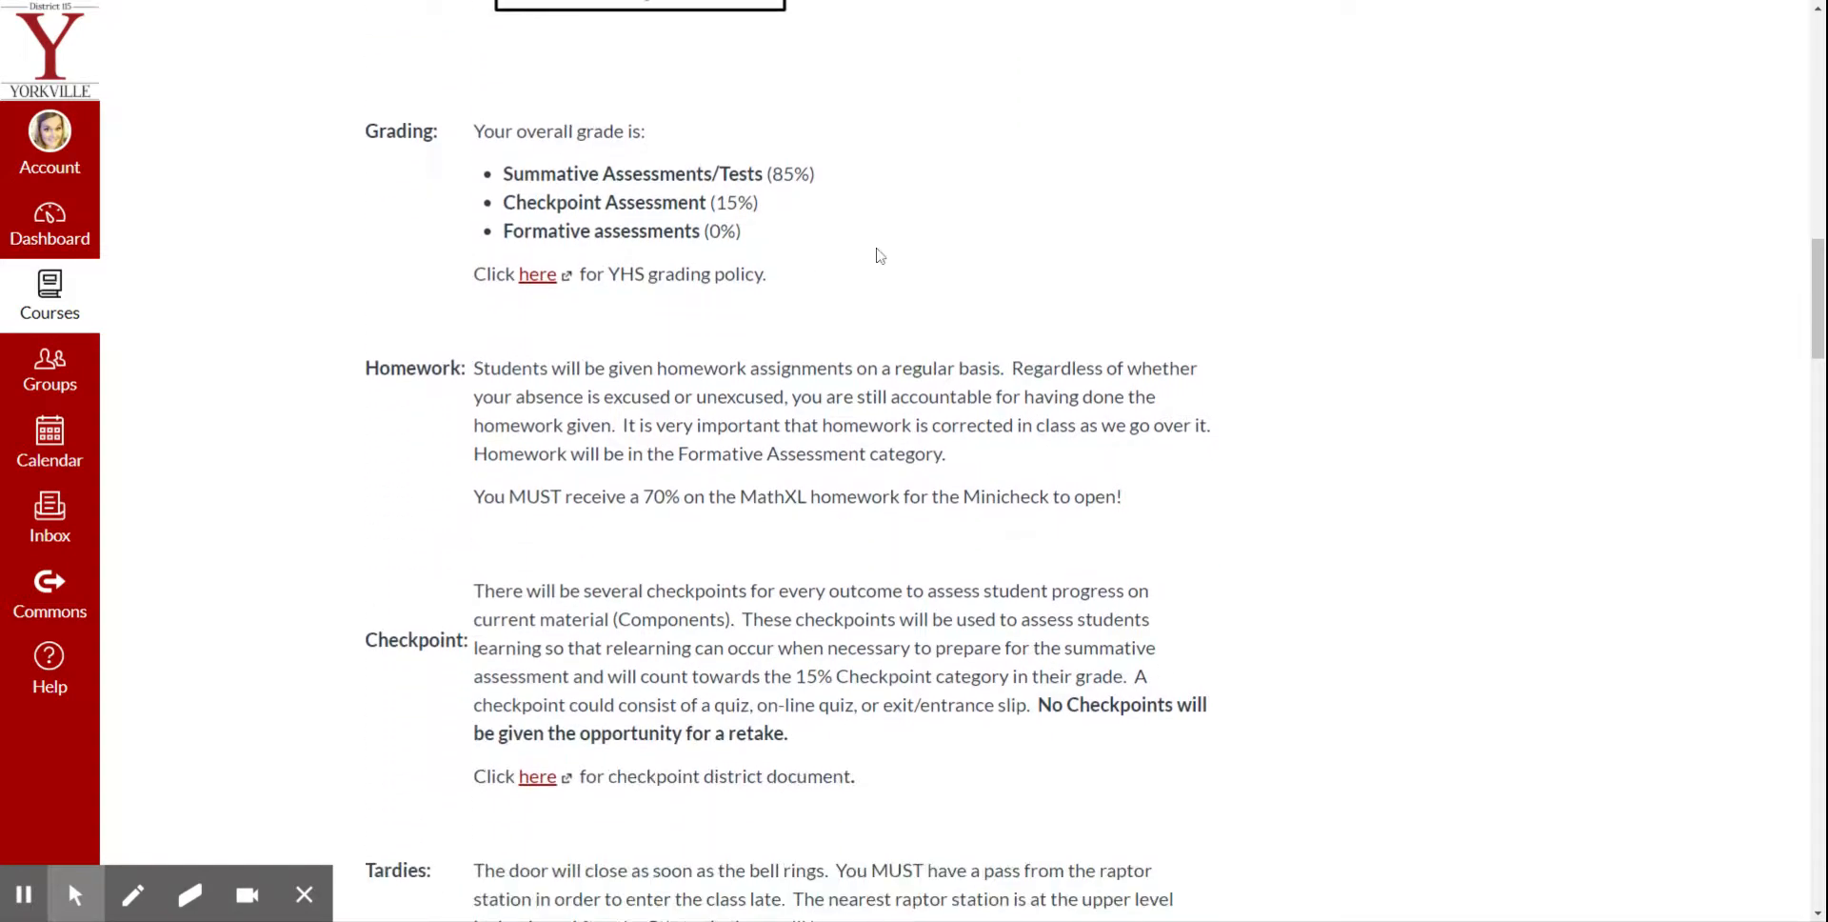
scroll("up", 3)
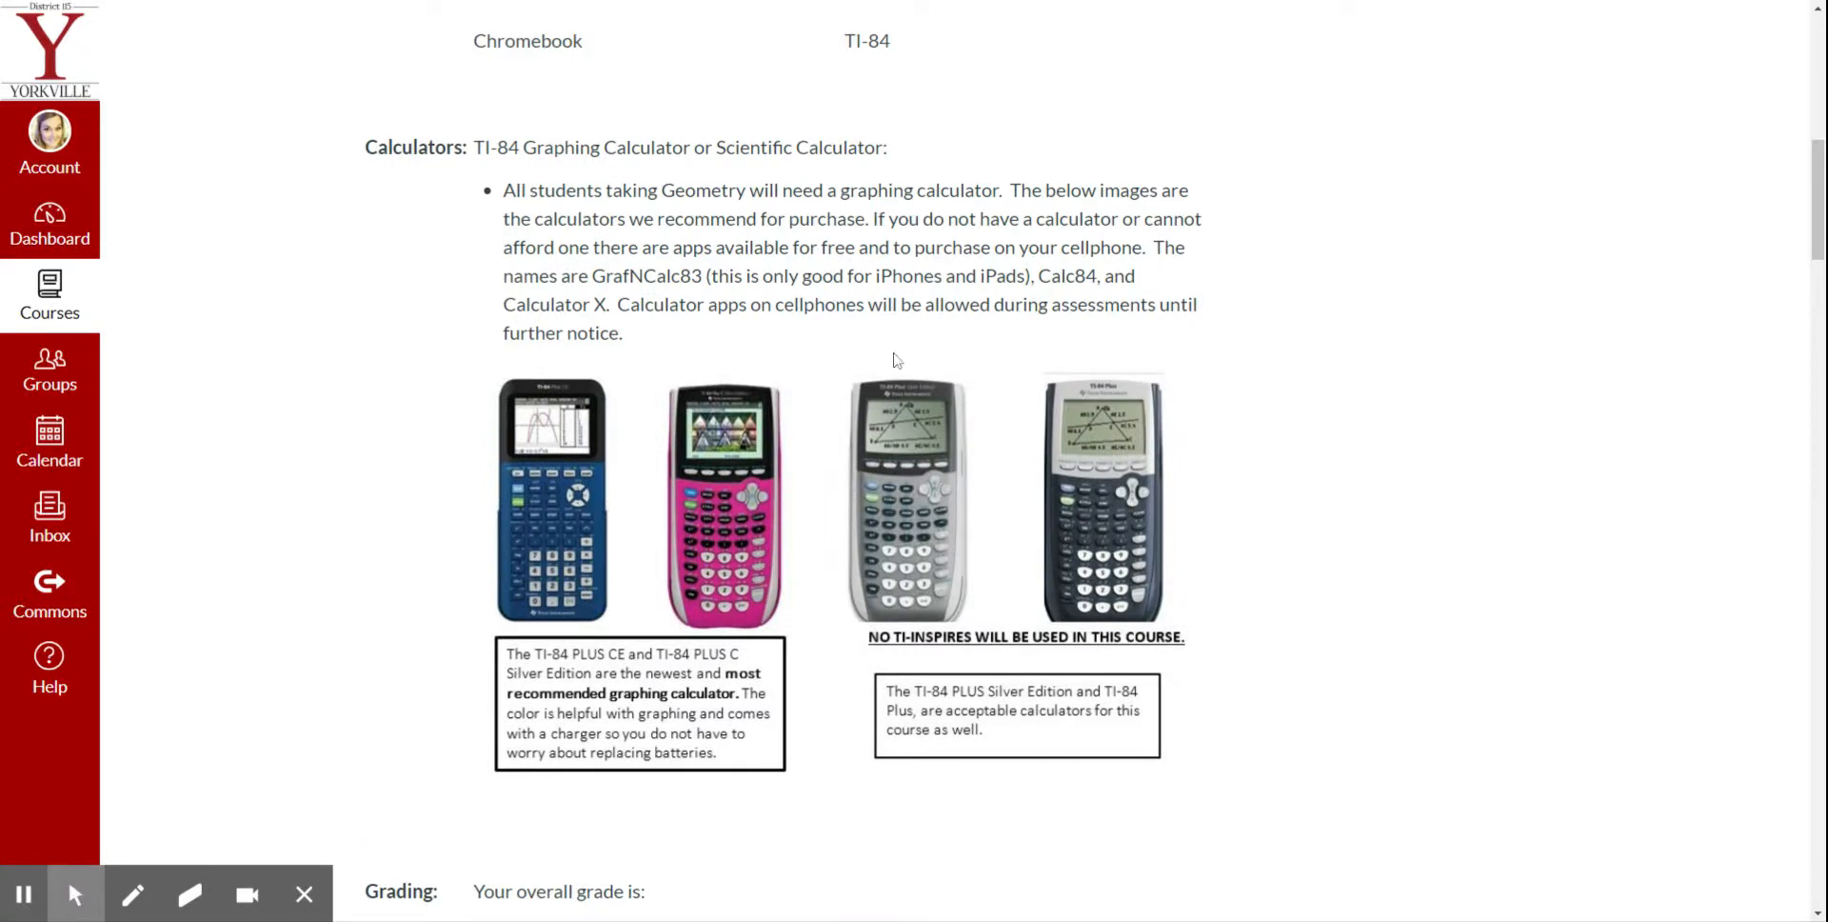
mouse_move(731, 638)
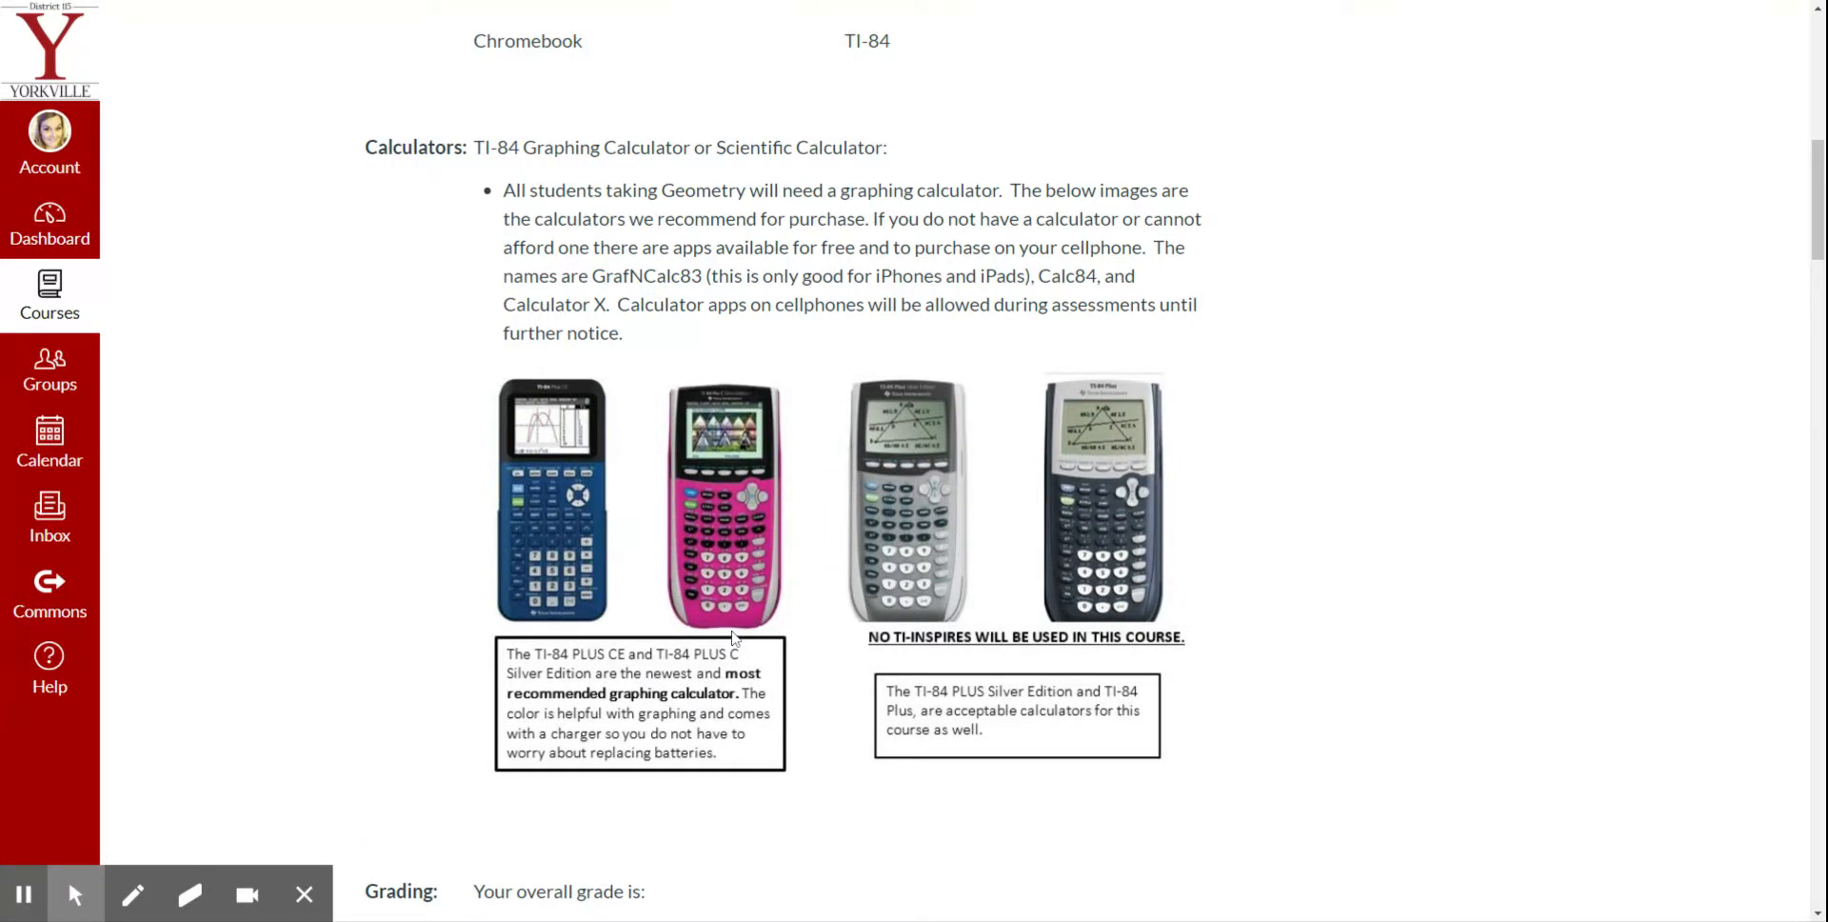
scroll("down", 3)
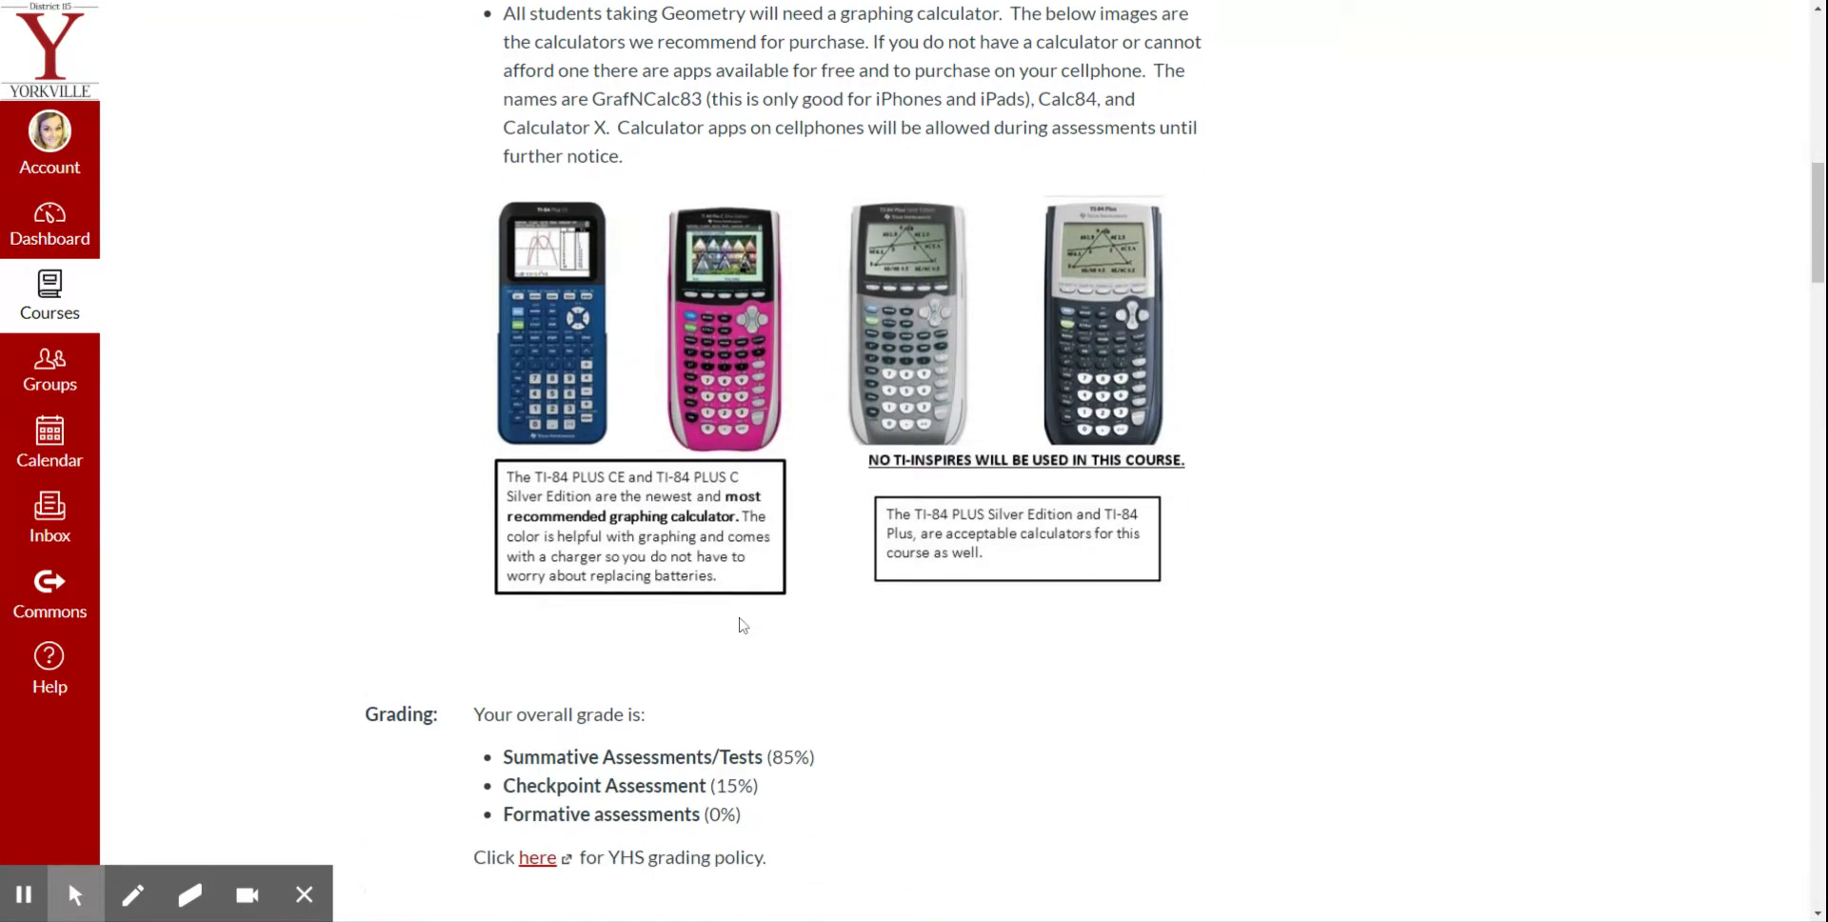
scroll("down", 3)
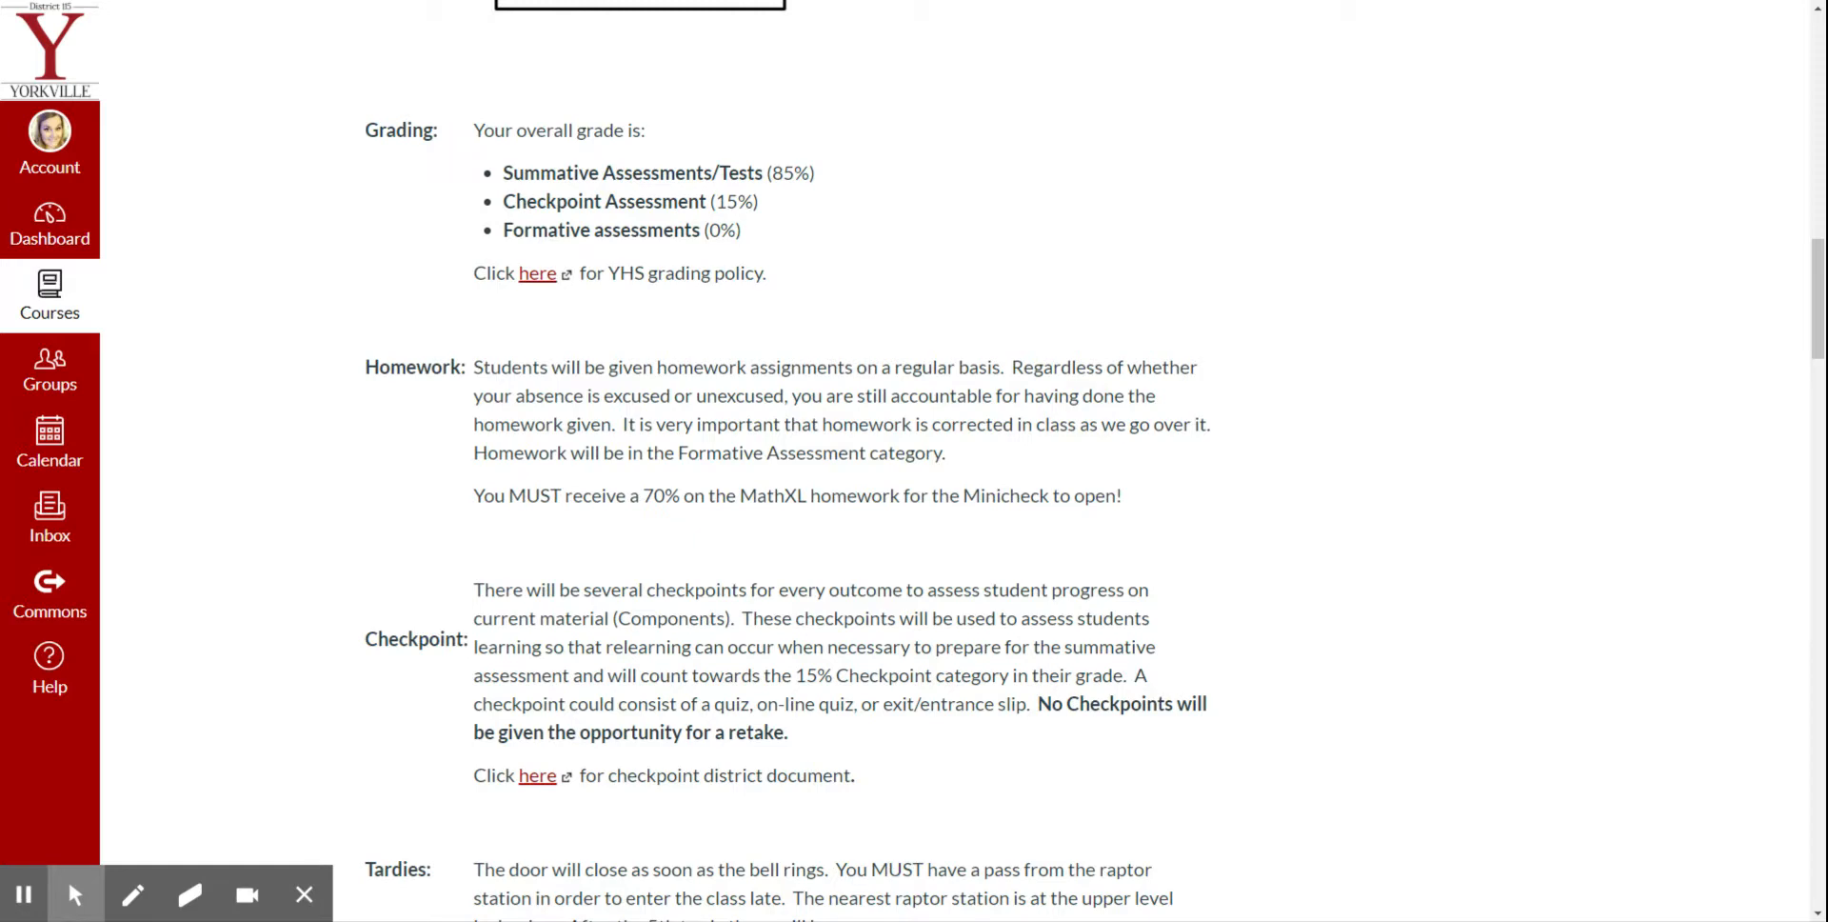
double_click(787, 173)
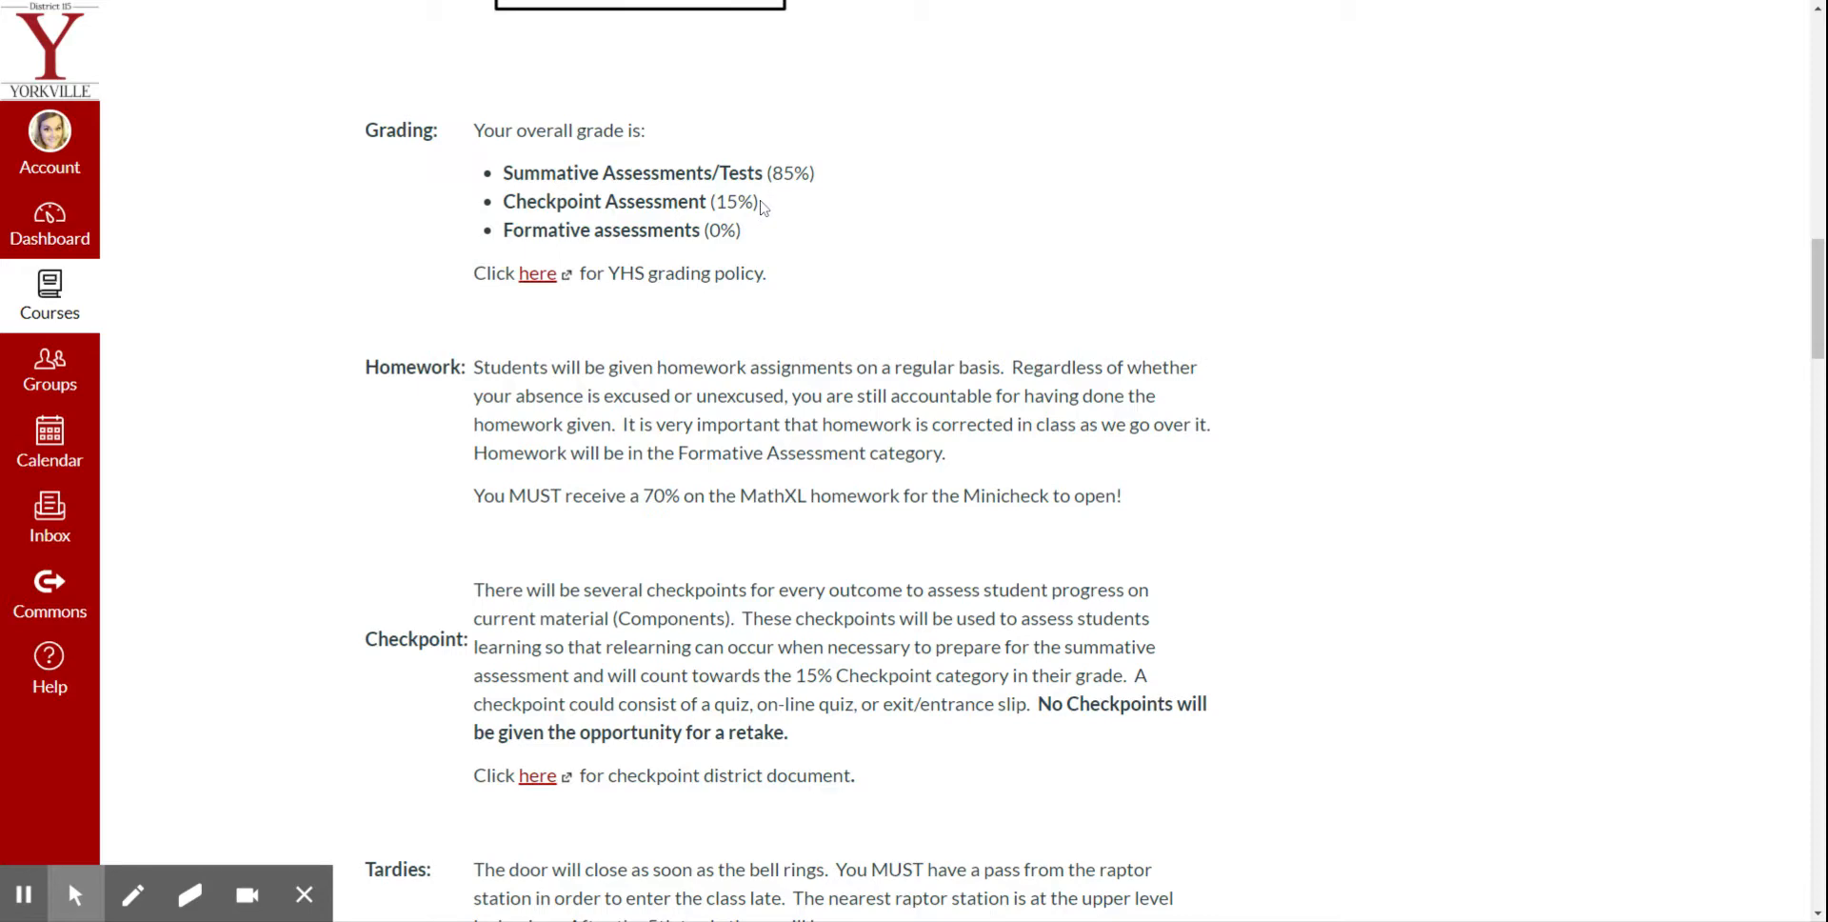
mouse_move(764, 209)
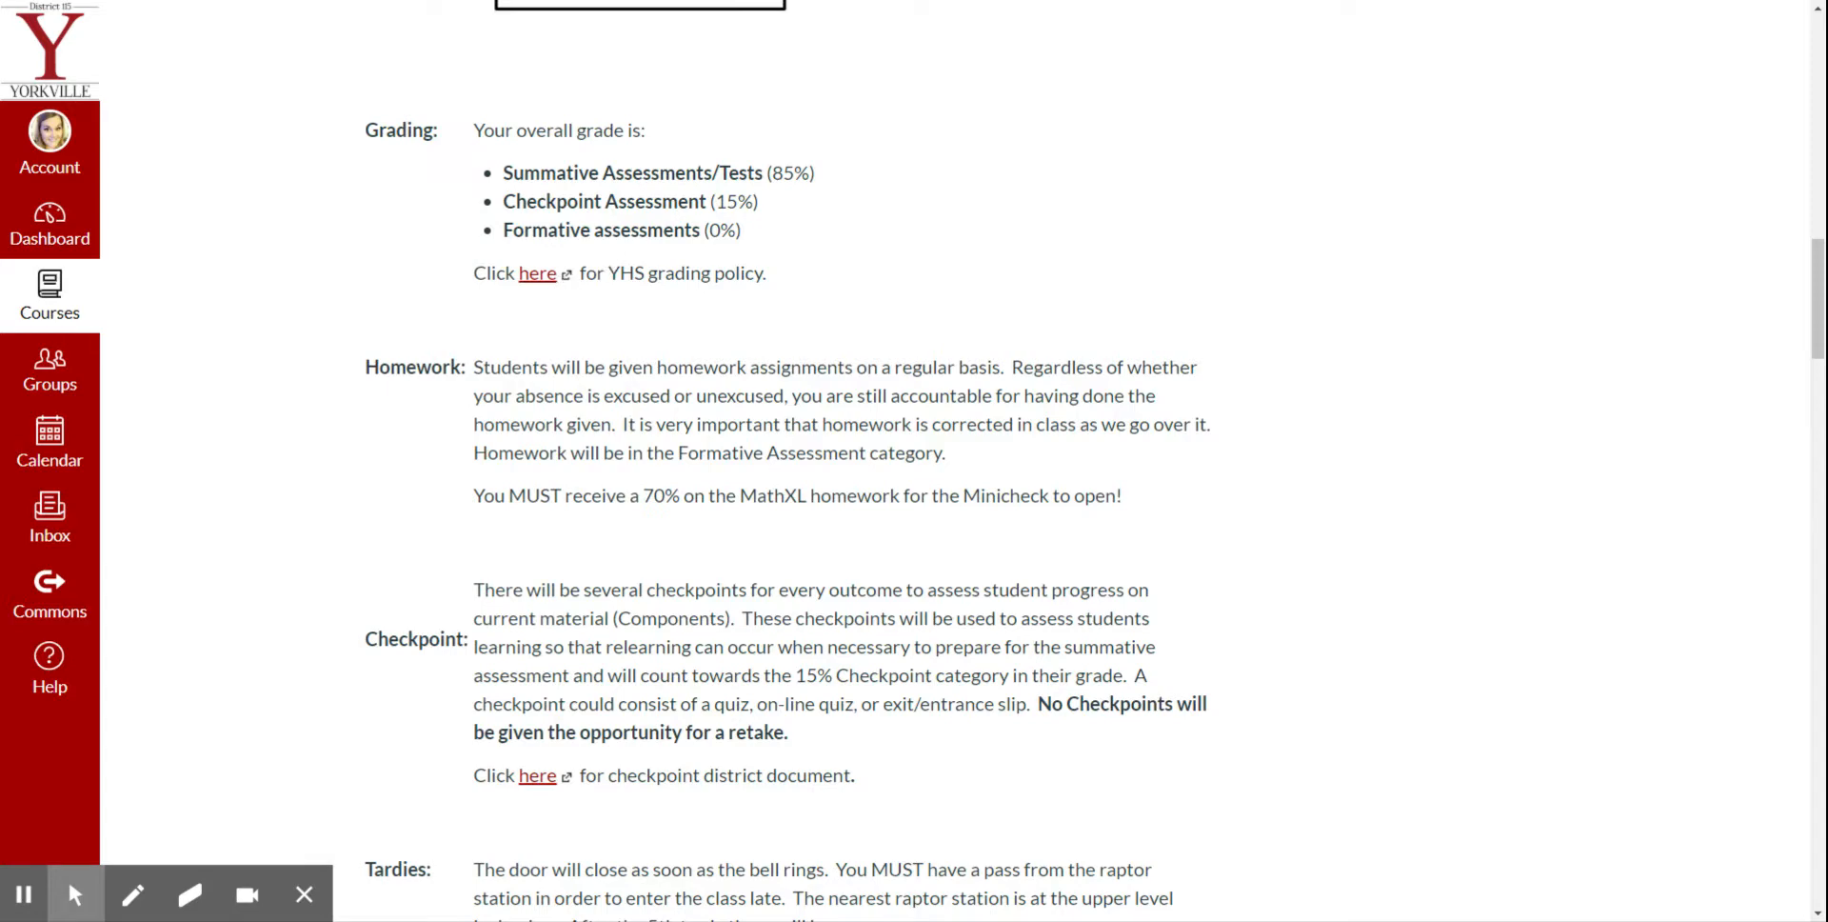
scroll("down", 3)
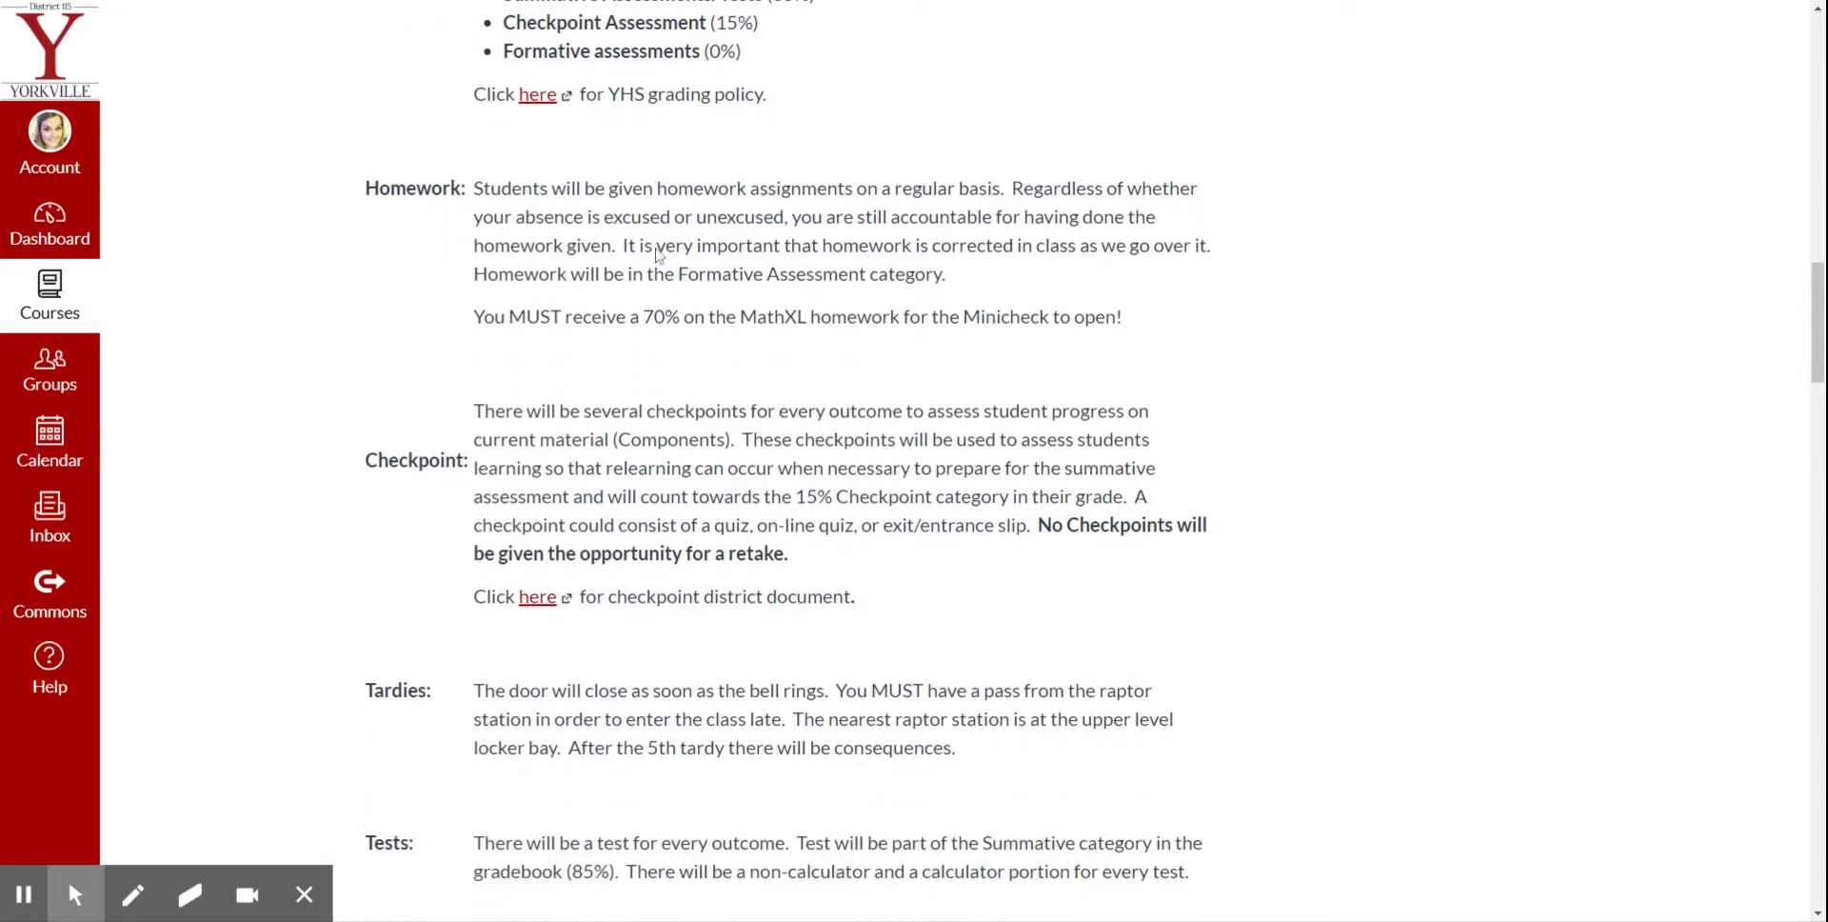
scroll("up", 3)
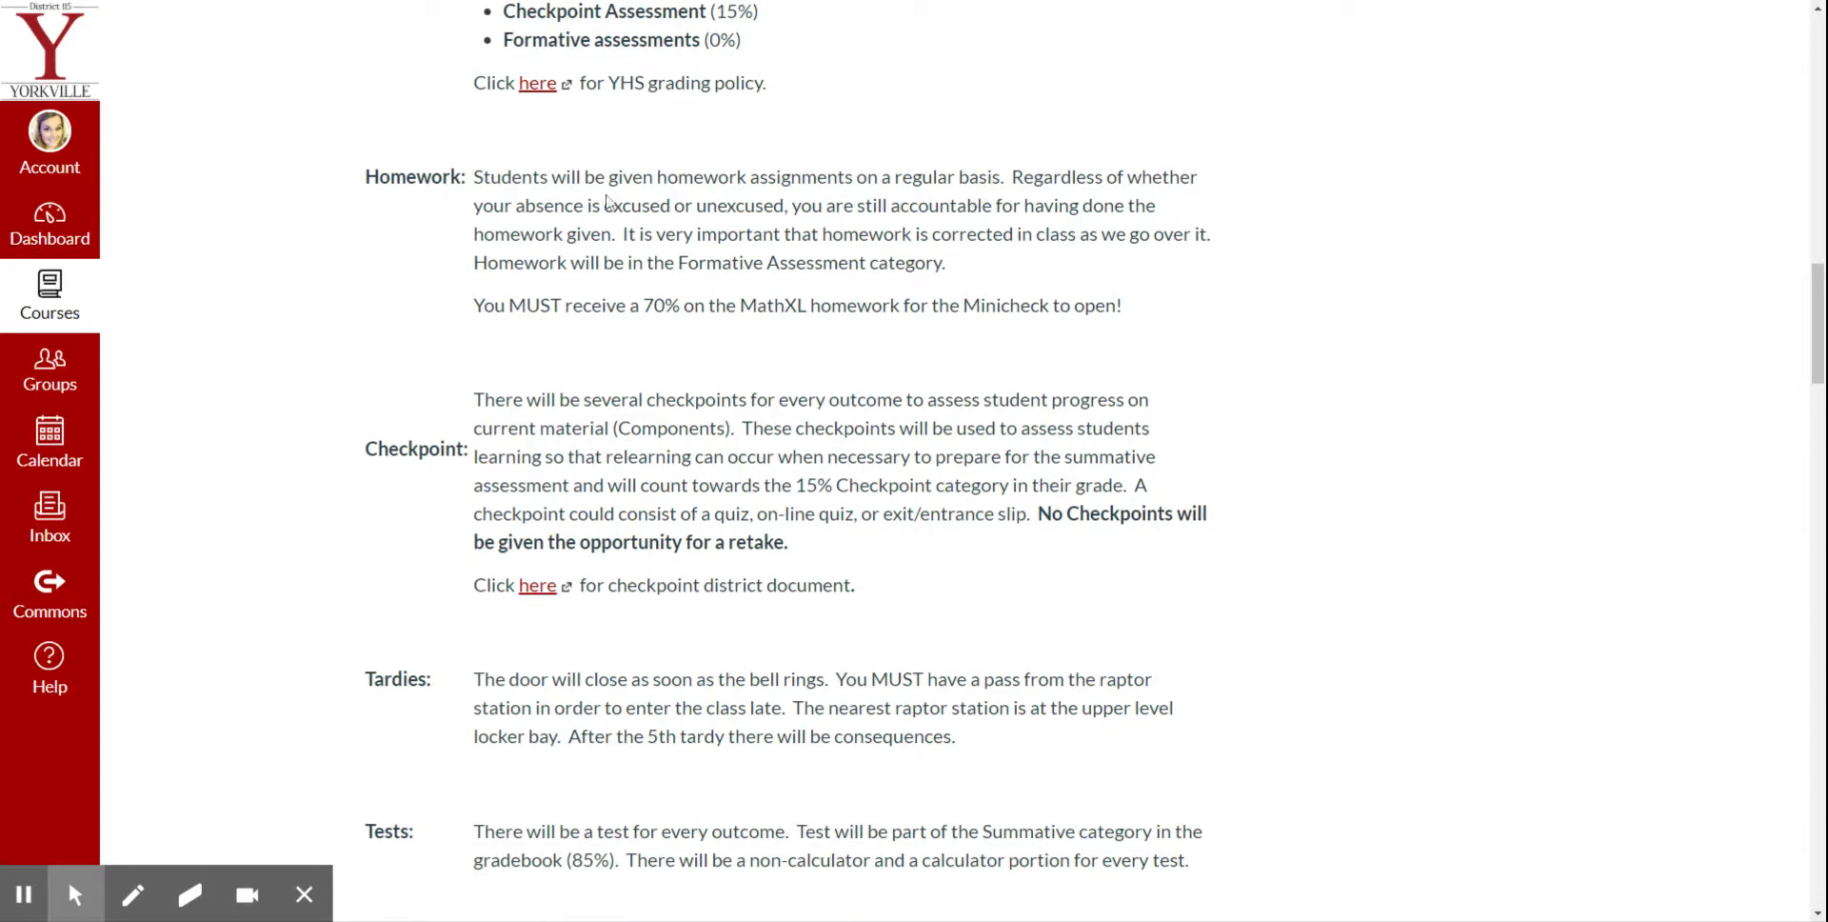
mouse_move(952, 278)
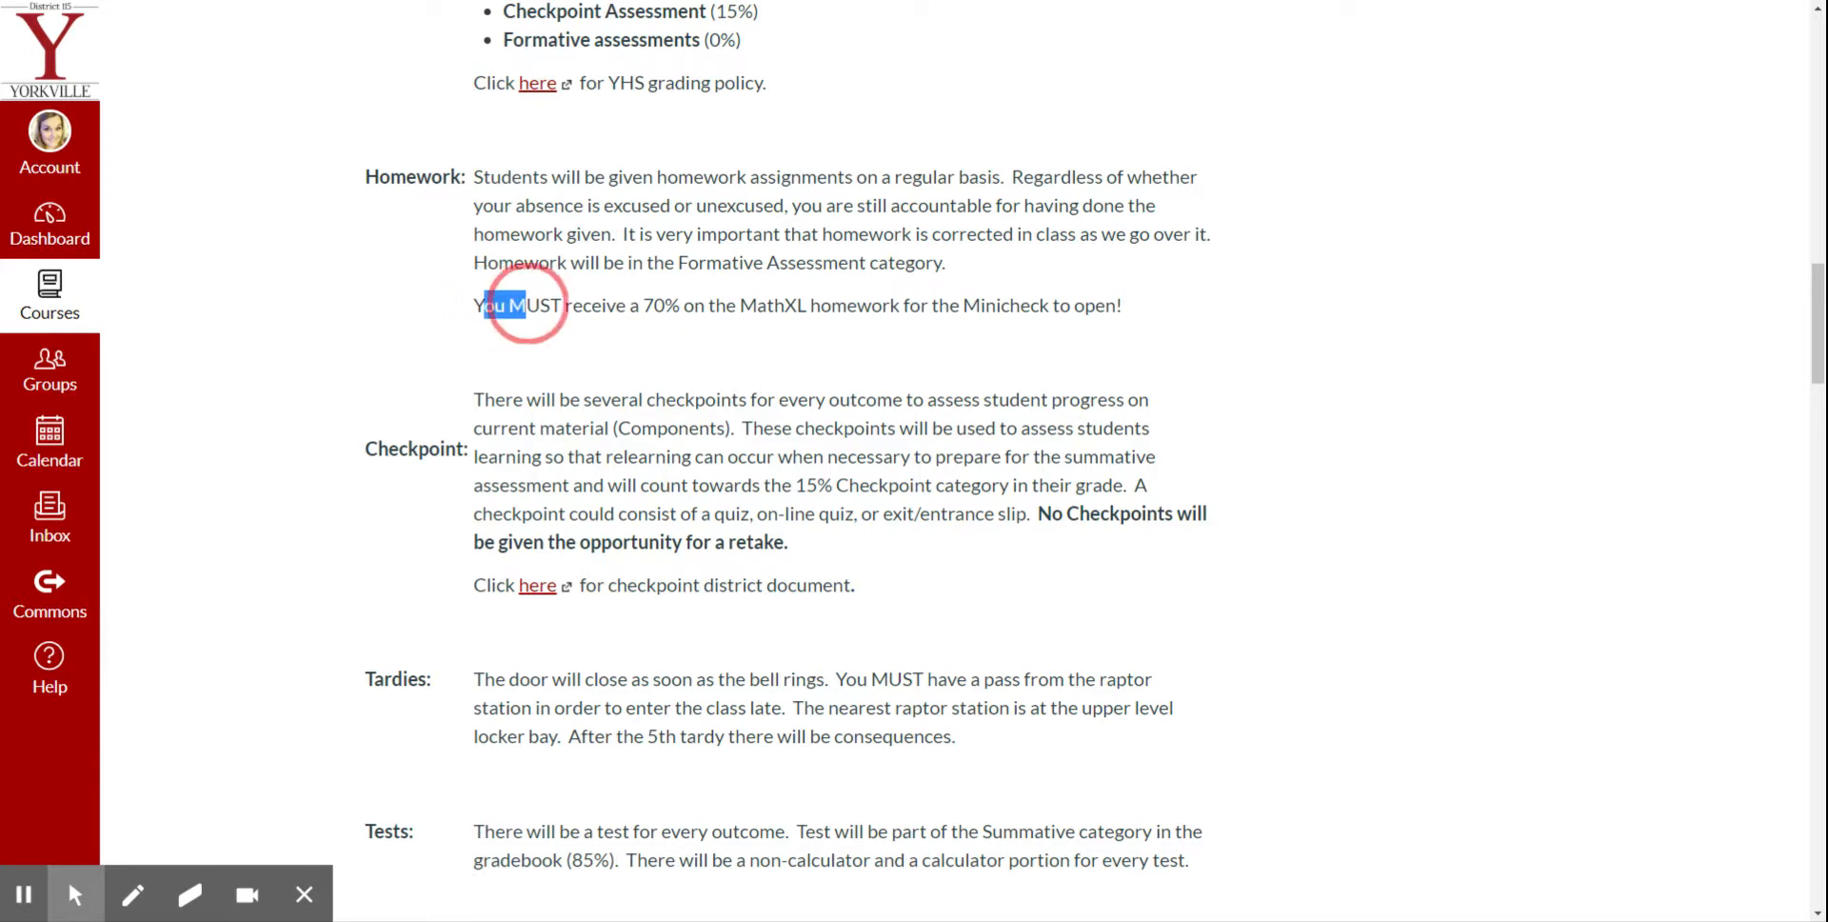
left_click_drag(503, 305, 1118, 305)
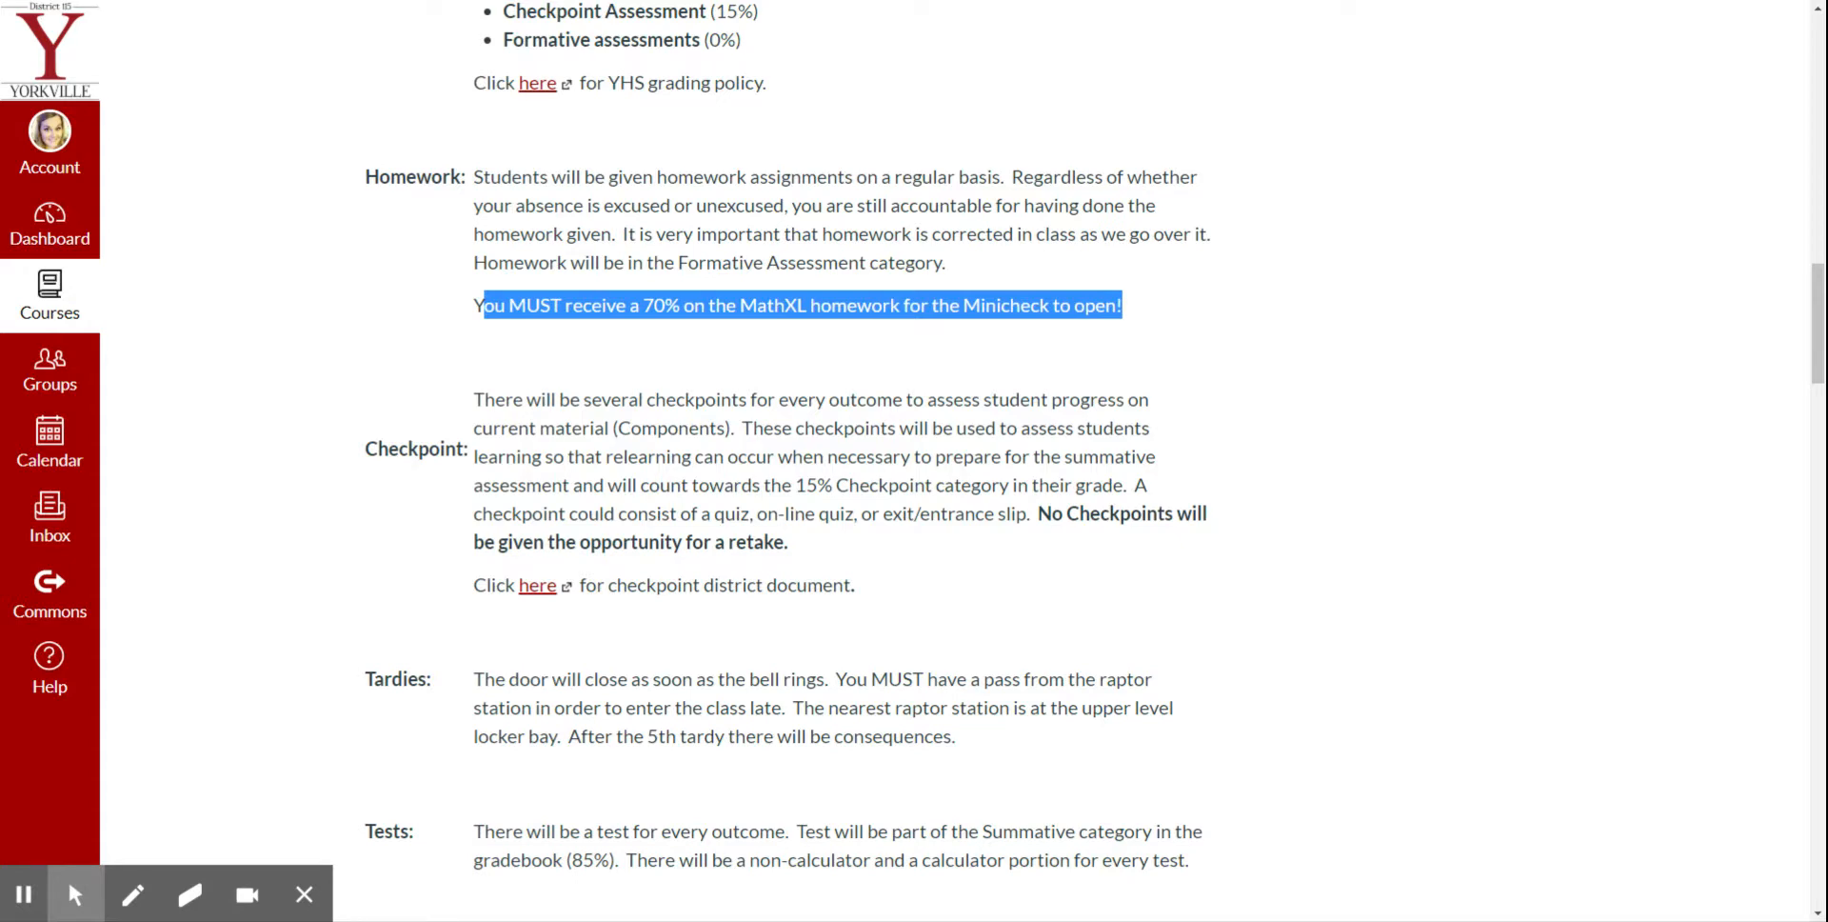
mouse_move(1139, 308)
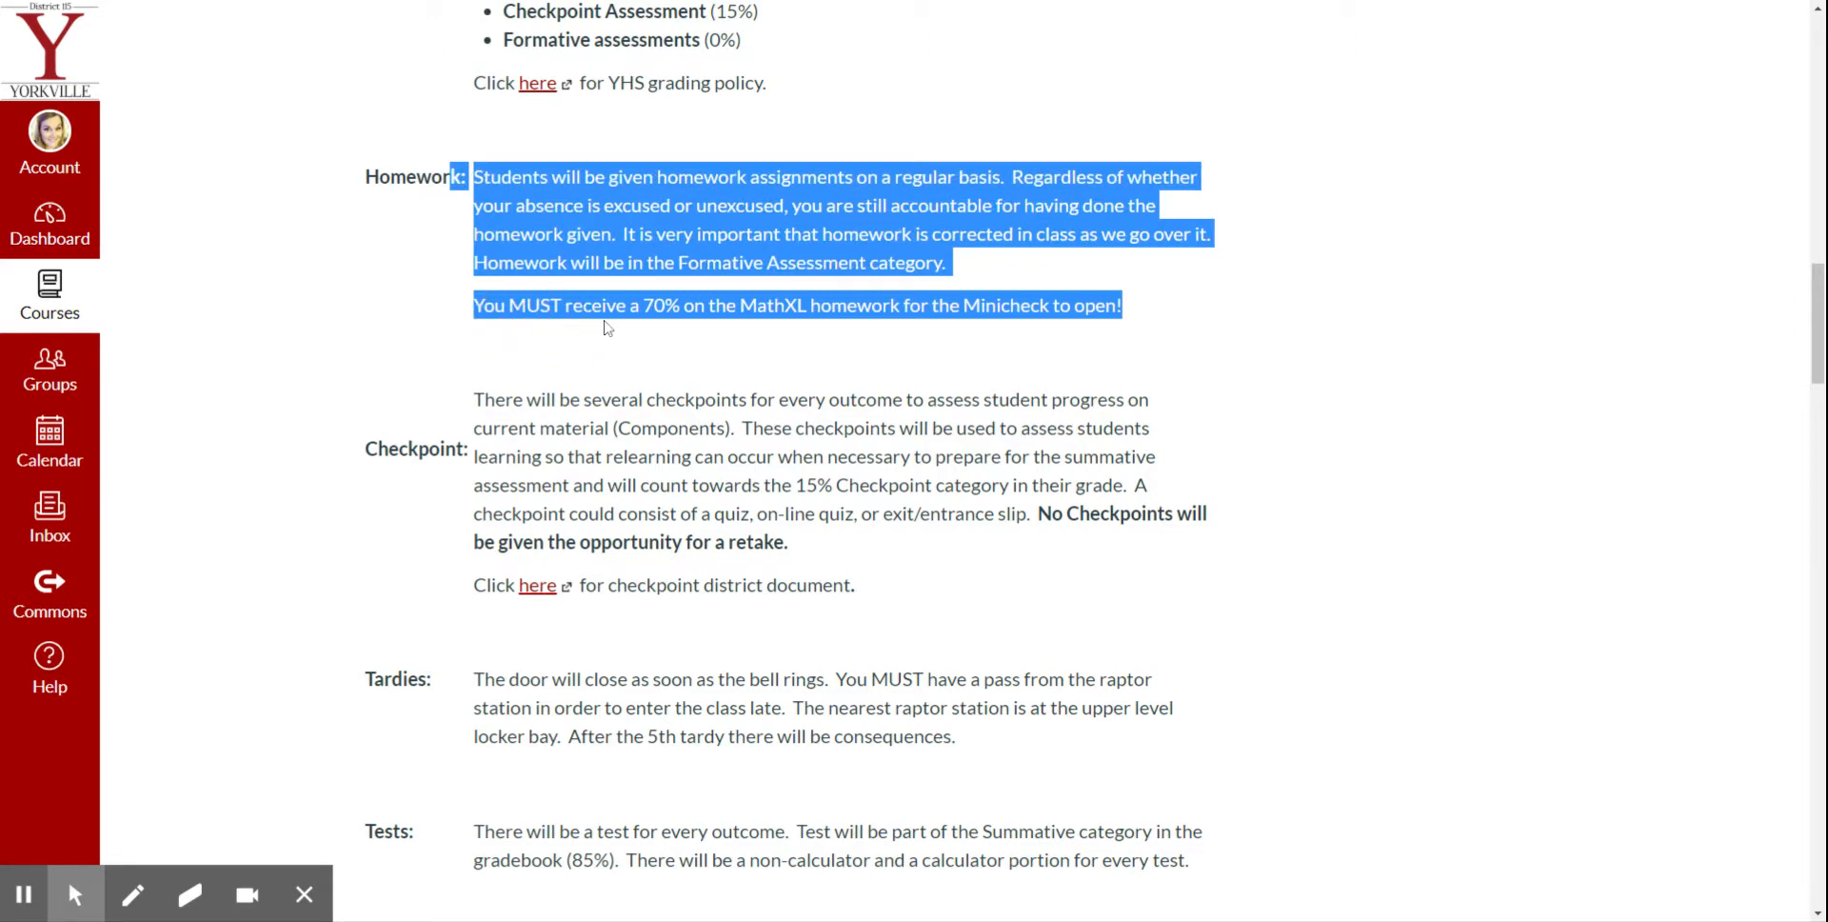
left_click(606, 328)
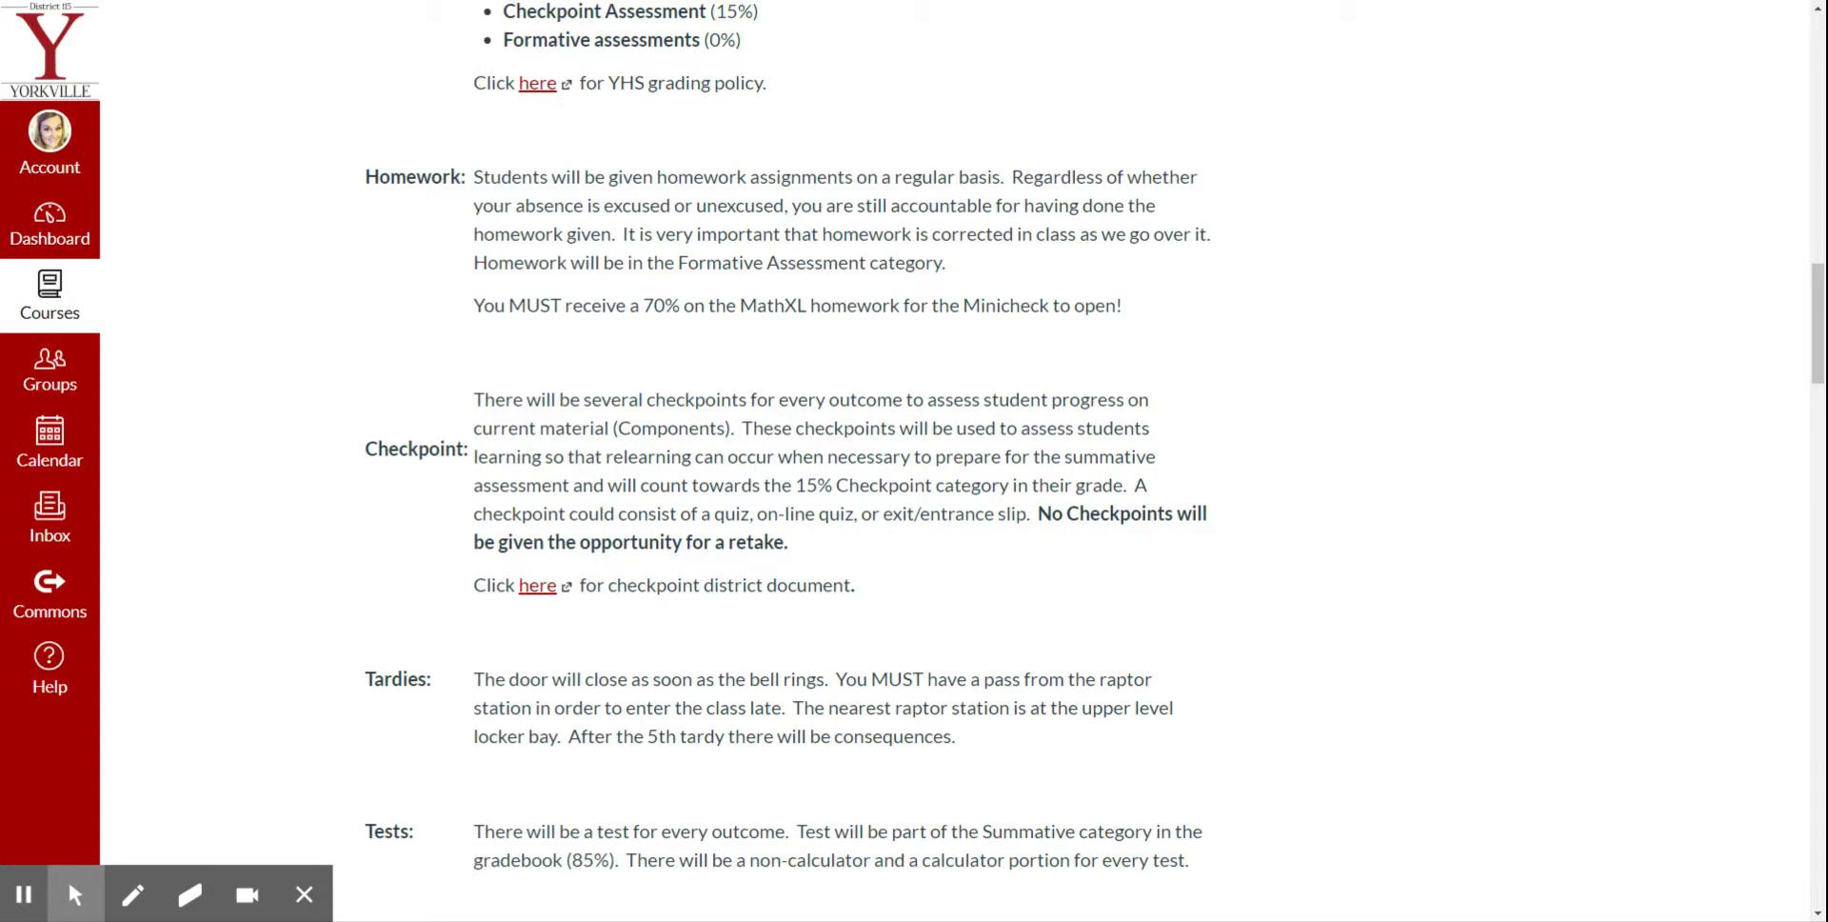
mouse_move(859, 367)
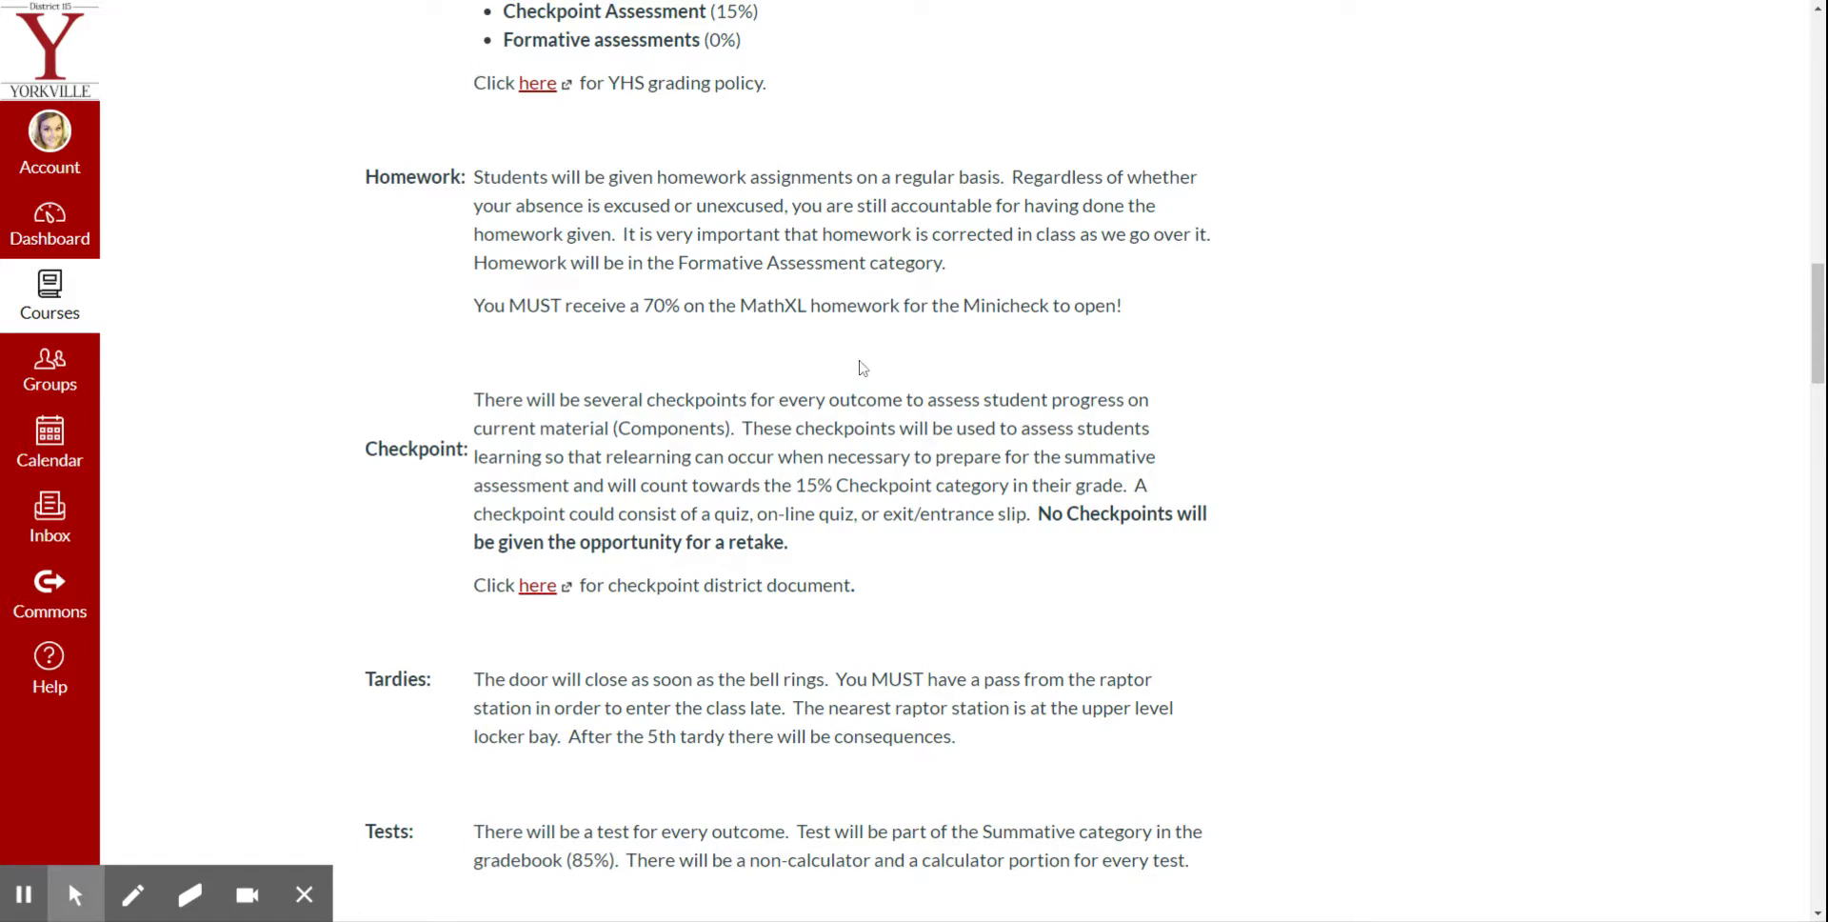
scroll("down", 3)
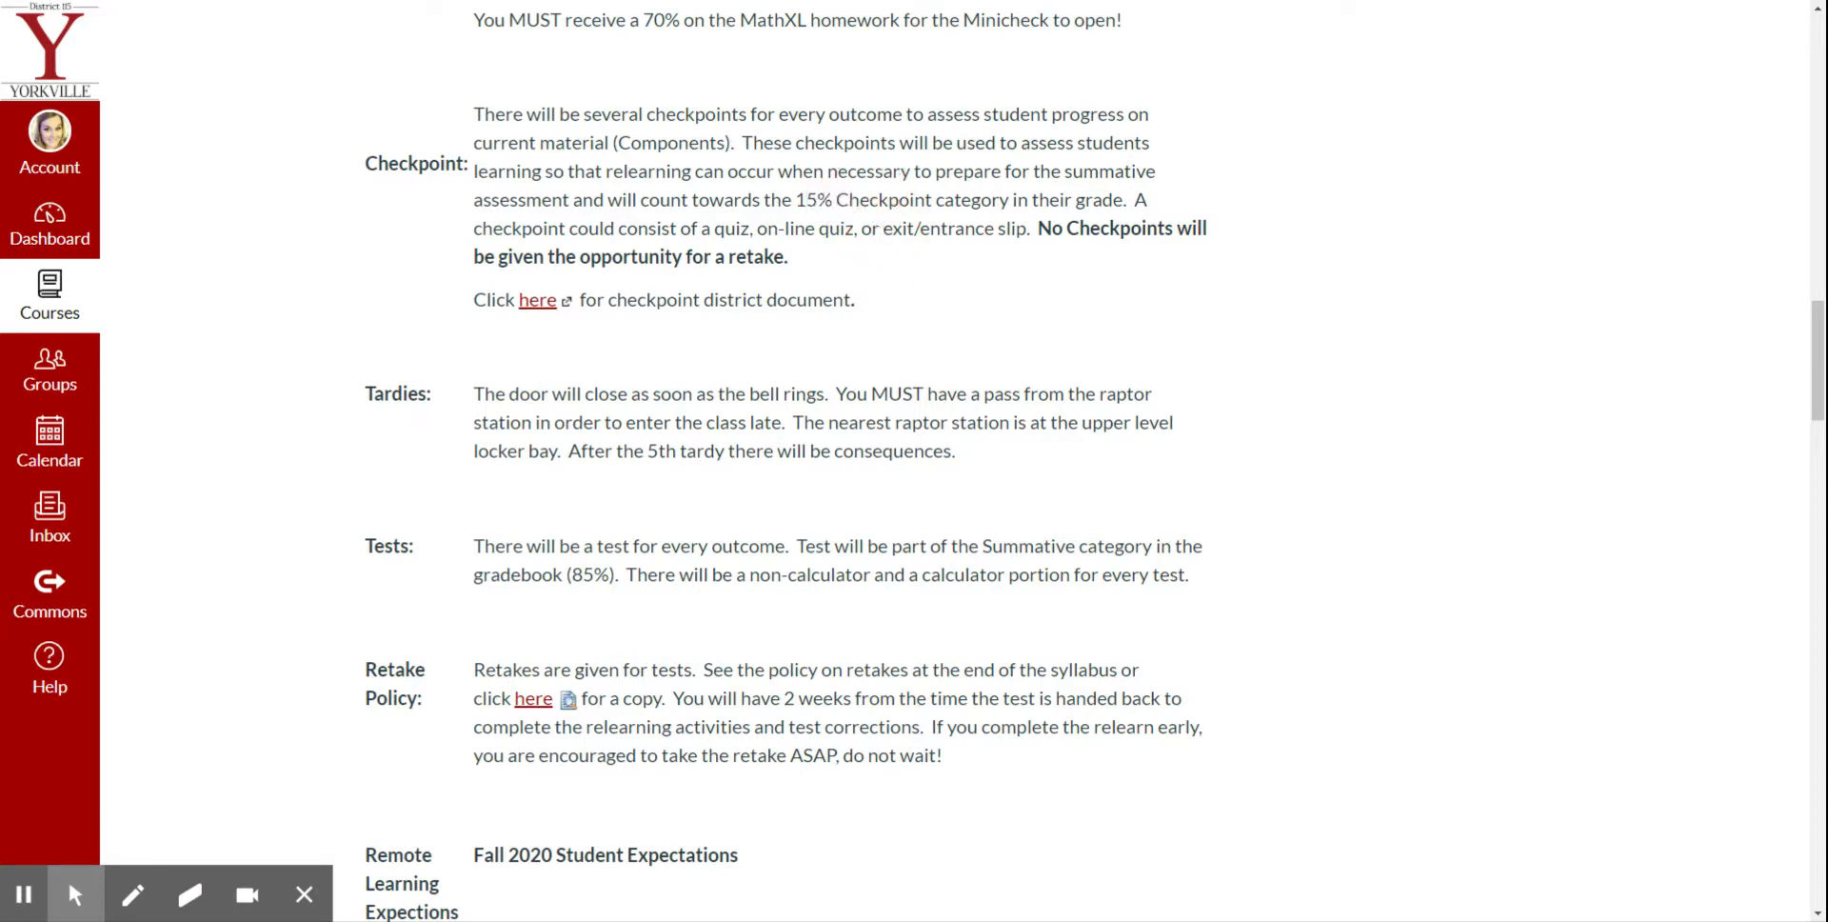
mouse_move(564, 280)
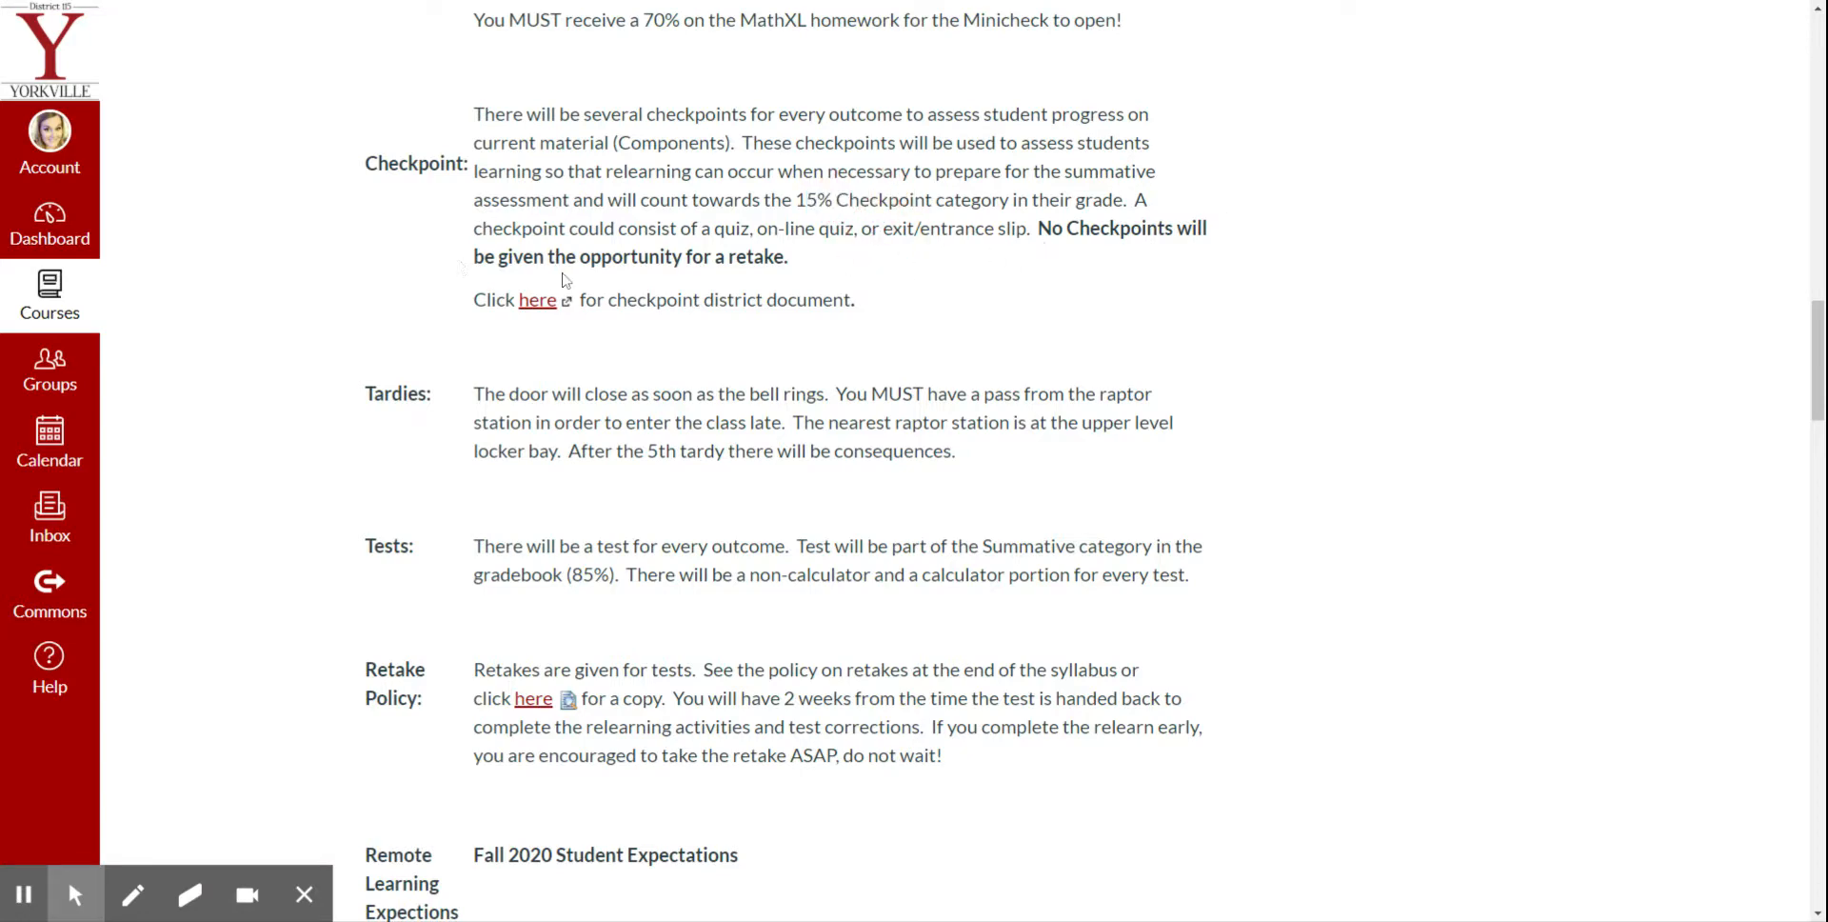
mouse_move(796, 266)
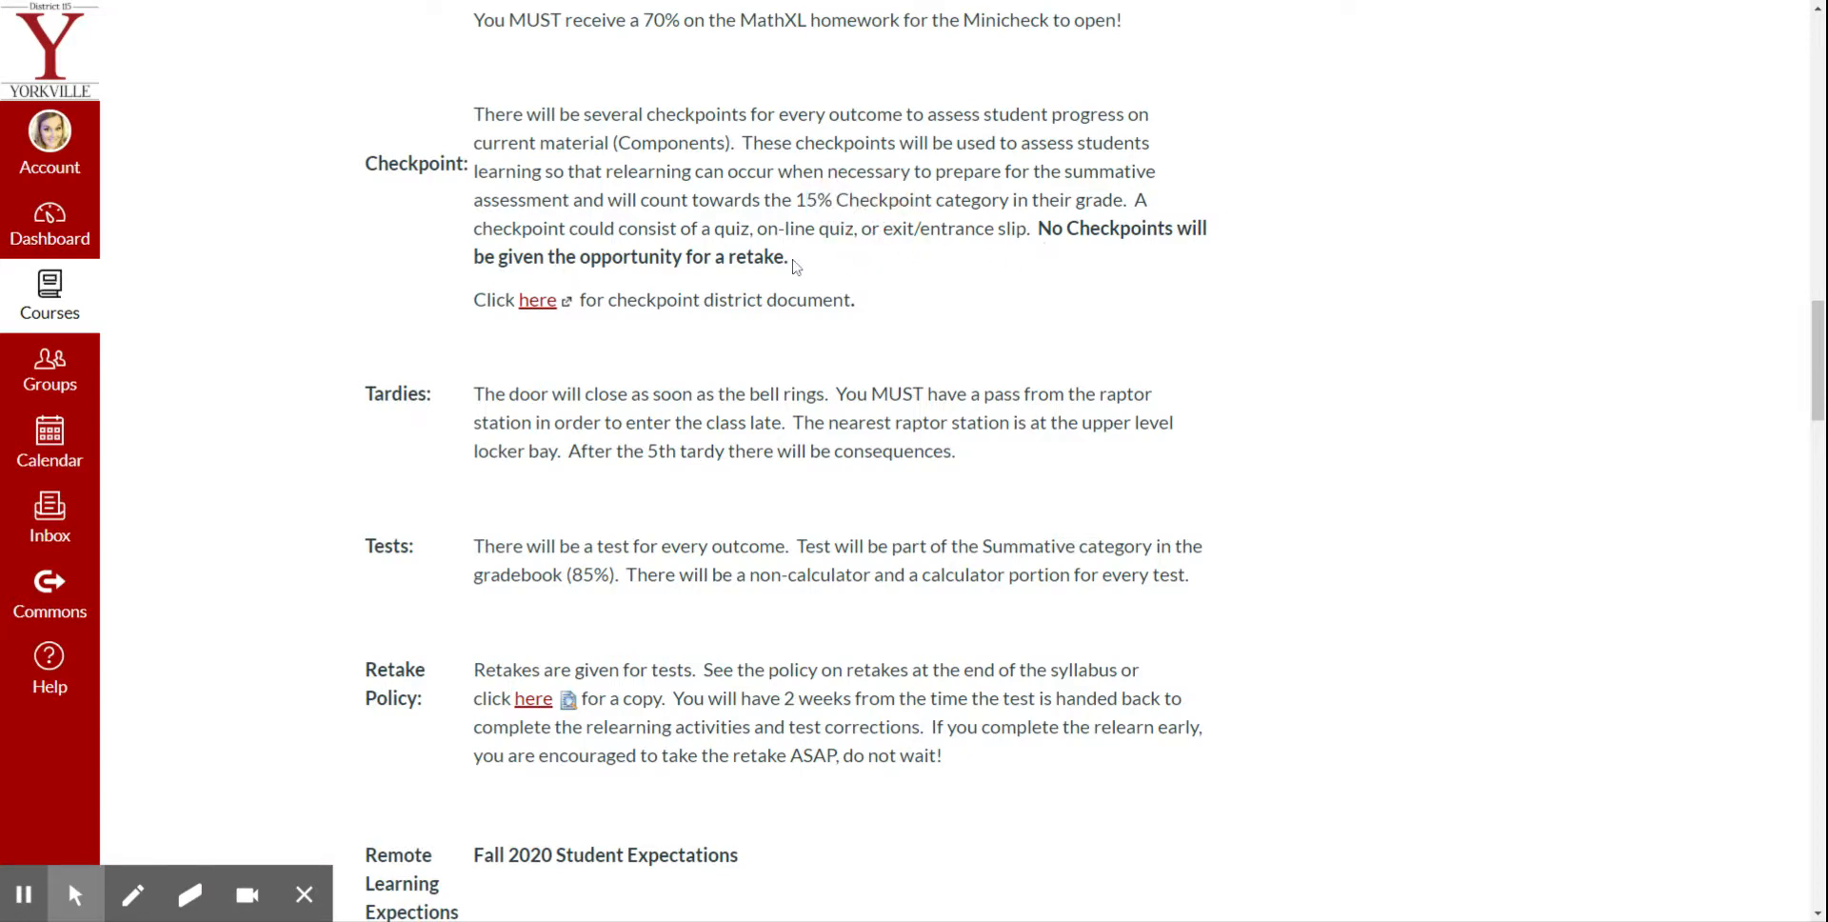
scroll("down", 3)
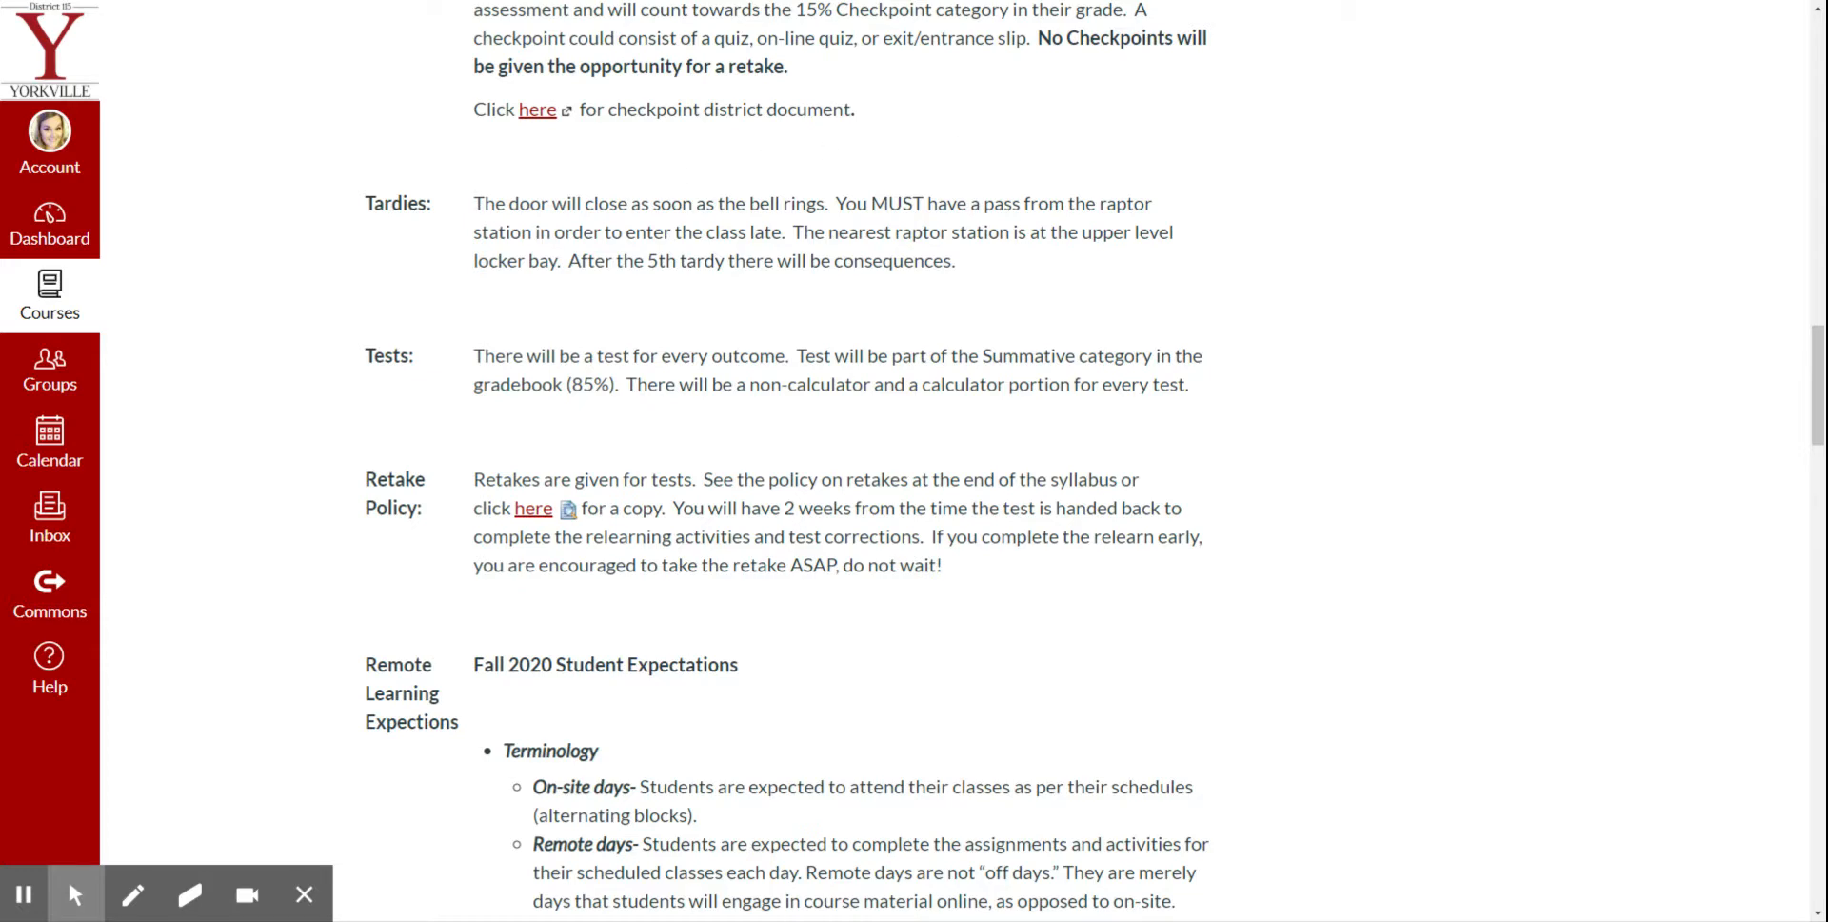
double_click(1123, 202)
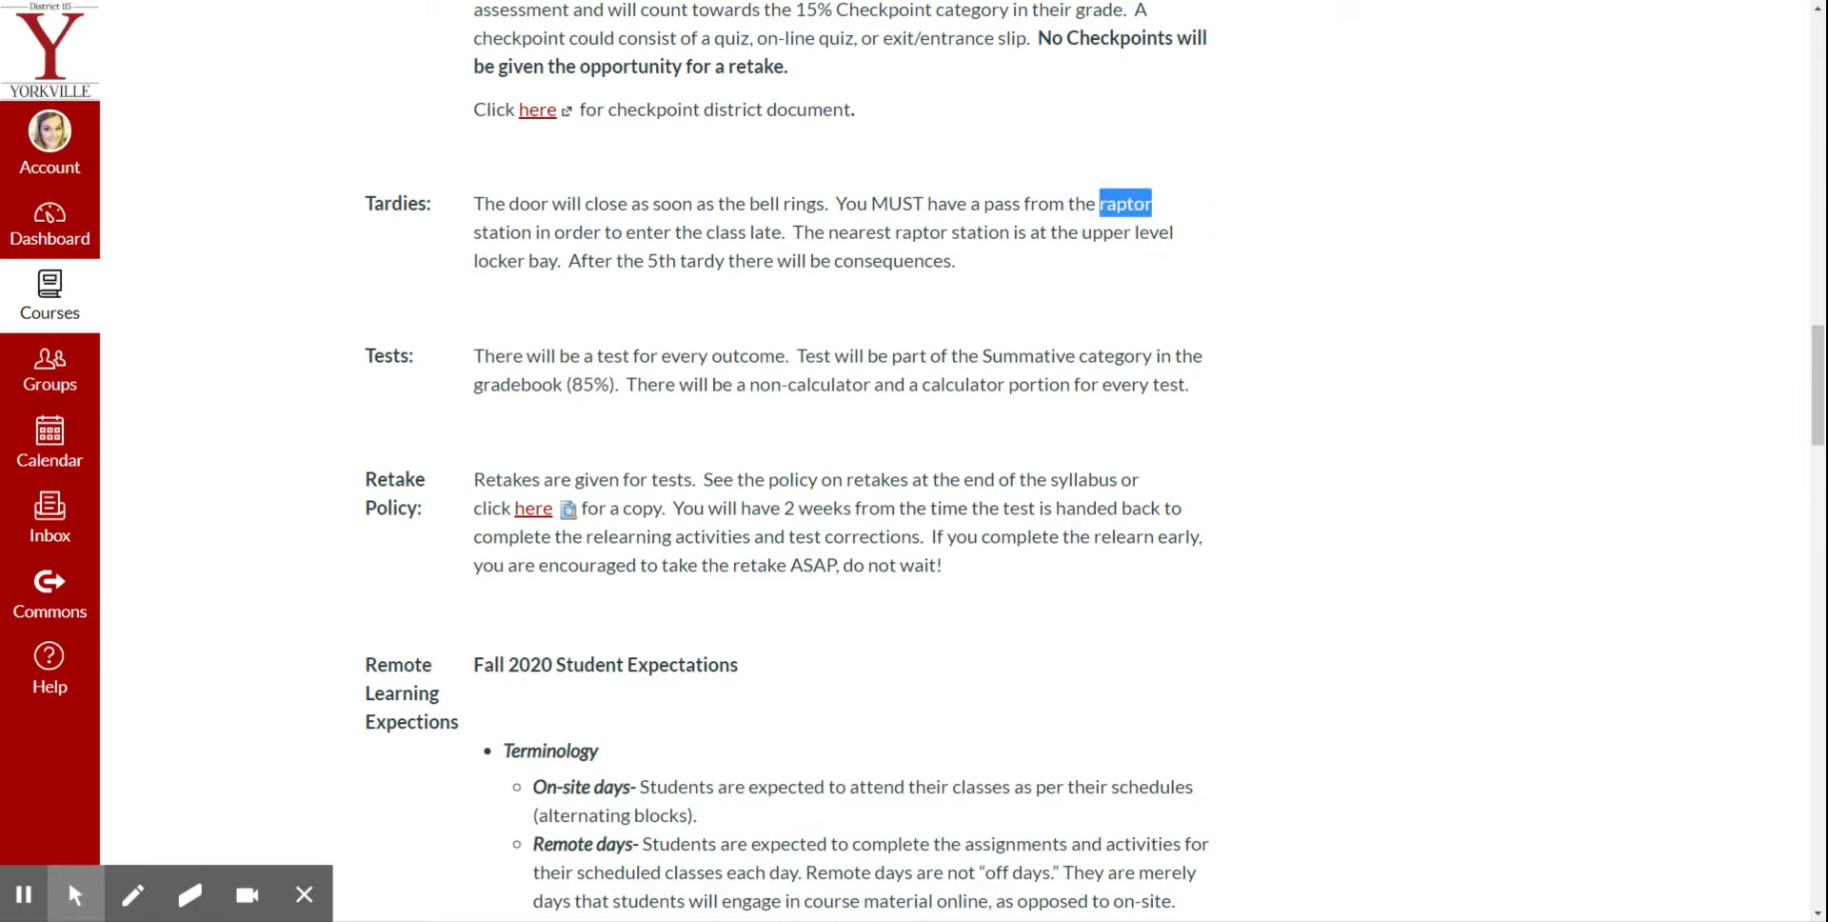
left_click(817, 291)
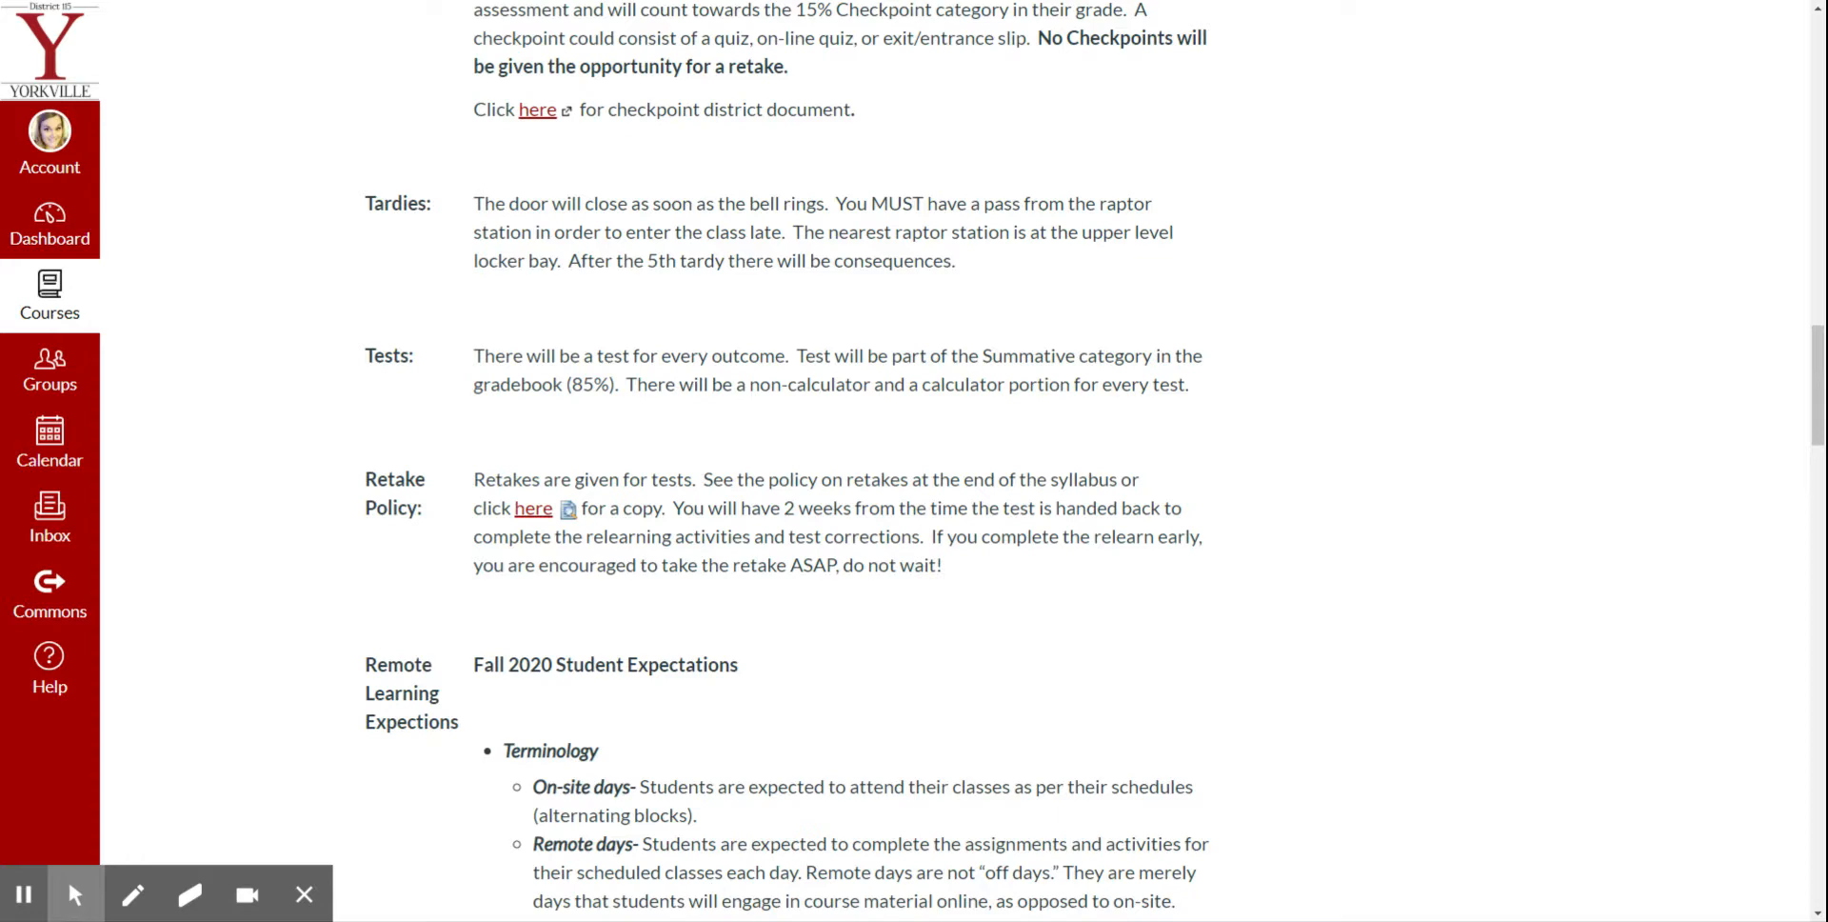
scroll("down", 3)
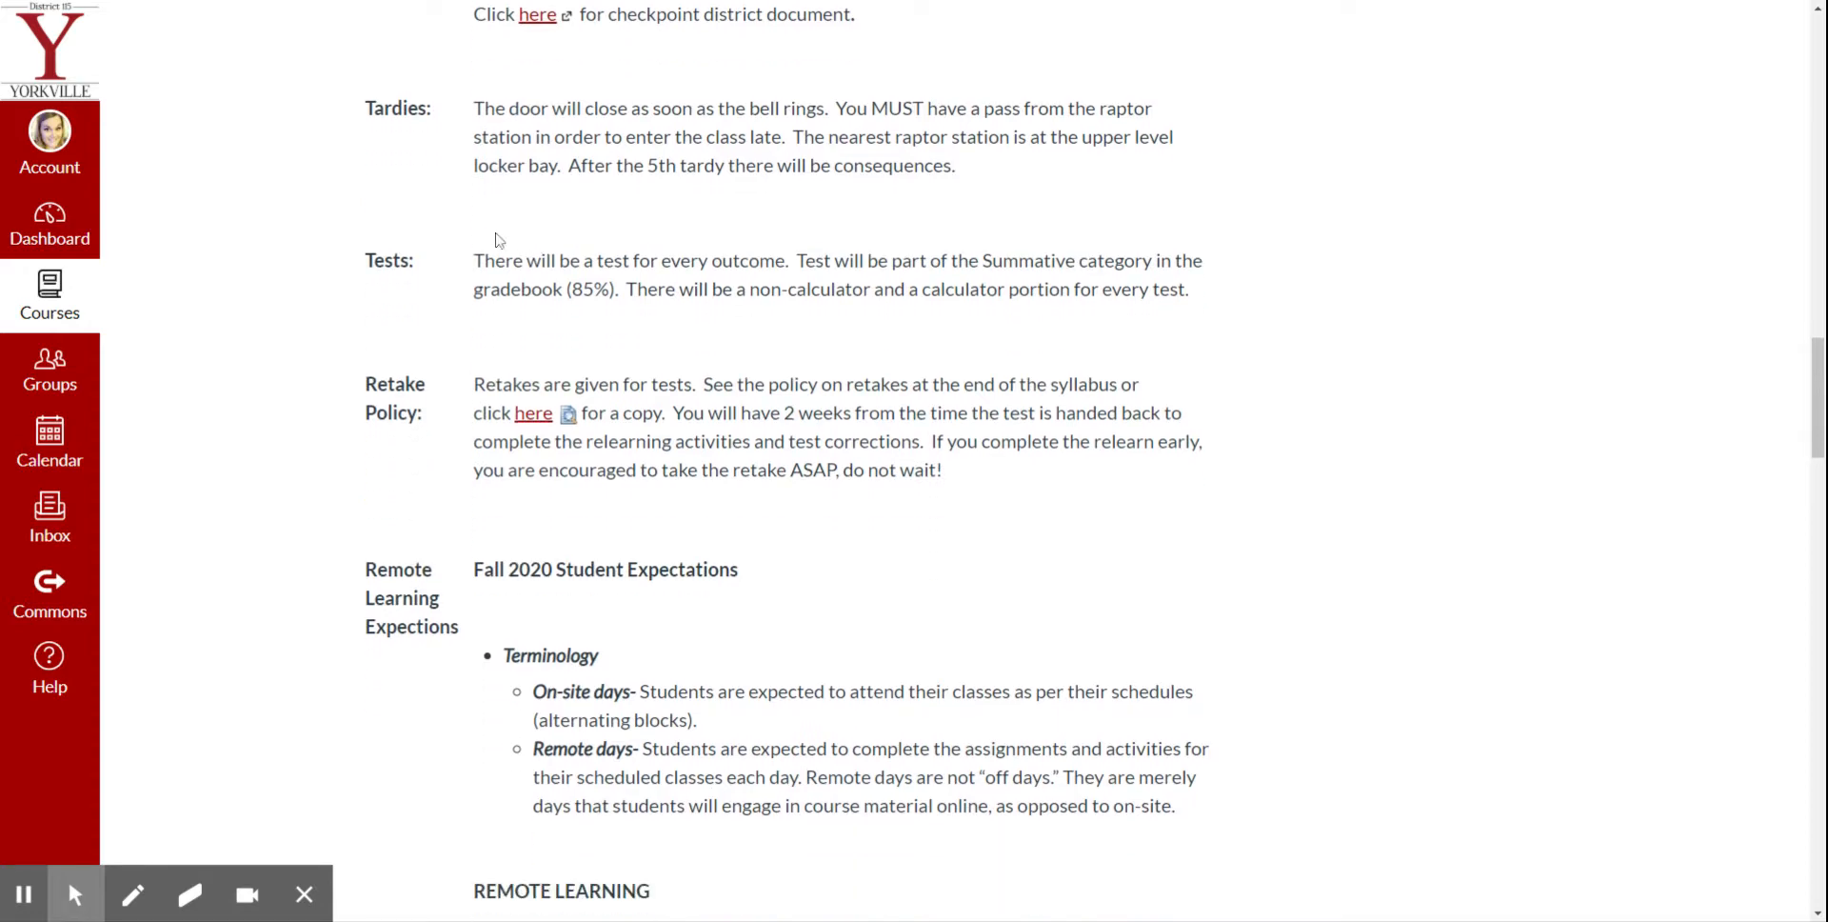
mouse_move(456, 276)
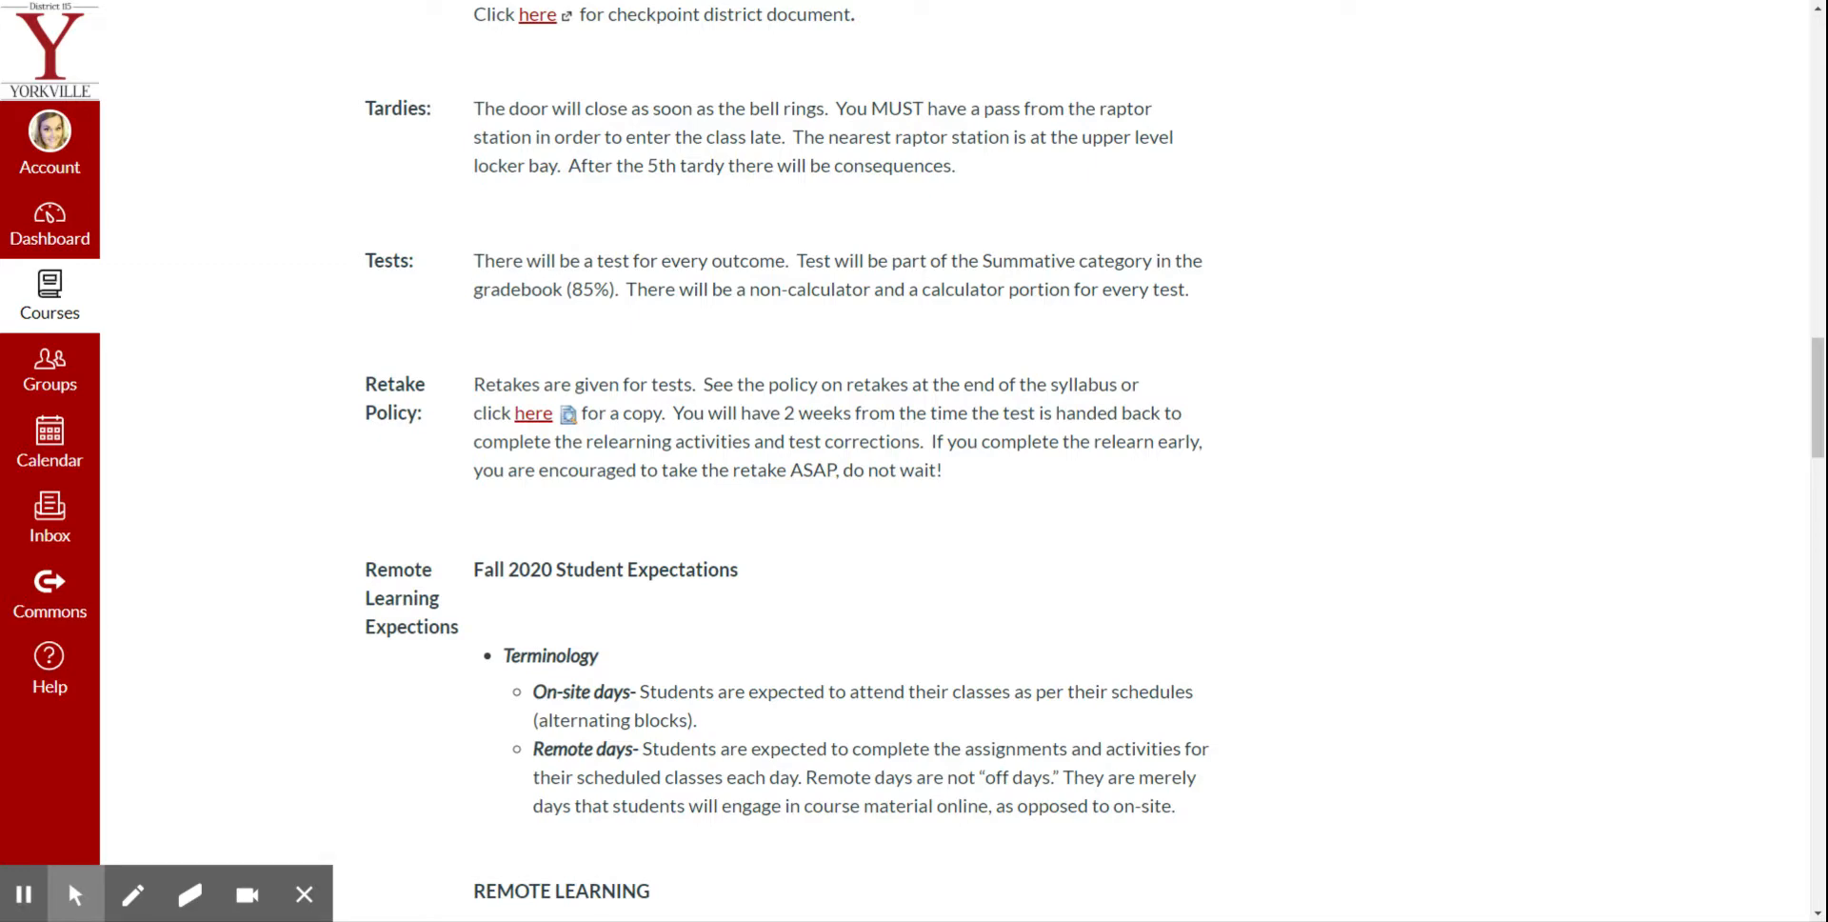
double_click(593, 289)
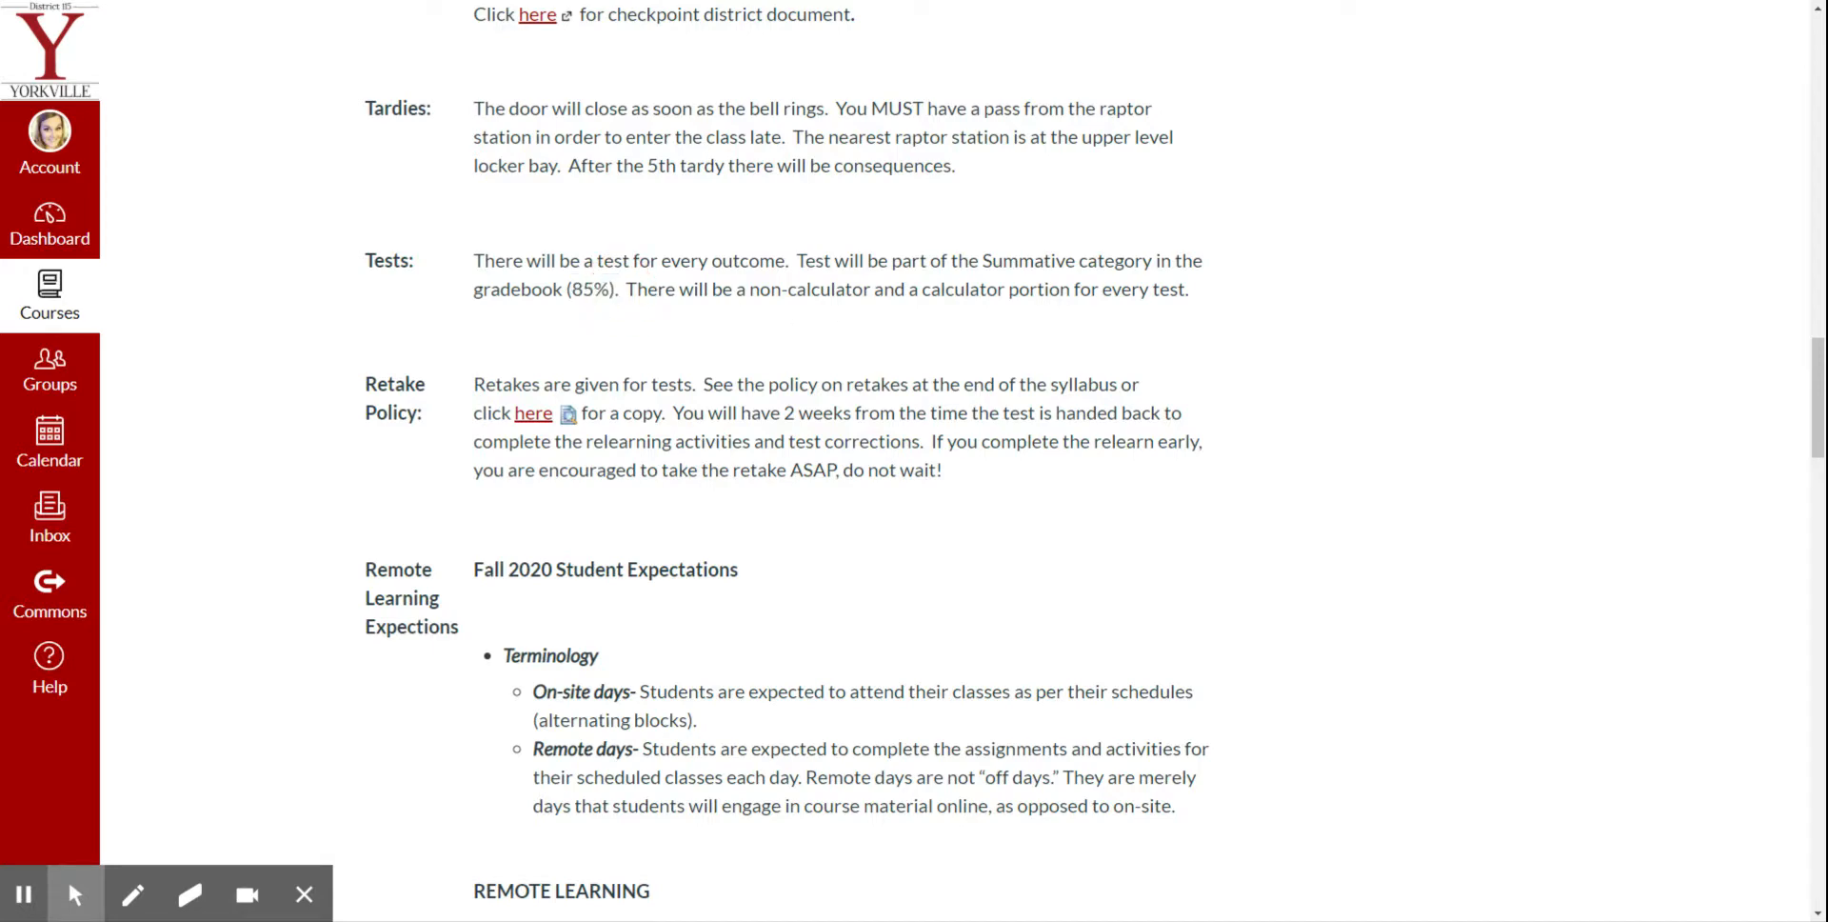
left_click_drag(744, 289, 1047, 290)
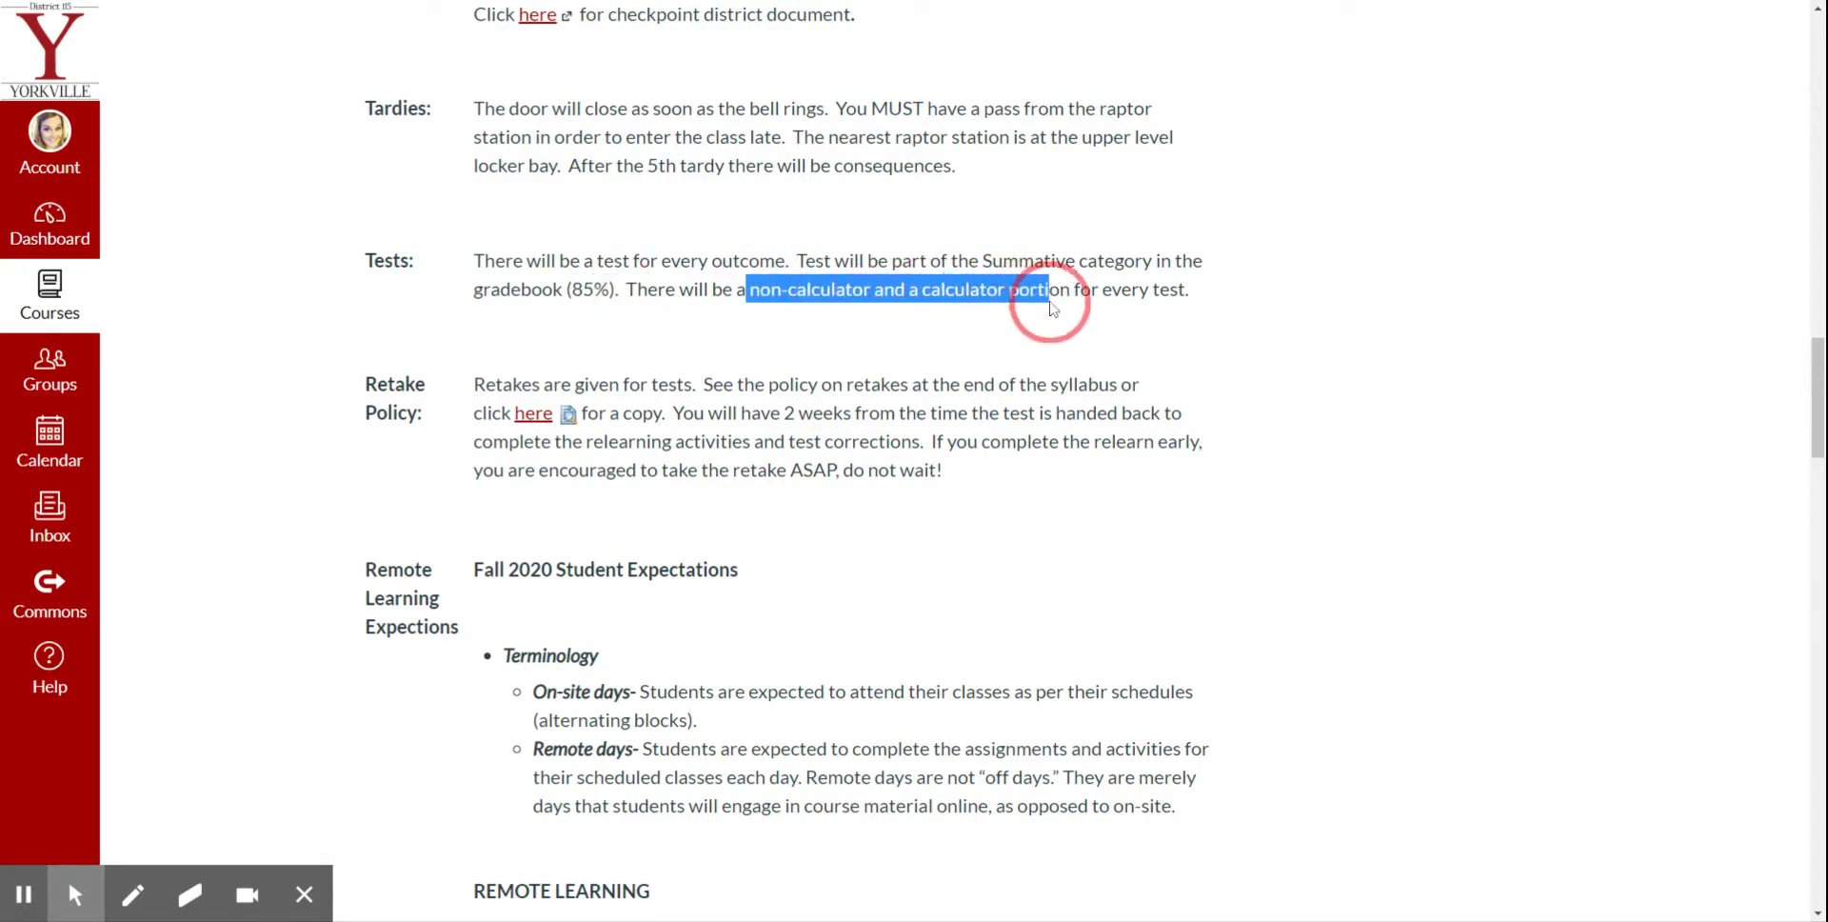
left_click_drag(1048, 290, 1187, 290)
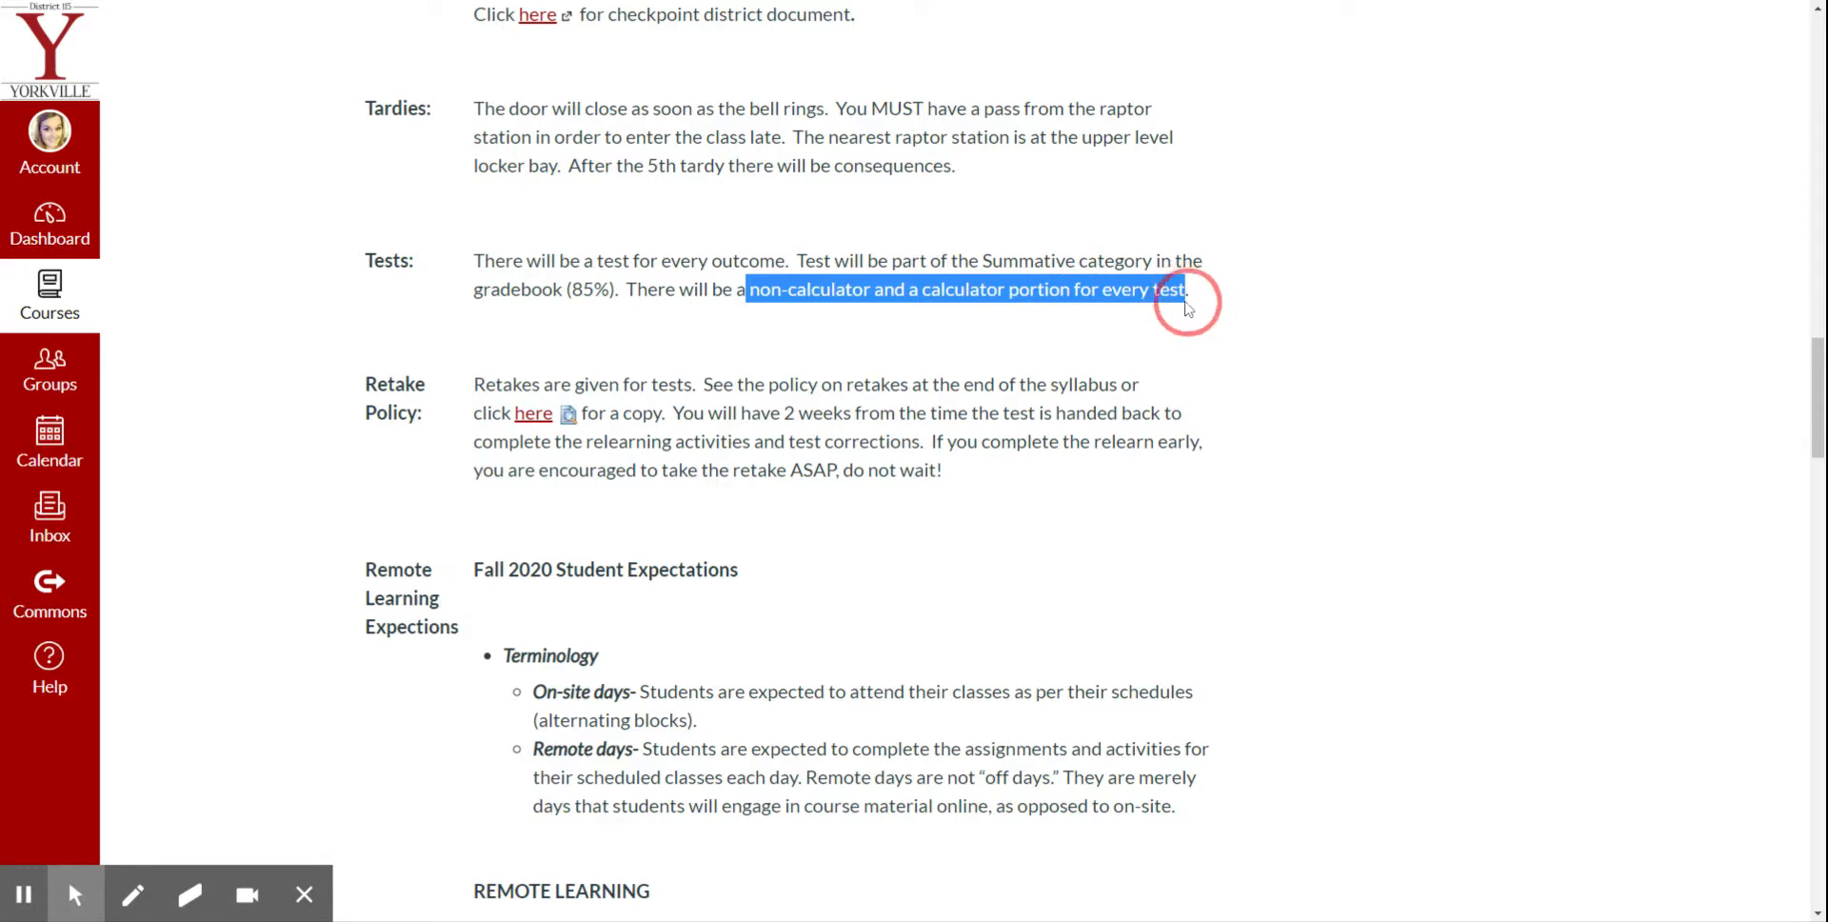
mouse_move(1037, 320)
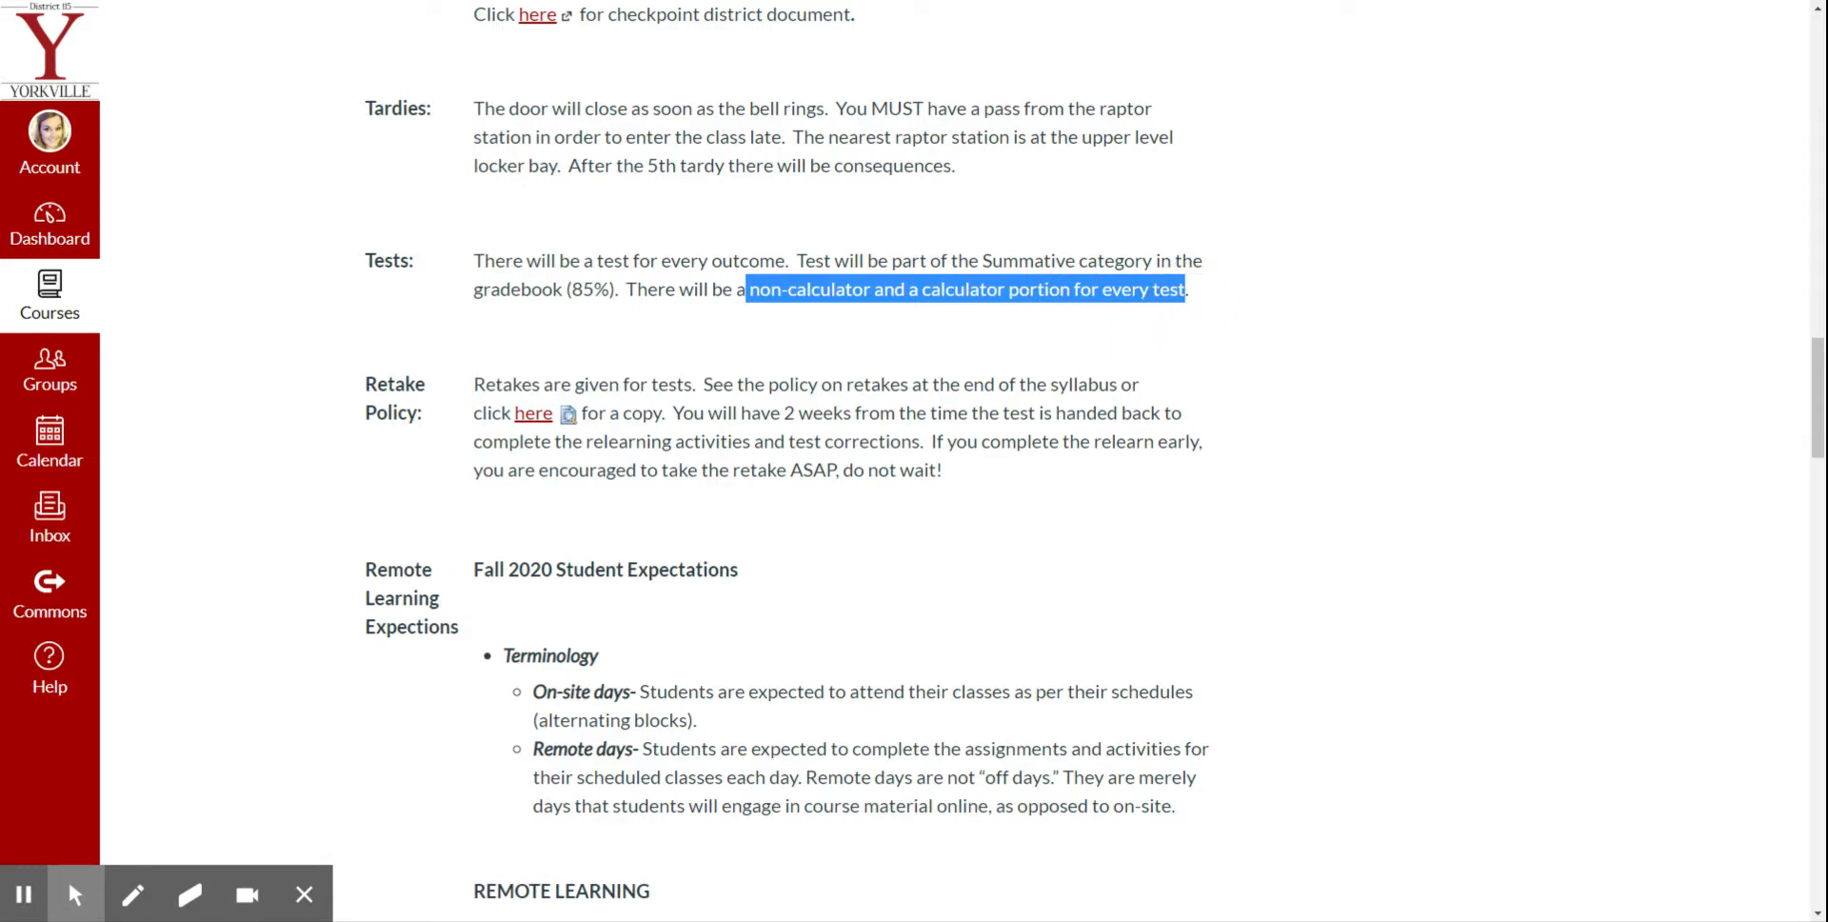
mouse_move(922, 311)
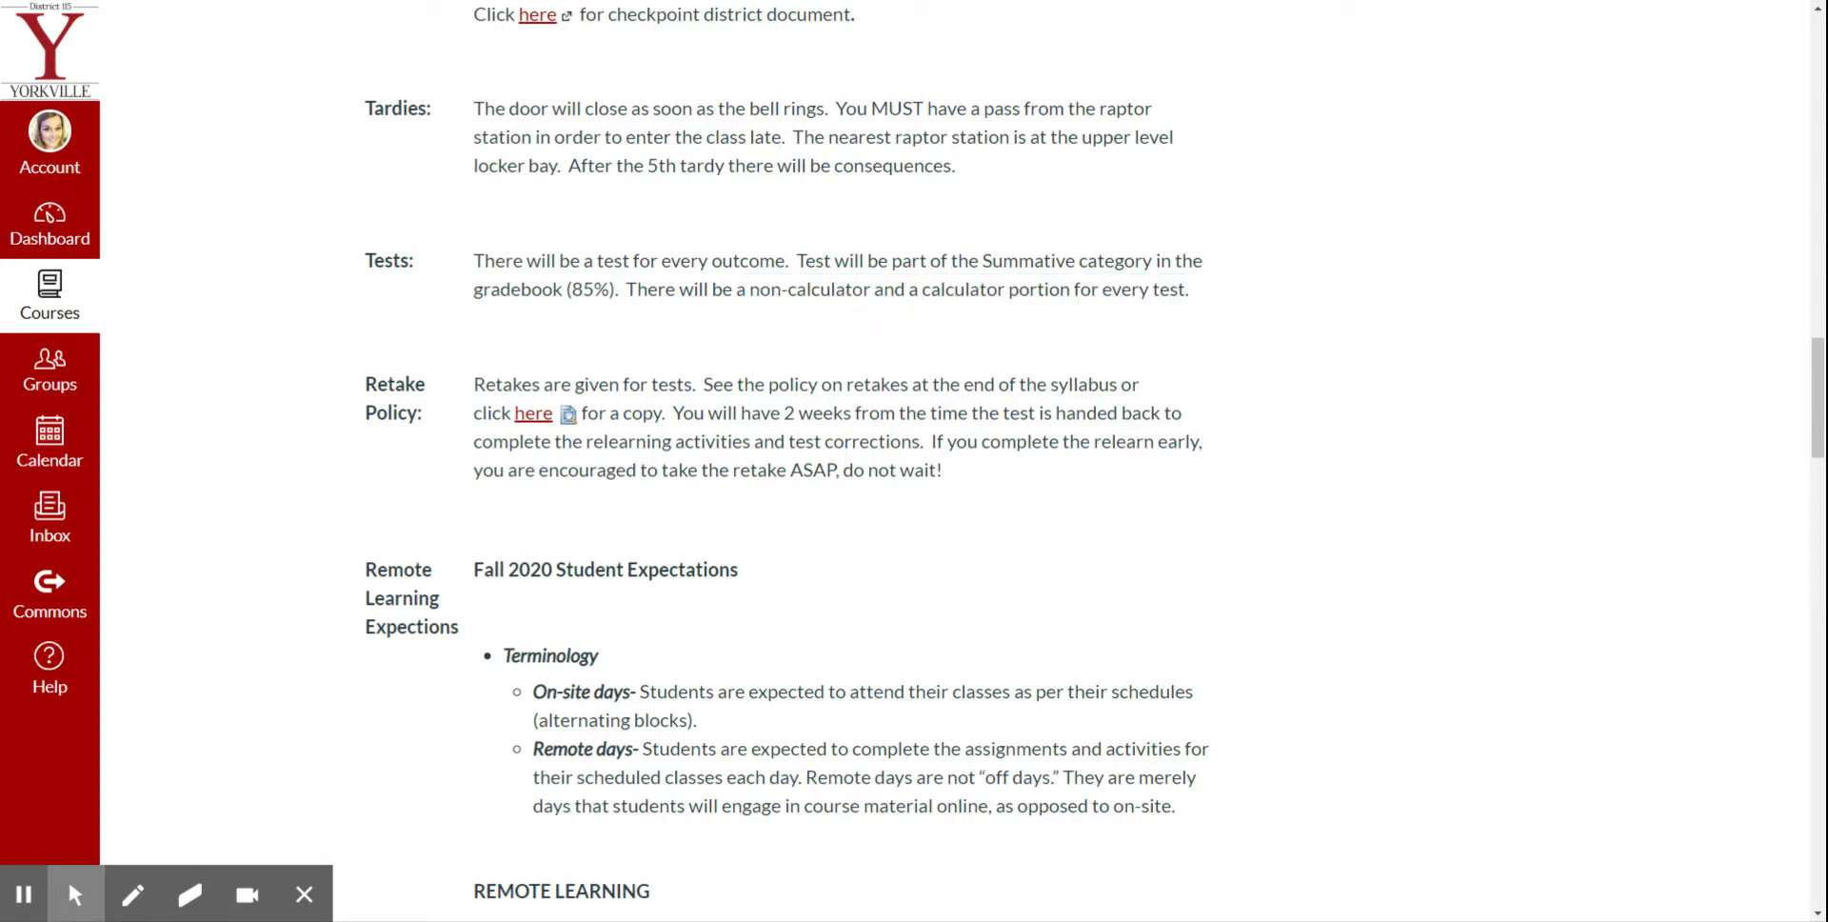
mouse_move(476, 264)
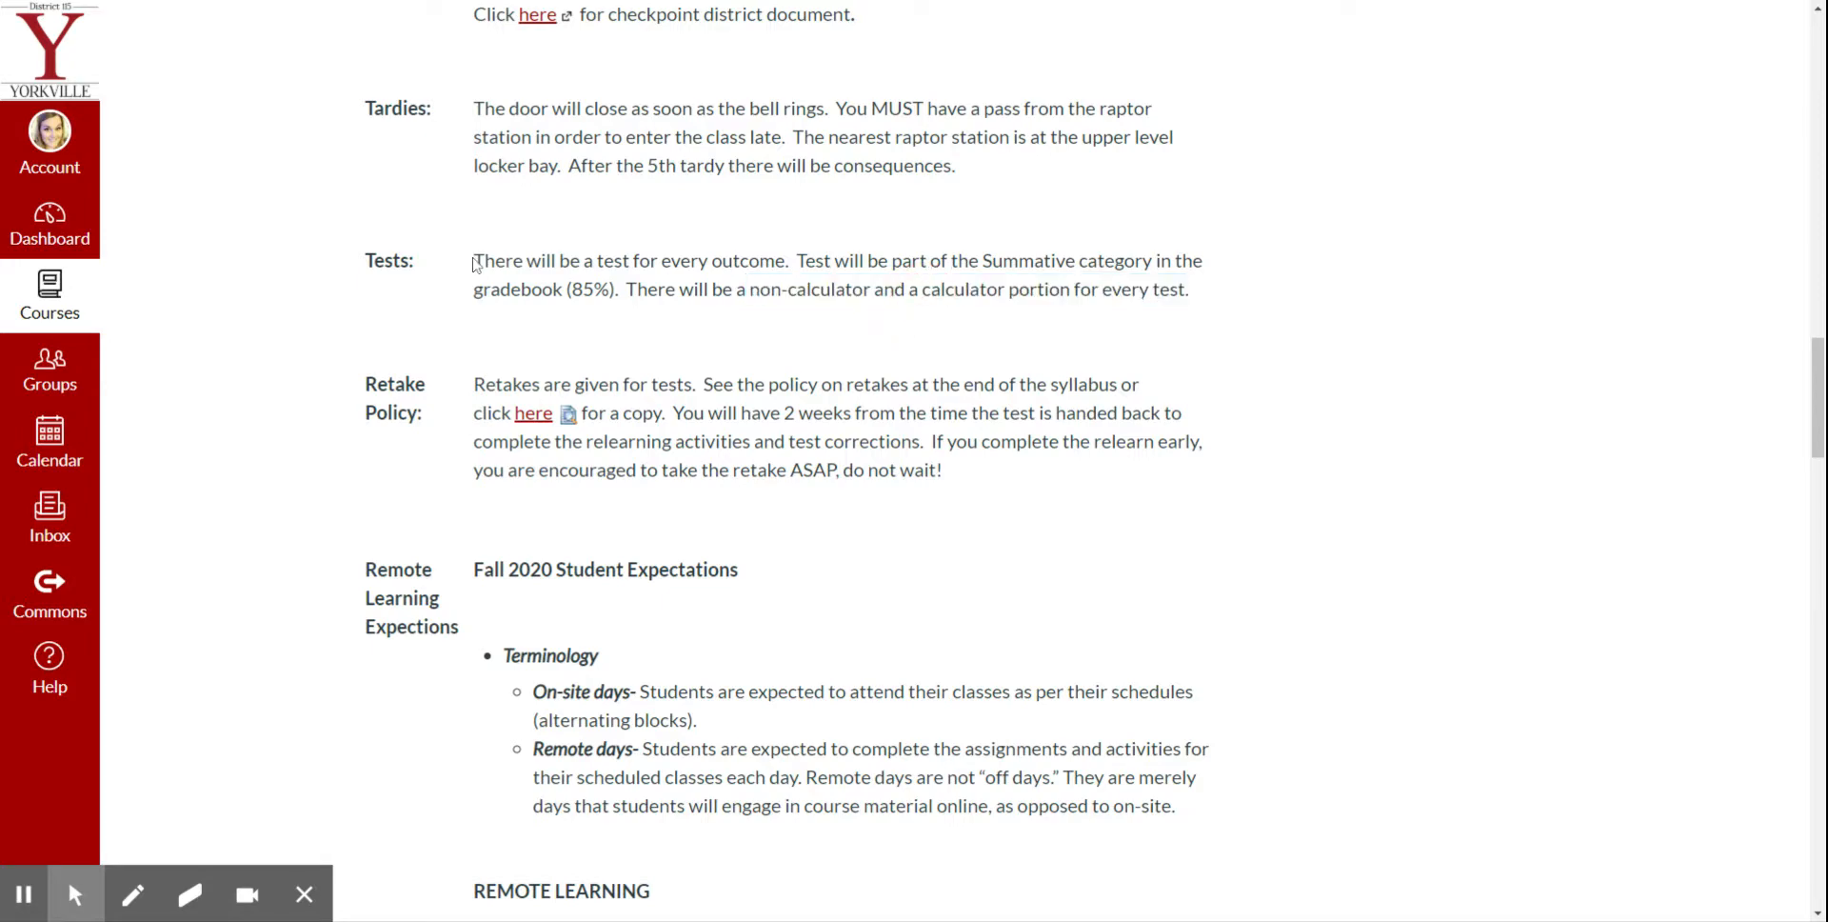
mouse_move(474, 263)
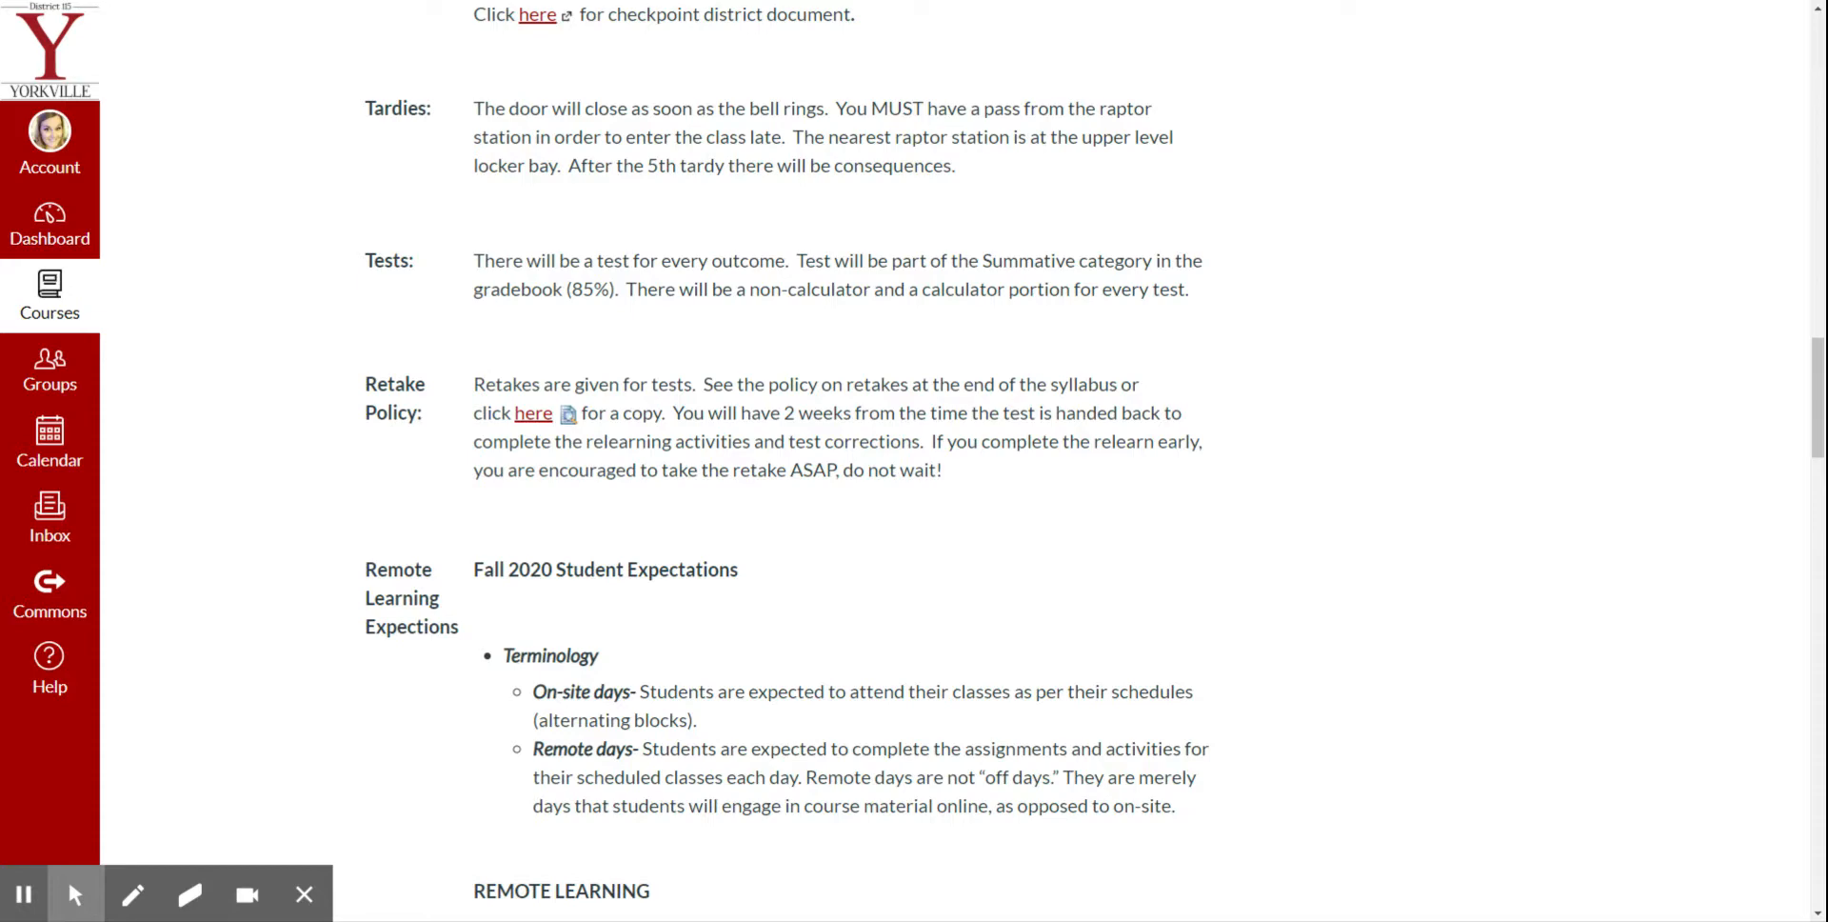
scroll("down", 3)
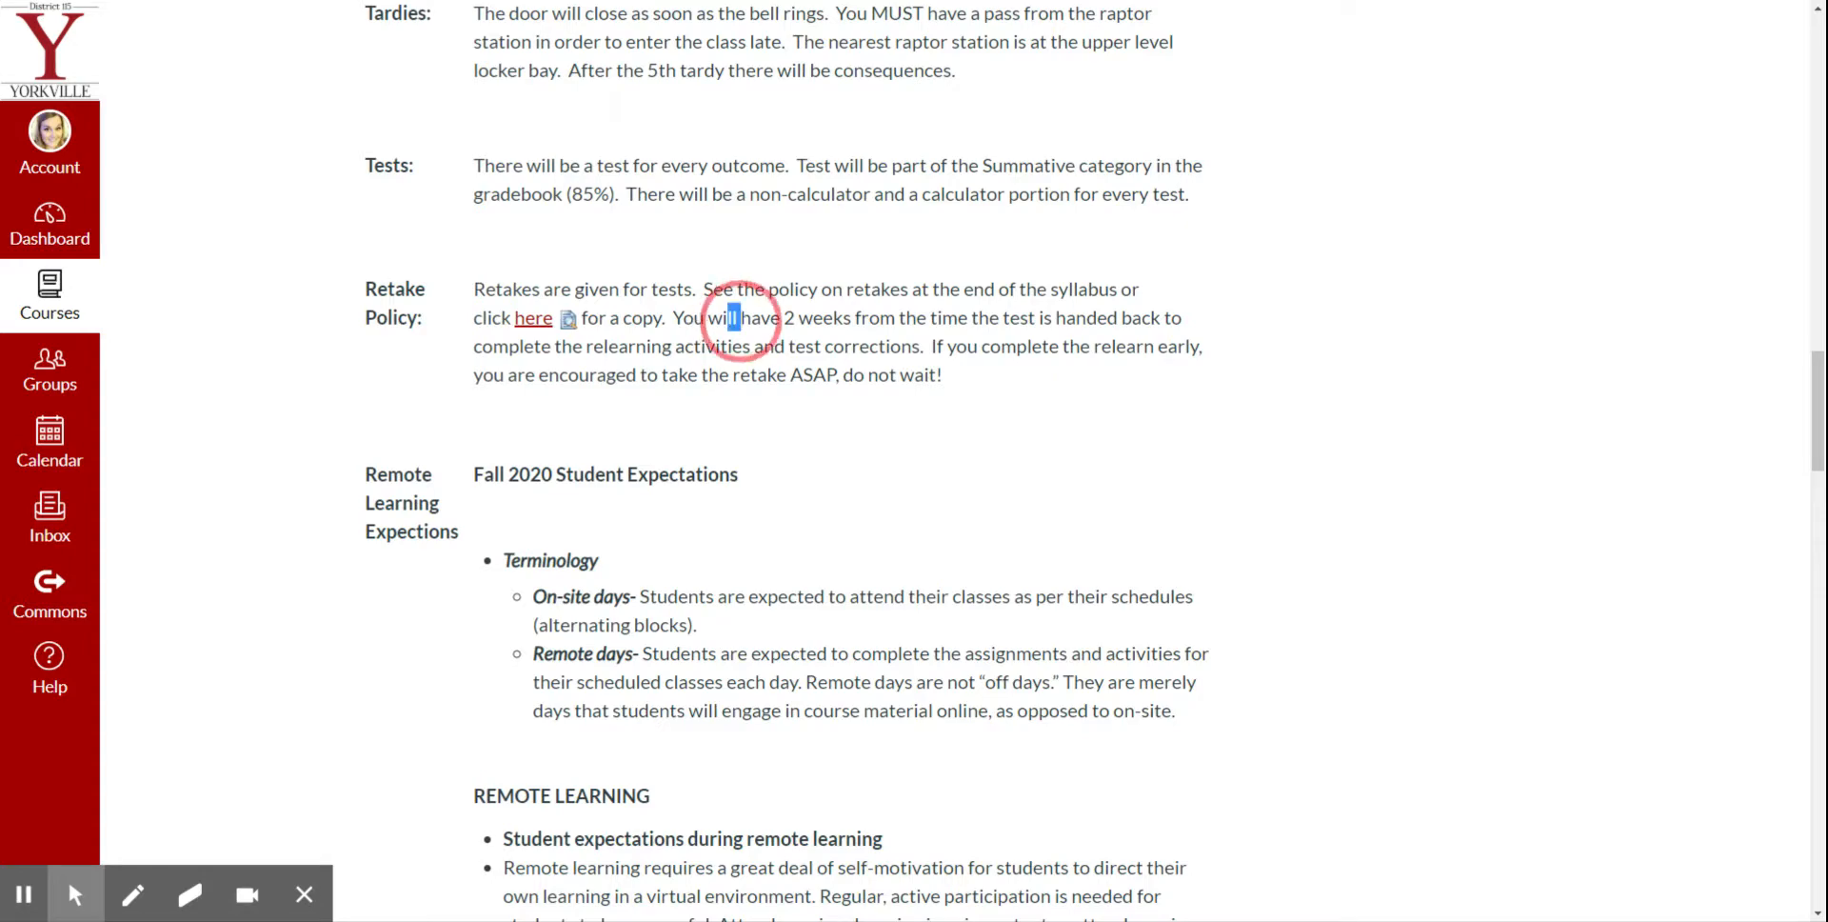
left_click_drag(730, 316, 942, 316)
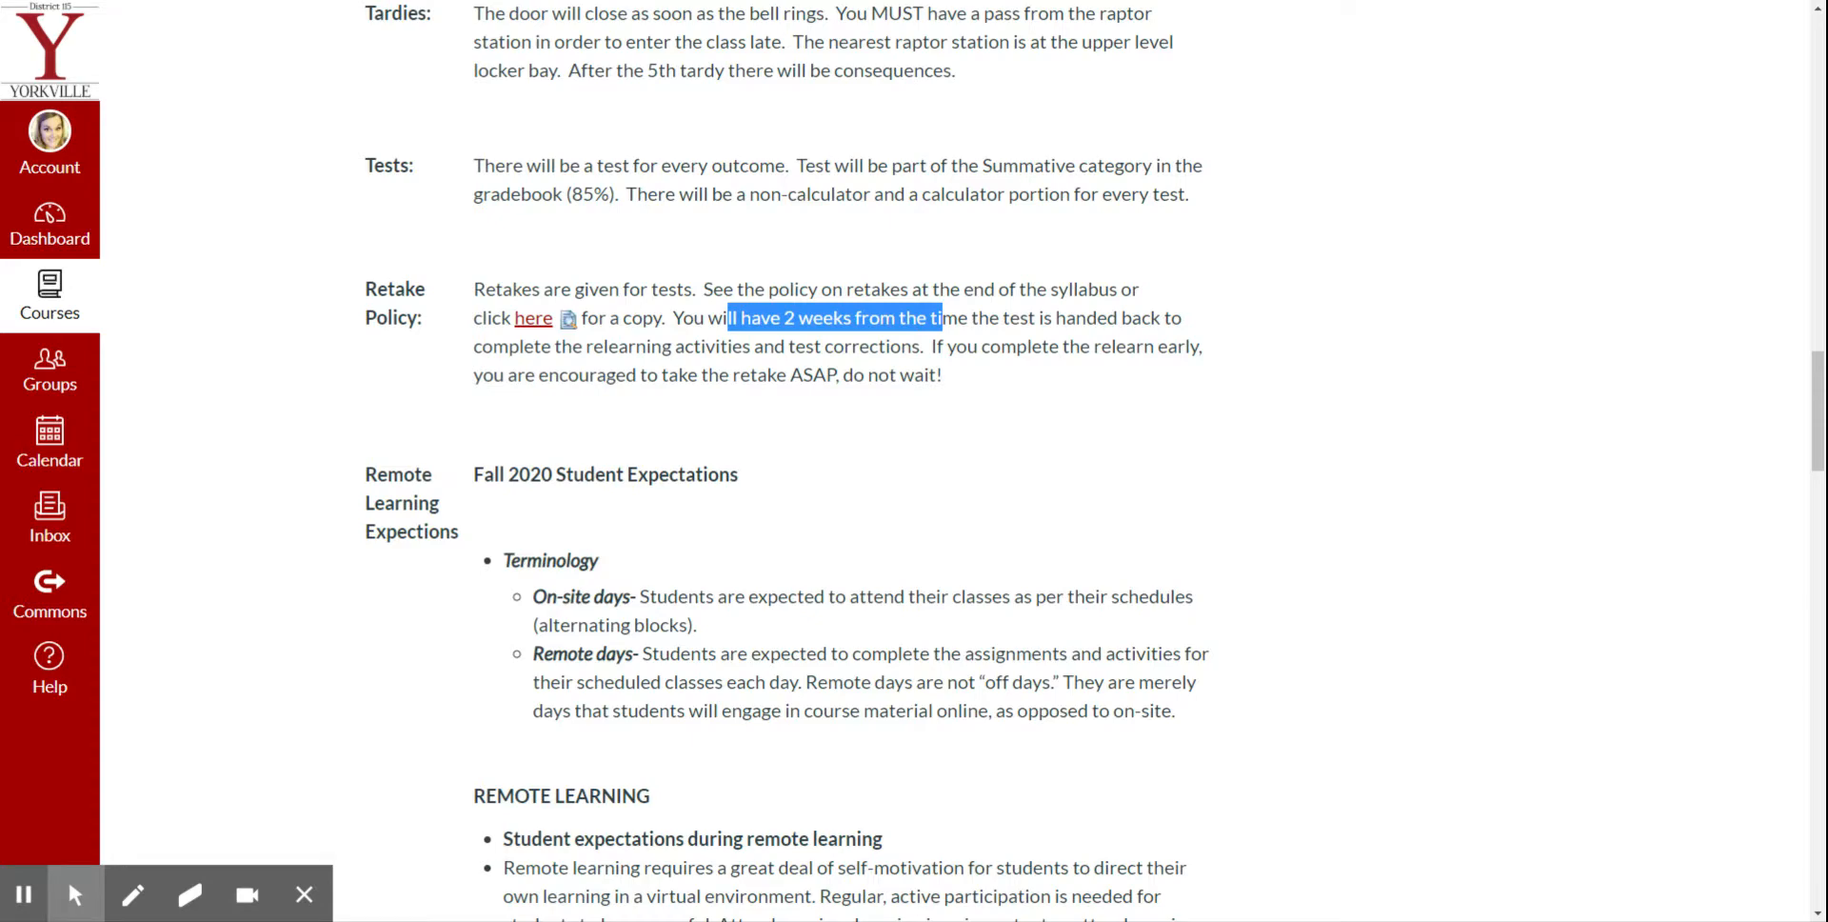
left_click(463, 324)
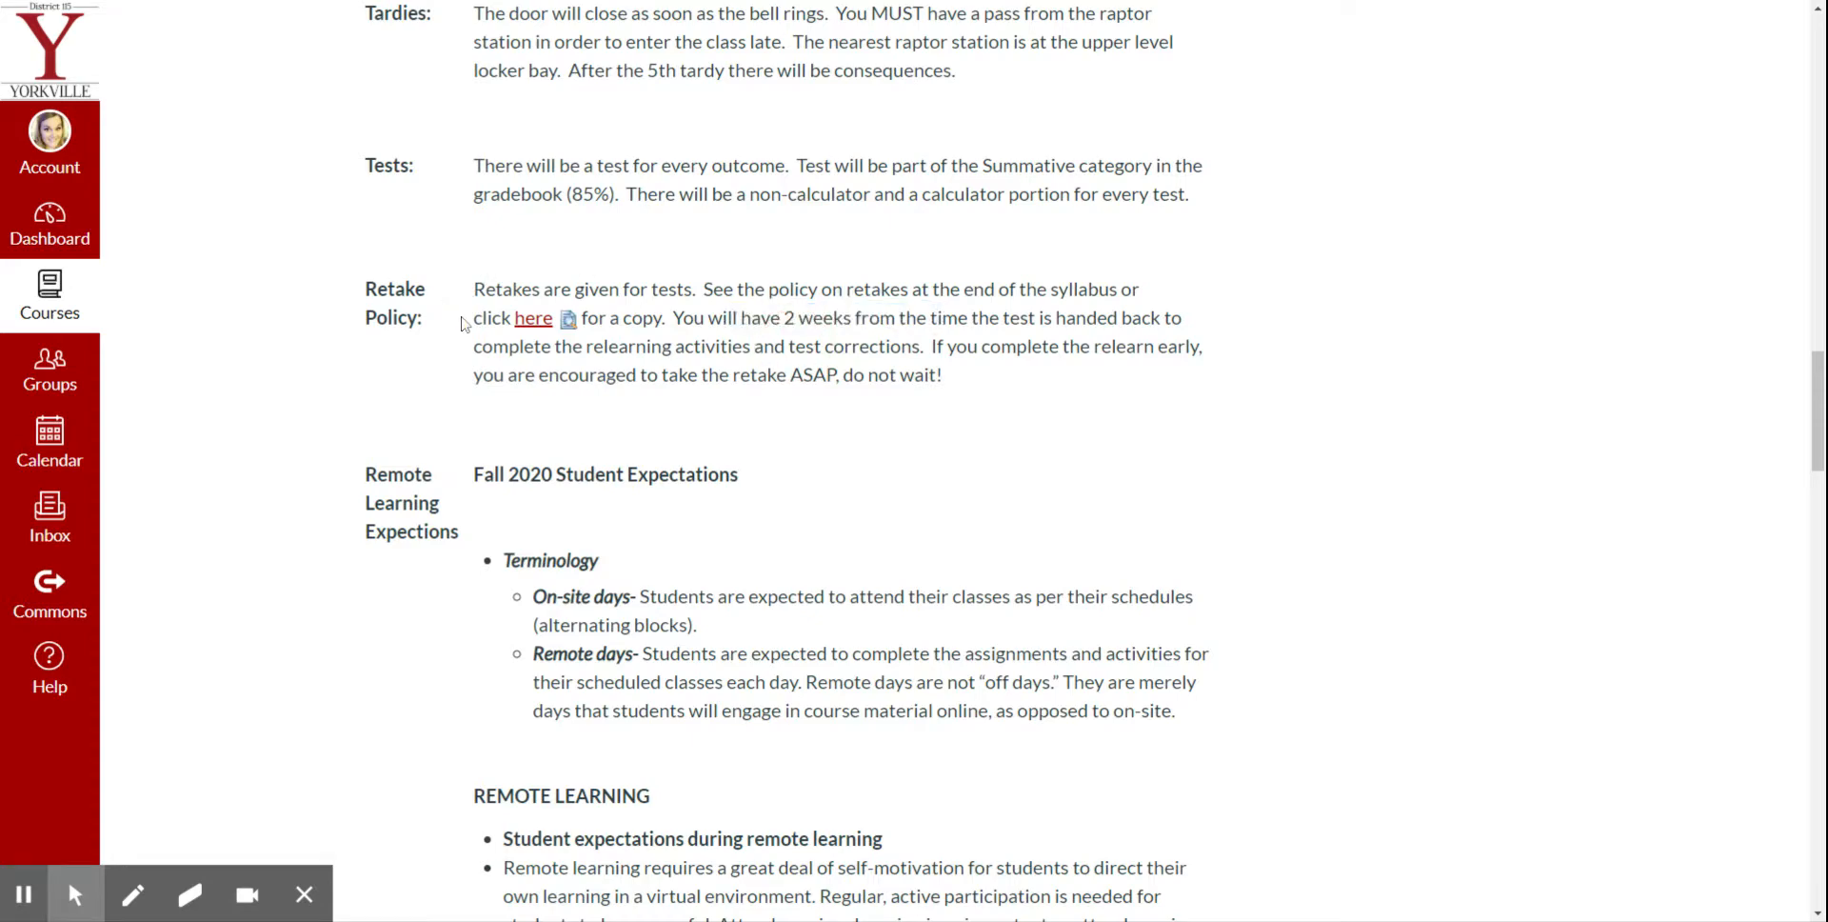
- Scroll down to the Remote Learning Expectations section and student terminology
scroll("down", 3)
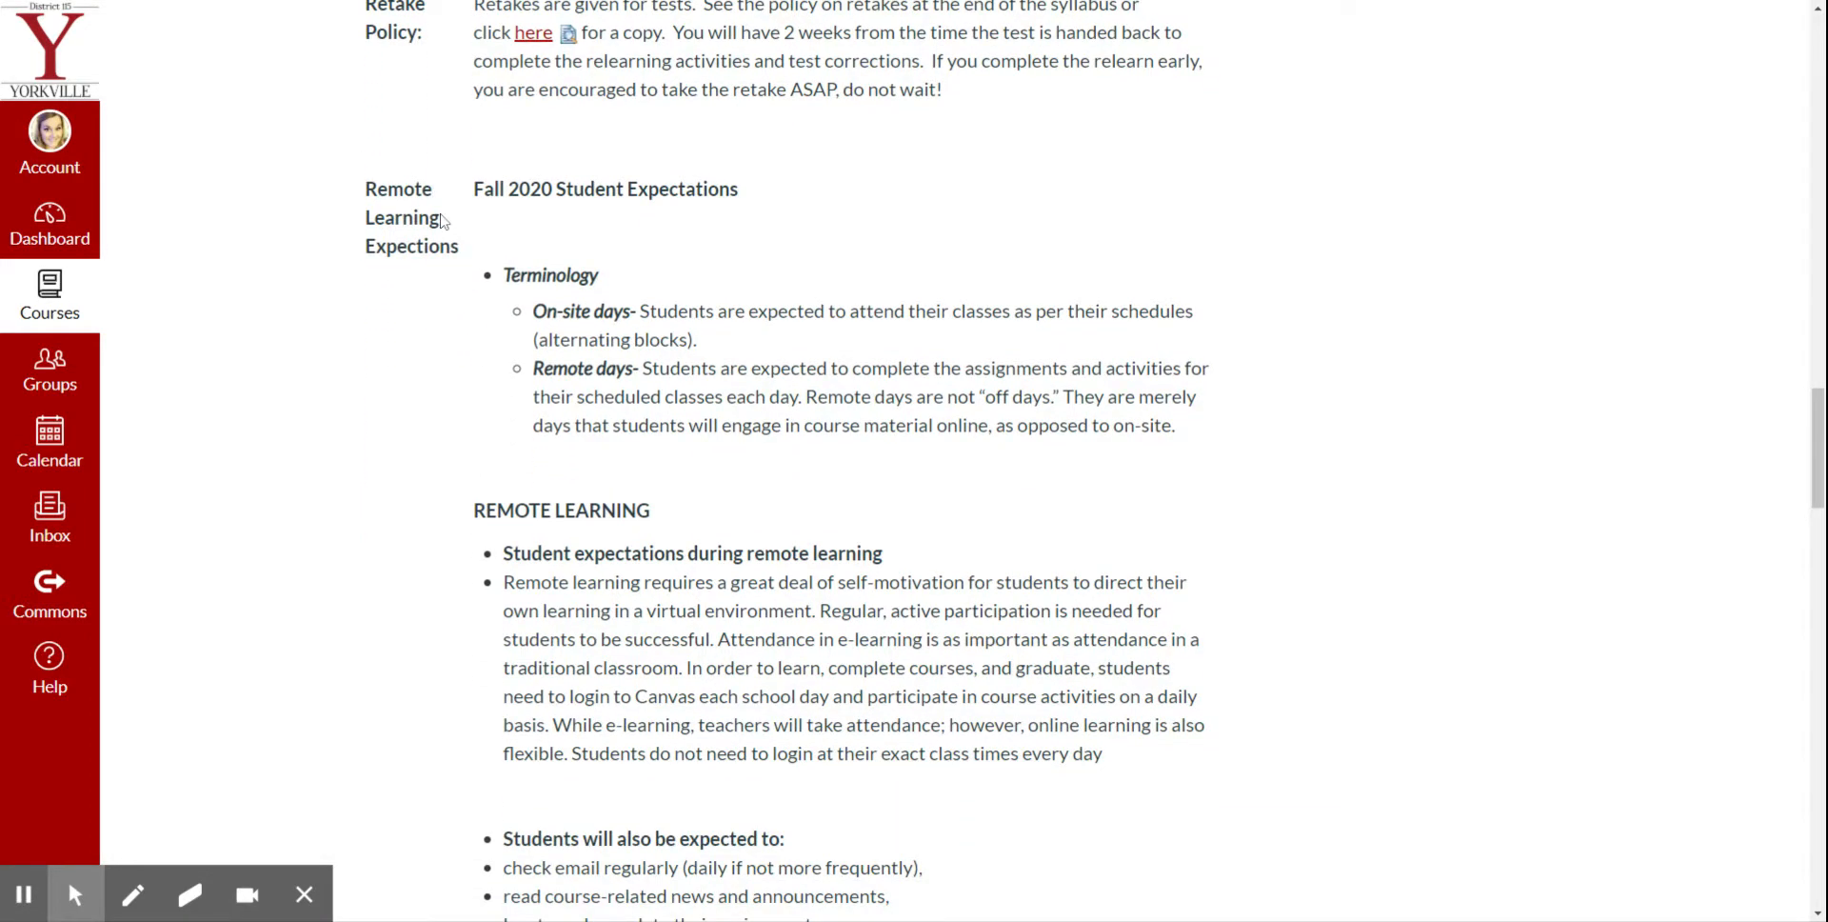
mouse_move(466, 262)
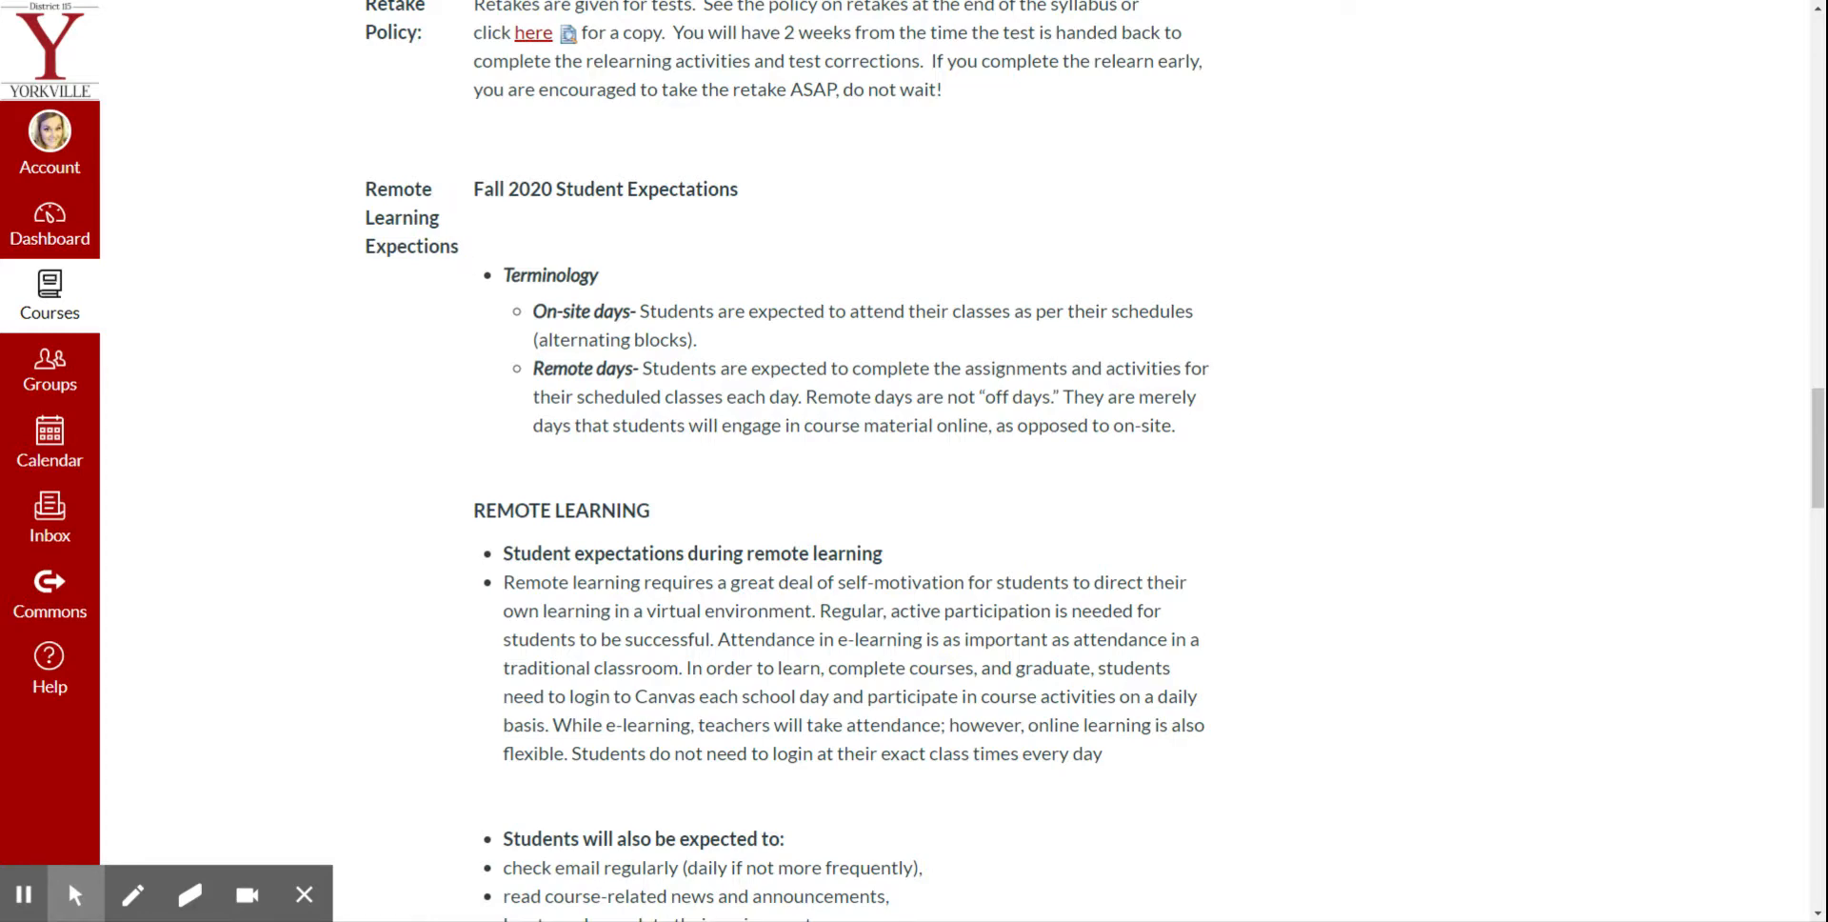
scroll("down", 3)
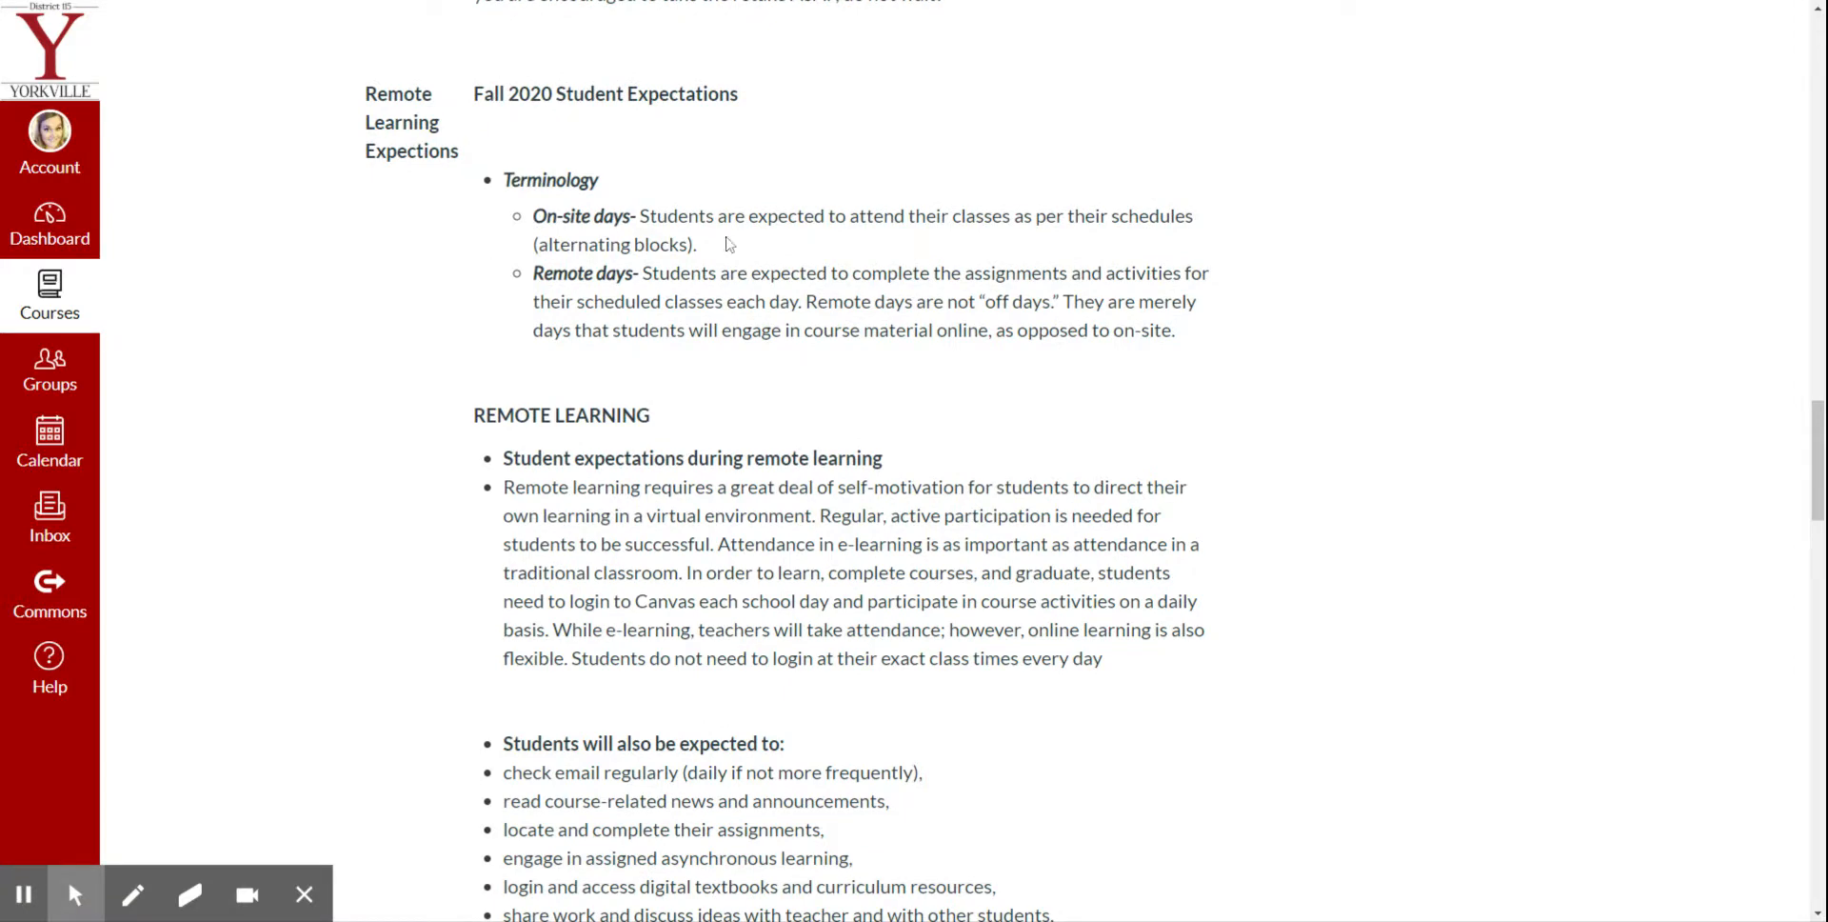
mouse_move(729, 244)
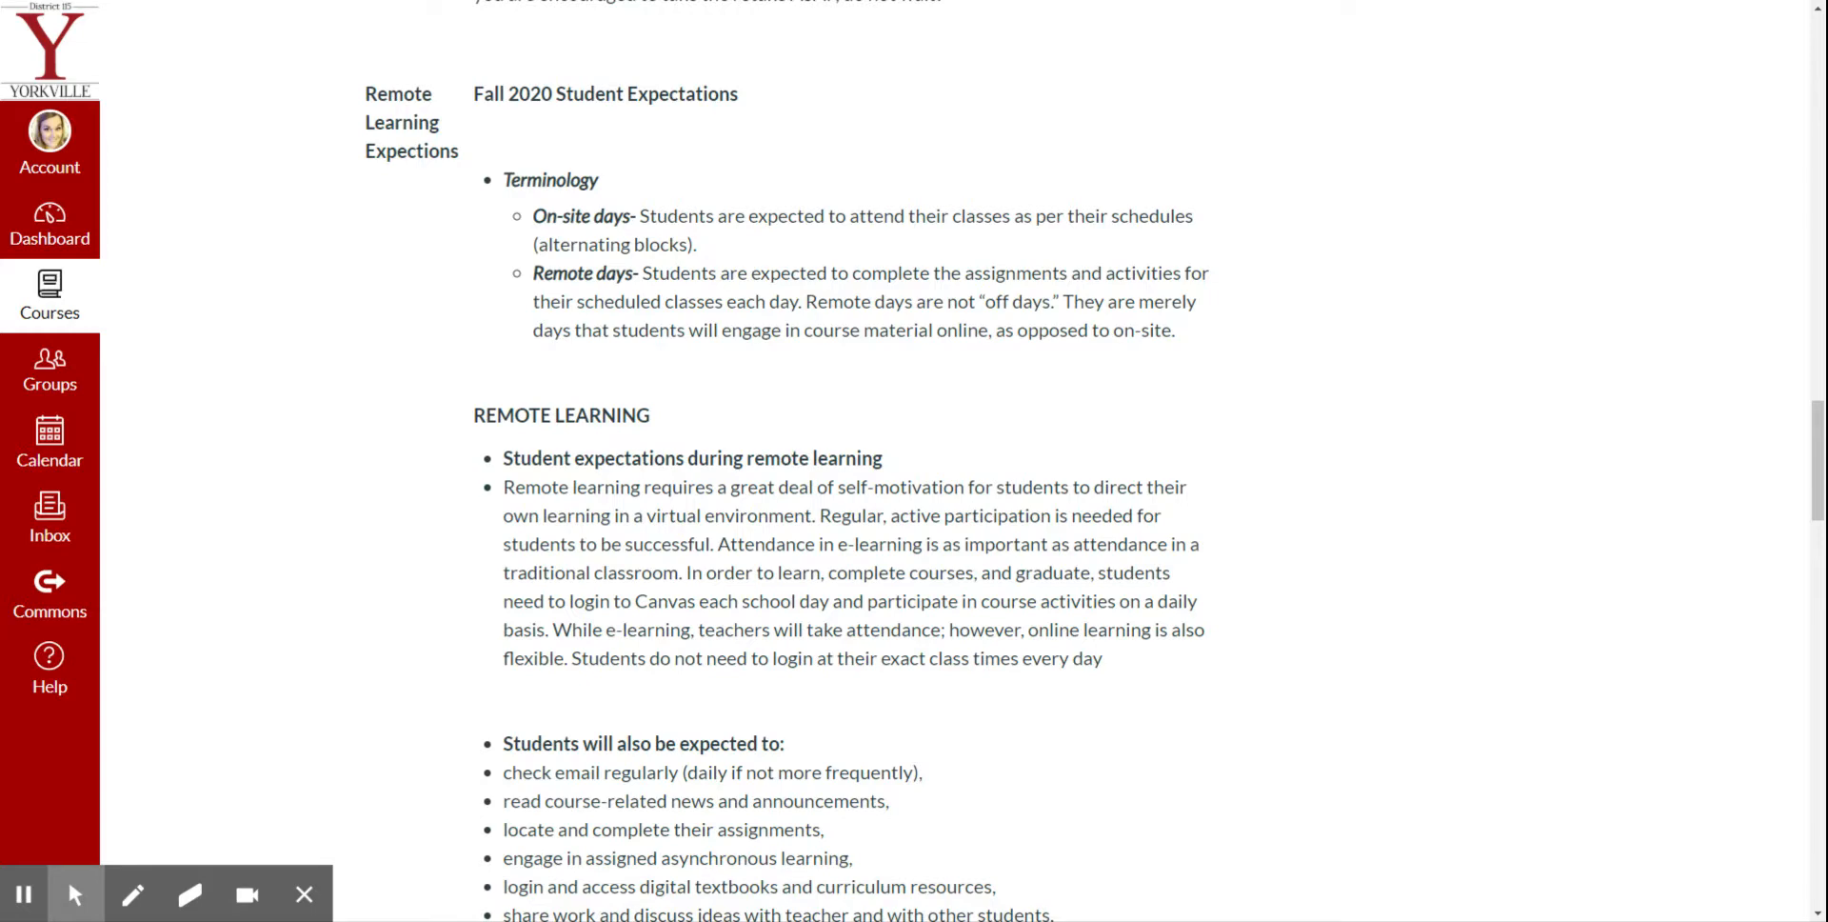
scroll("down", 3)
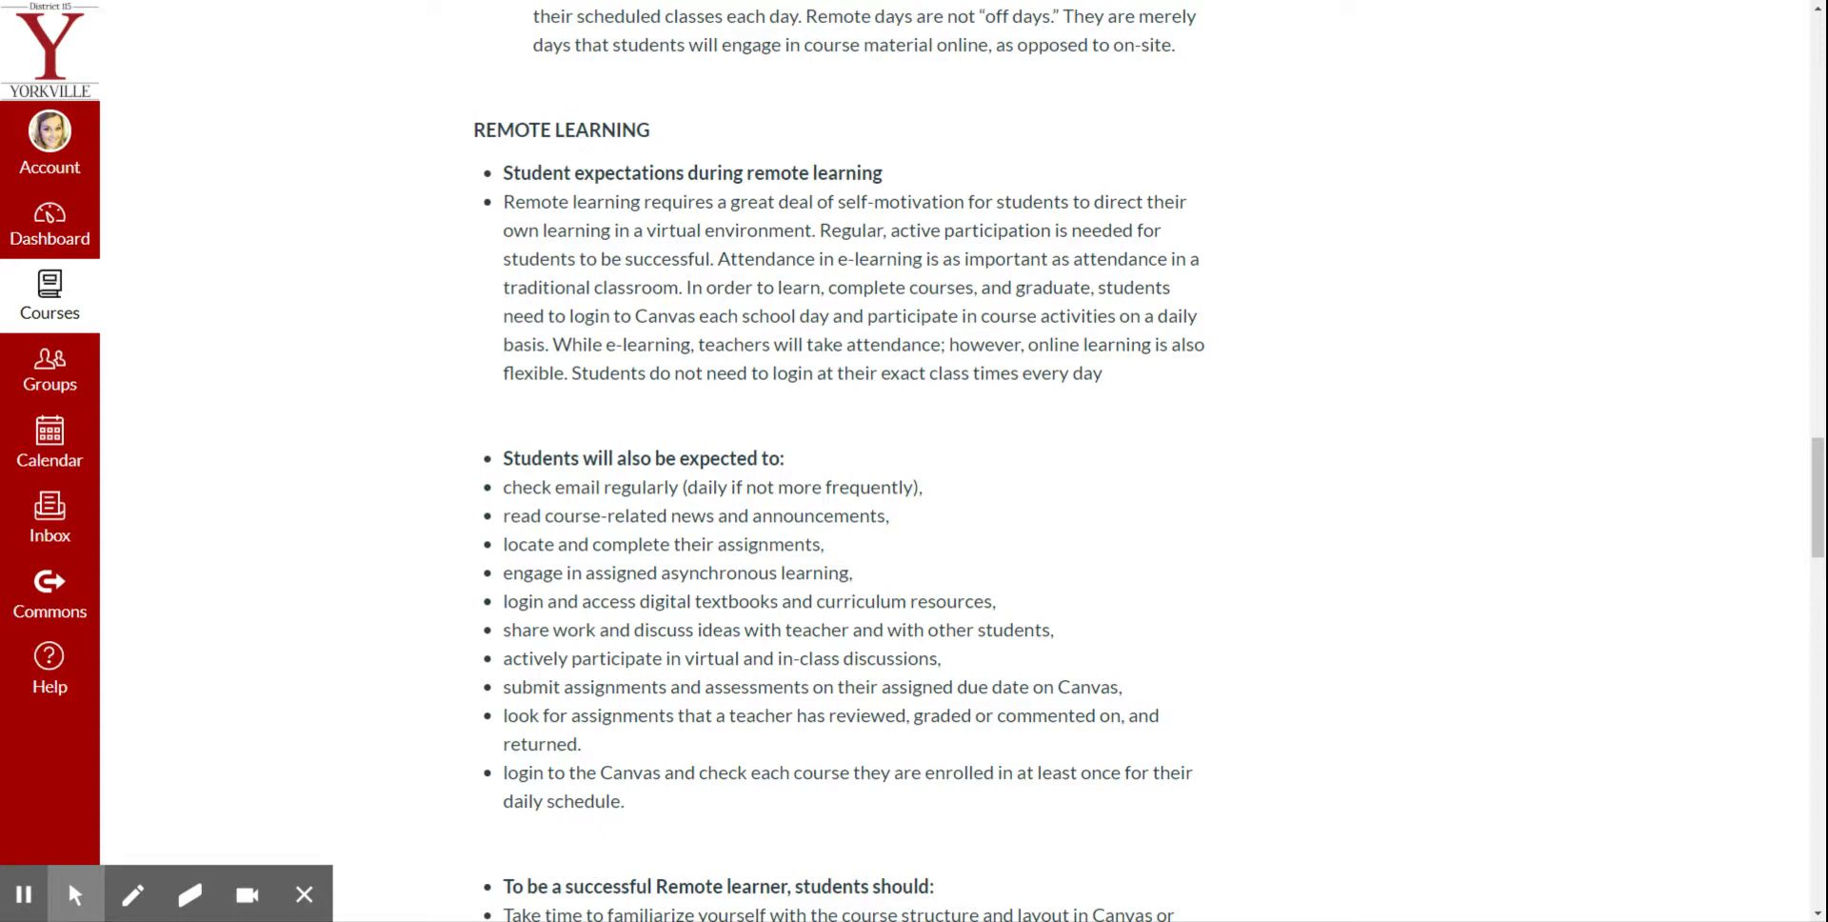
- Scroll to the 'Students will also be expected to' list and the remote learner tips
scroll("down", 3)
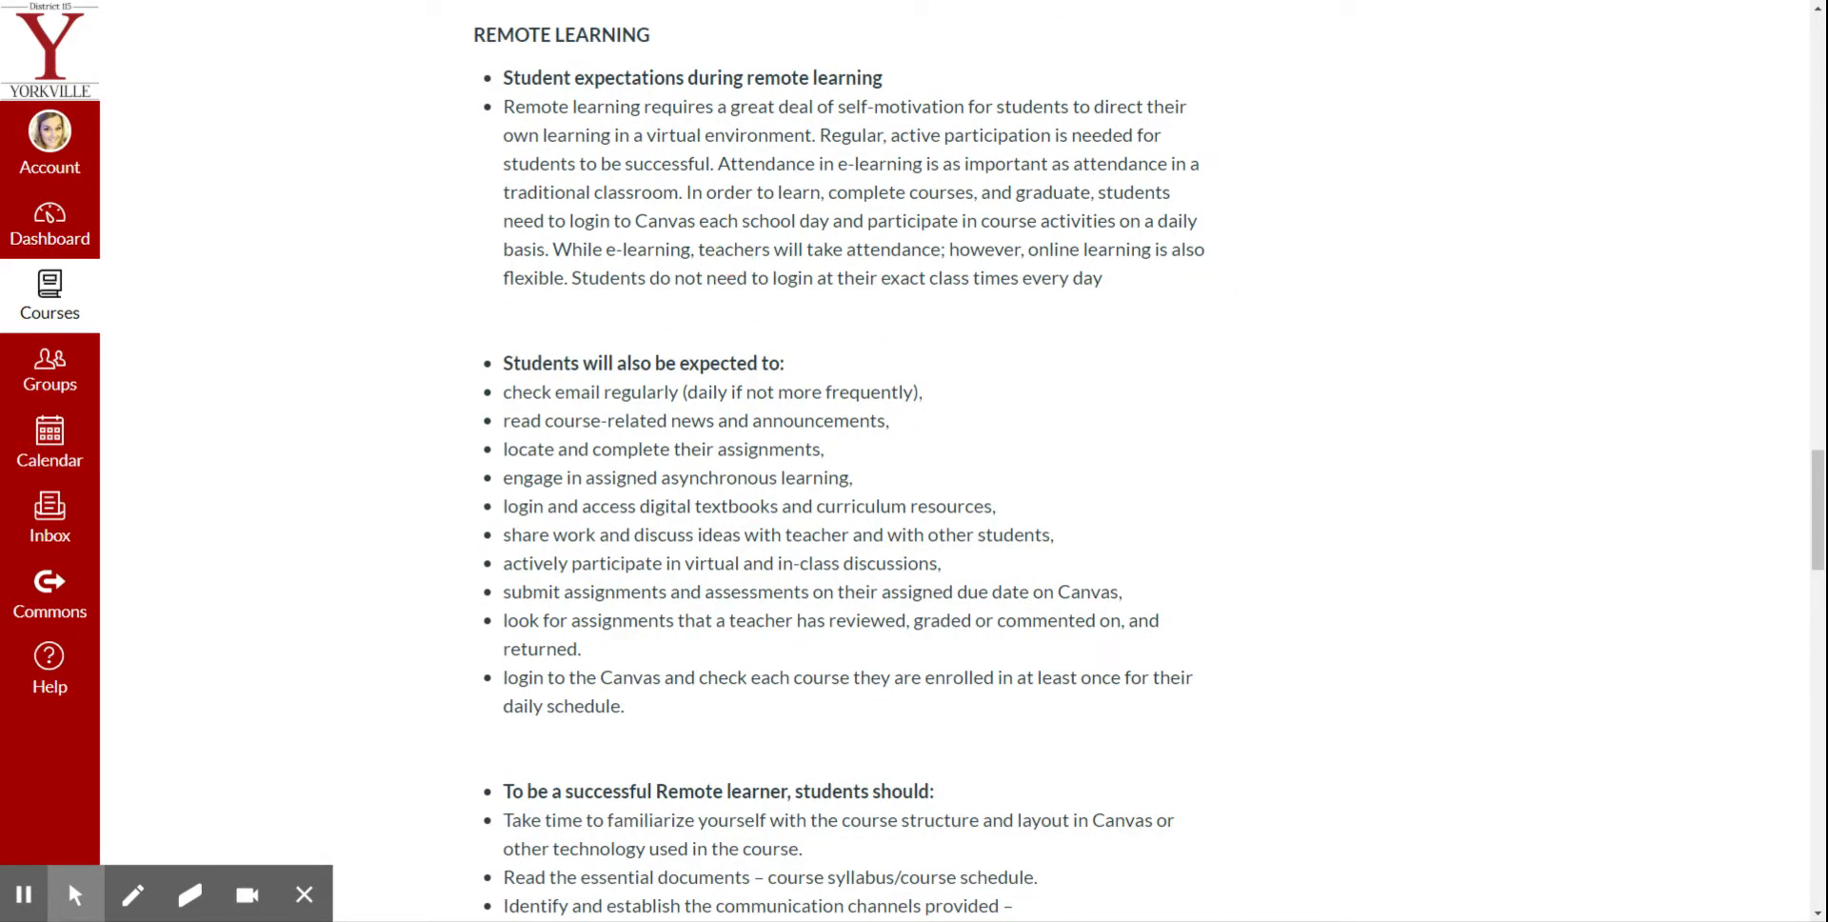
left_click(954, 278)
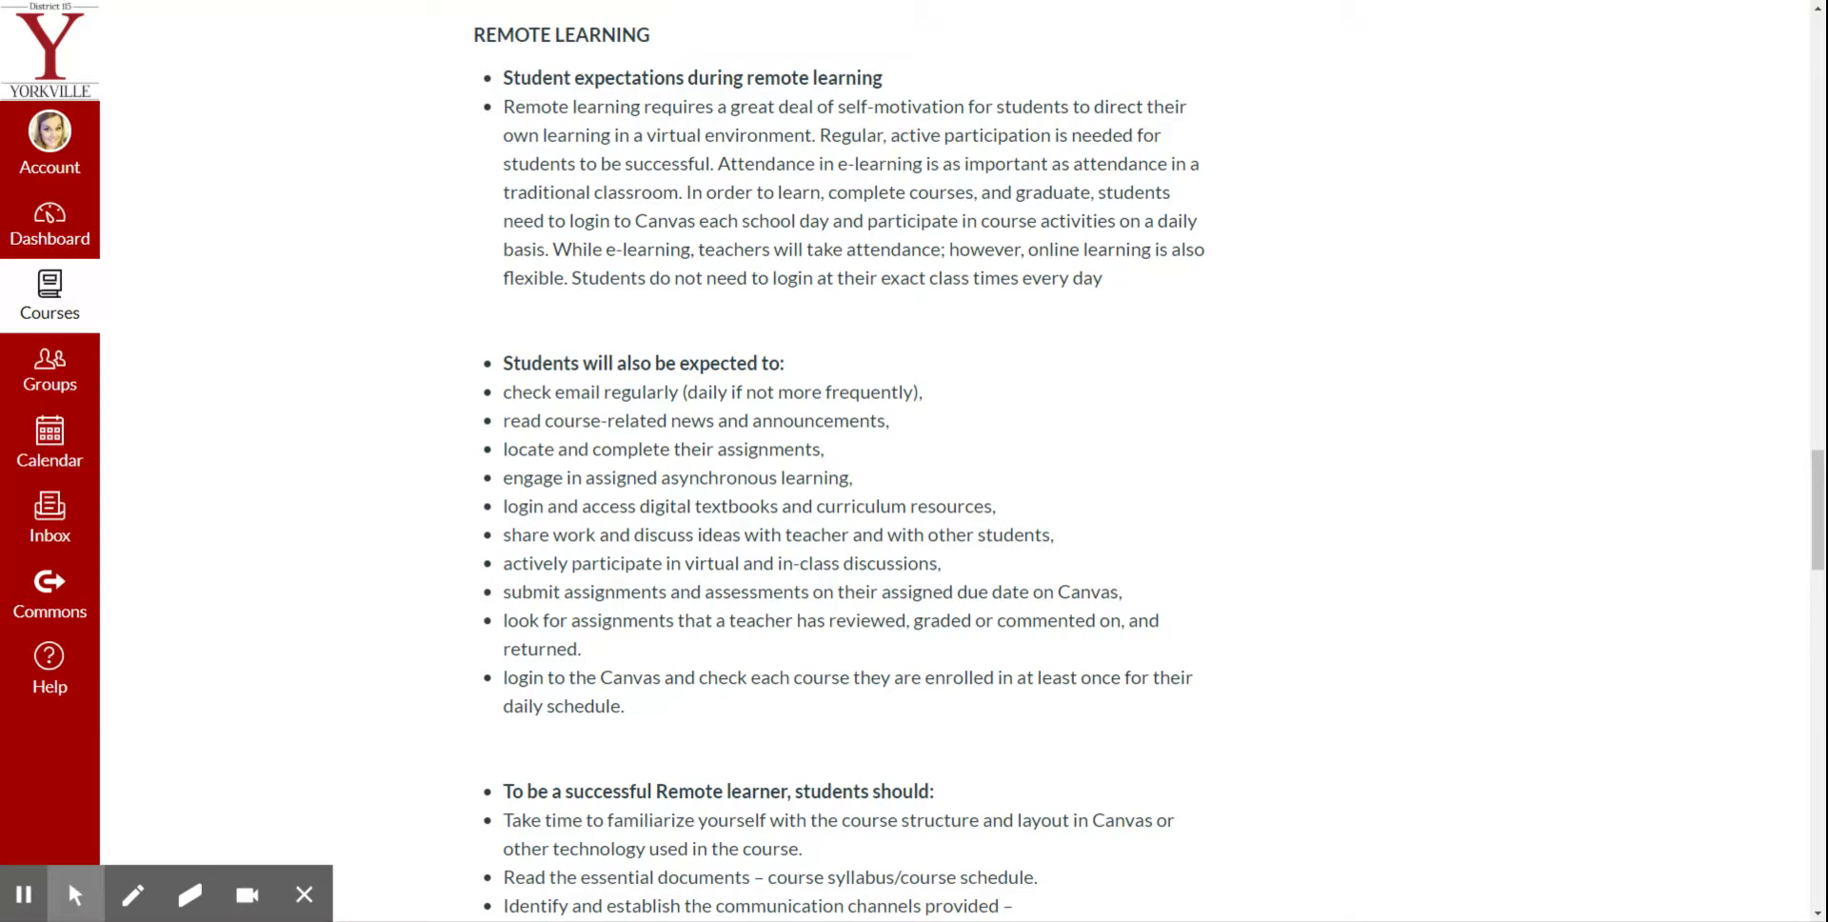
scroll("down", 3)
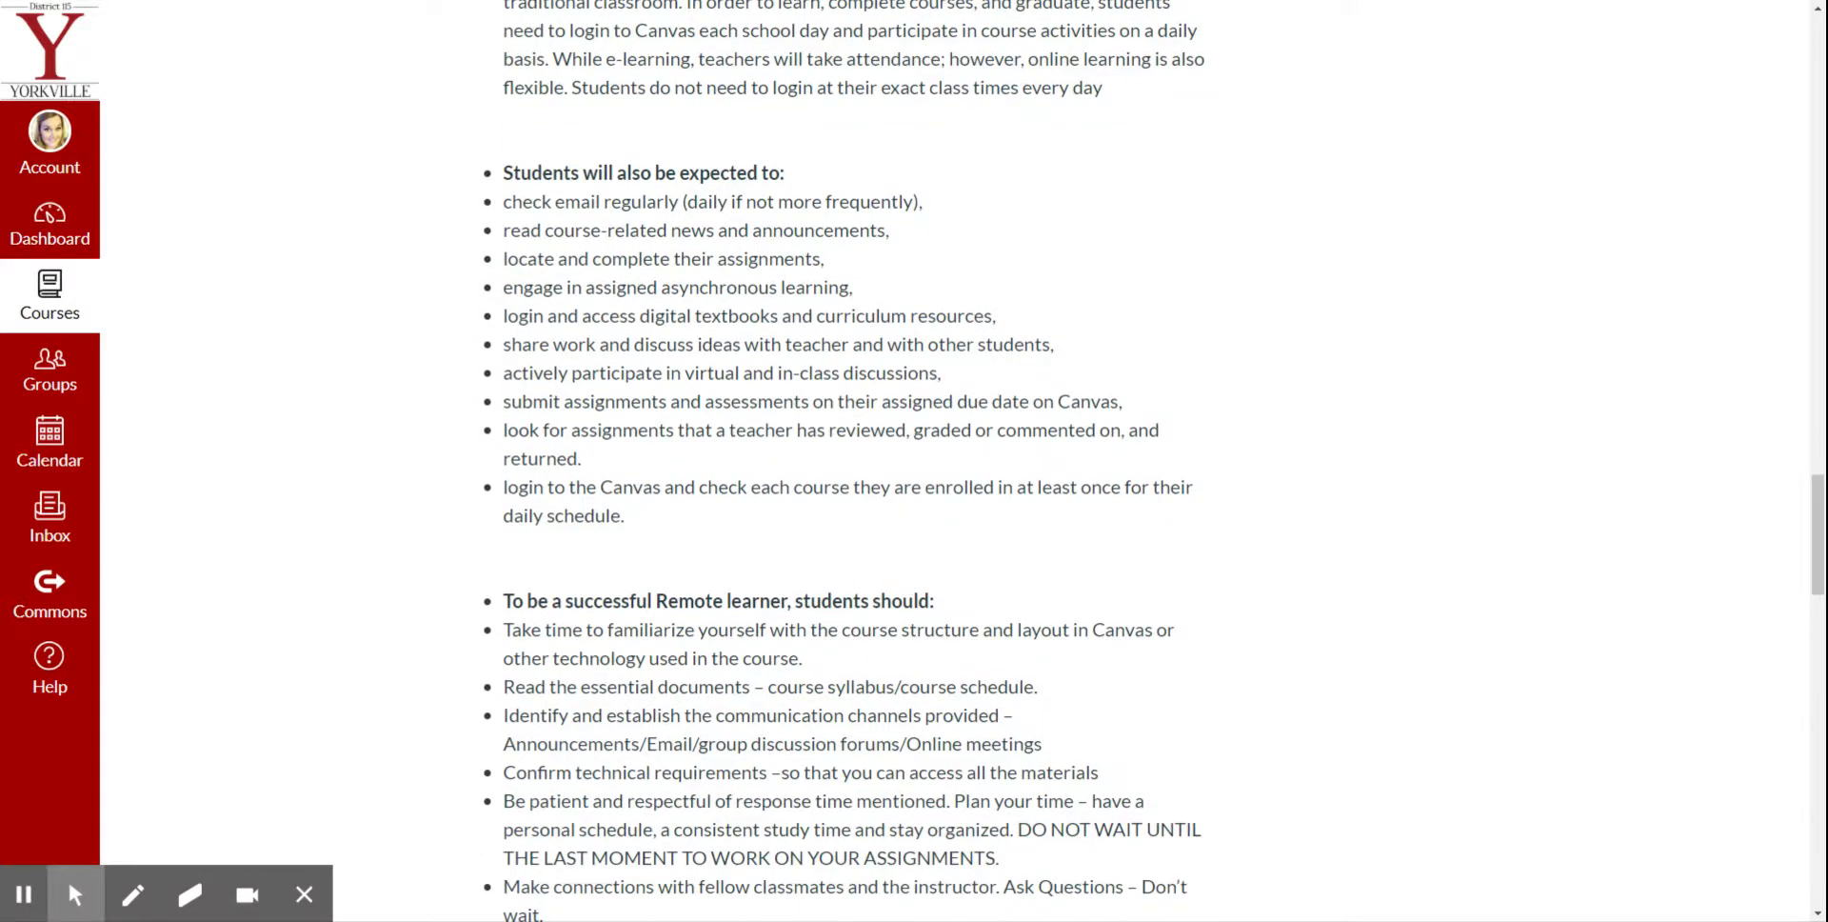
- Highlight key expectation phrases: checking email, accessing digital textbooks, participating in discussions
double_click(617, 202)
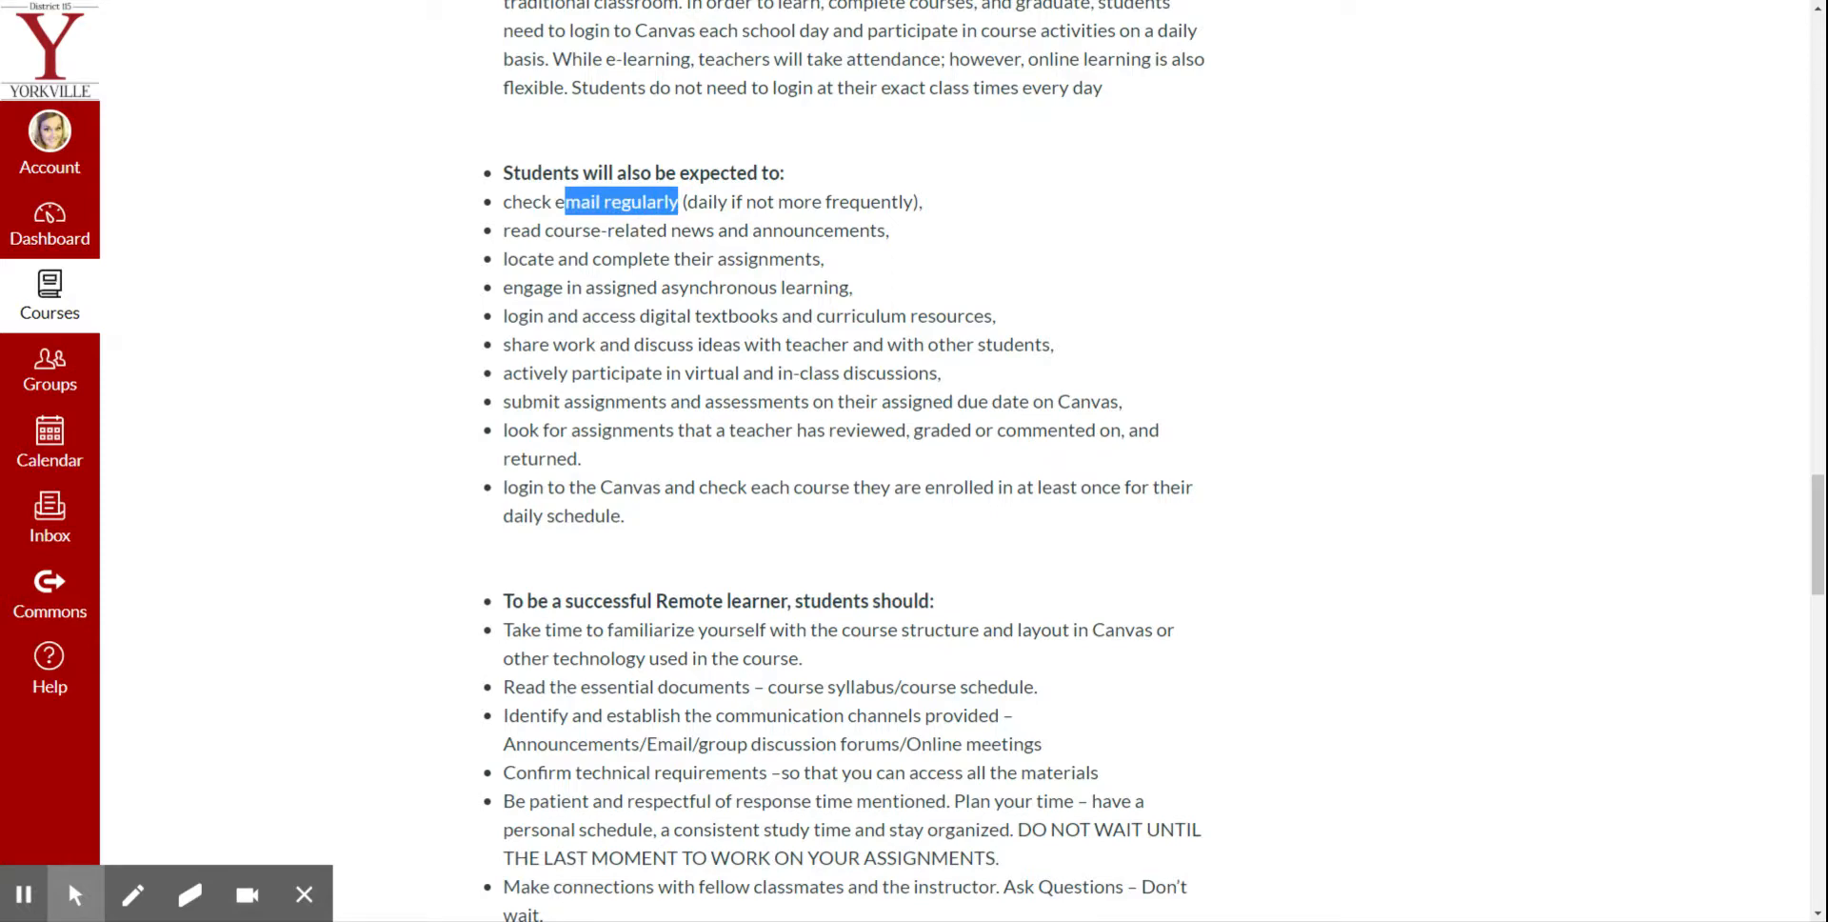
left_click_drag(553, 231, 825, 230)
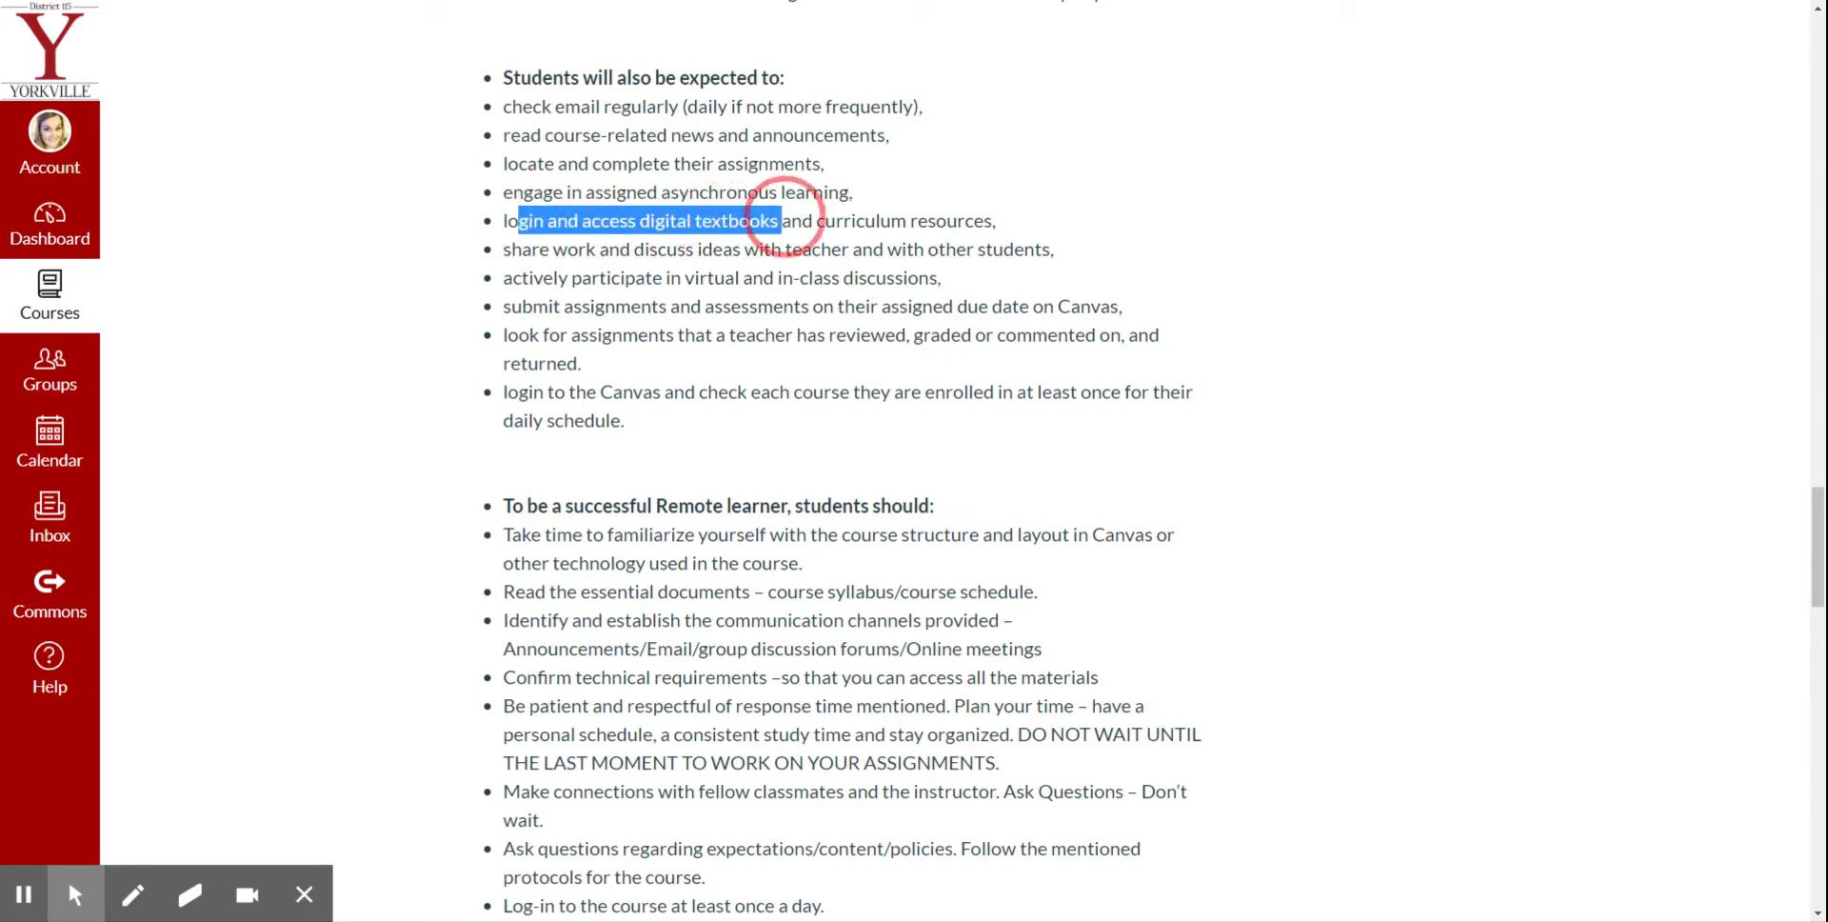
left_click_drag(781, 221, 979, 221)
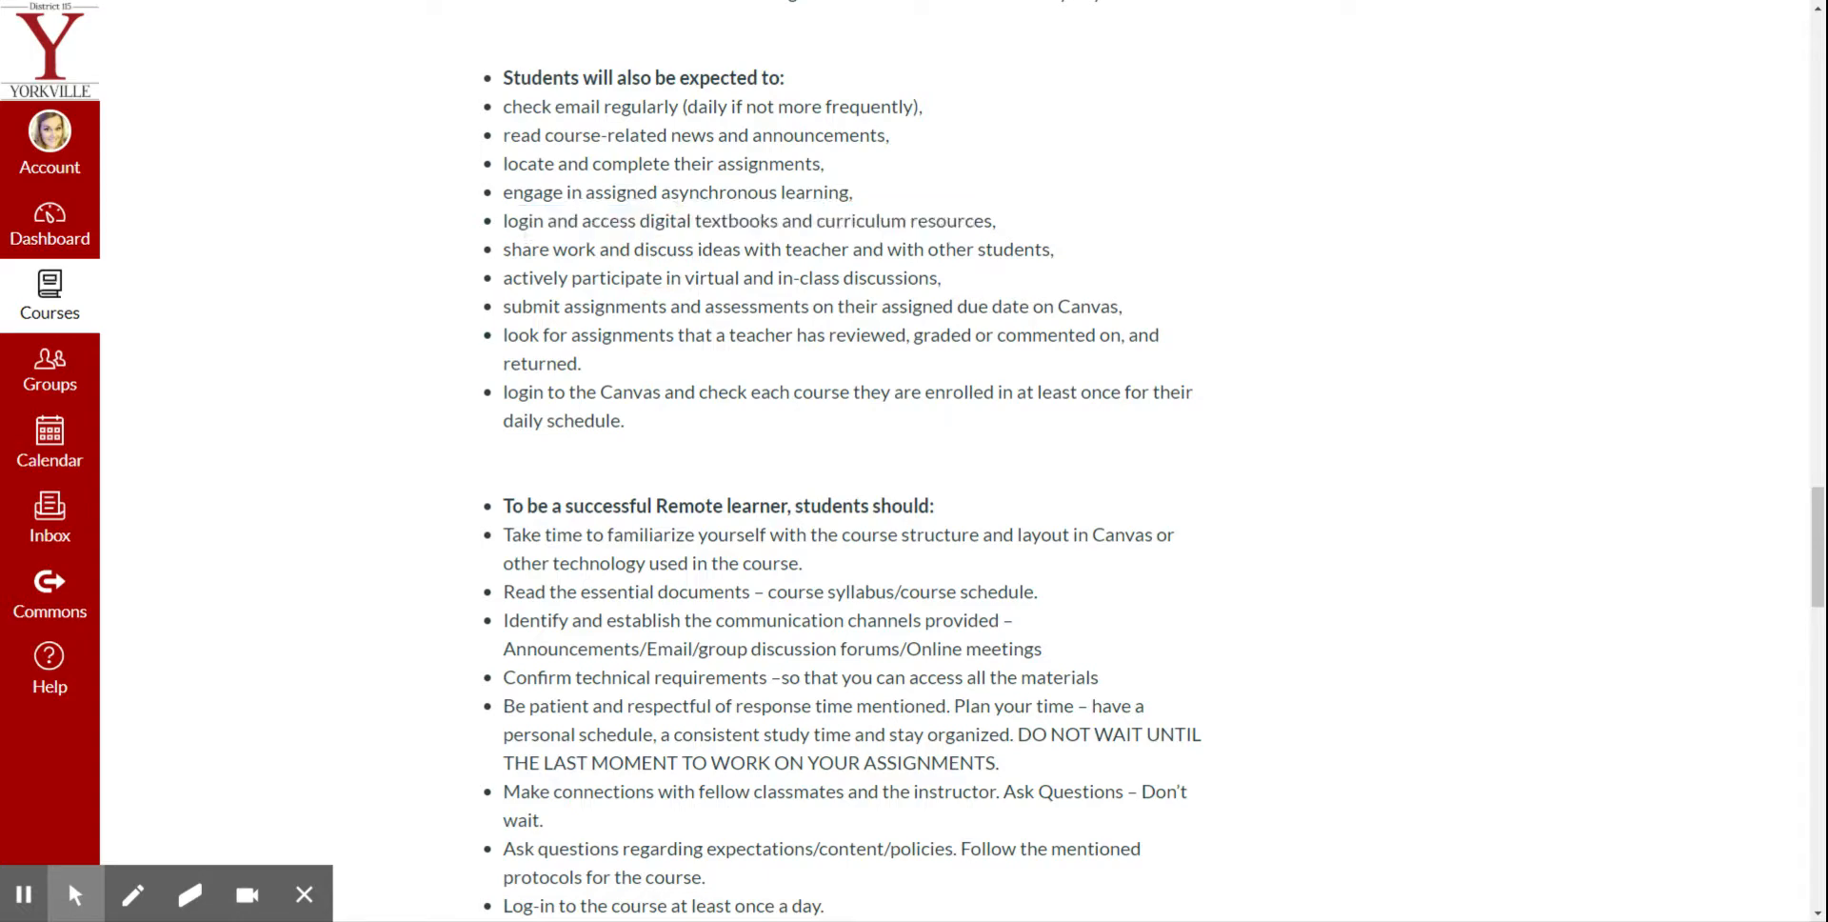
left_click_drag(594, 278, 902, 278)
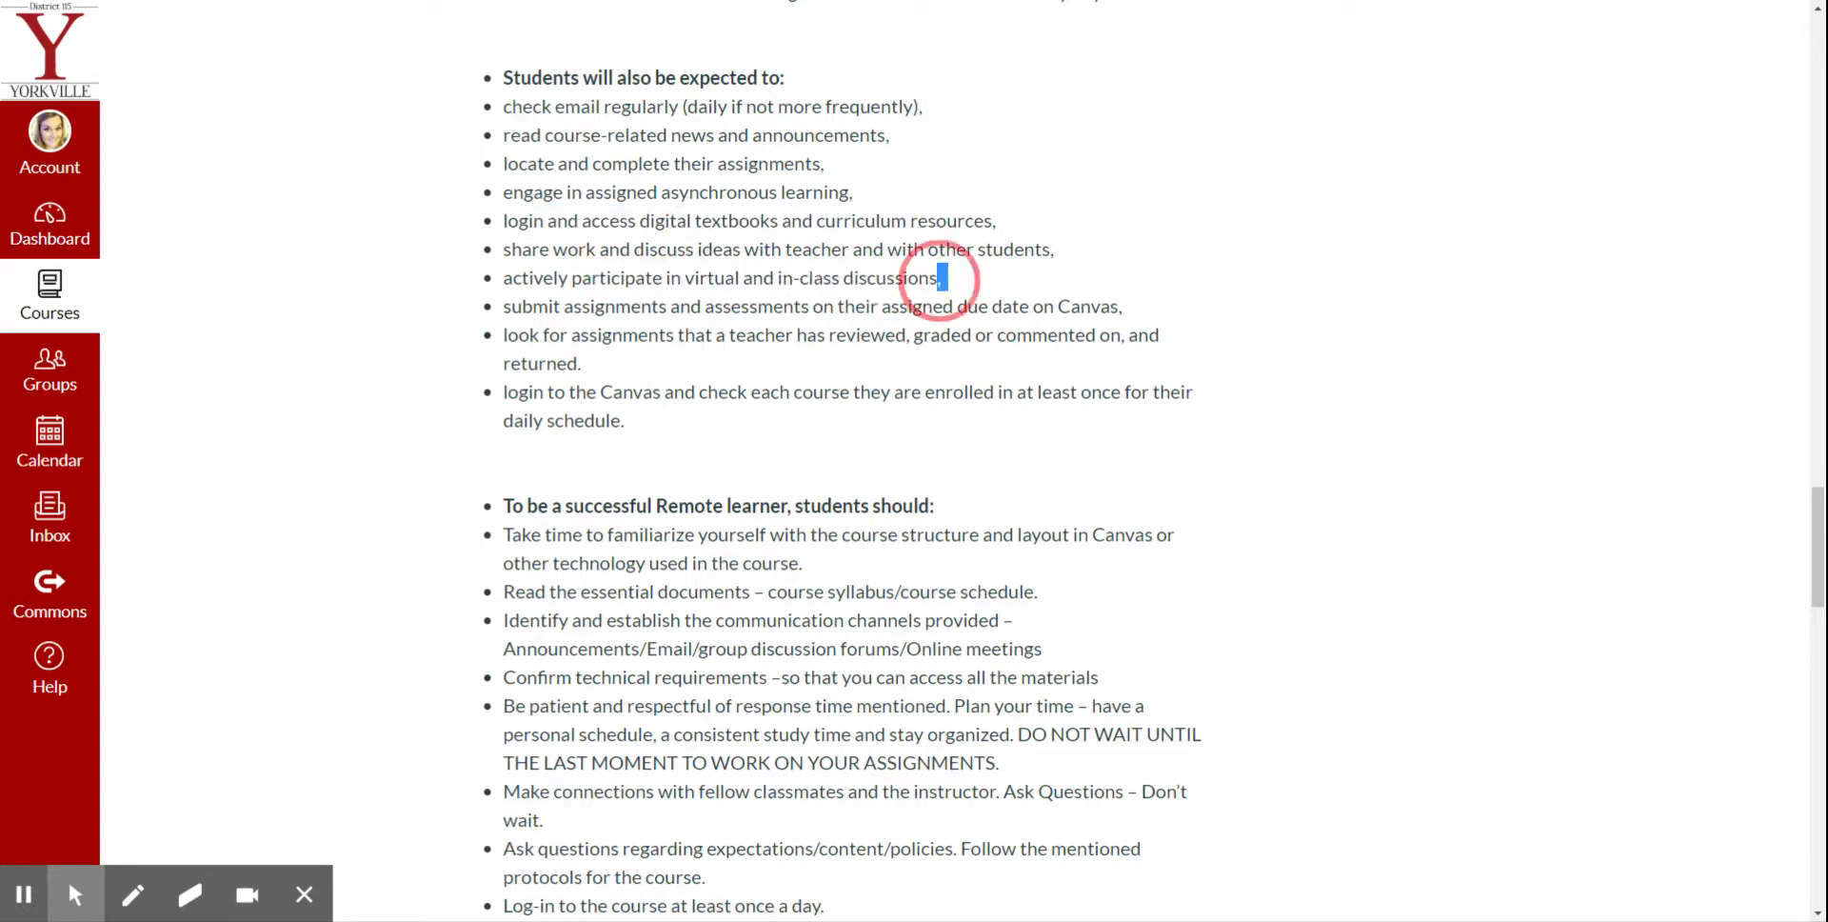
left_click_drag(572, 278, 942, 278)
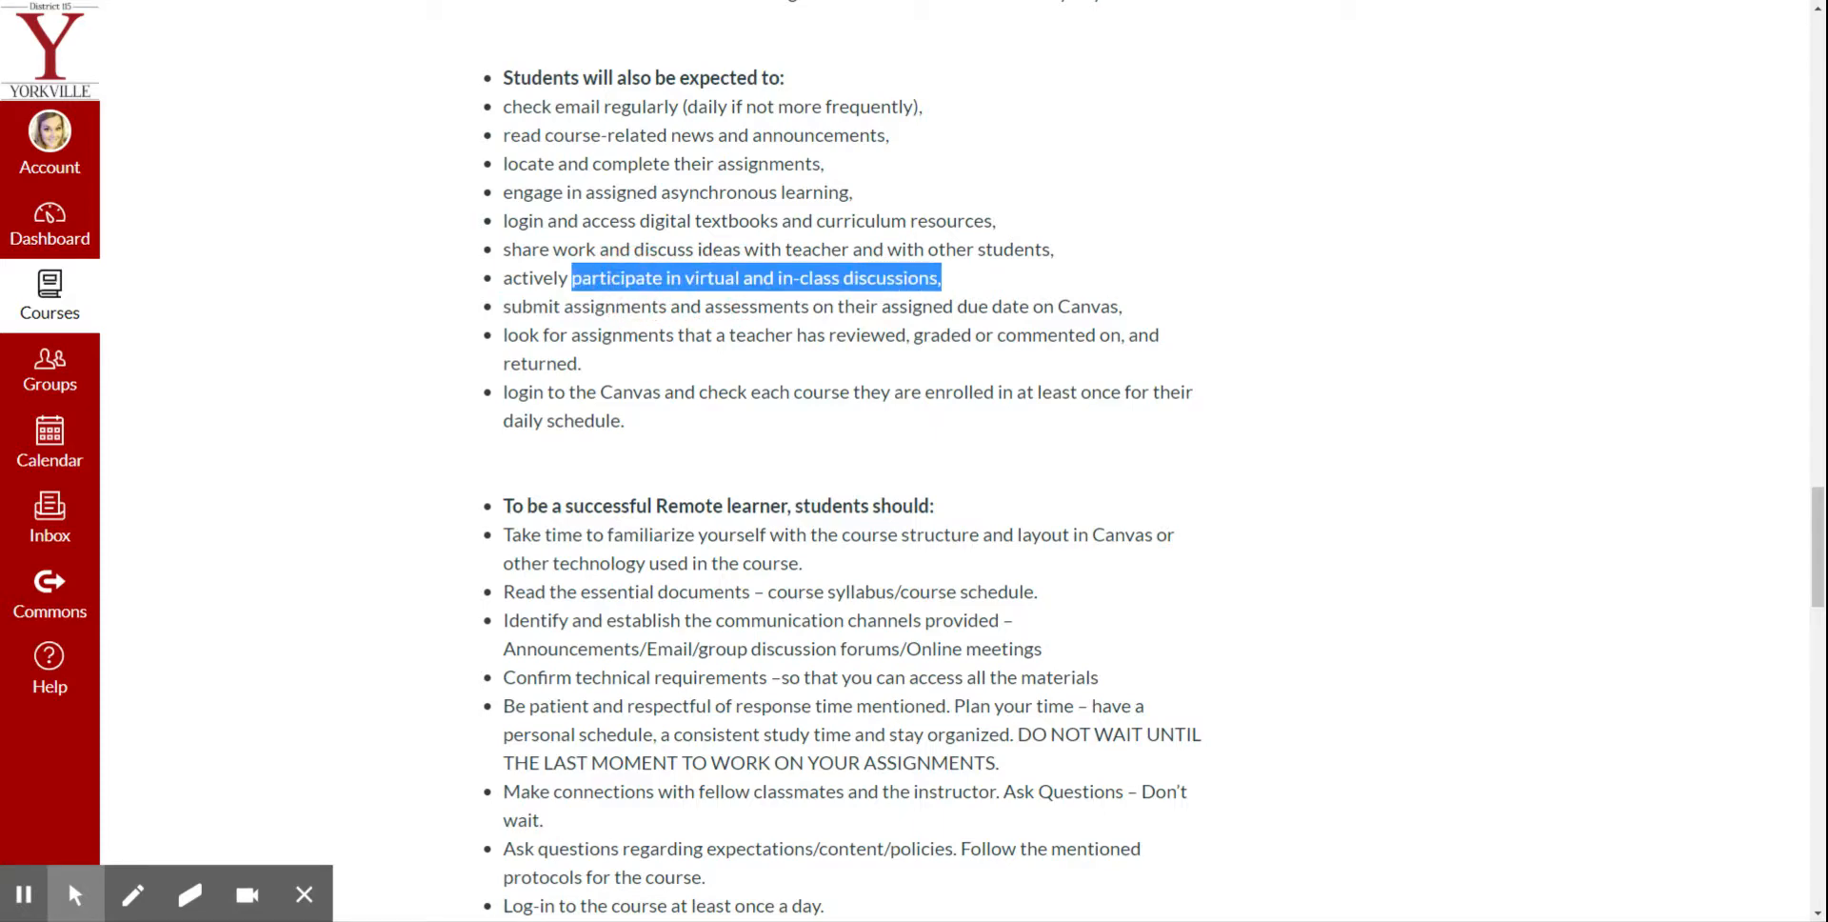
- Scroll through the remaining remote learner tips to the On-Site Learning section
scroll("down", 3)
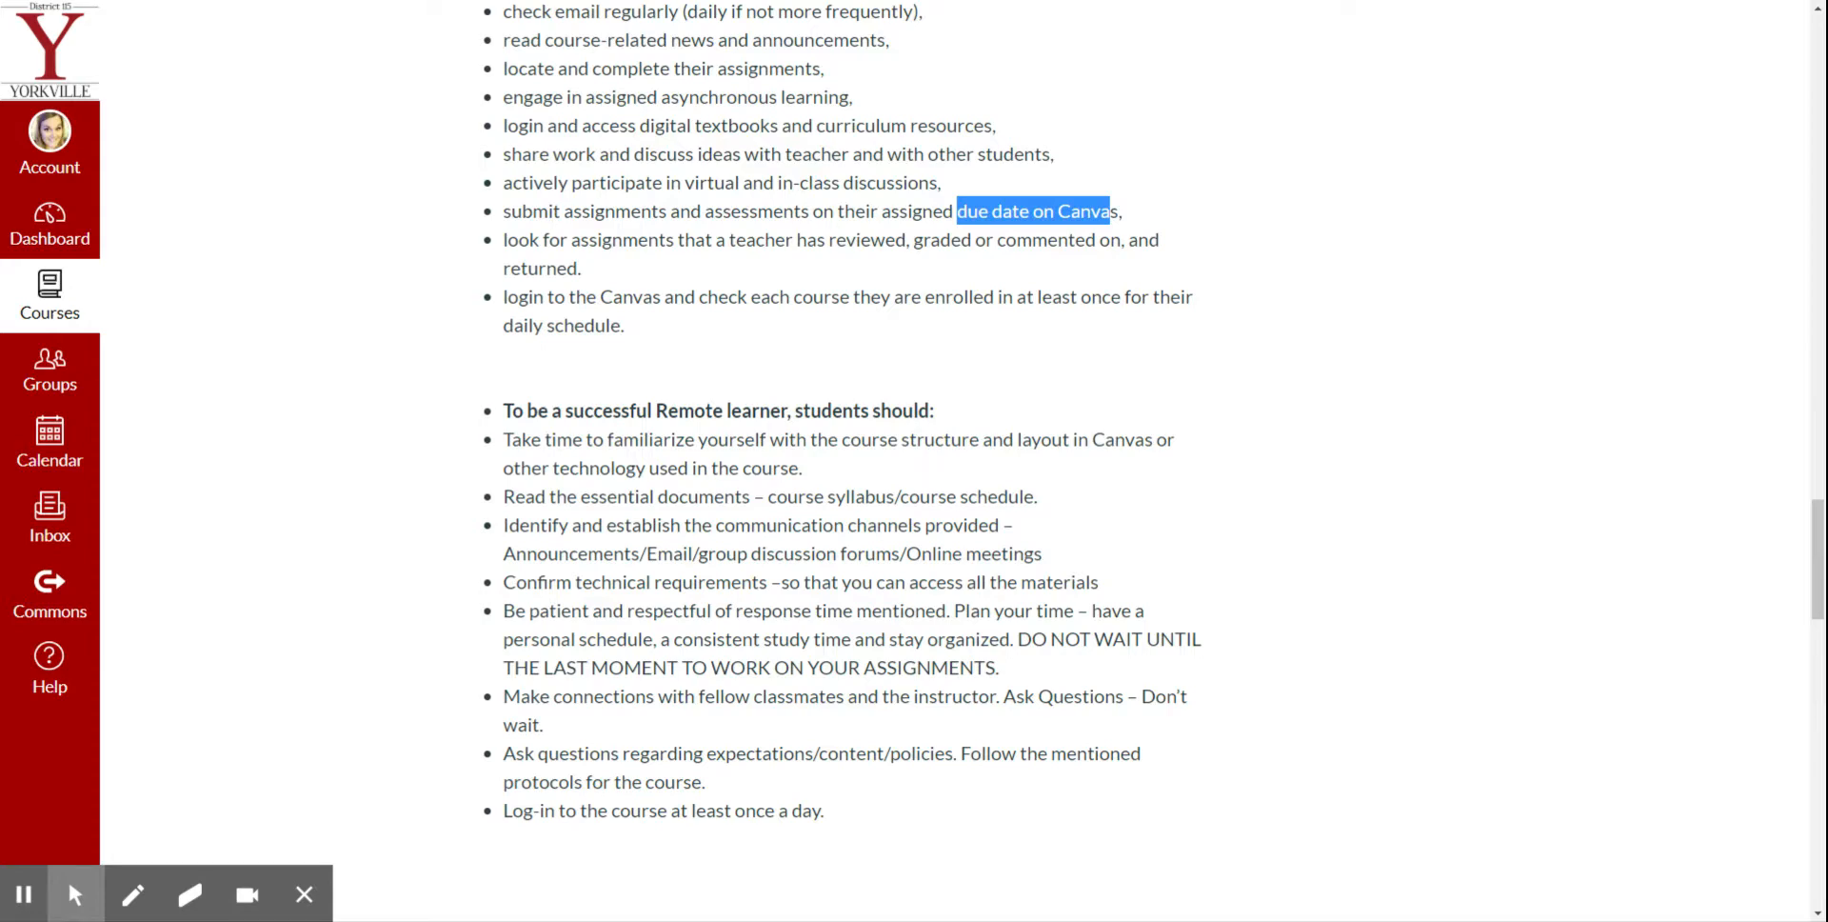
scroll("down", 3)
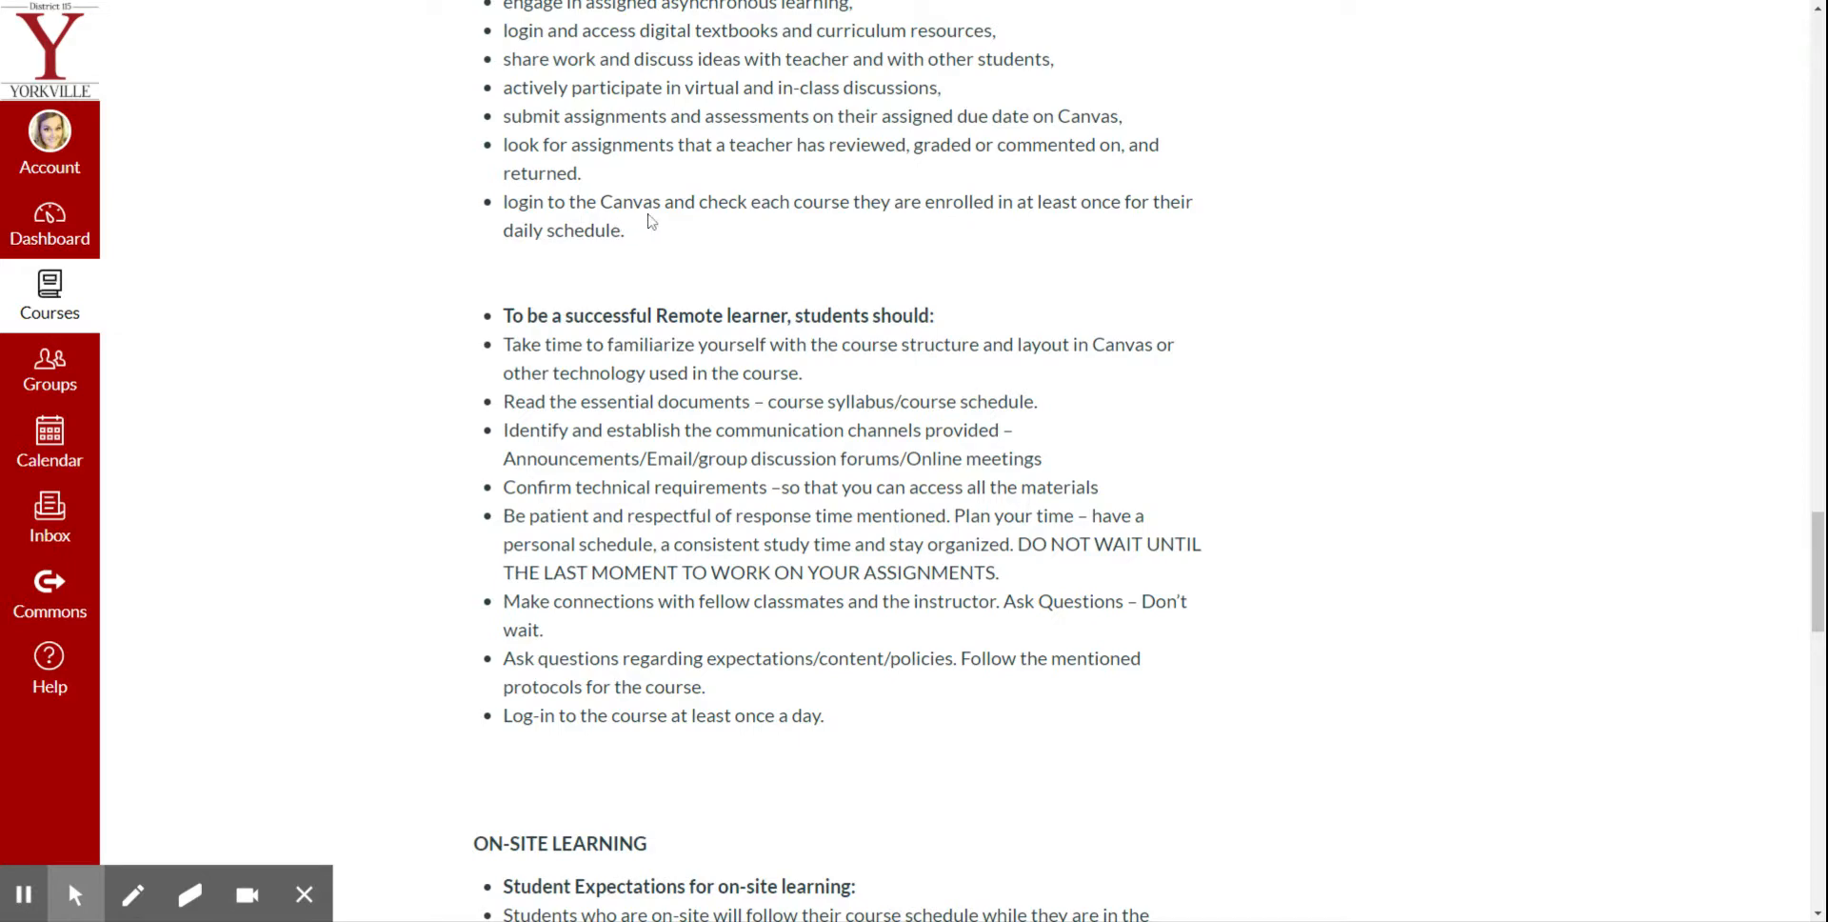
scroll("down", 3)
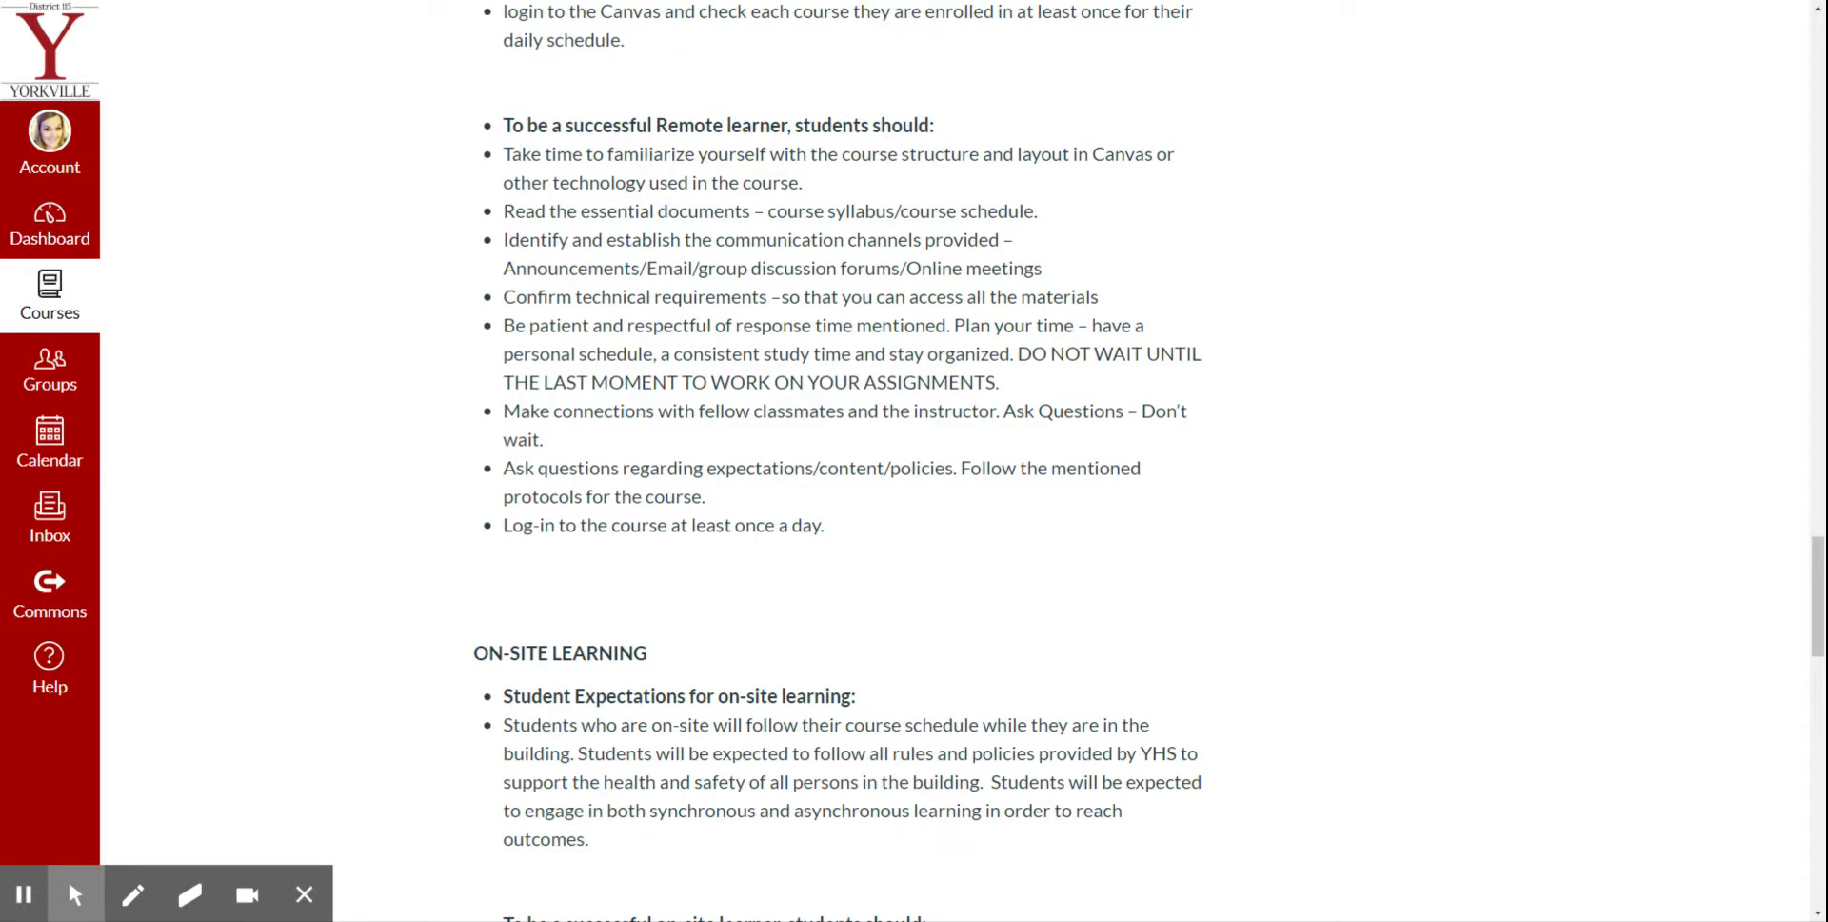
double_click(672, 154)
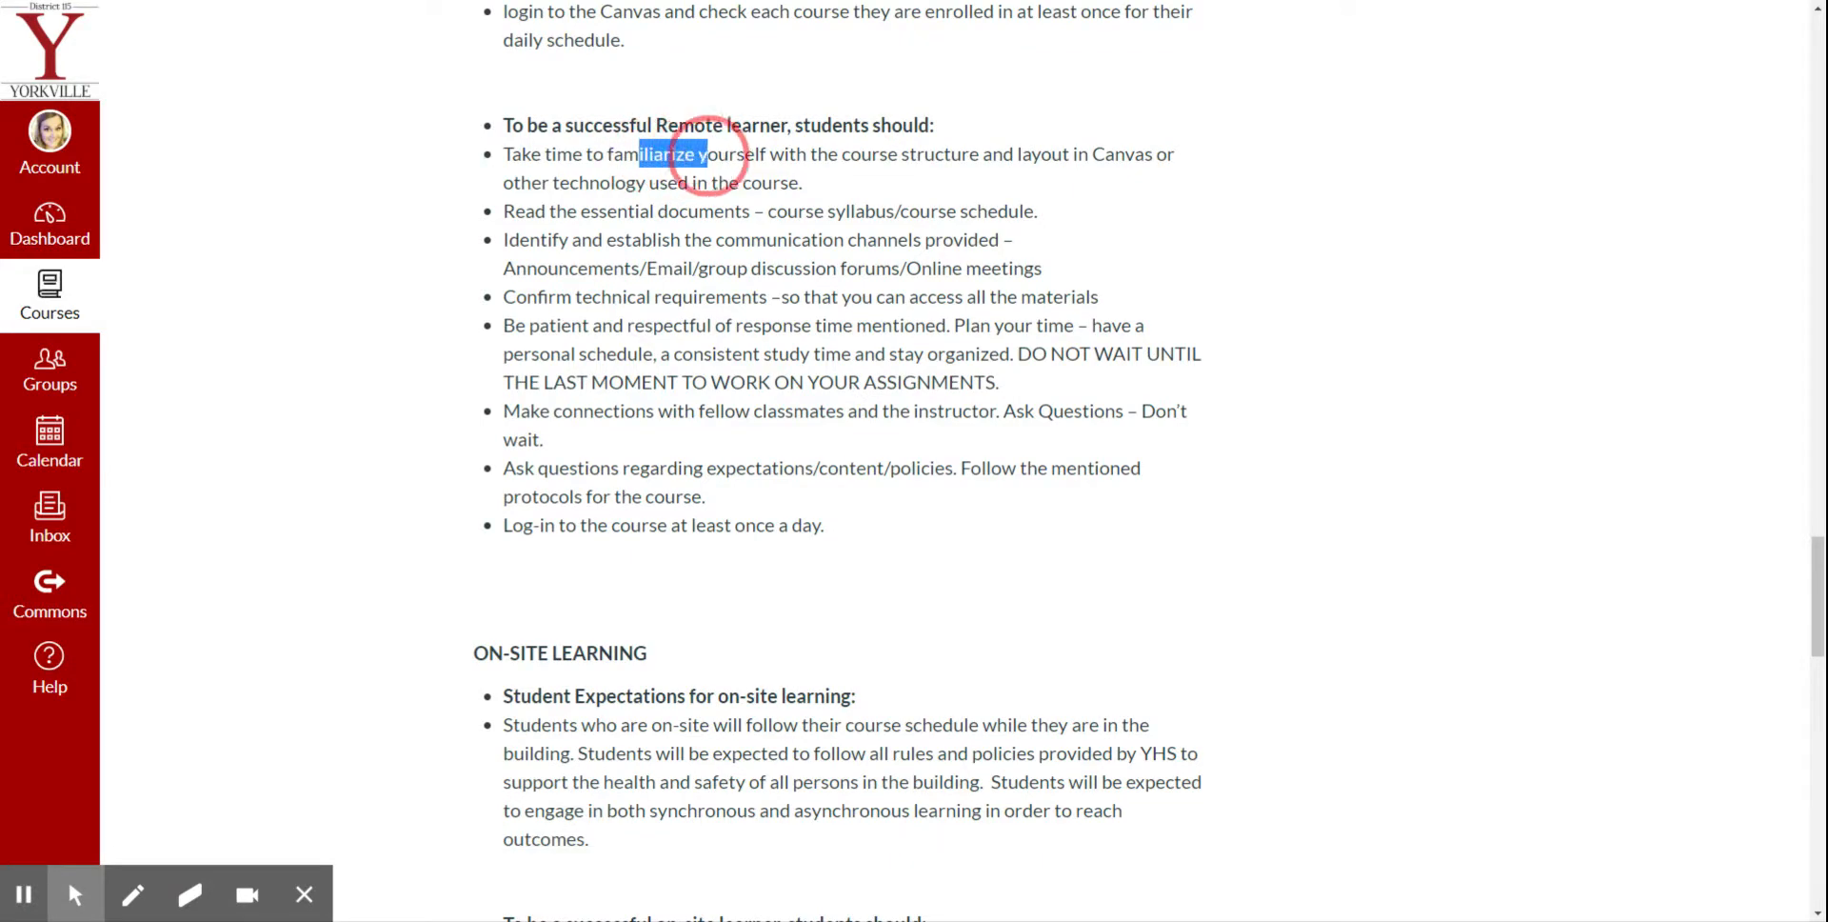
left_click_drag(642, 152, 770, 152)
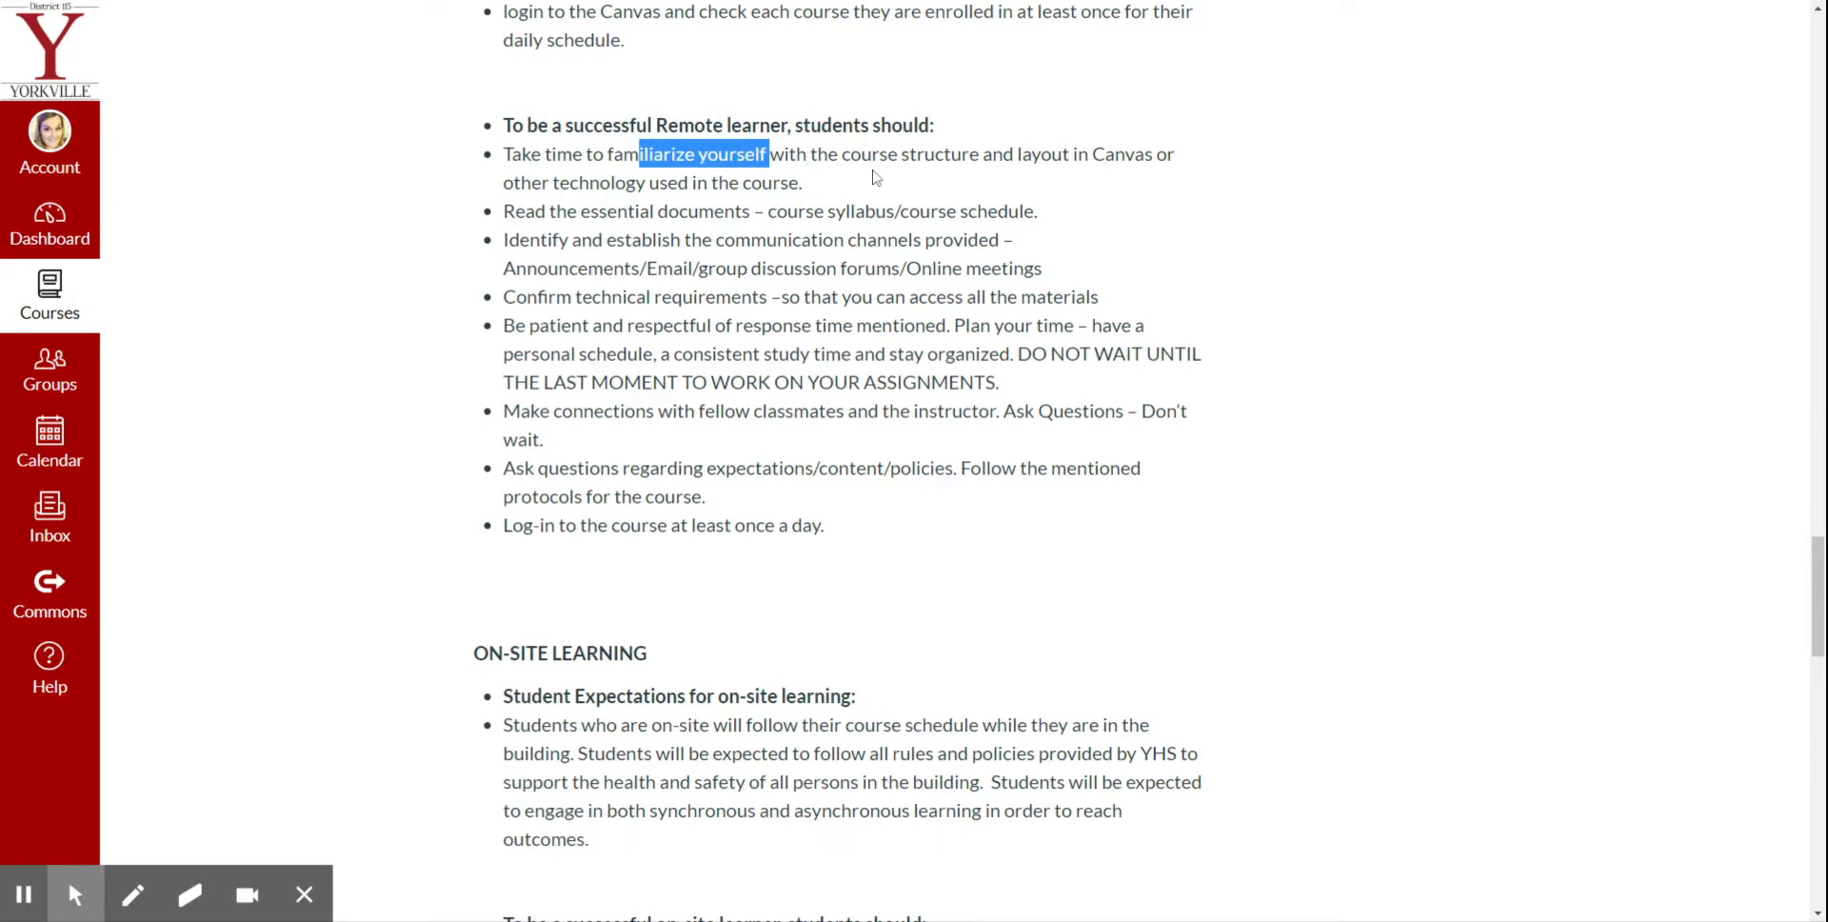
scroll("down", 3)
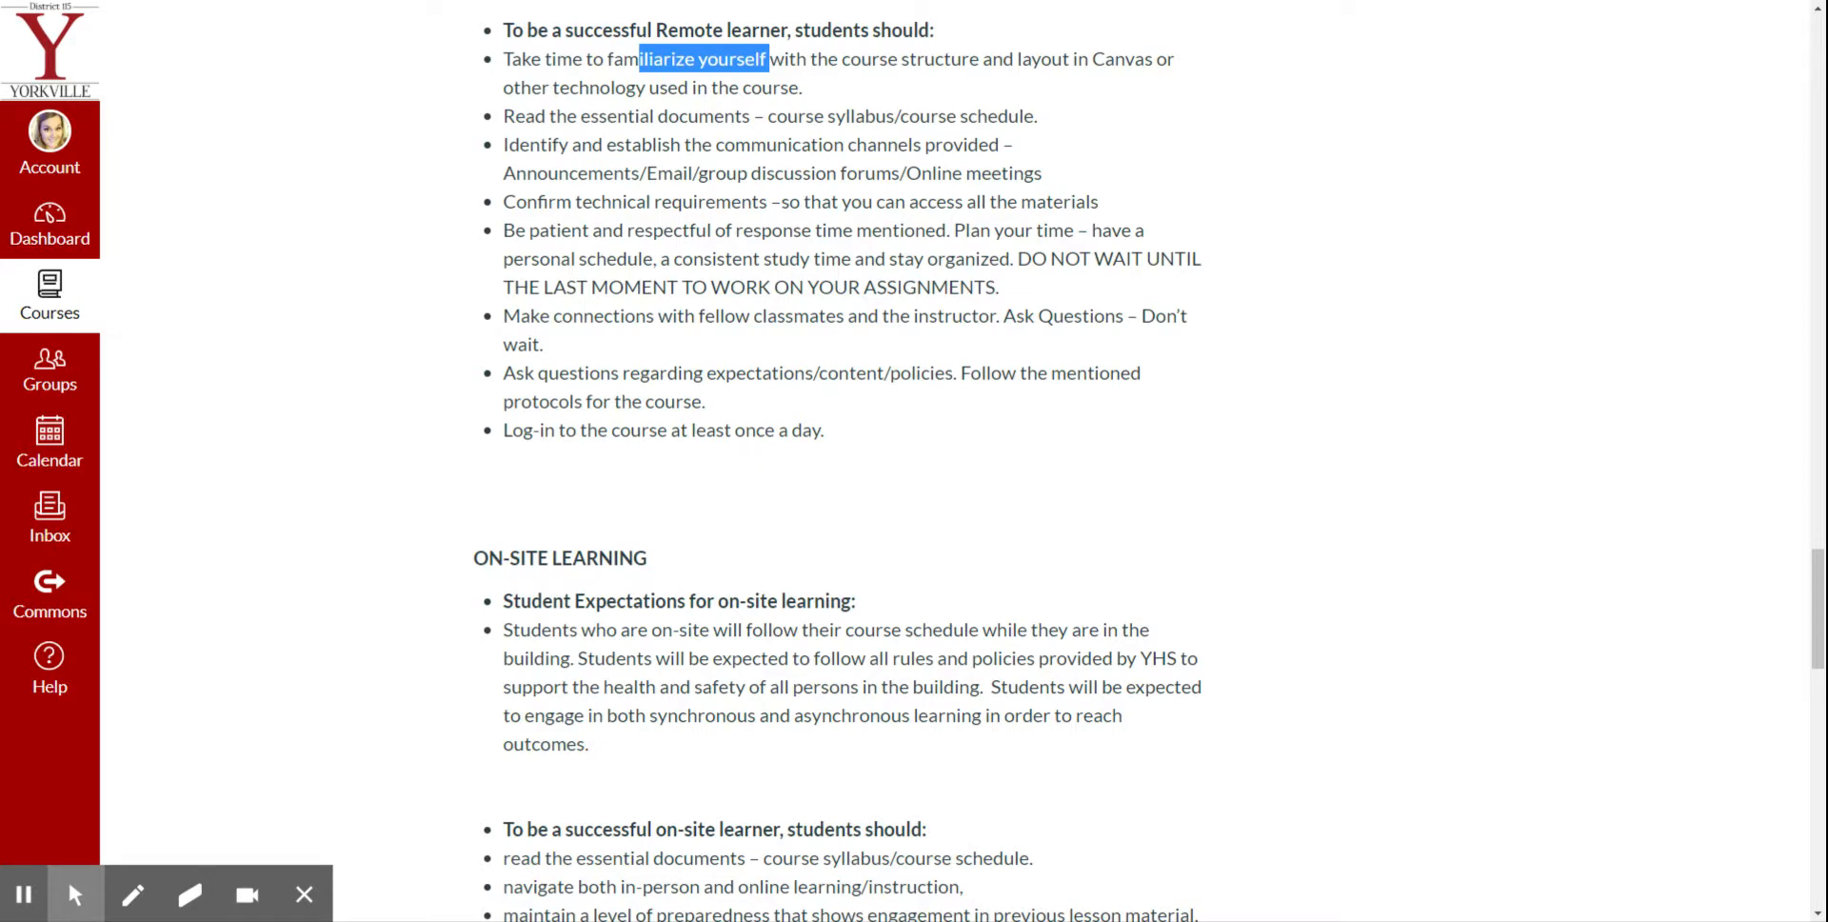
scroll("down", 3)
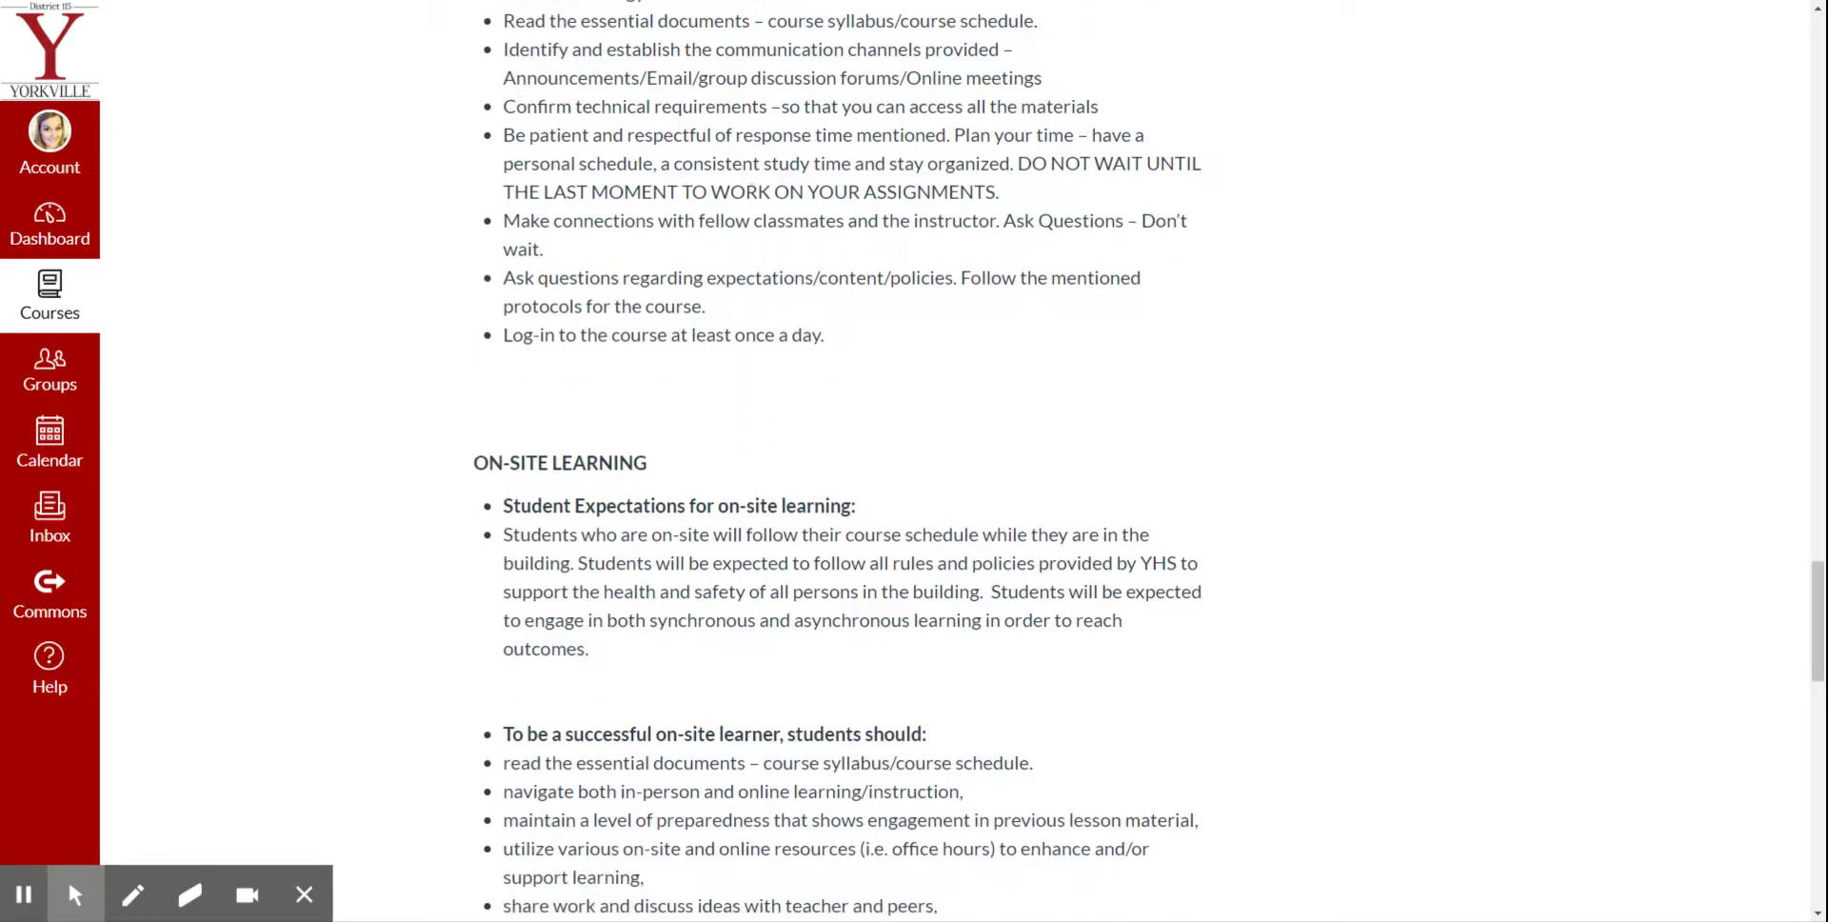
left_click_drag(626, 134, 893, 134)
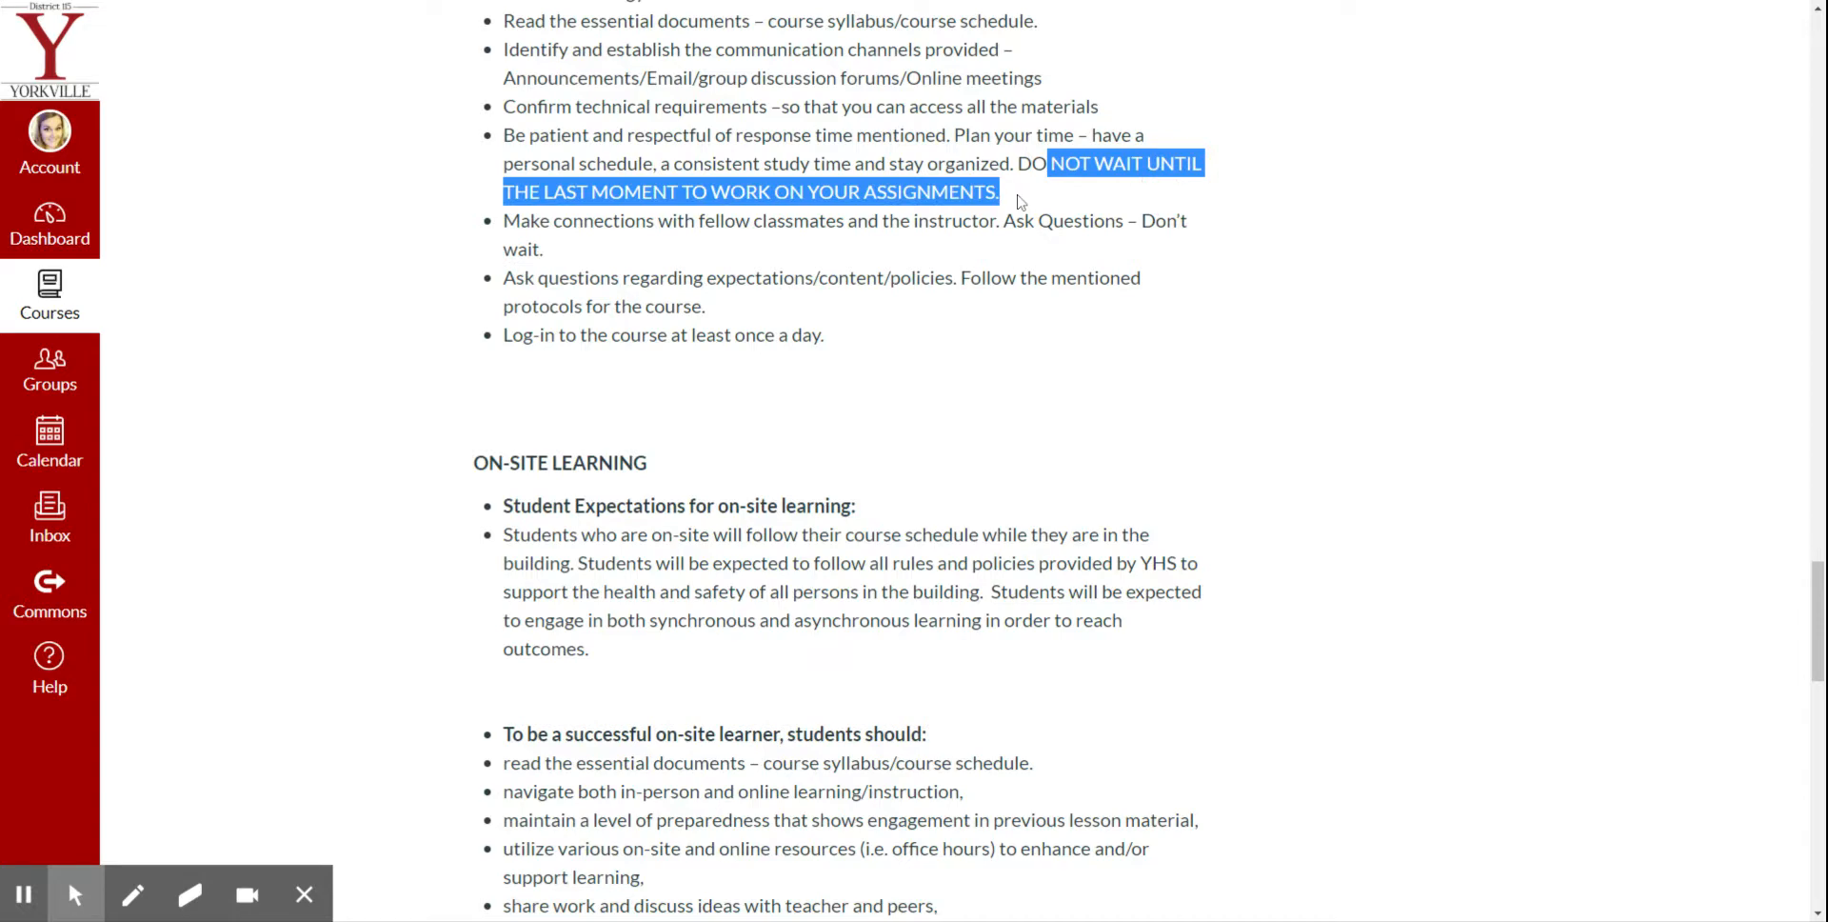
mouse_move(1018, 202)
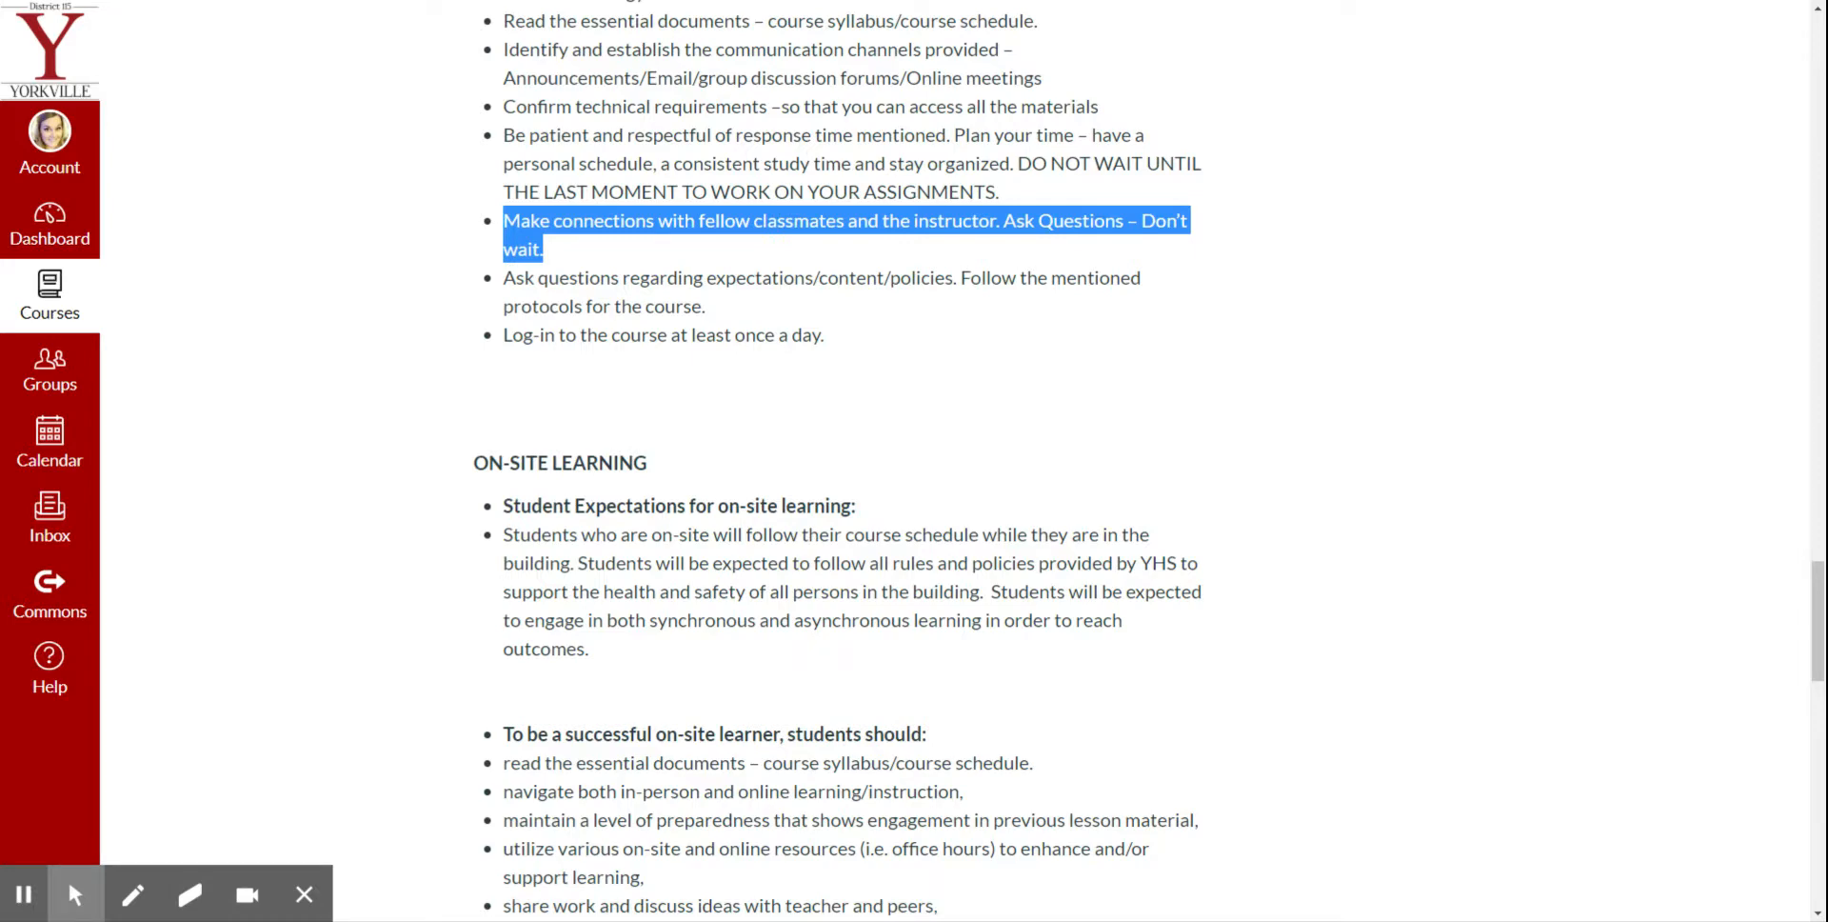
scroll("down", 3)
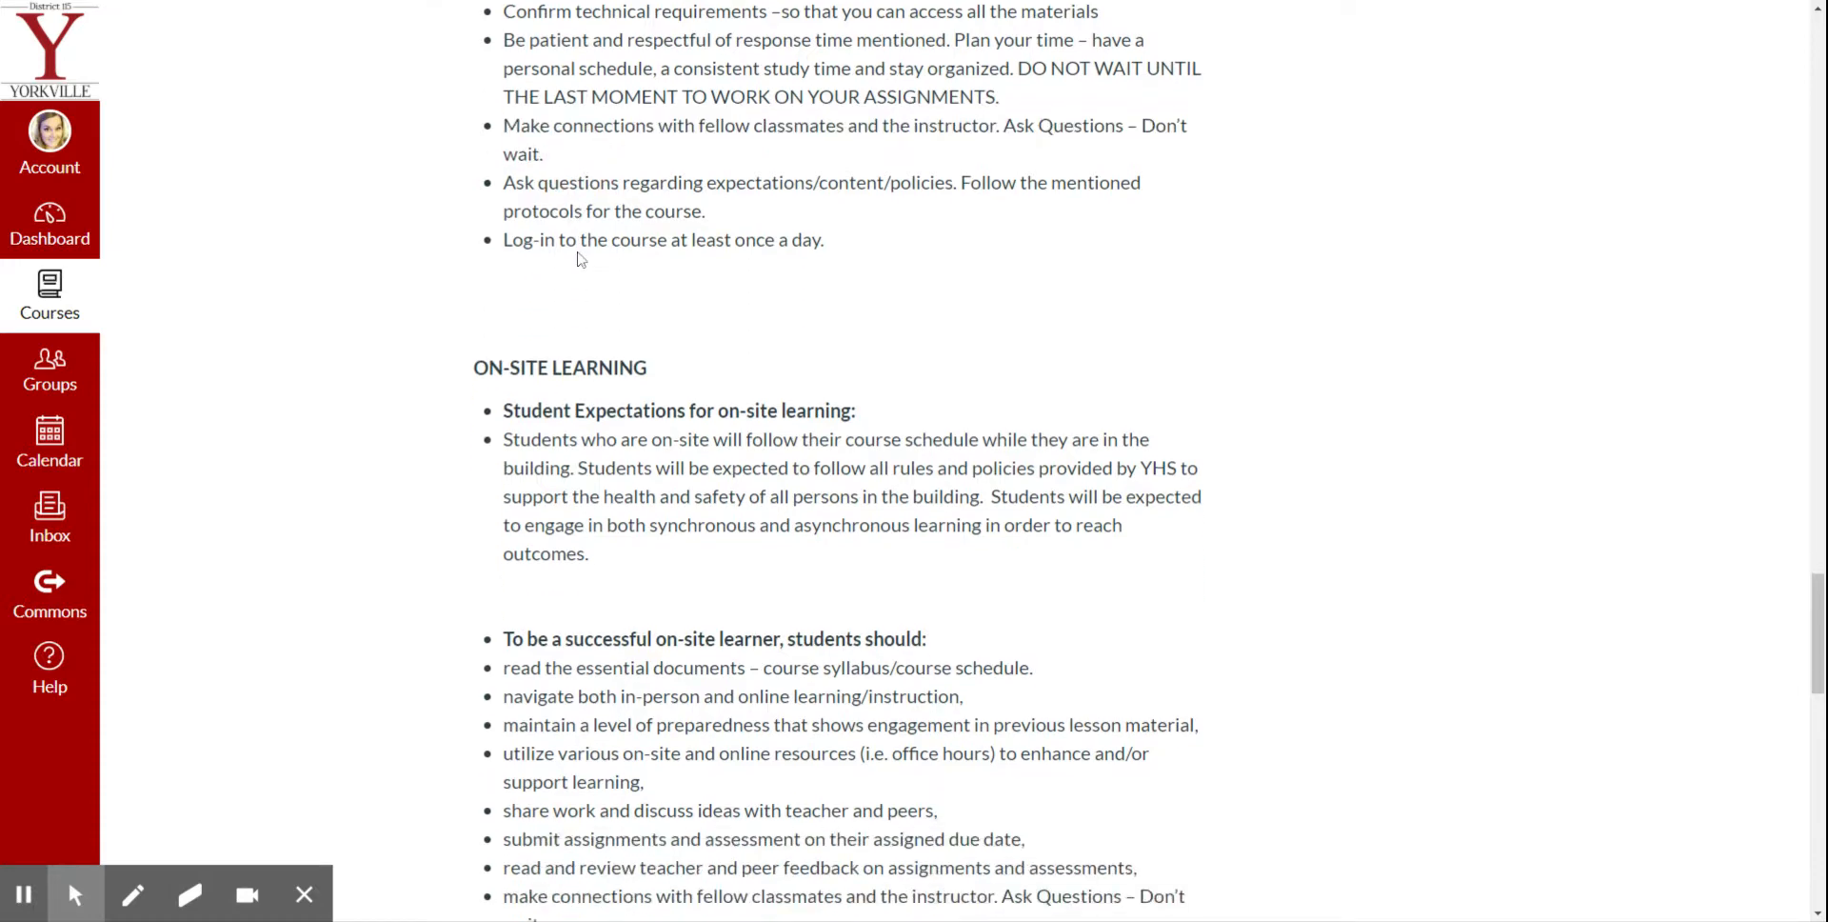
scroll("down", 3)
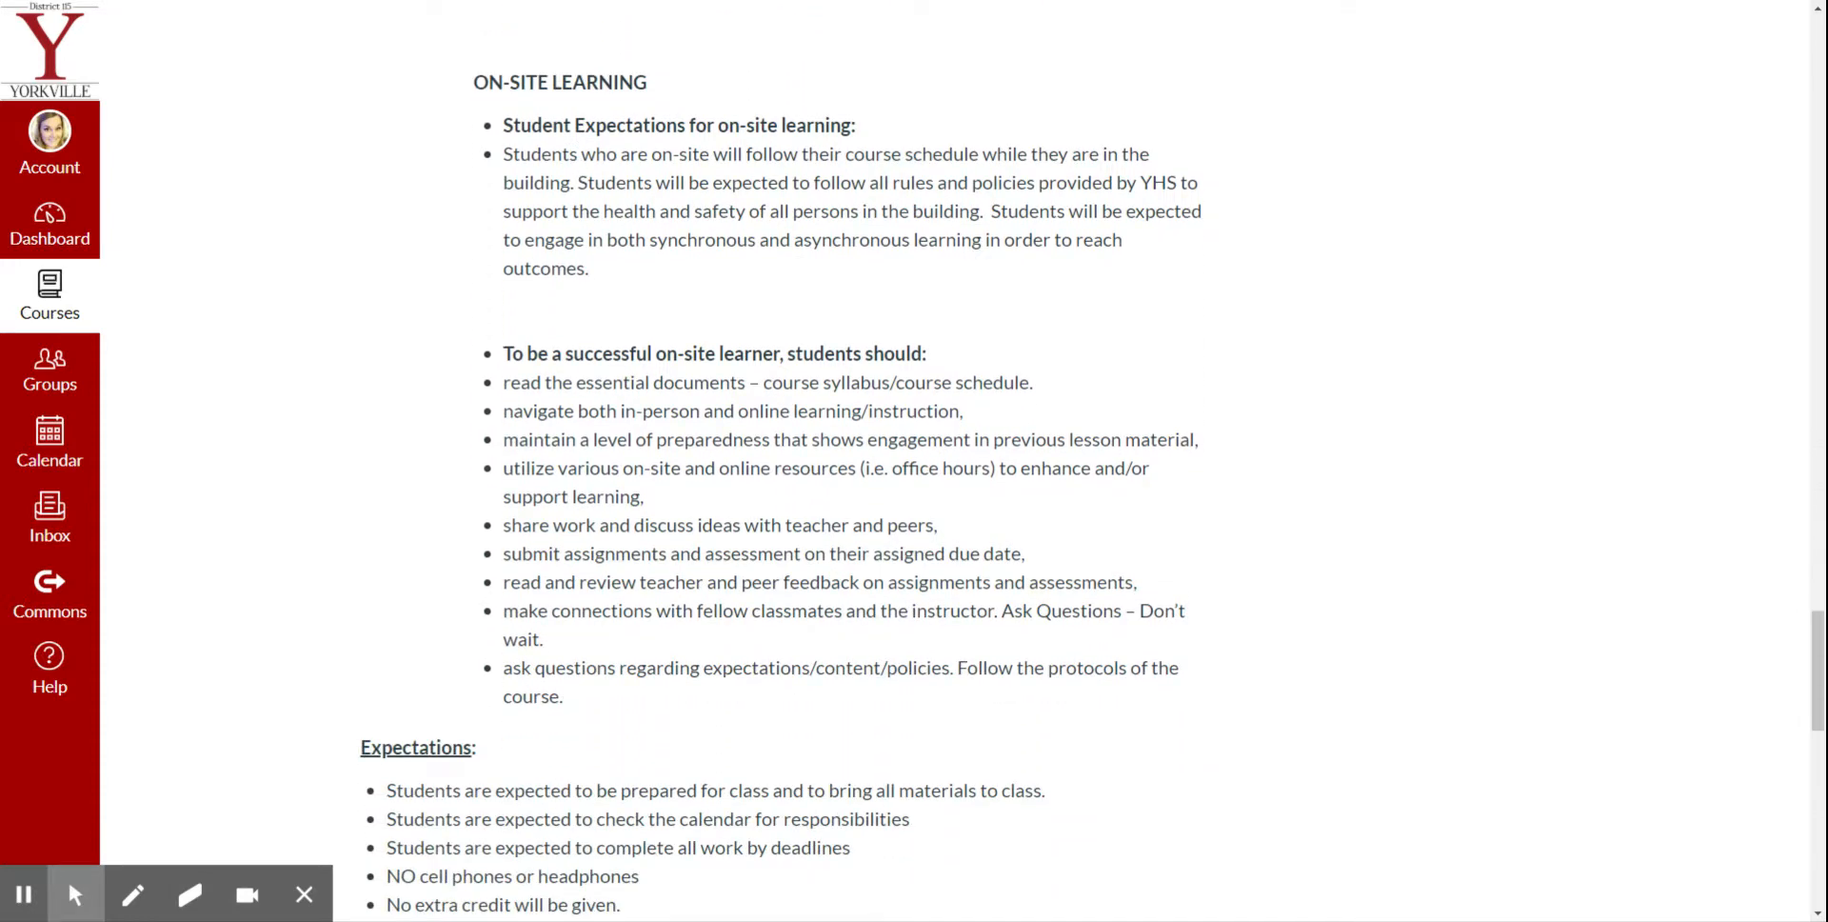
left_click_drag(571, 152, 699, 152)
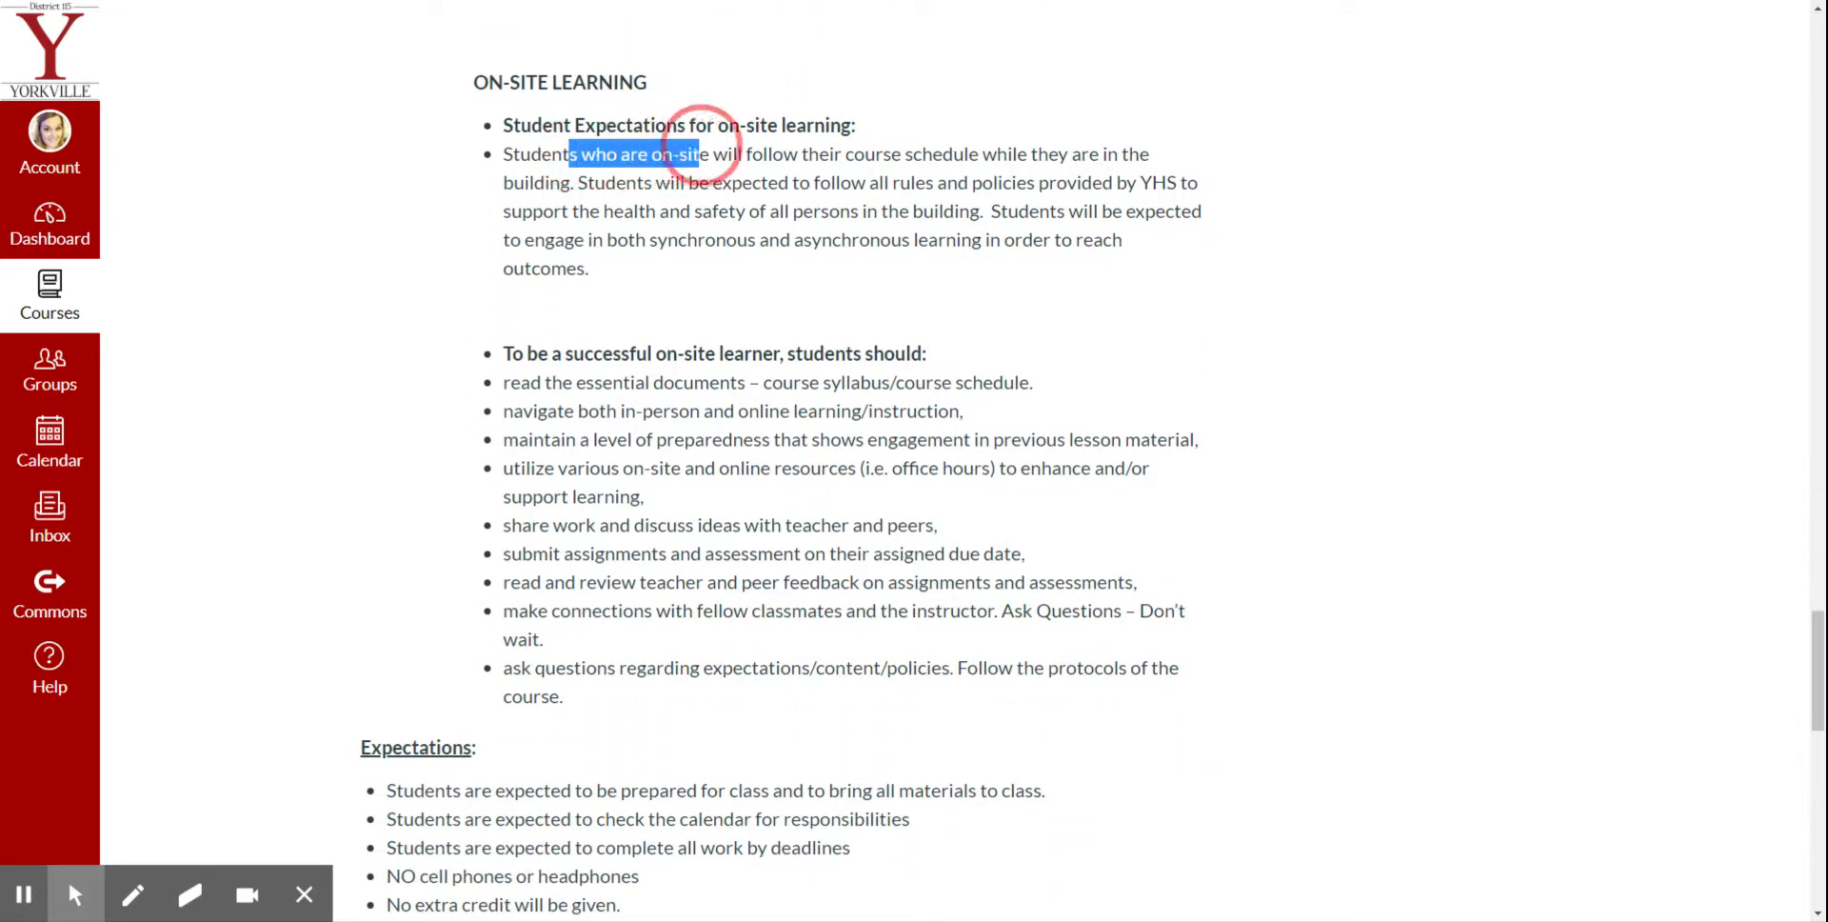
left_click_drag(697, 152, 742, 152)
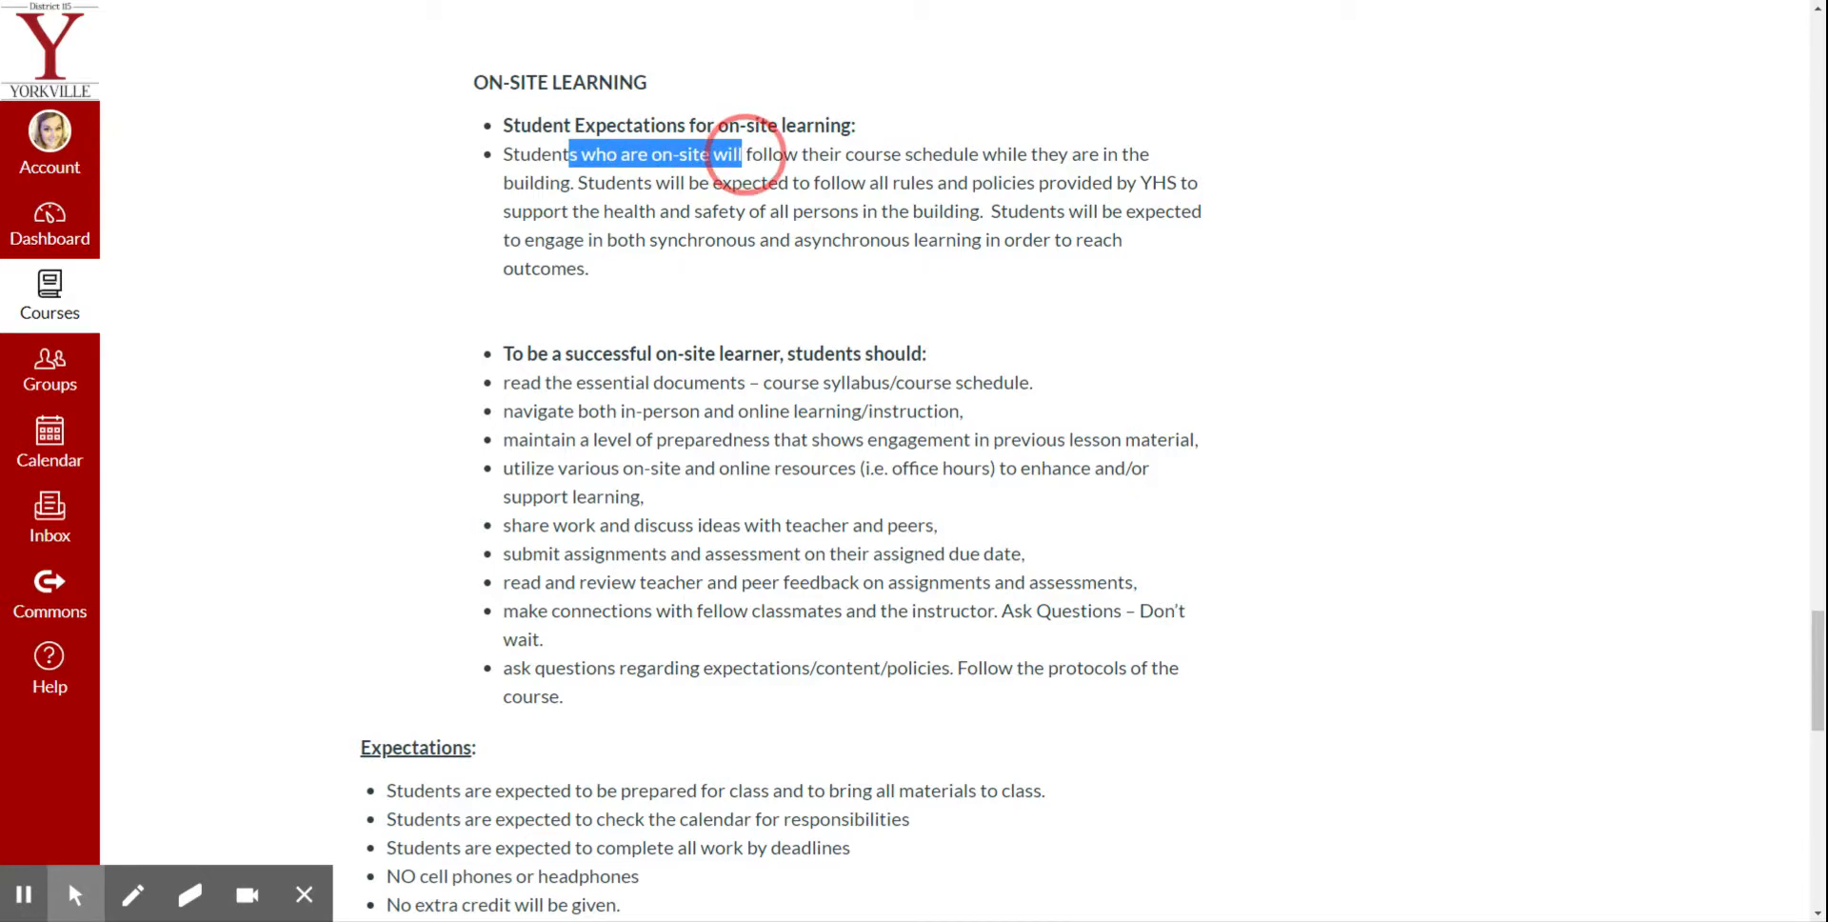
left_click_drag(741, 152, 1012, 153)
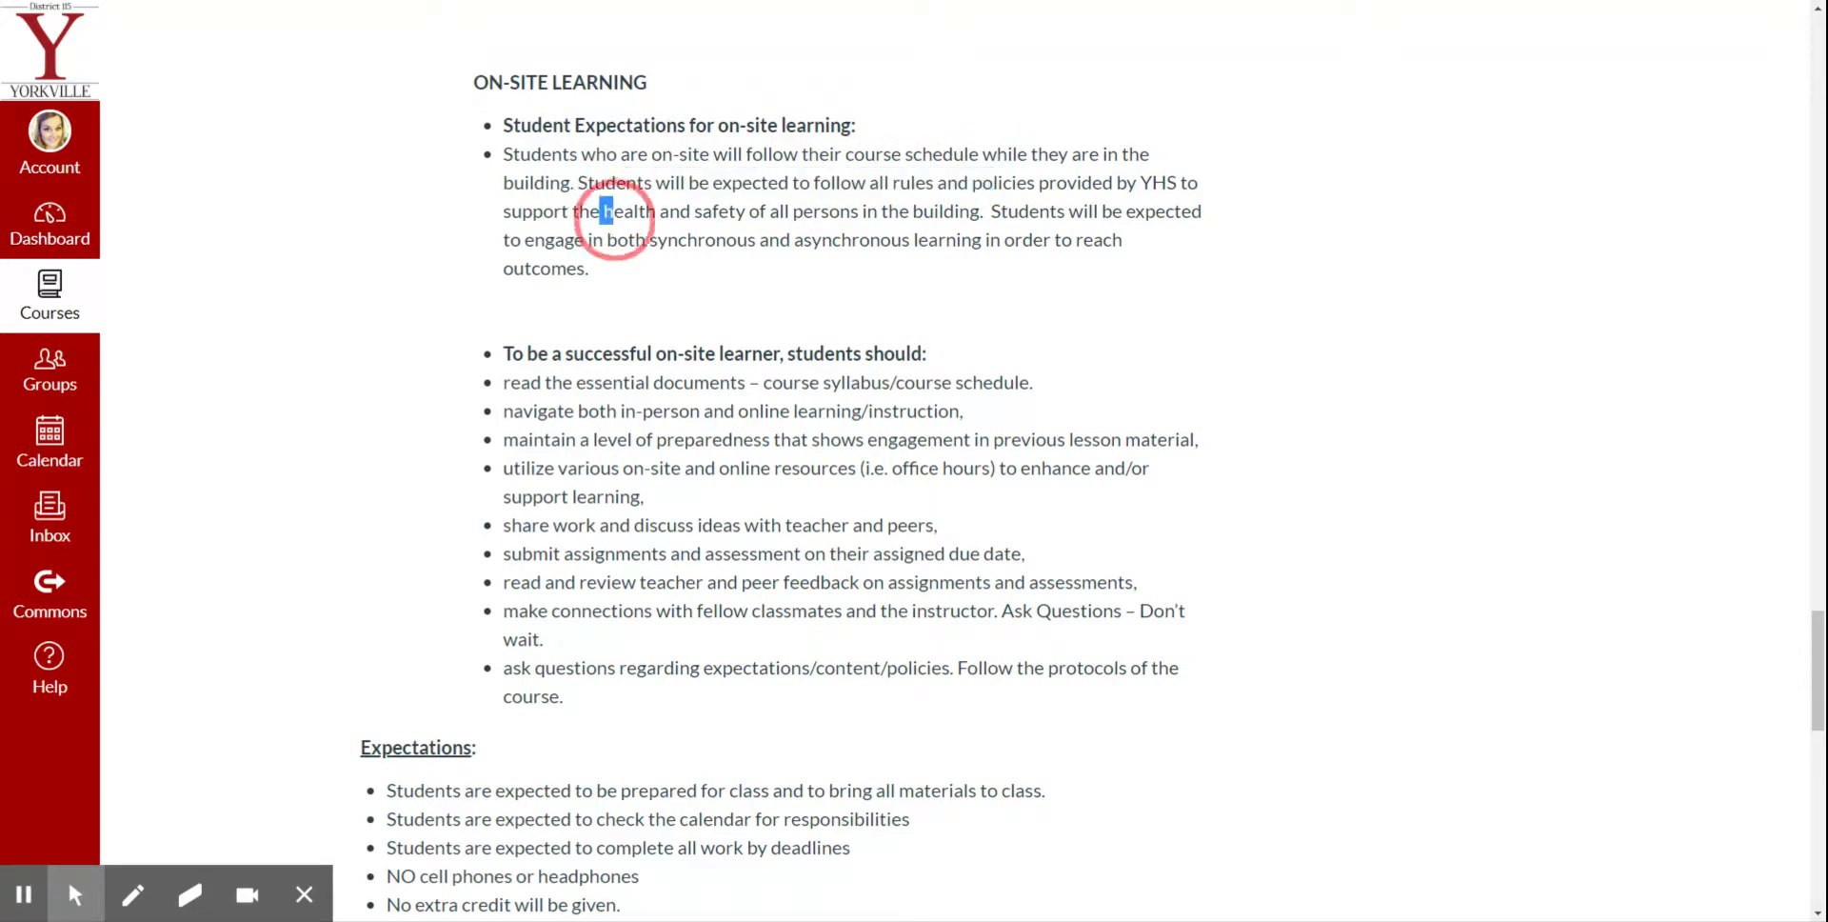
left_click_drag(603, 211, 747, 212)
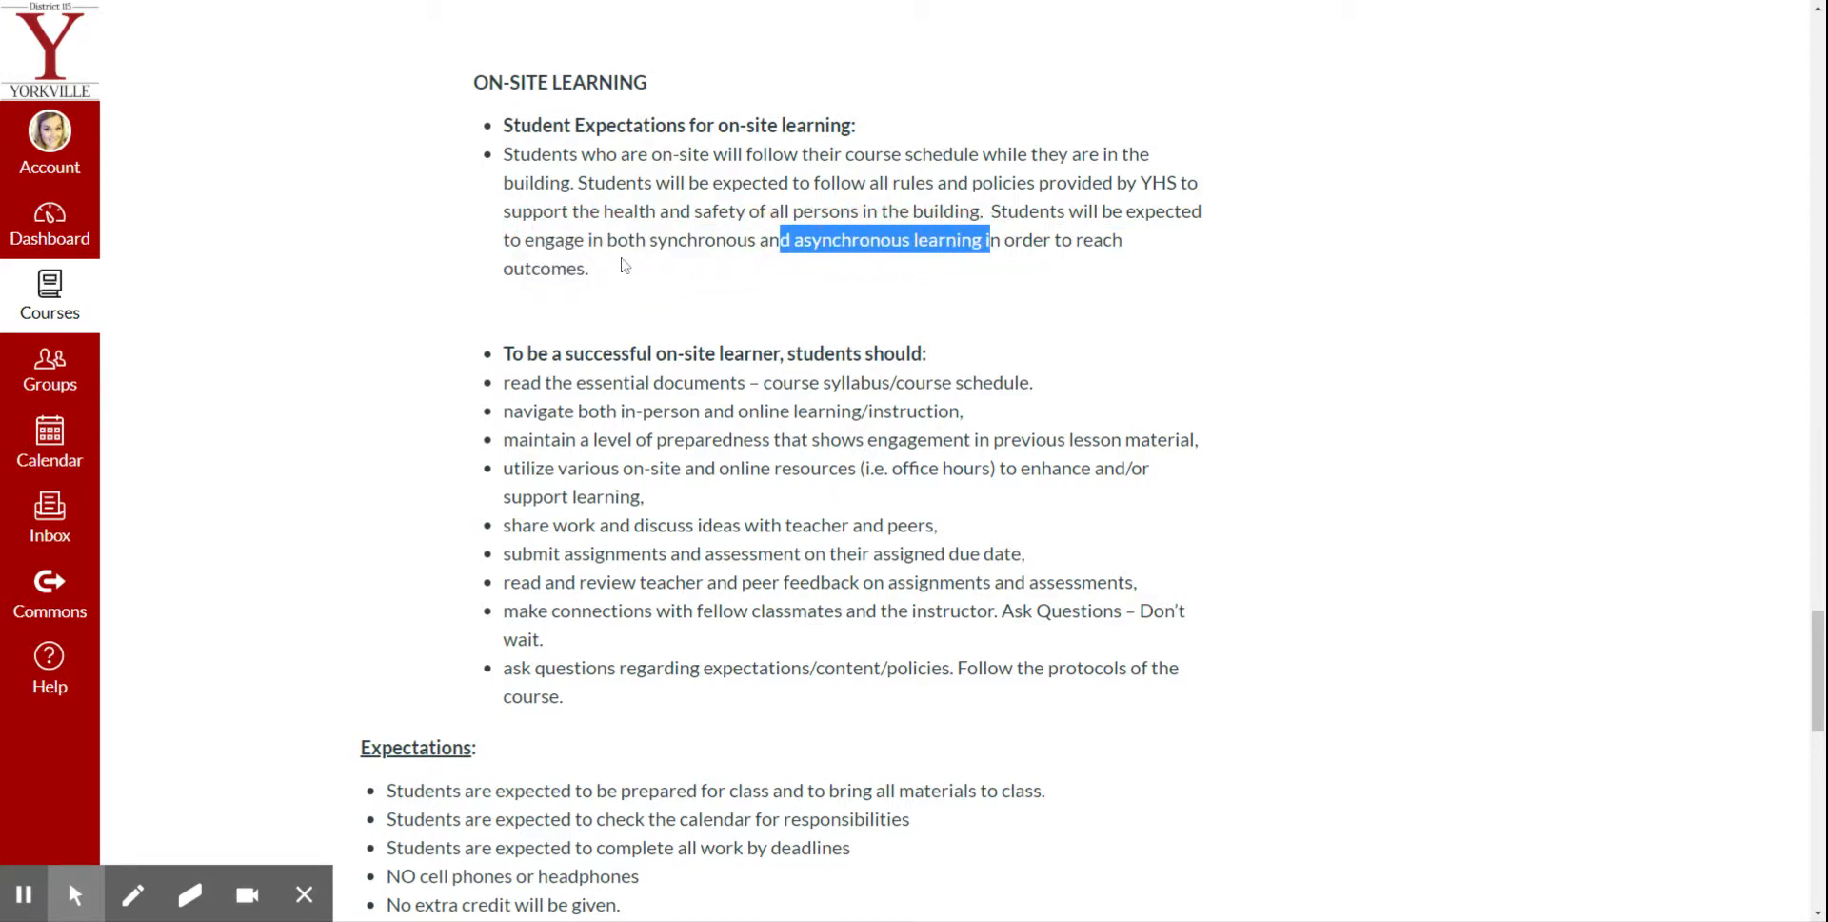
scroll("down", 3)
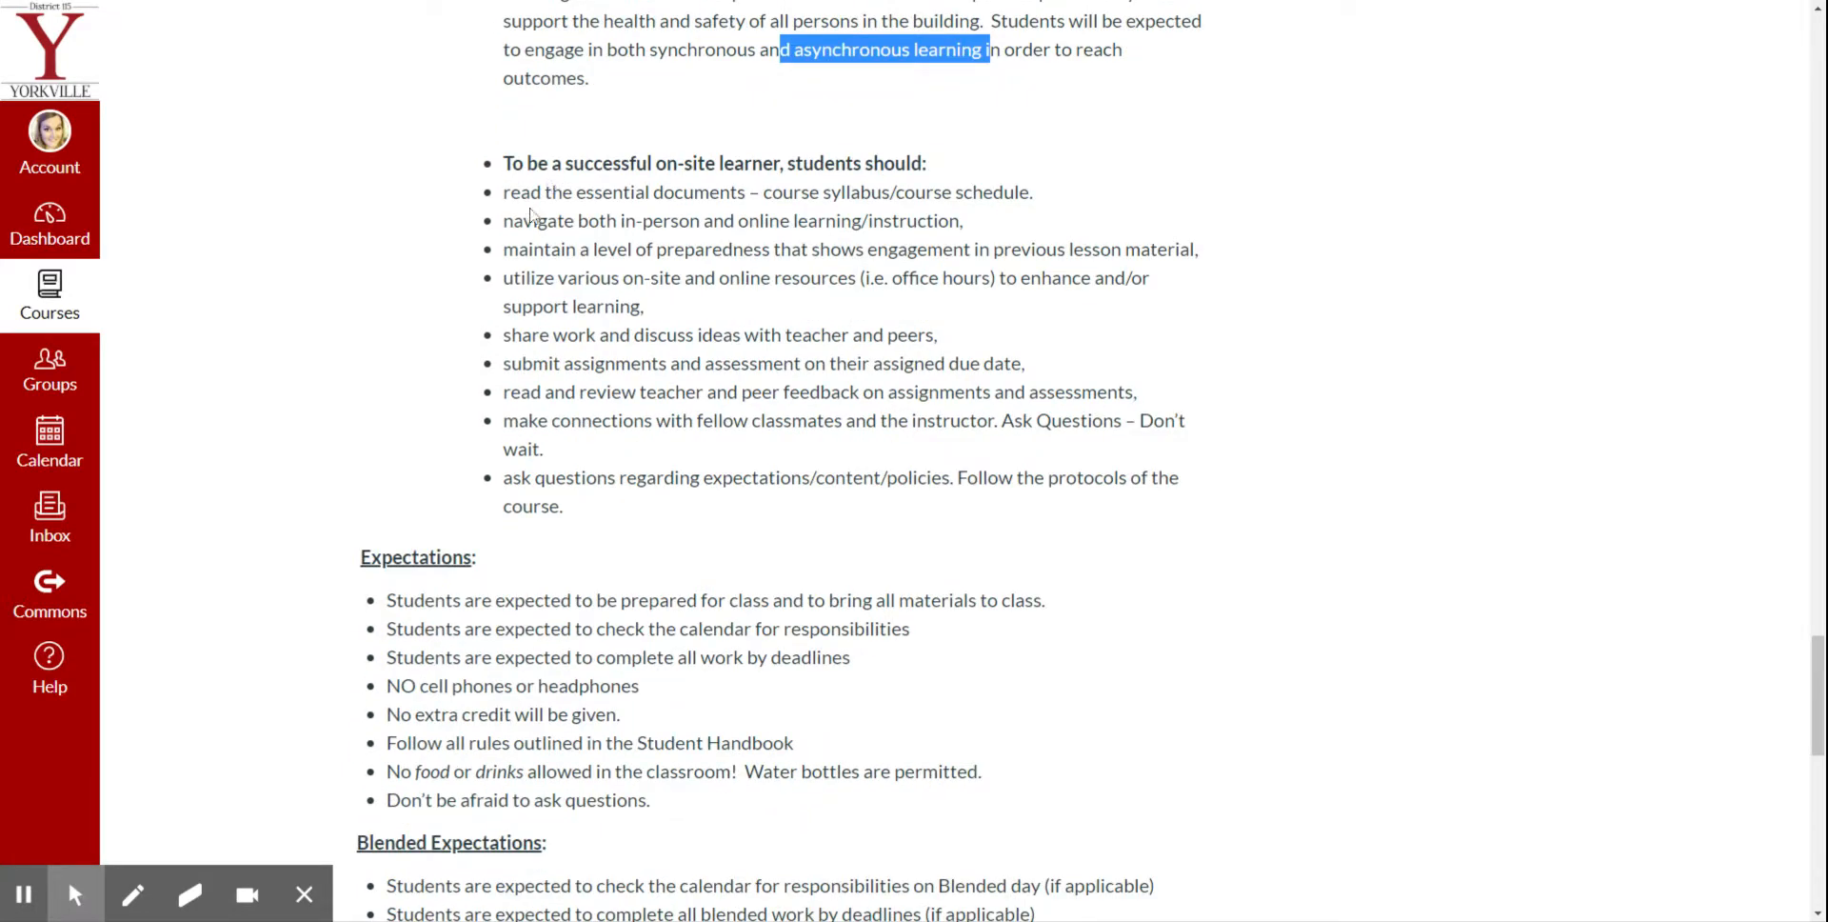
left_click_drag(563, 190, 802, 476)
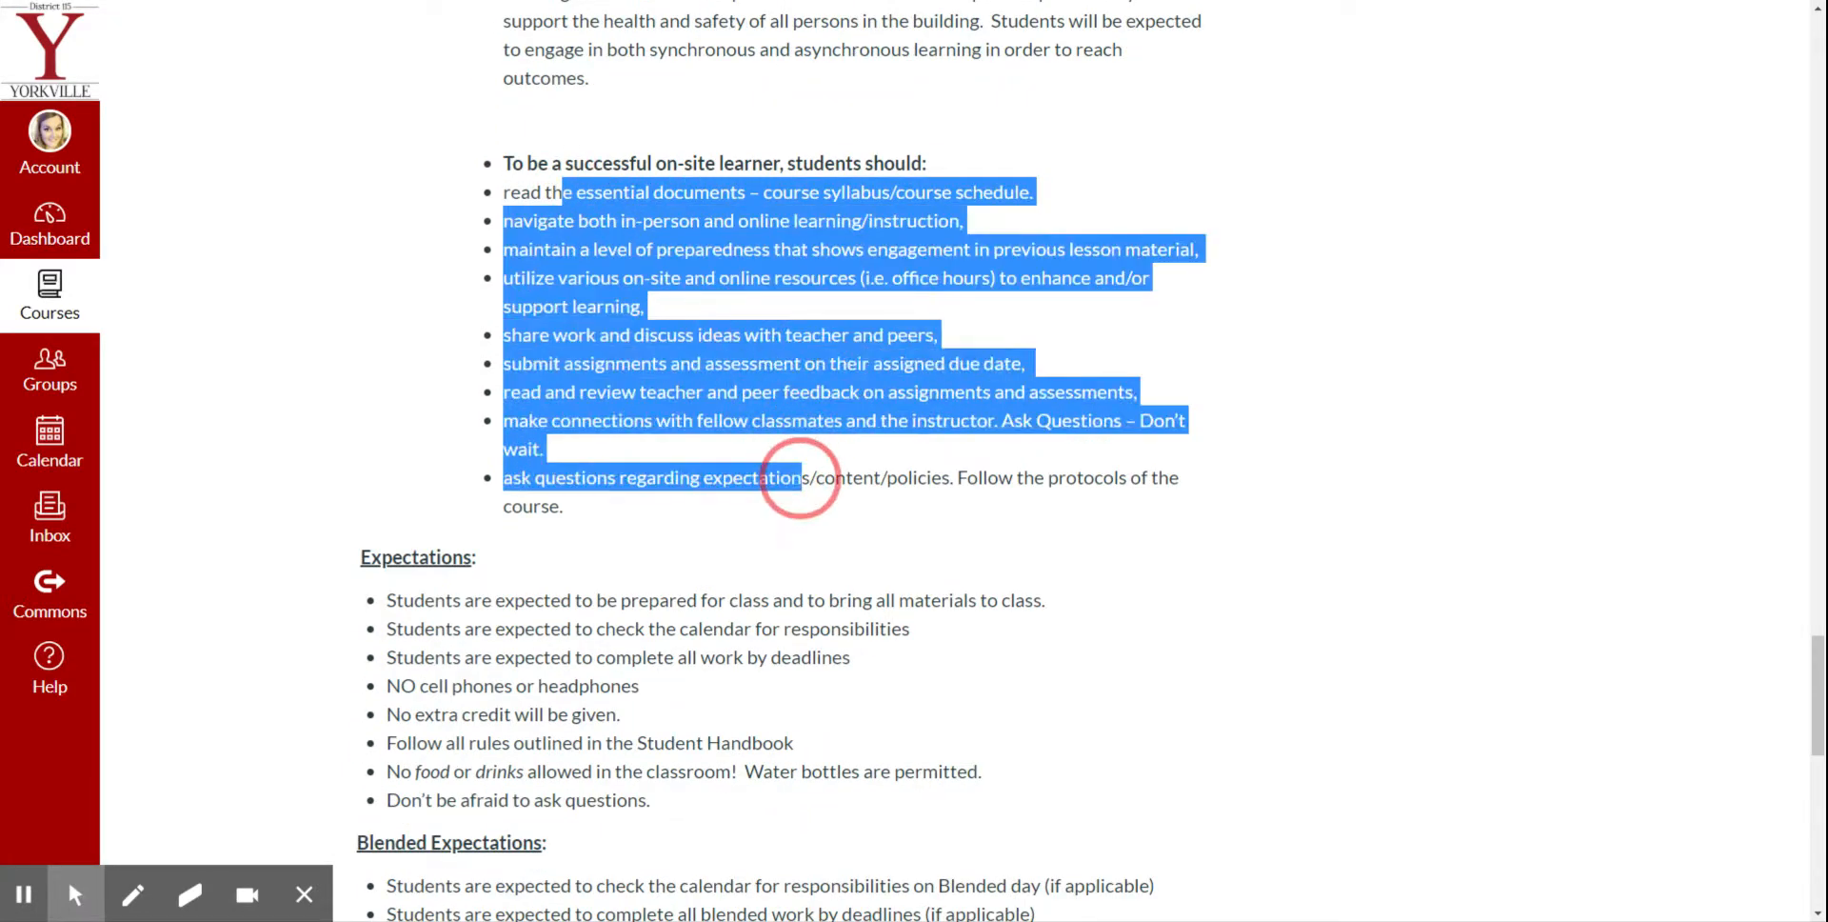
scroll("down", 3)
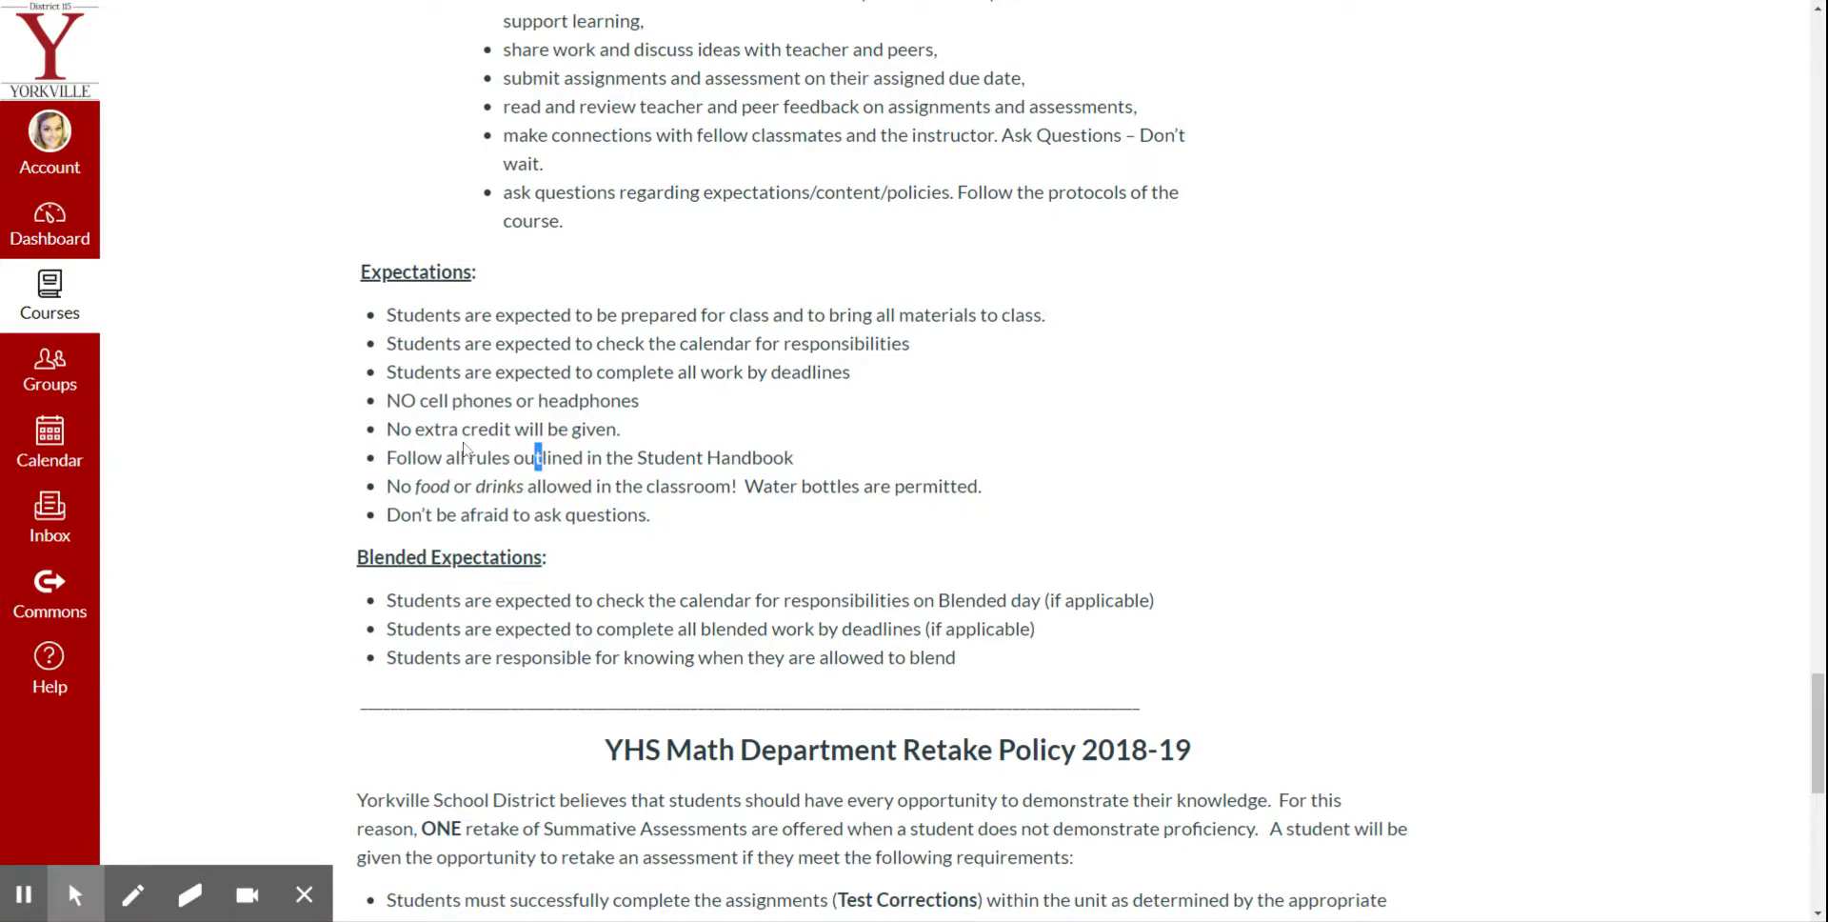
left_click_drag(432, 428, 592, 429)
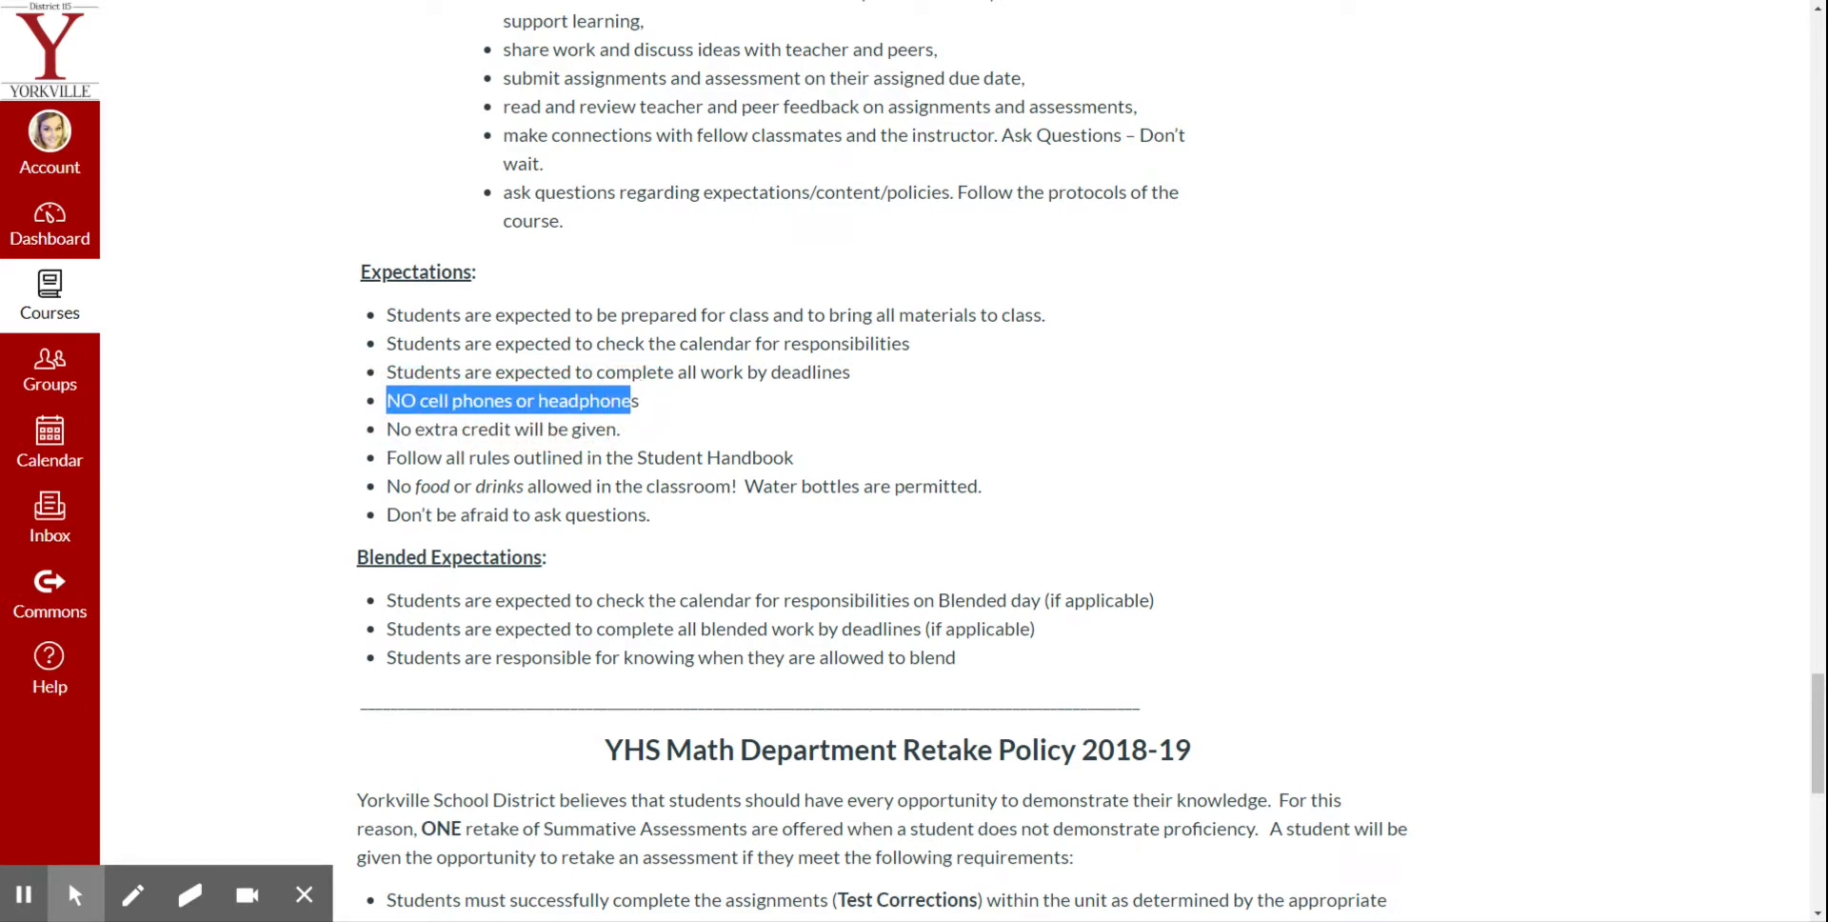
double_click(586, 400)
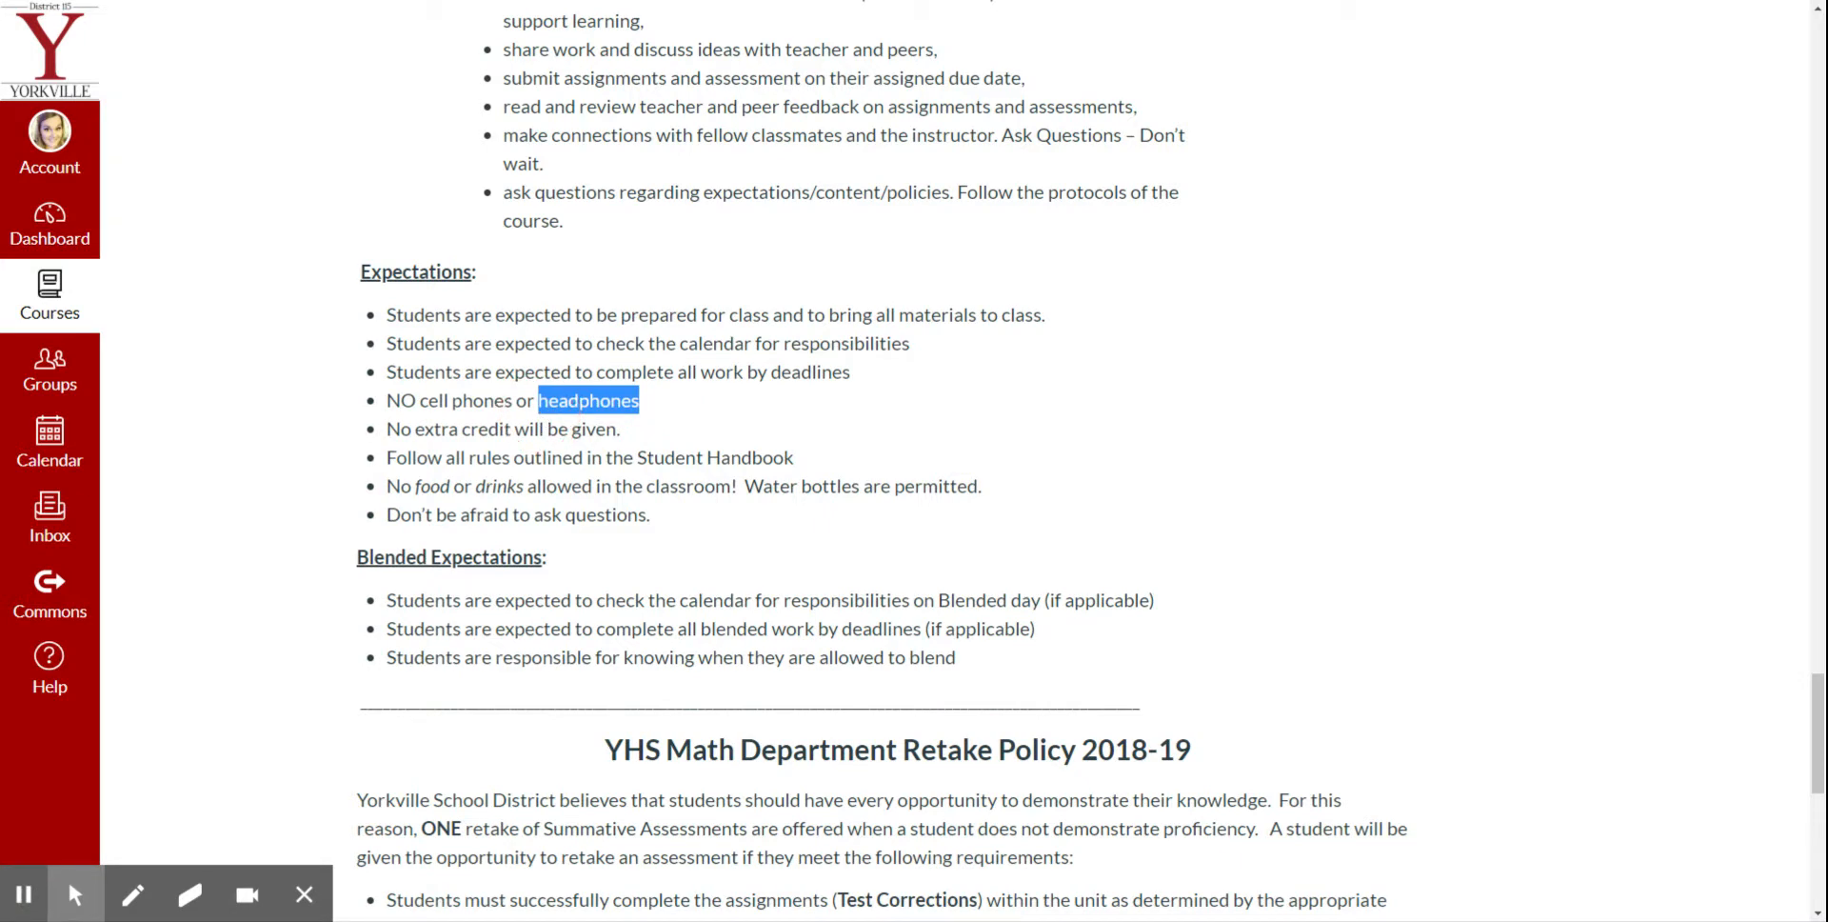
scroll("down", 3)
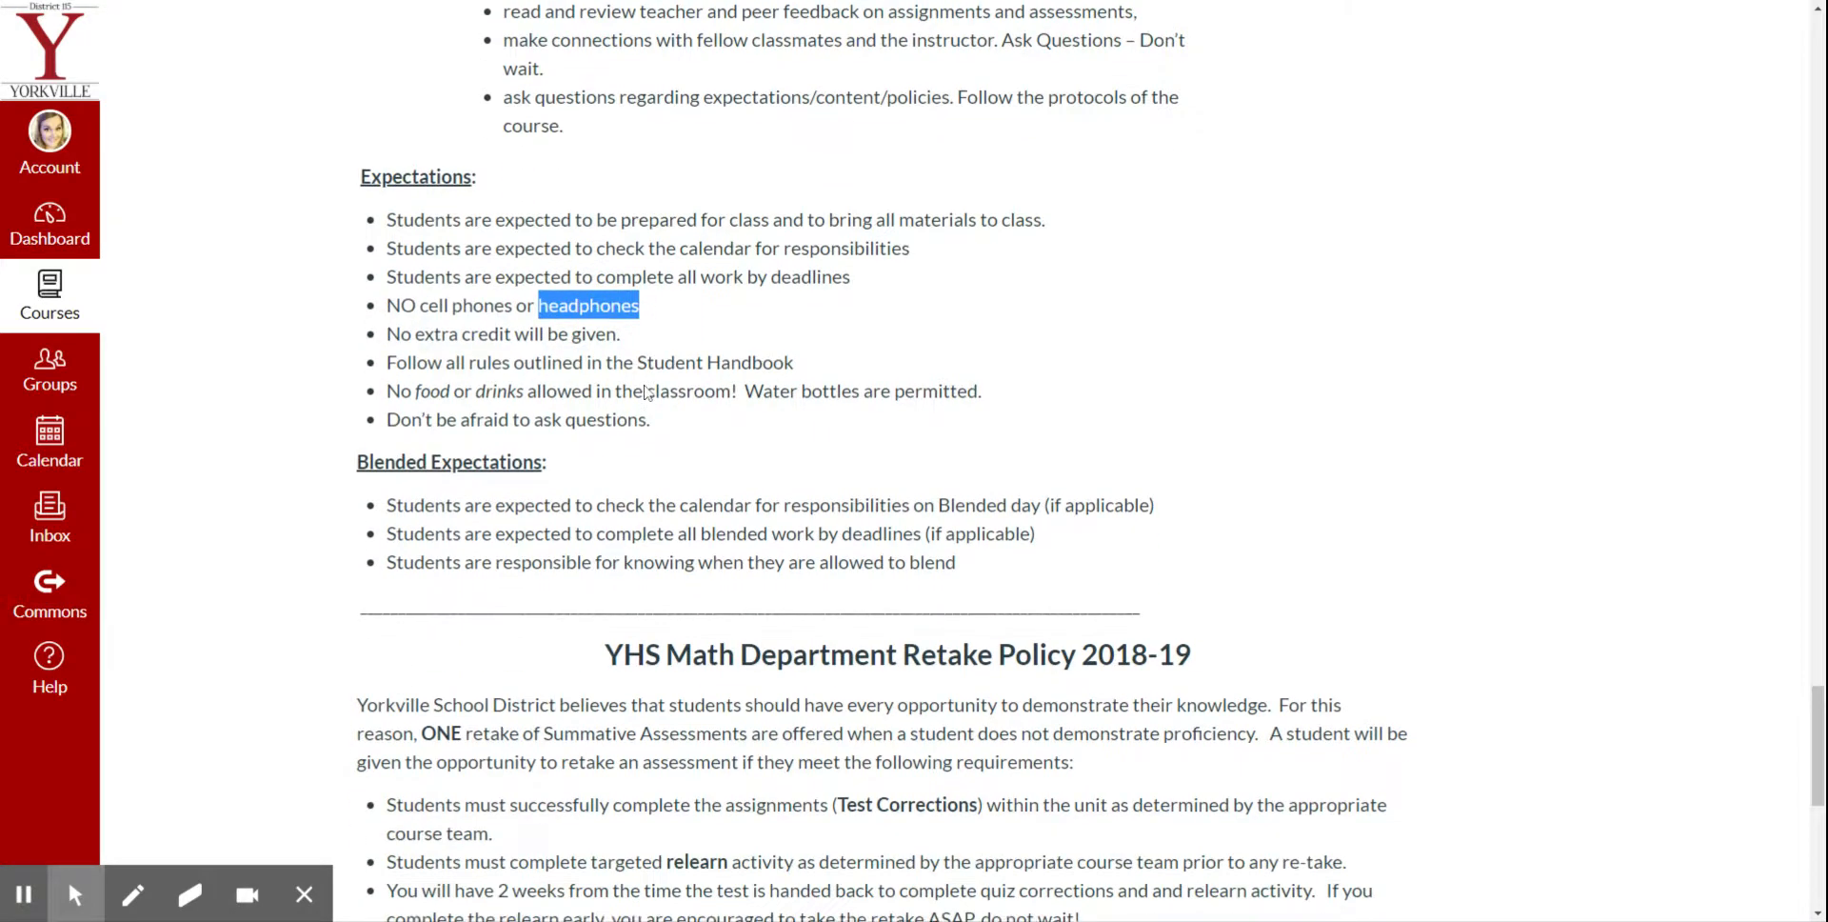
scroll("down", 3)
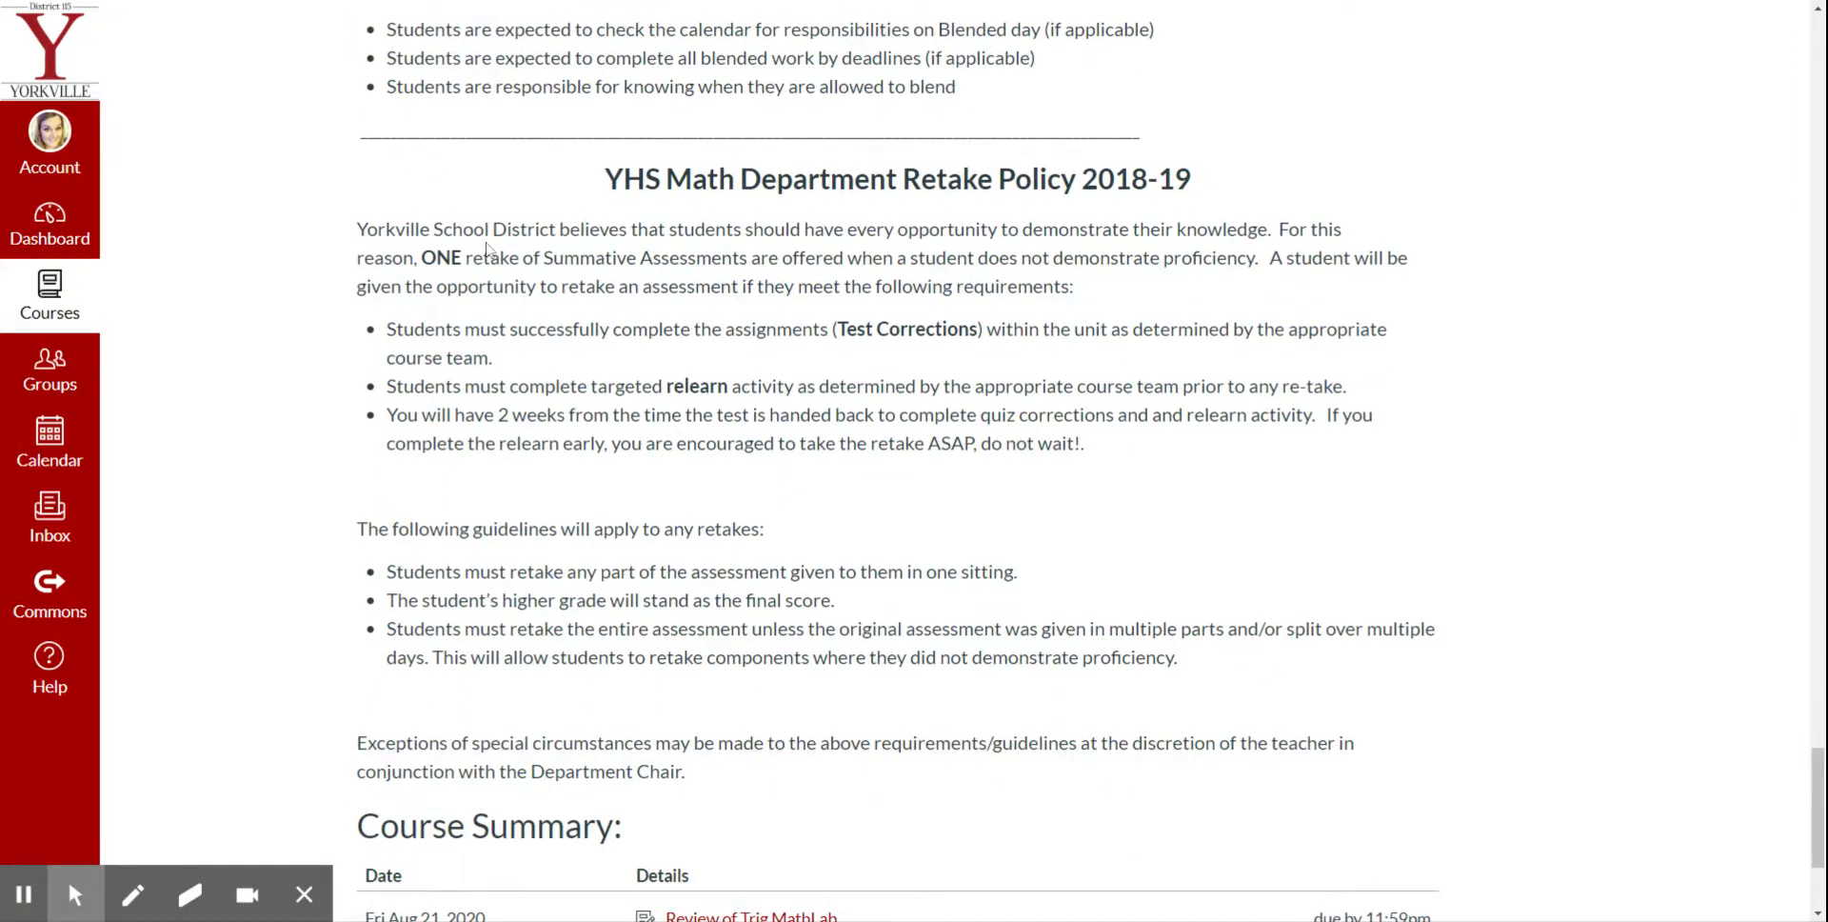
left_click_drag(358, 229, 1177, 655)
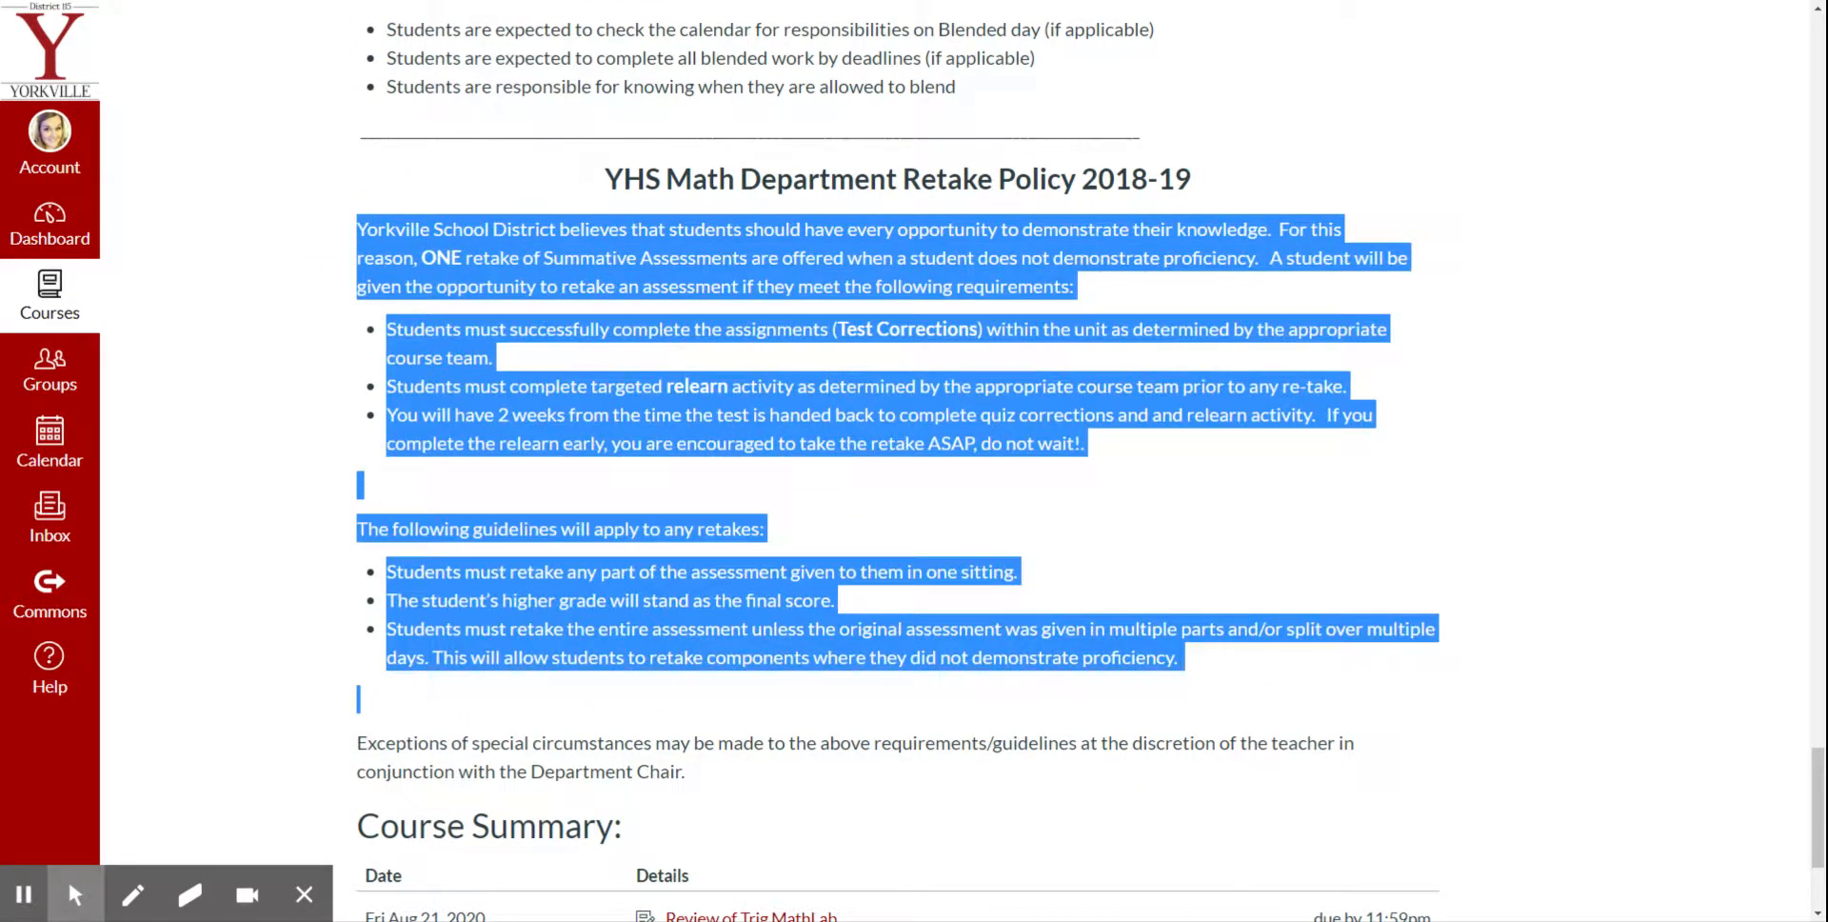
scroll("up", 3)
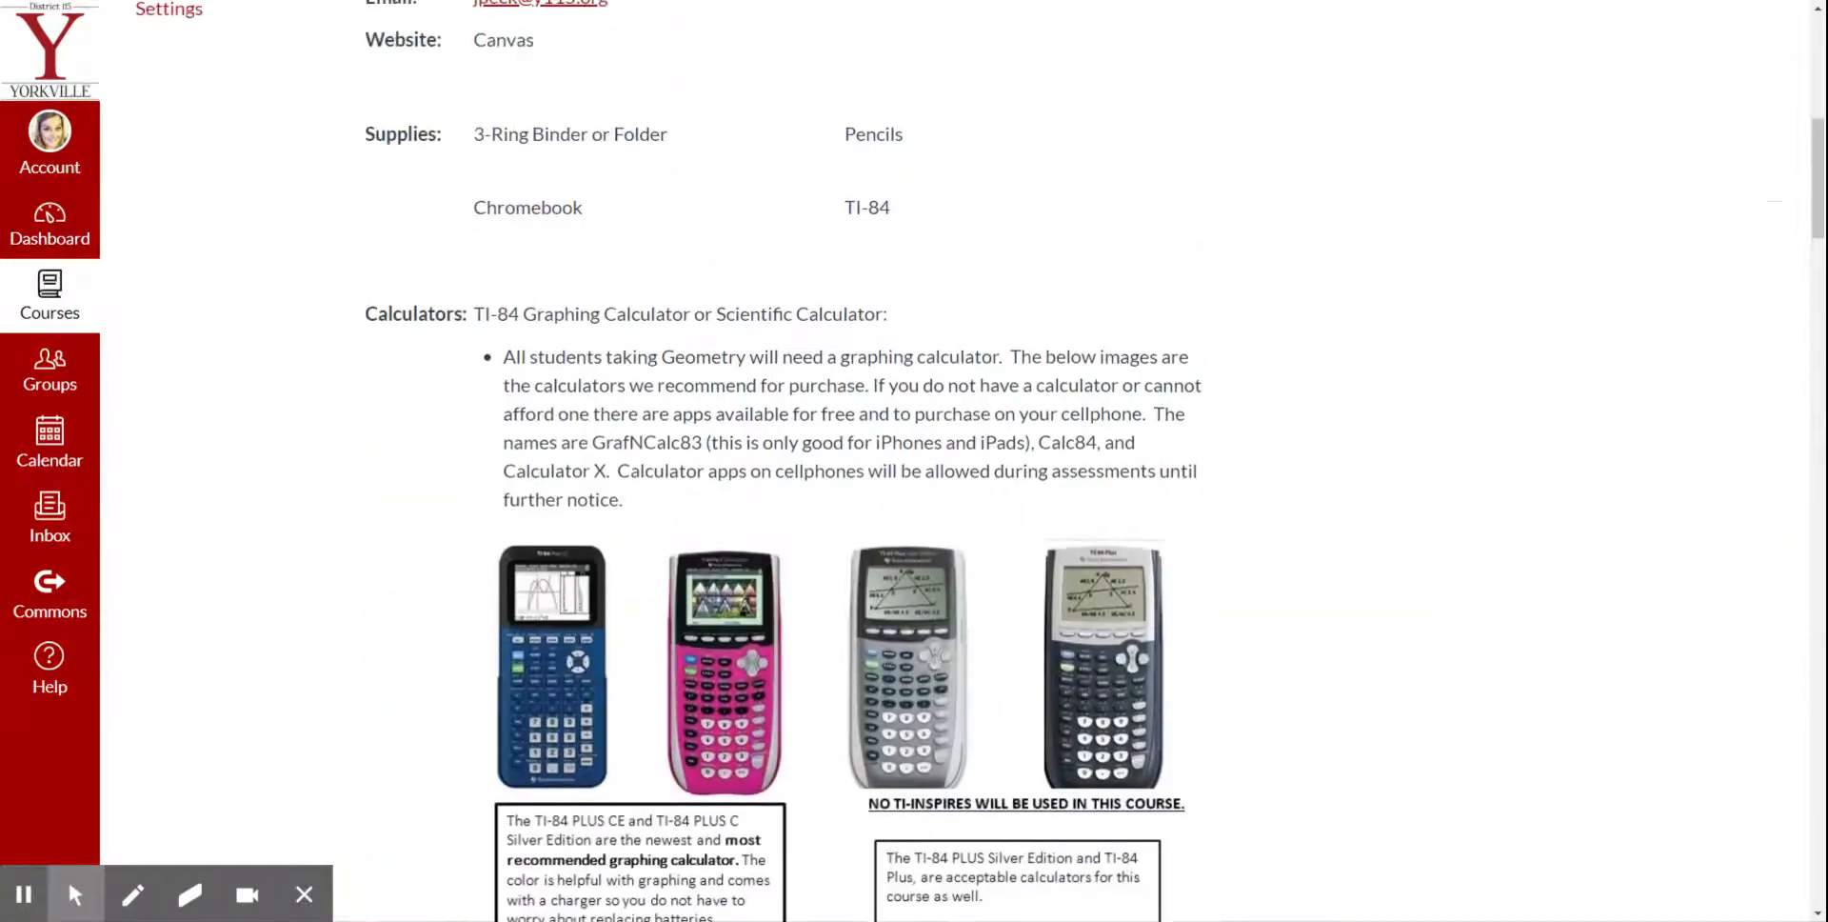
- From the outcomes table, go to Outcome 6 Part One, then its Lesson 1 activity table
scroll("up", 3)
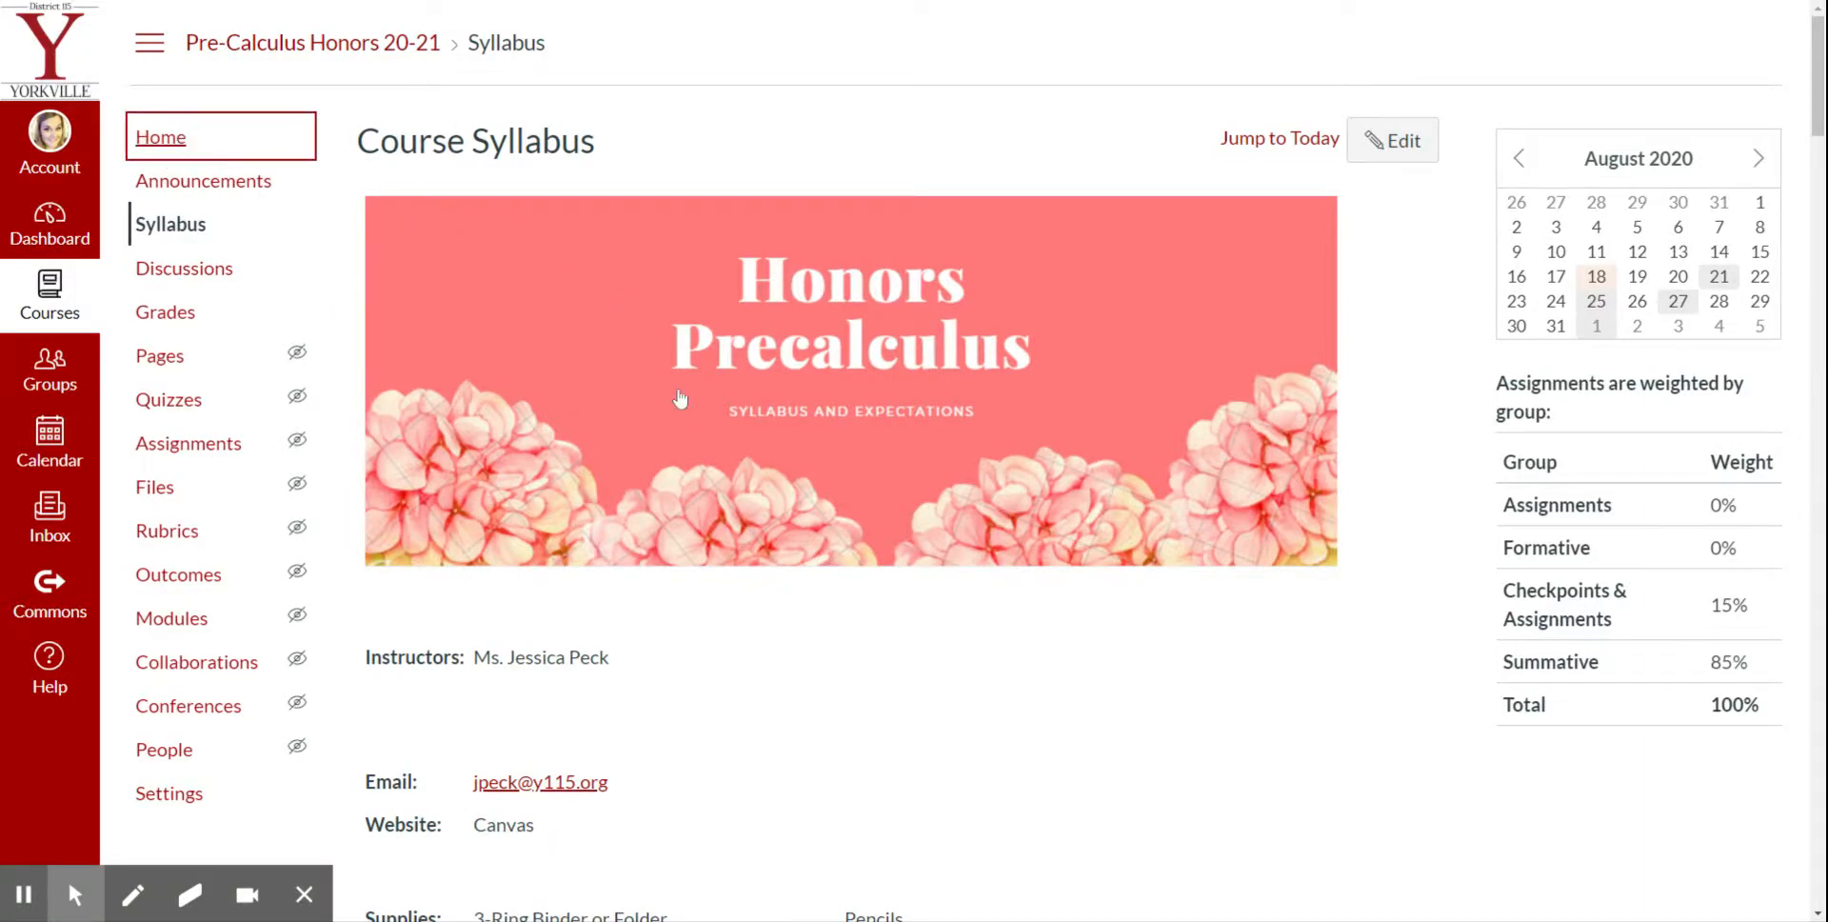
scroll("down", 3)
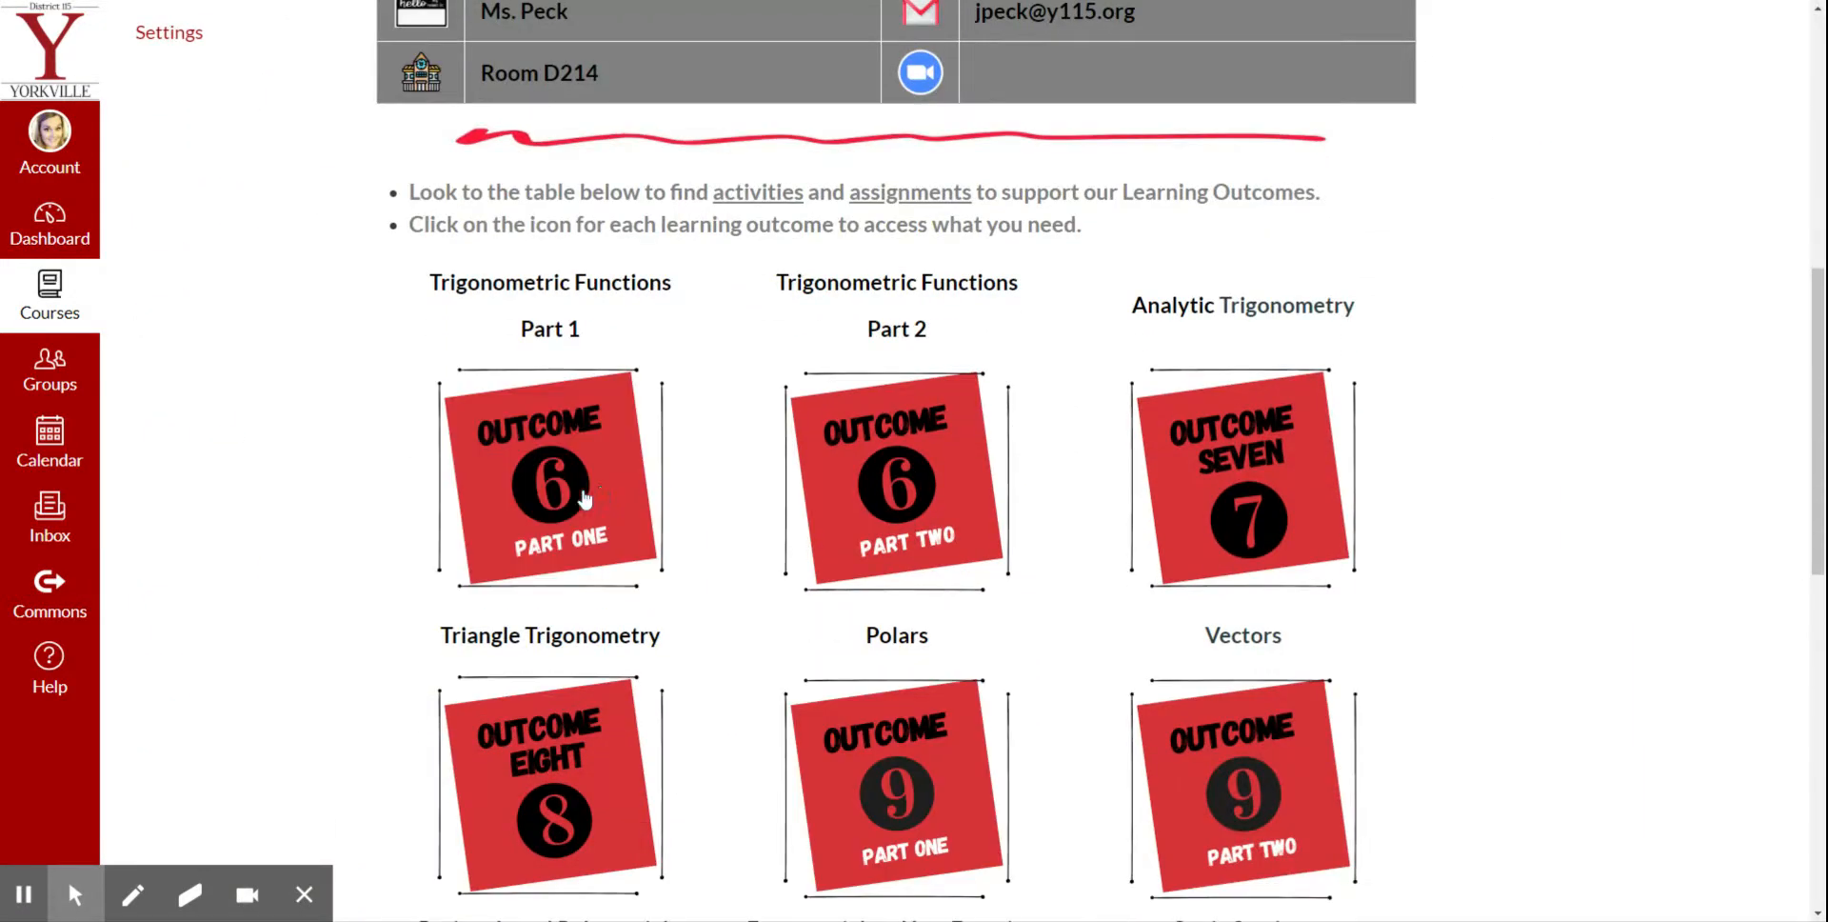
left_click(549, 478)
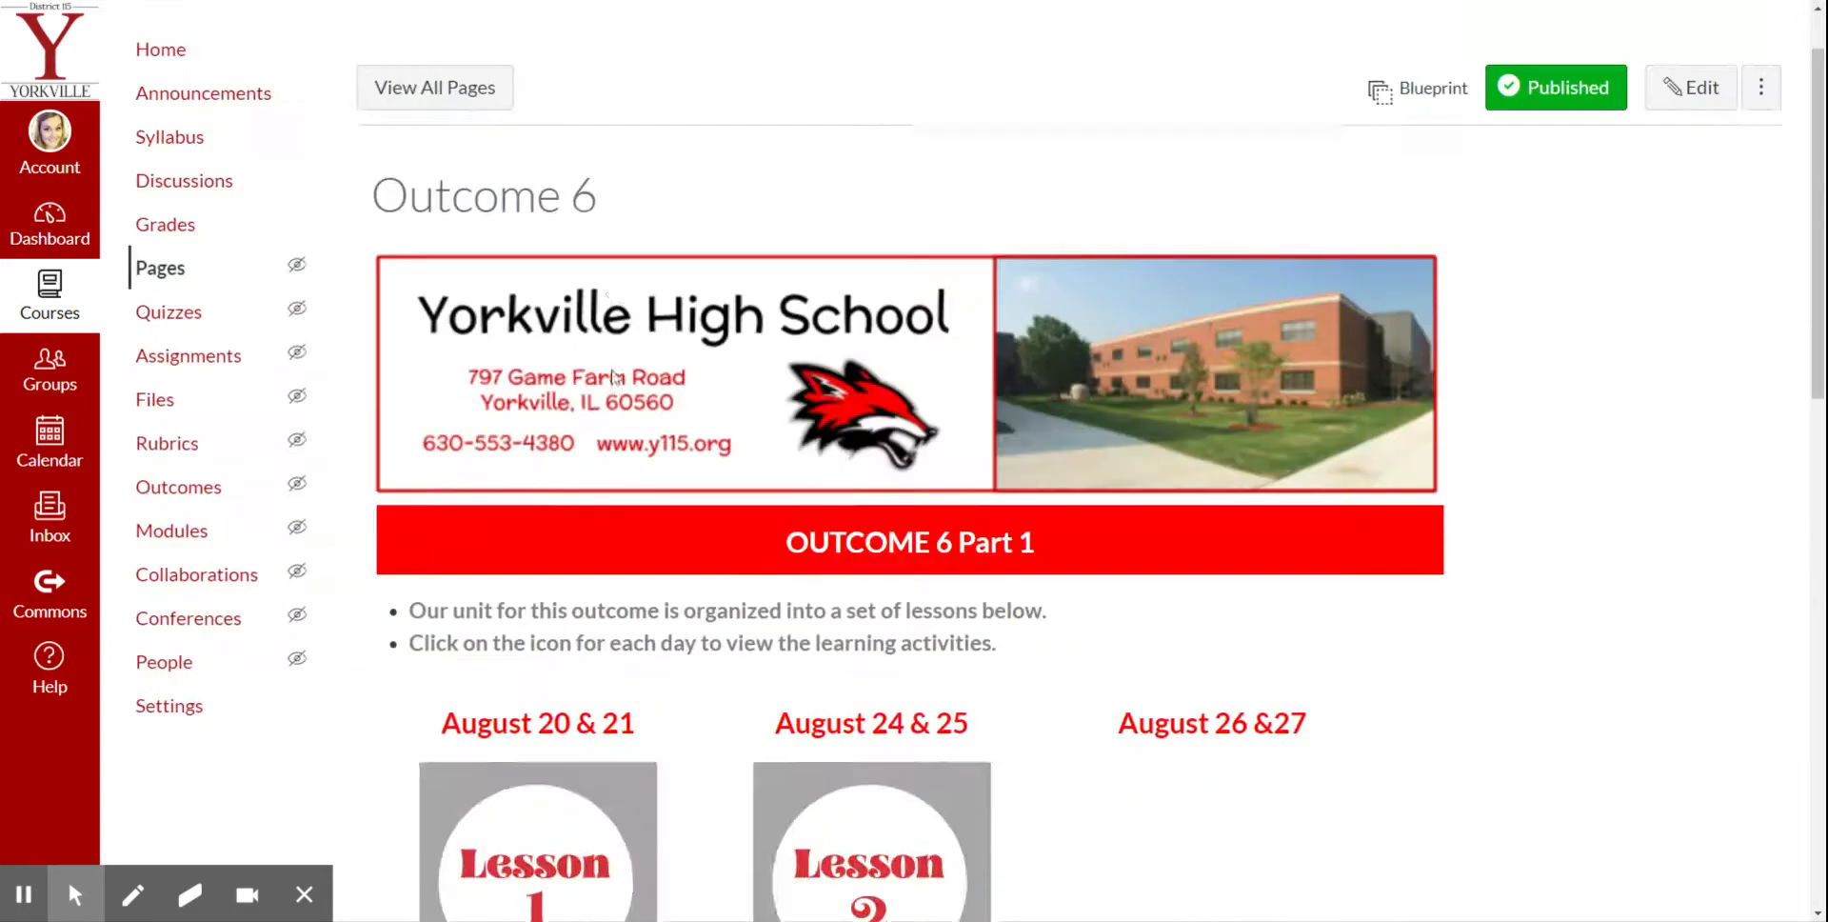
left_click(537, 841)
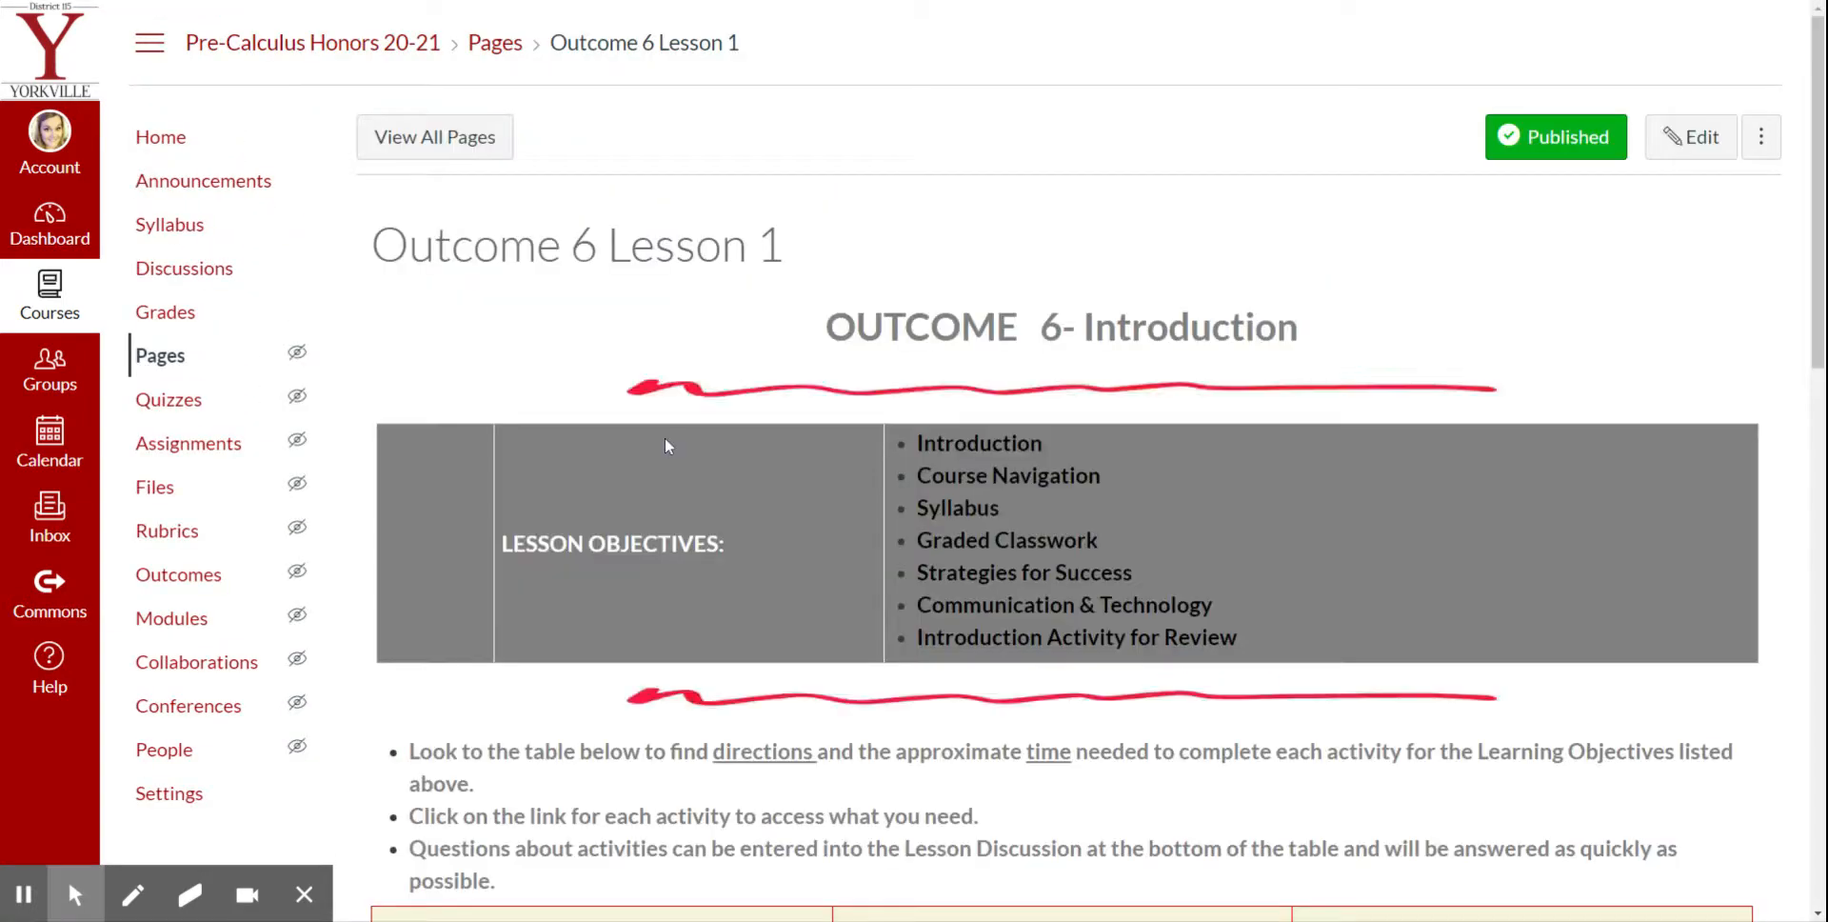
scroll("down", 3)
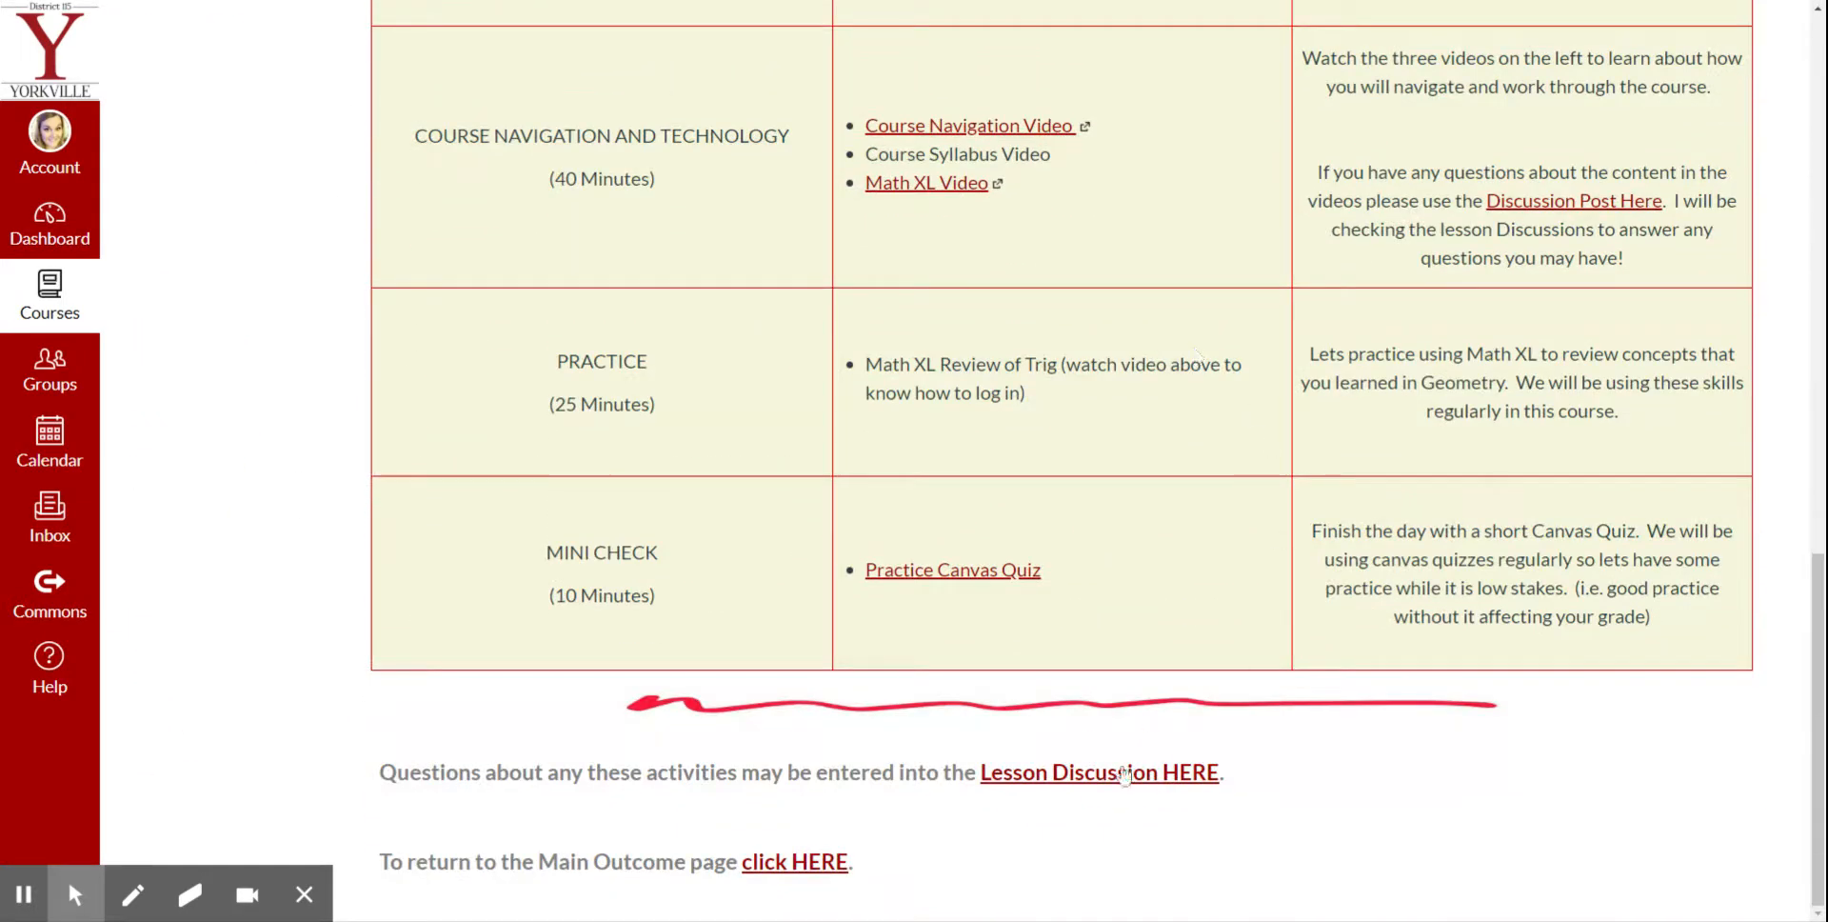
- Follow the 'Lesson Discussion HERE' link and scroll through the O6 Lesson 1 welcome post
left_click(1098, 771)
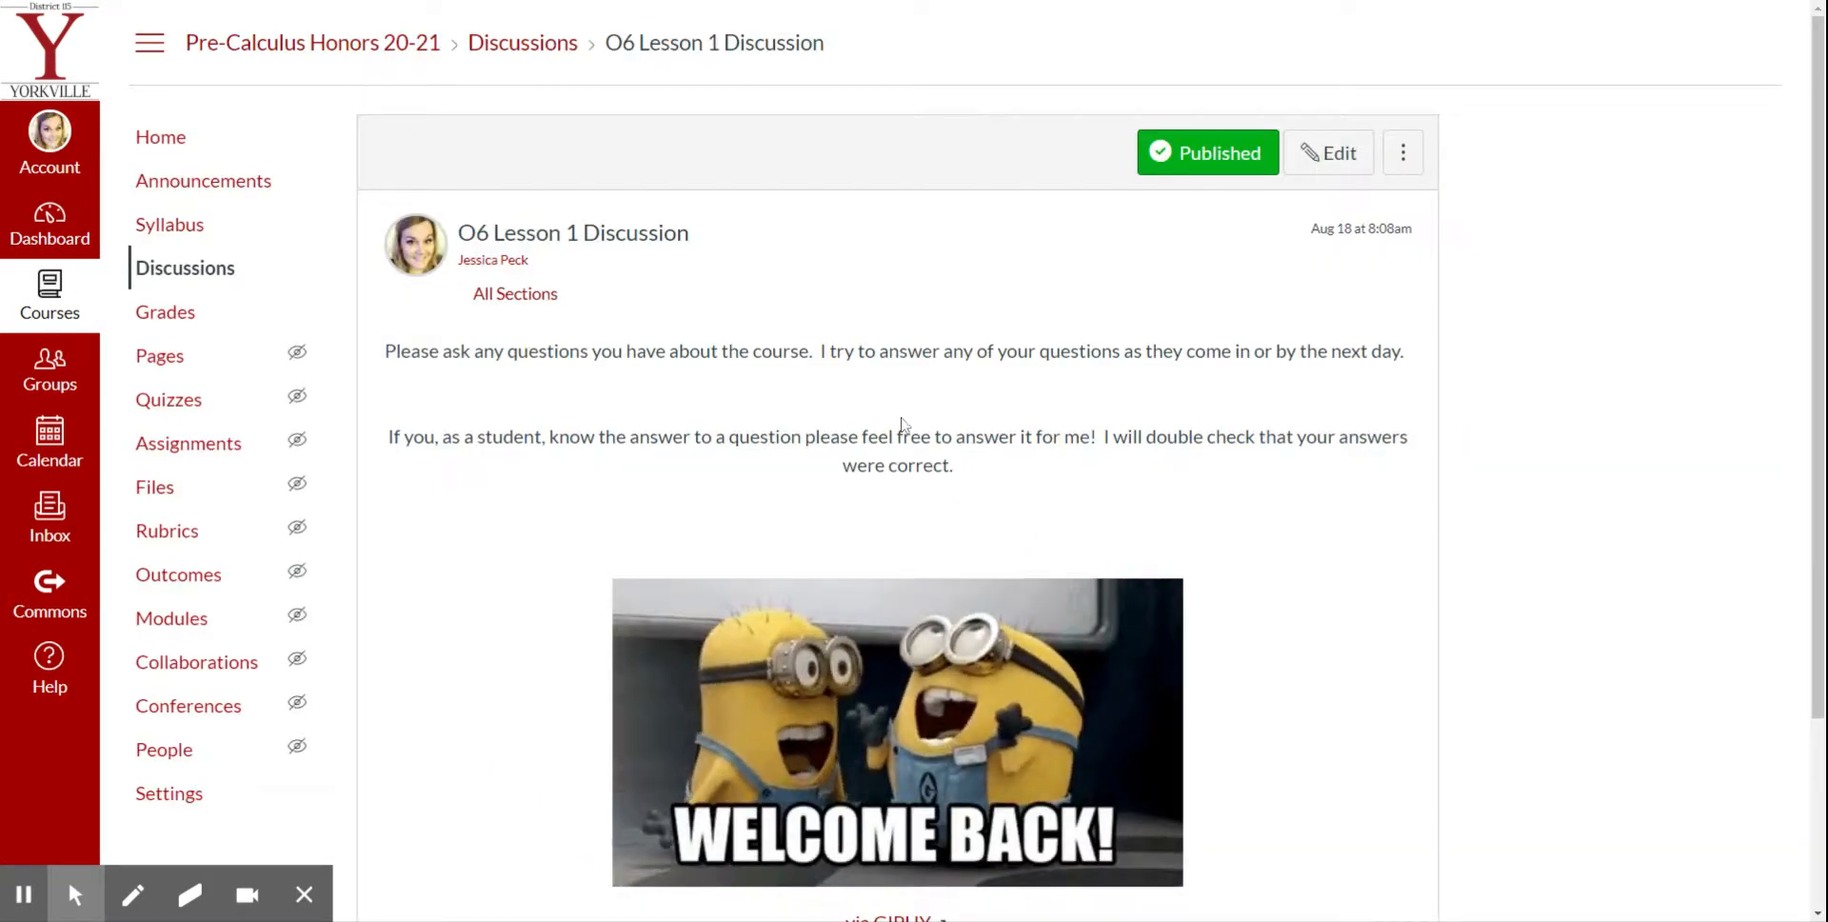
scroll("down", 3)
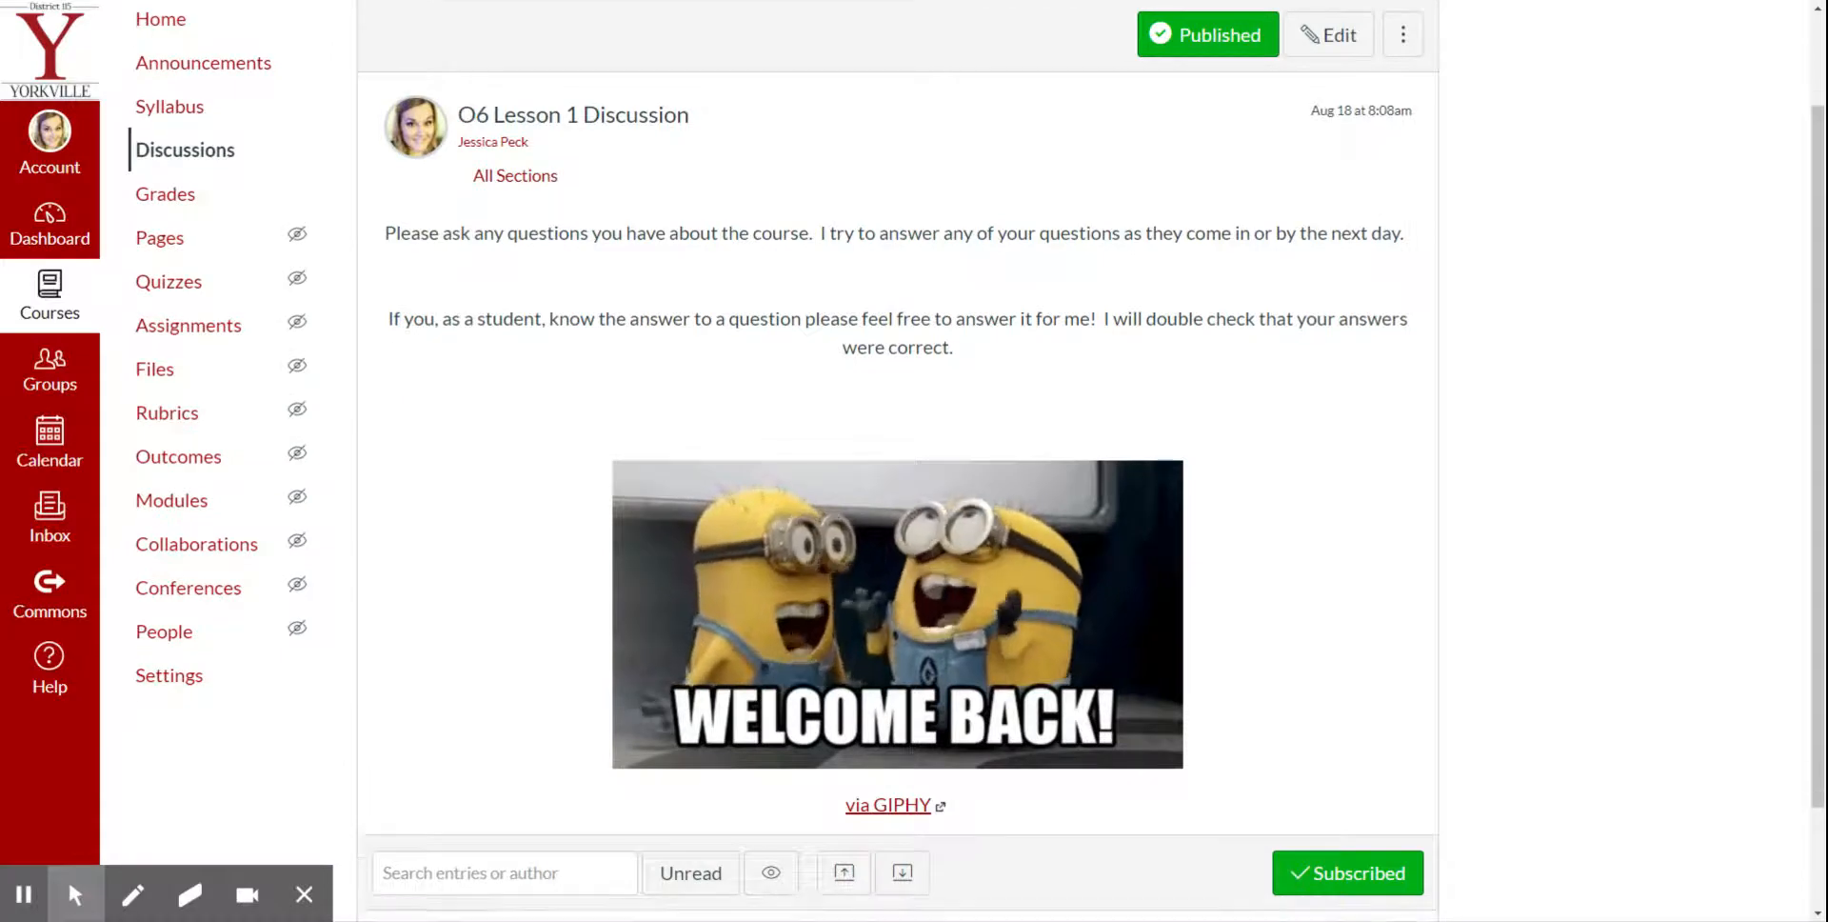
scroll("down", 3)
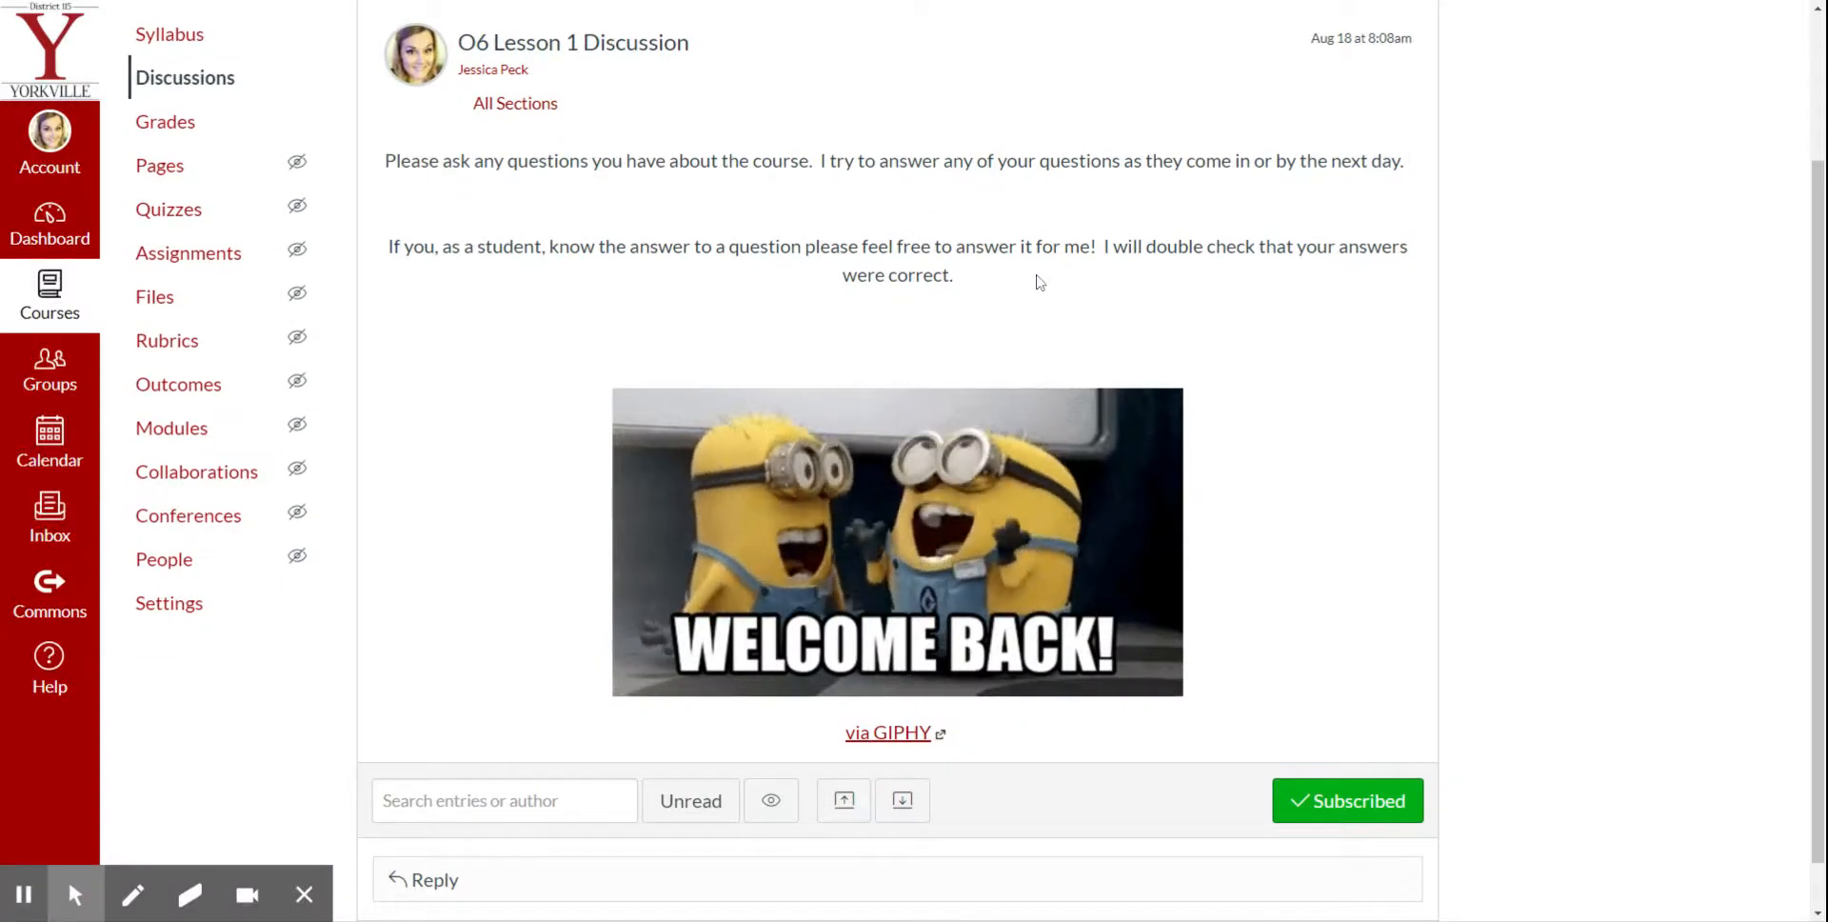